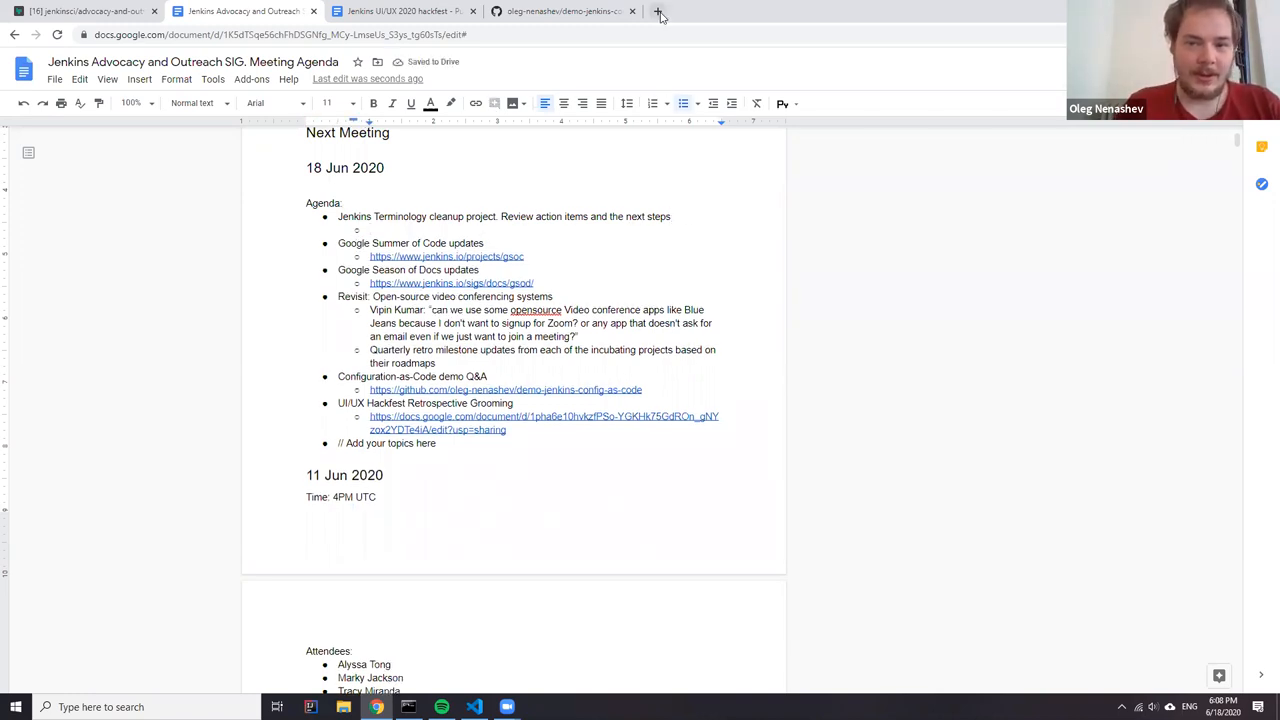
Step: Open the Jenkins Governance Meeting Agenda from the Google Docs recent documents in a new tab
click(658, 12)
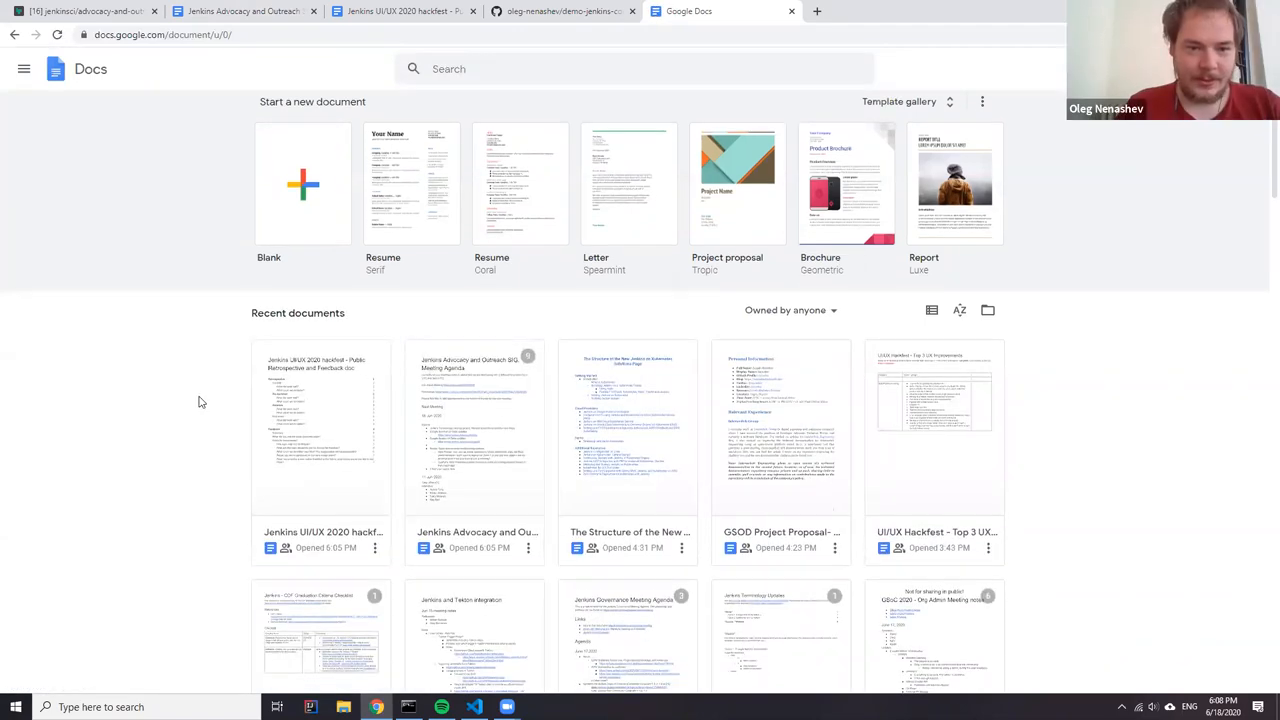
scroll(down, 3)
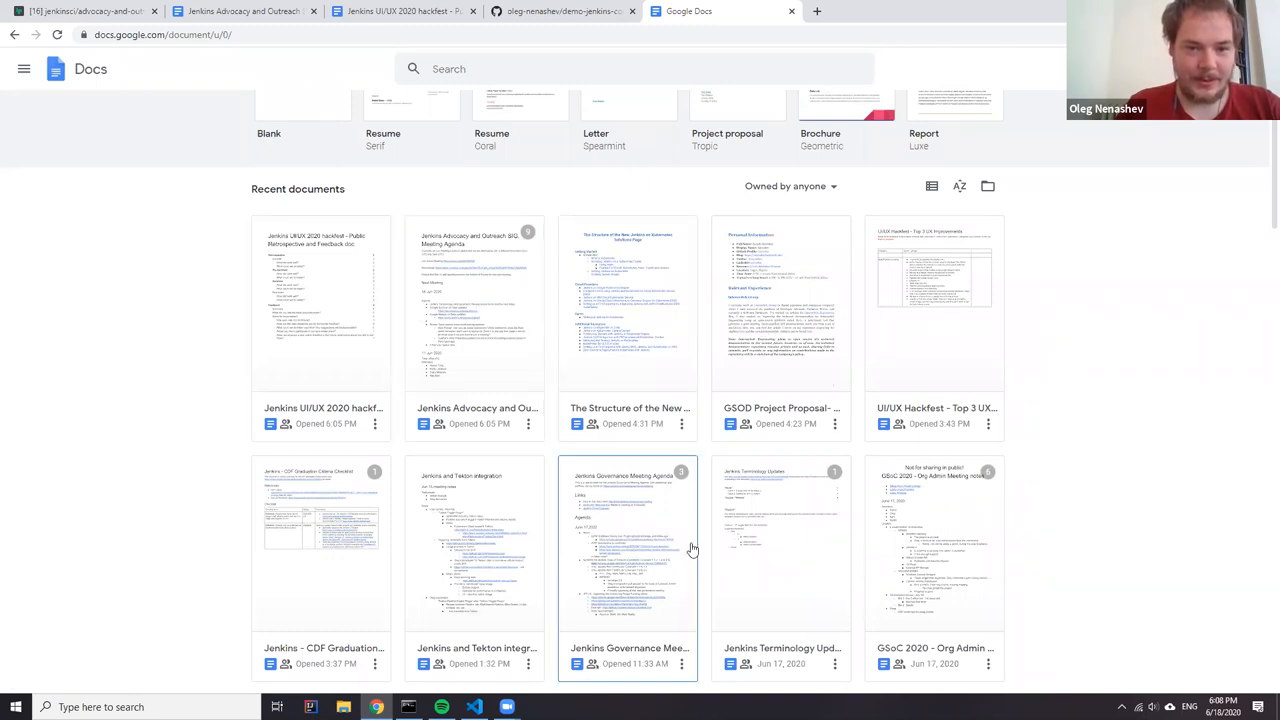
double_click(628, 544)
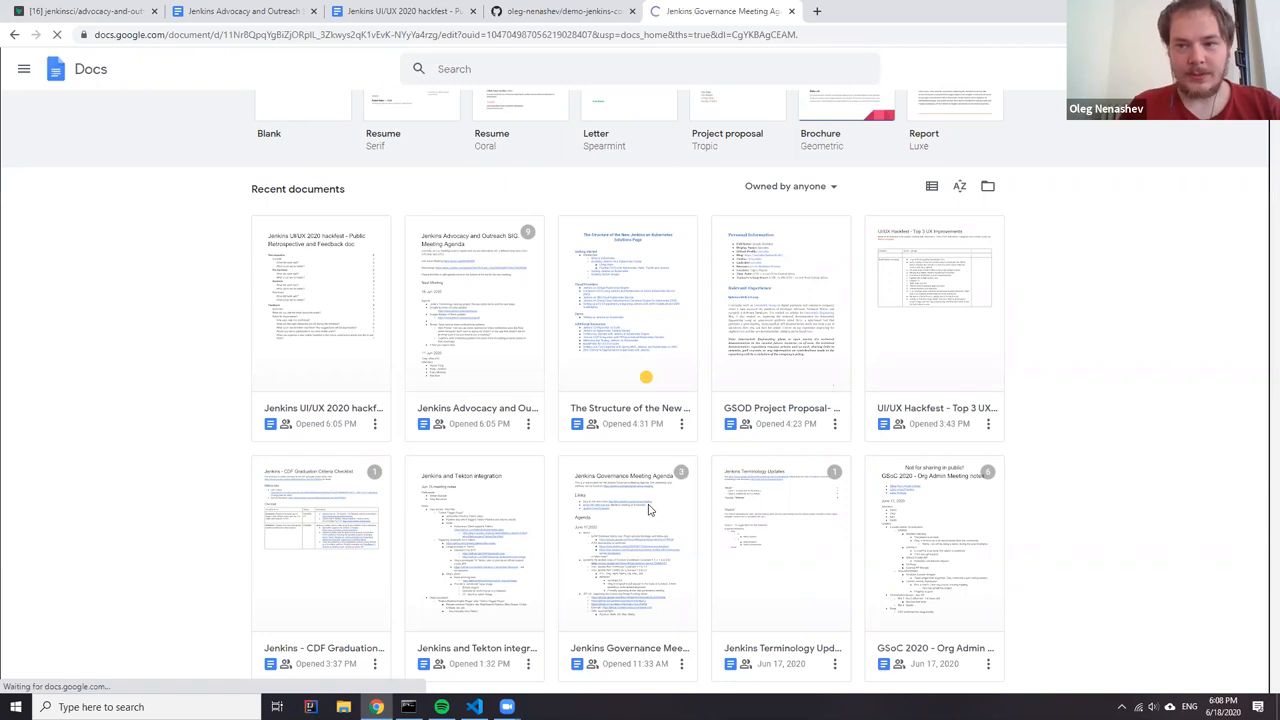
Step: Read down the Governance Meeting Agenda to the Terminology updates section
click(628, 540)
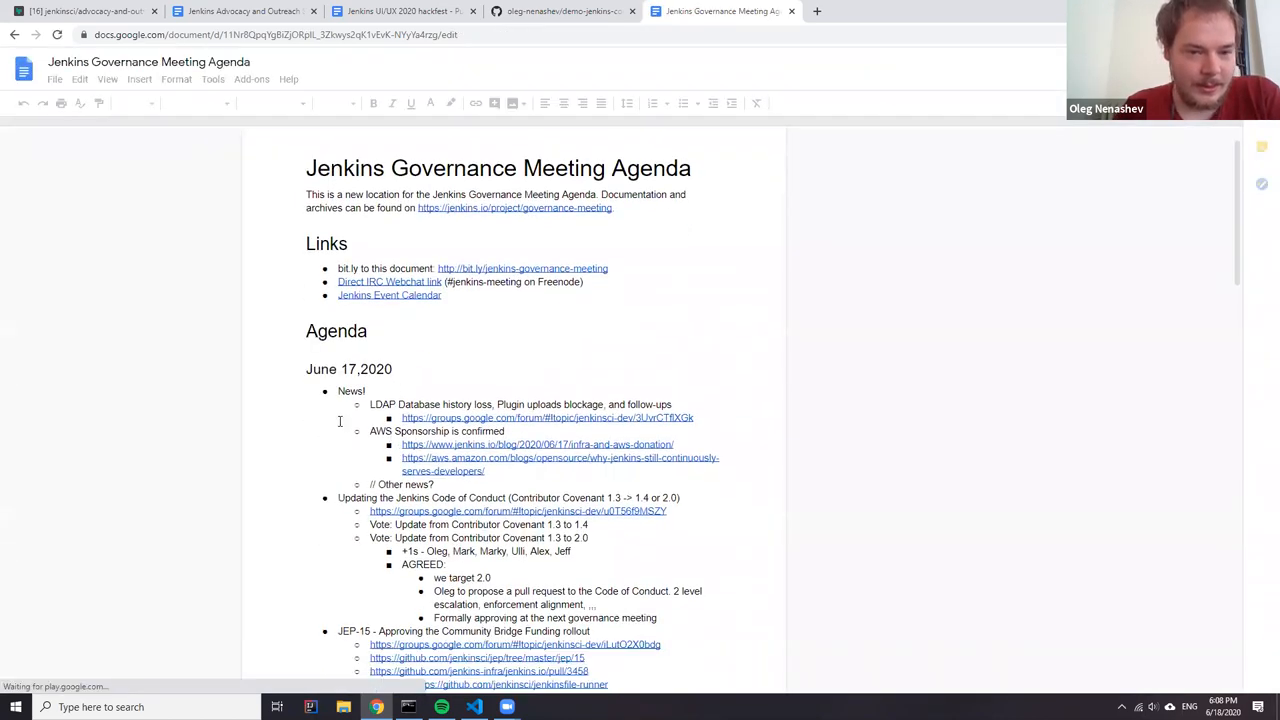
scroll(down, 3)
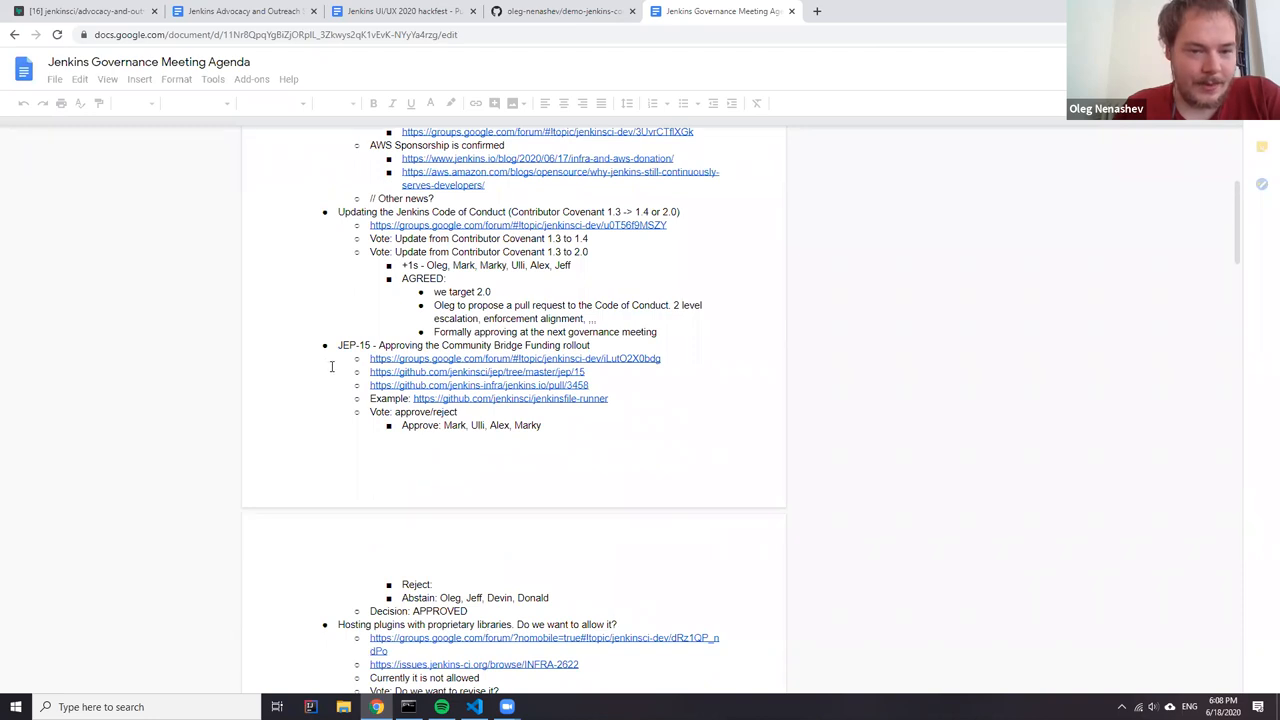
scroll(down, 3)
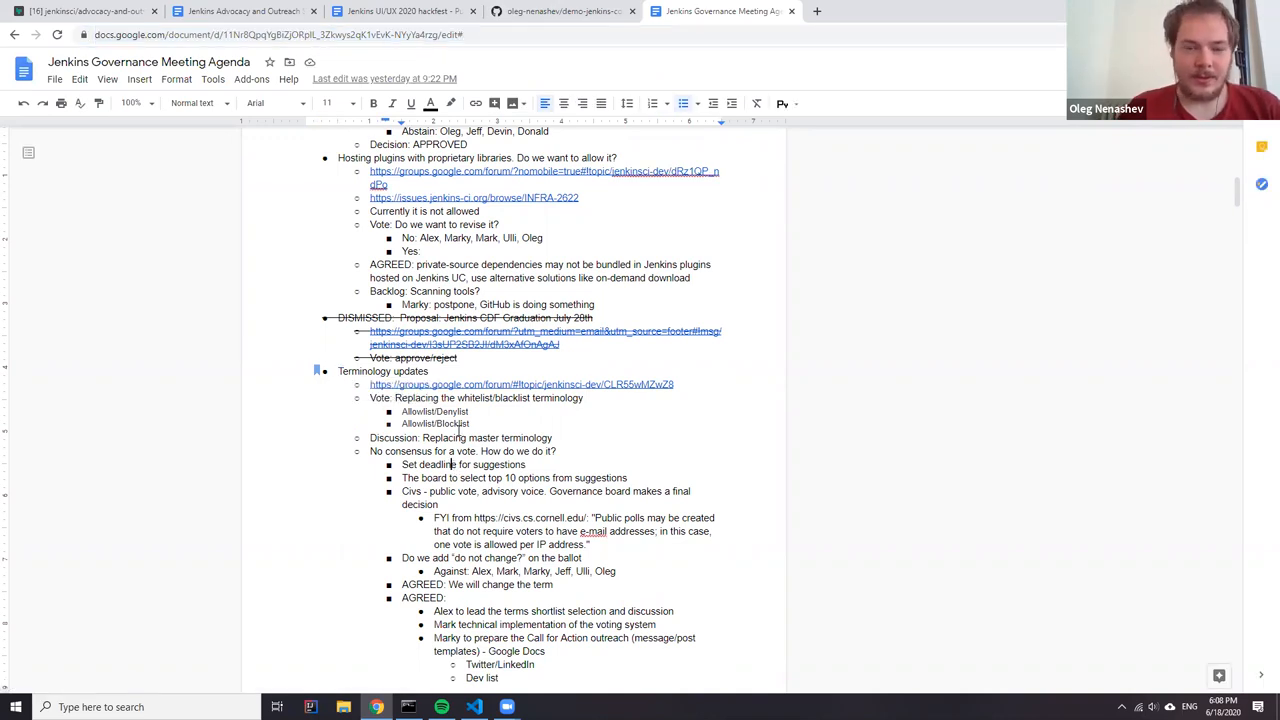
scroll(down, 3)
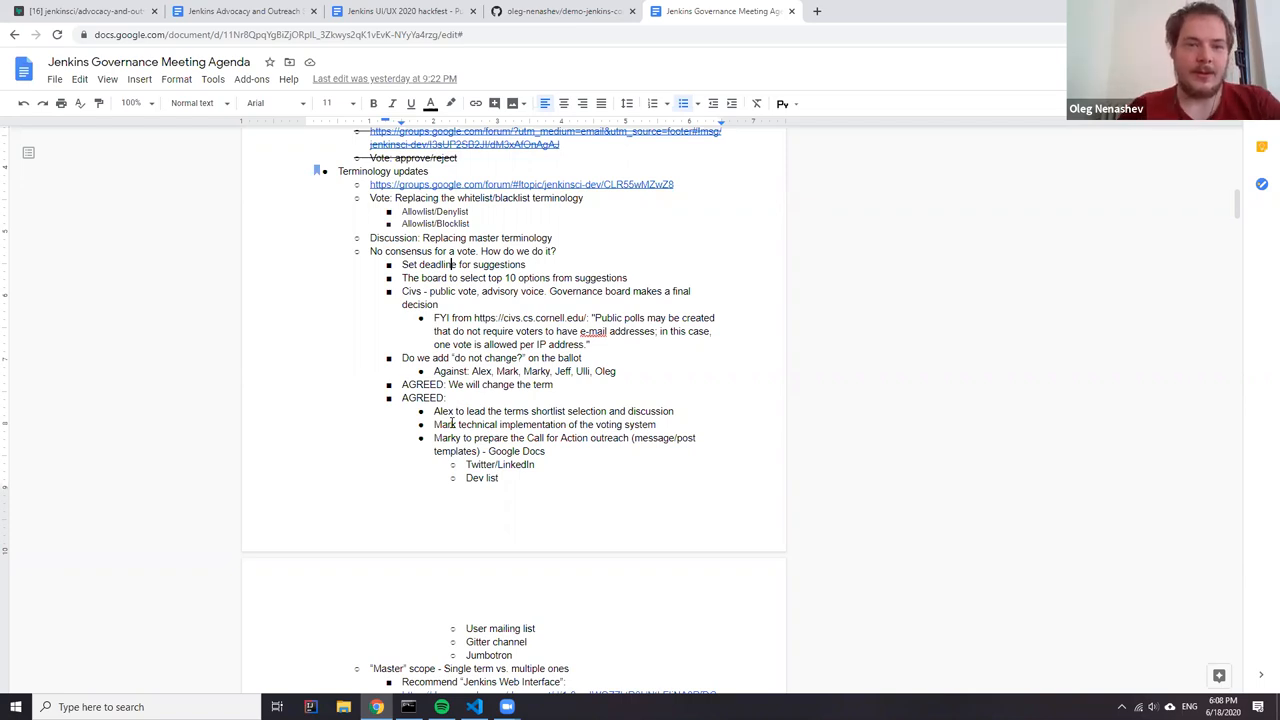
scroll(down, 3)
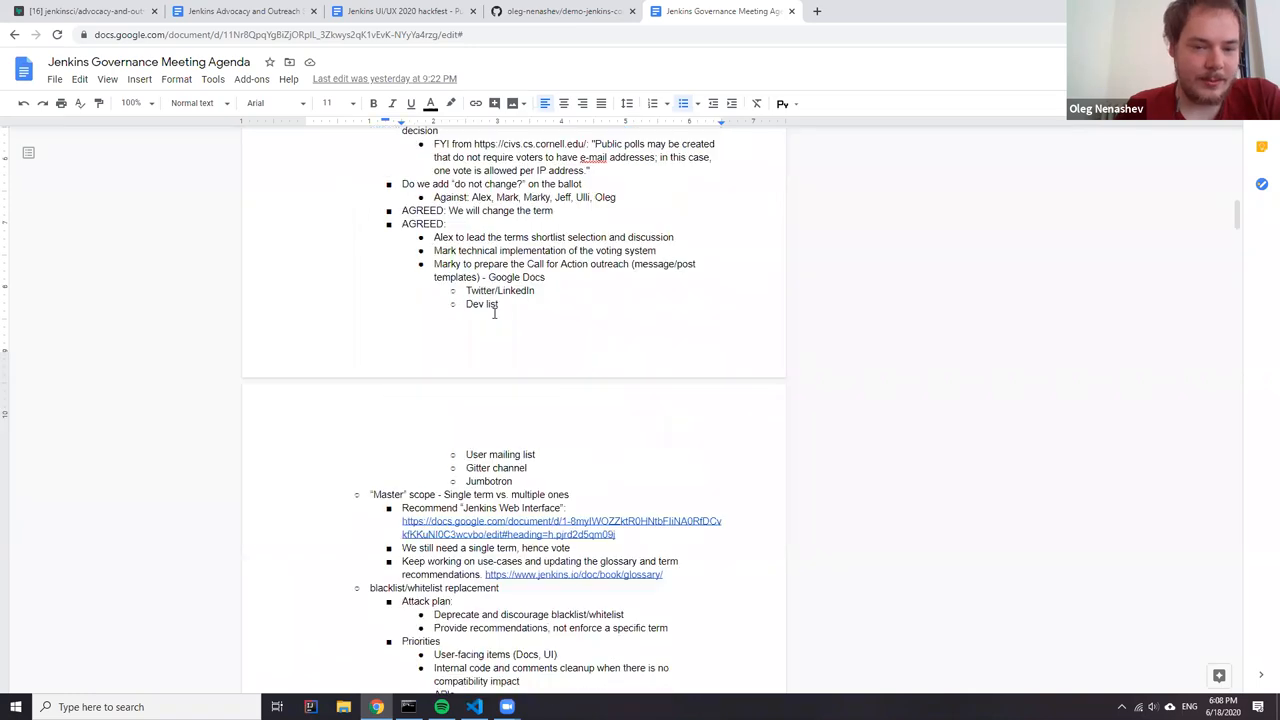
scroll(down, 3)
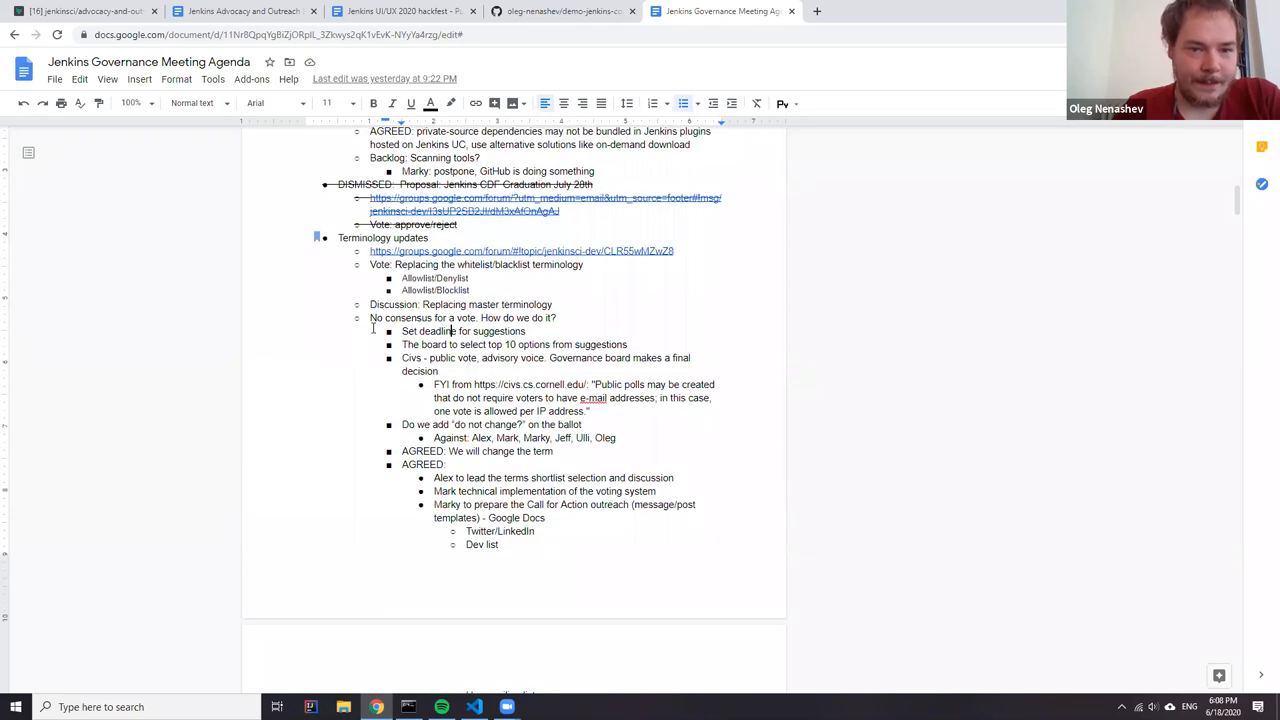
scroll(down, 3)
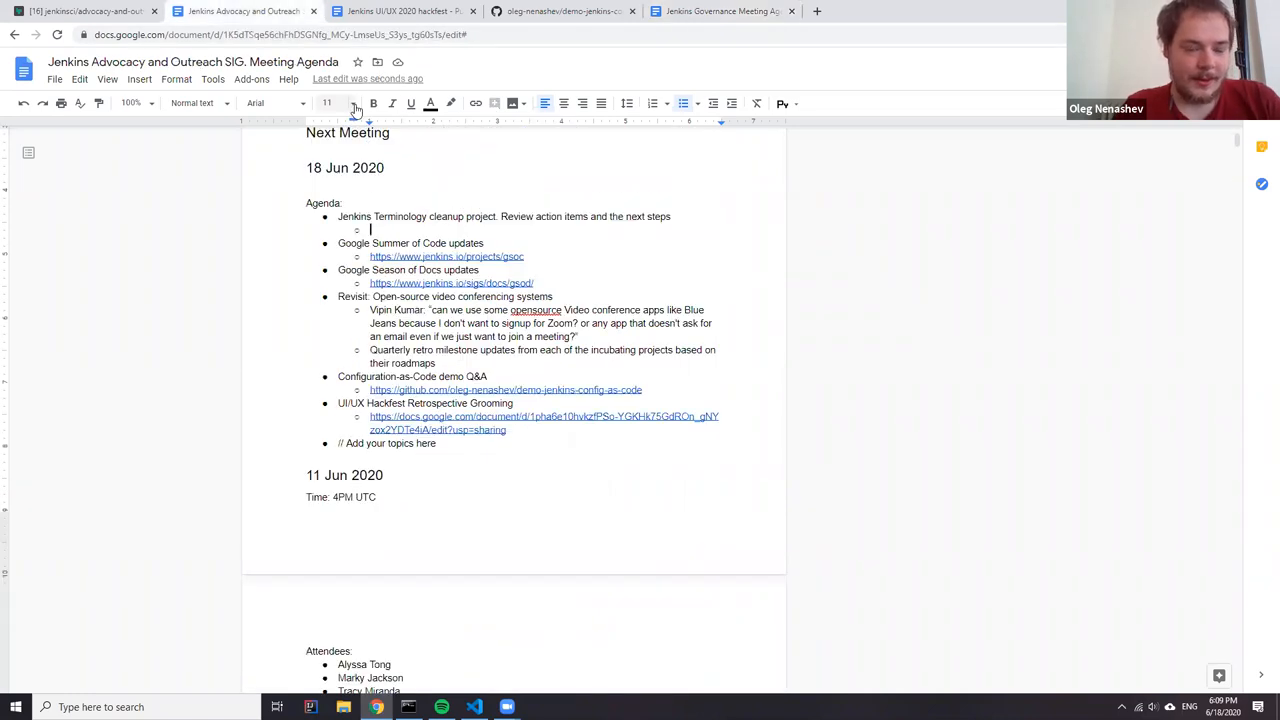
Step: Return to the agenda tab and continue to the whitelist/blacklist and master terminology notes
click(722, 12)
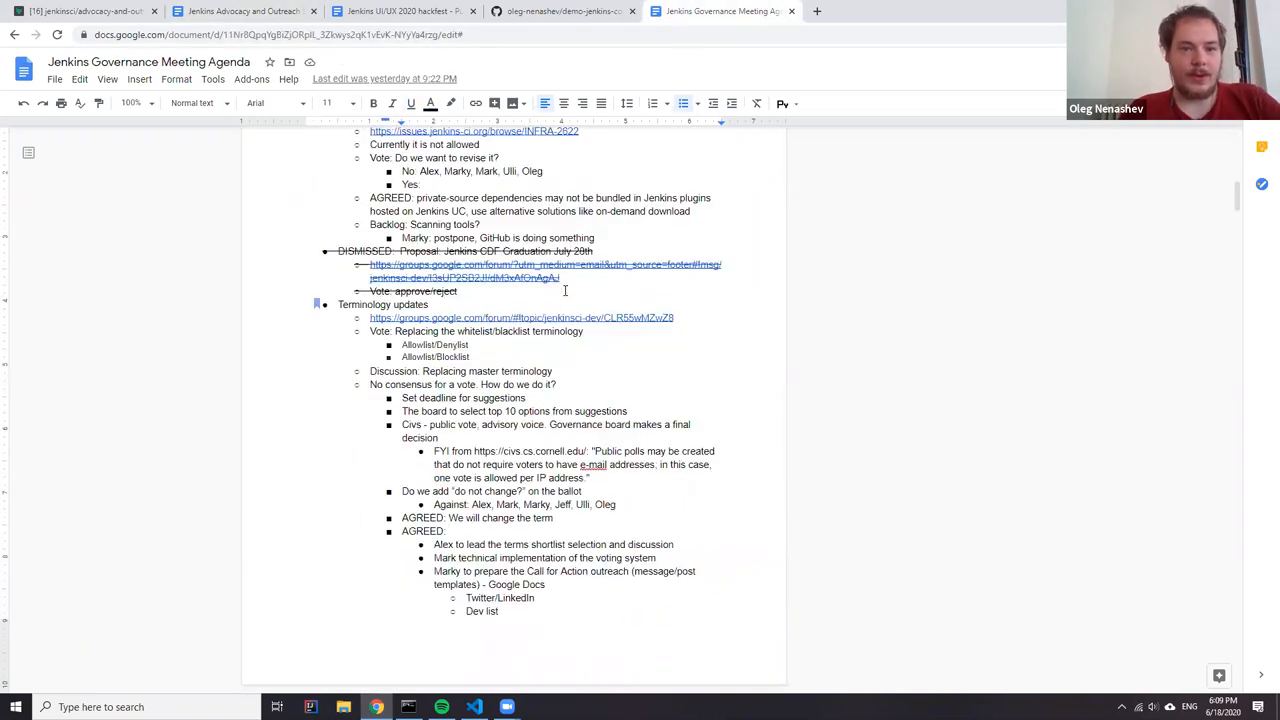
mouse_move(428, 458)
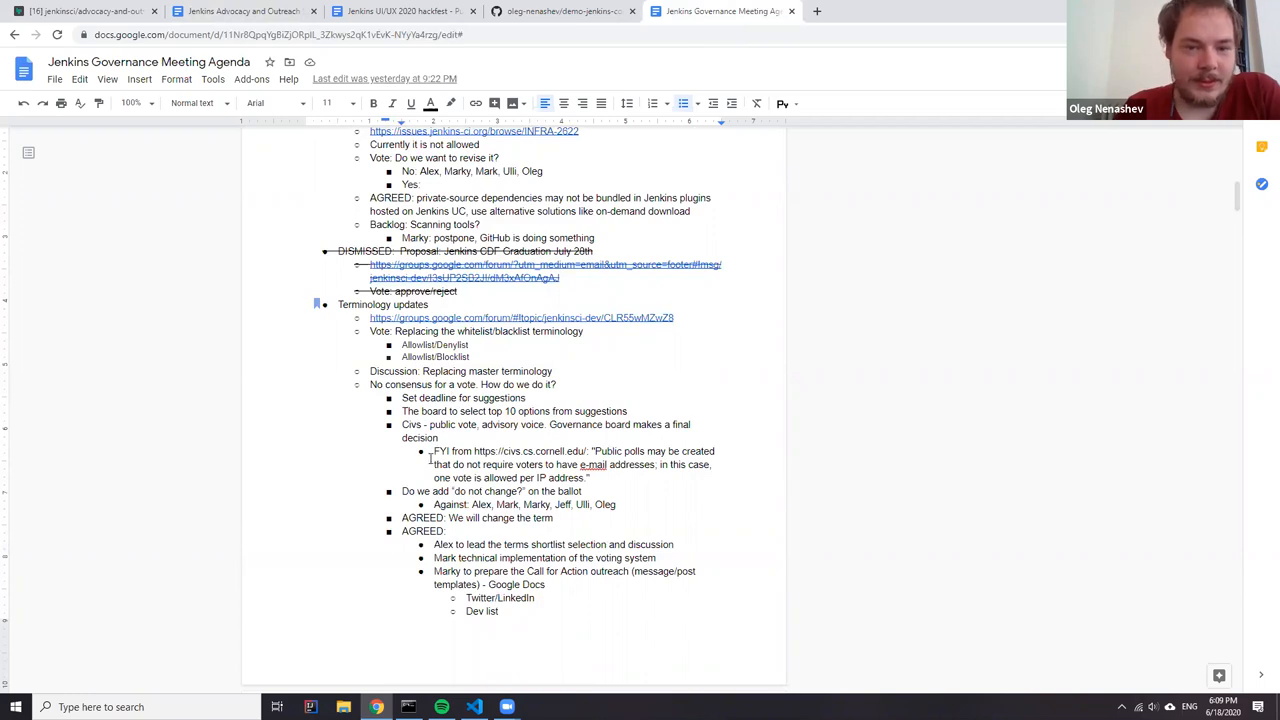
scroll(down, 3)
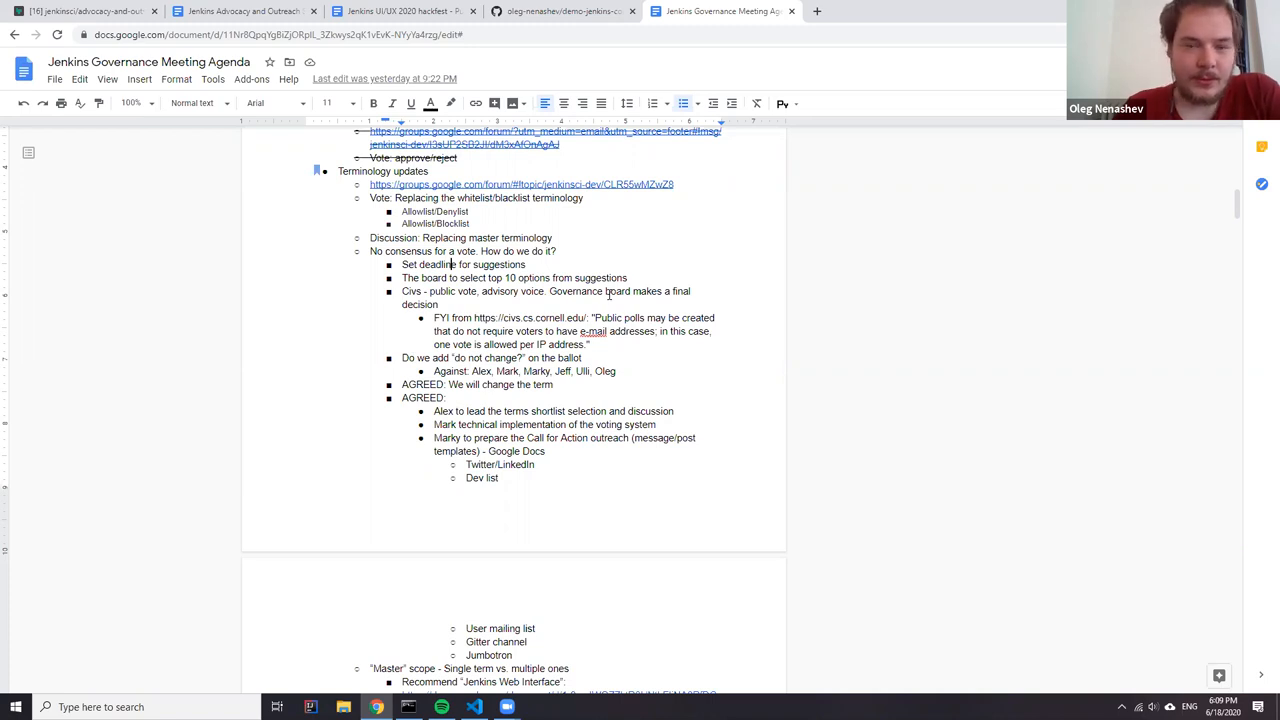
mouse_move(512, 230)
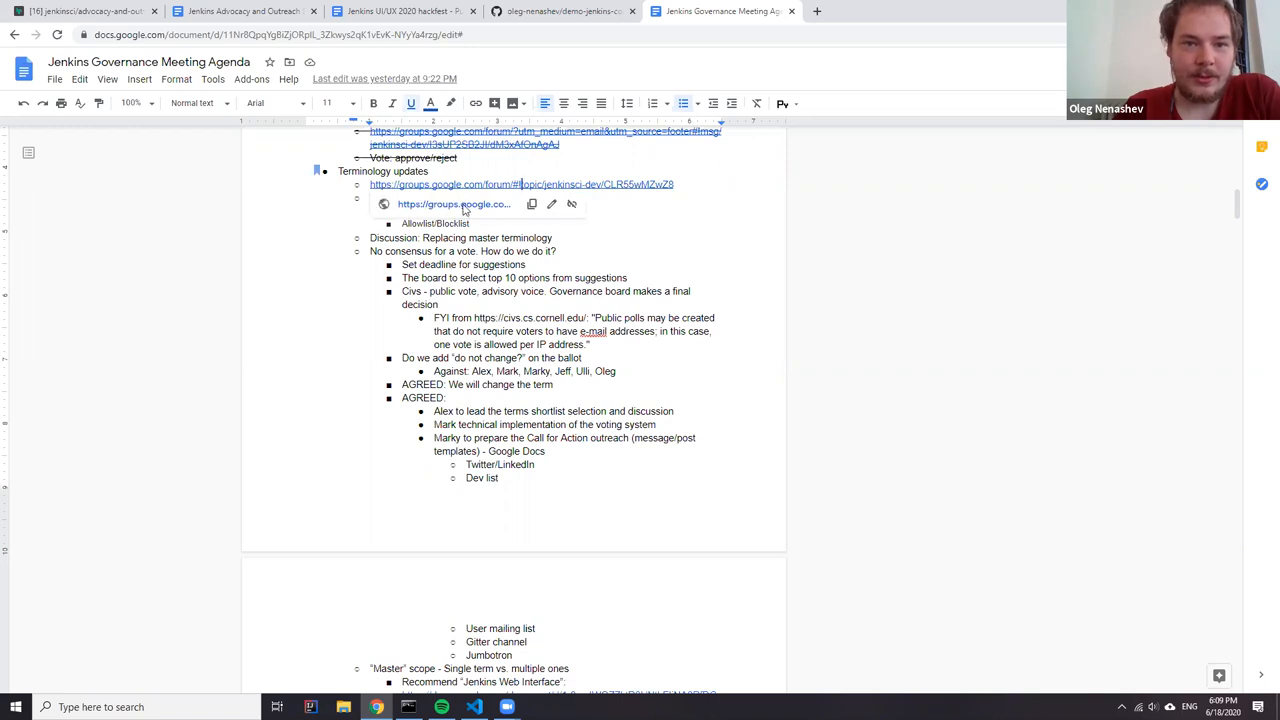
Step: Add the jenkinsci-dev Google Groups thread URL as a sub-bullet under the Terminology cleanup item
click(520, 184)
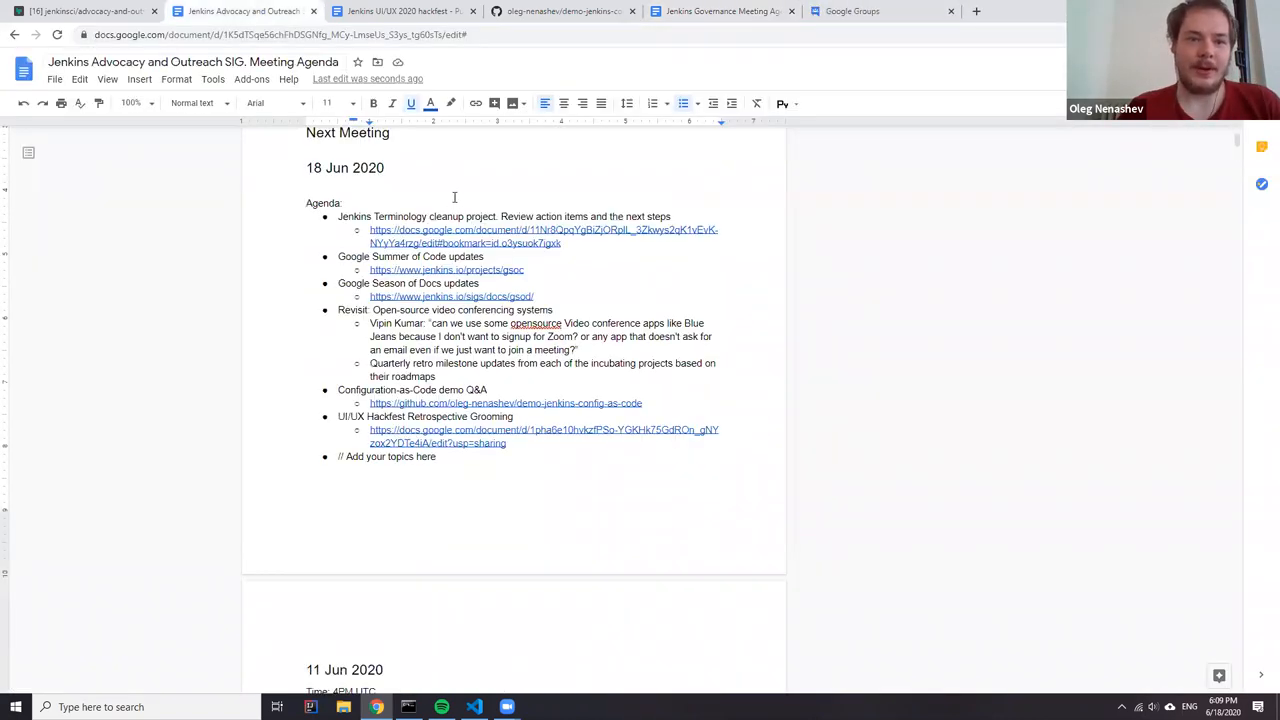
key(enter)
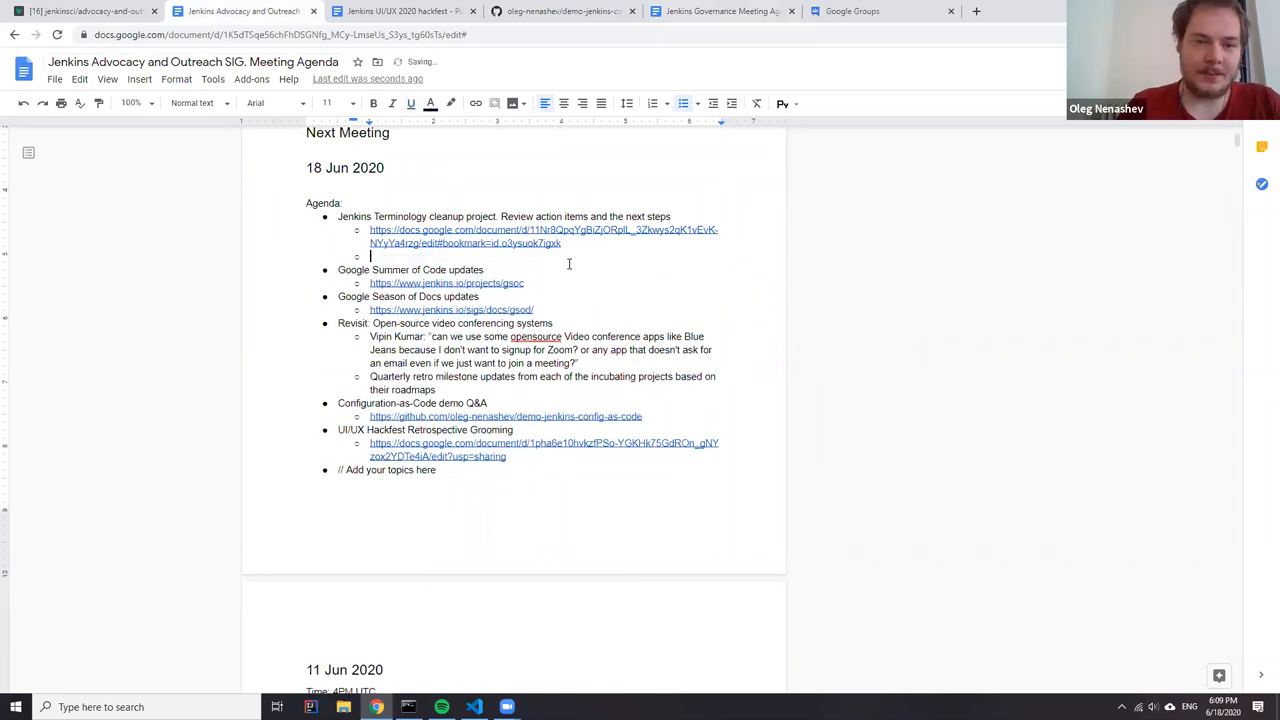
text(https://groups.google.com/forum#!topic/jenkinsci-dev/CLR55wMZwZ8)
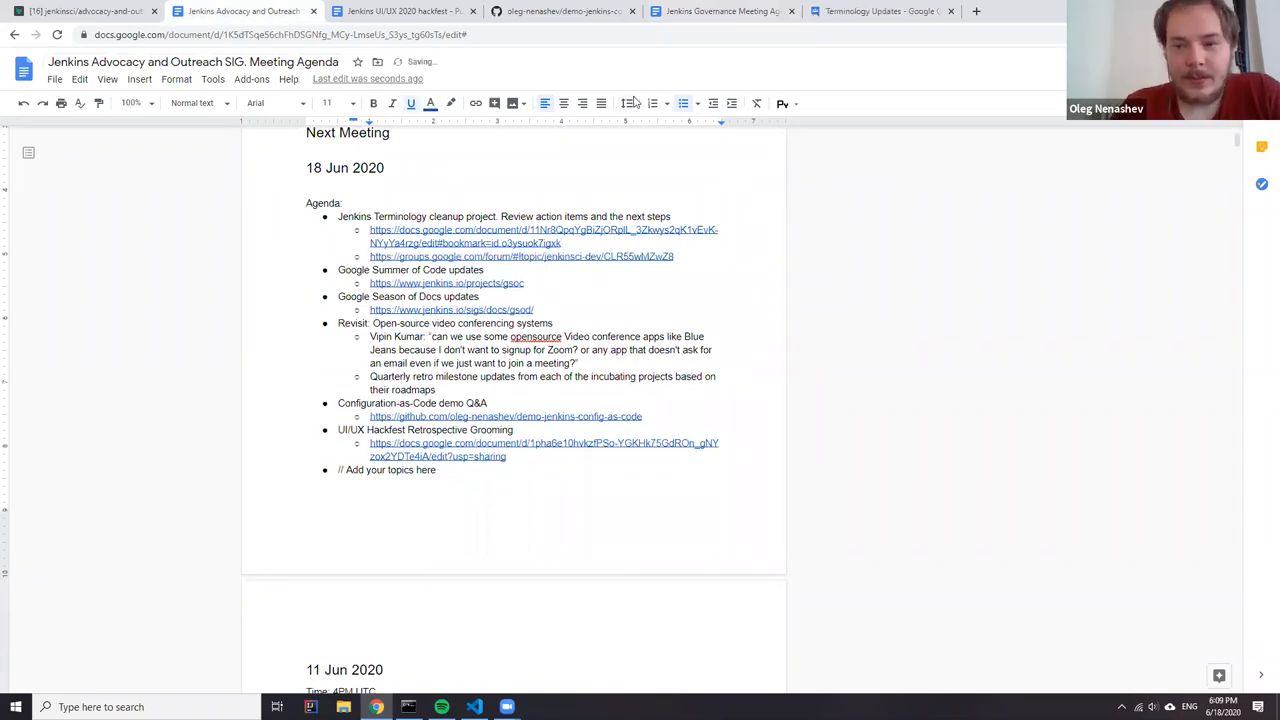
Step: Open the Jenkins Terminology Updates Google Doc linked in the discussion thread
click(878, 12)
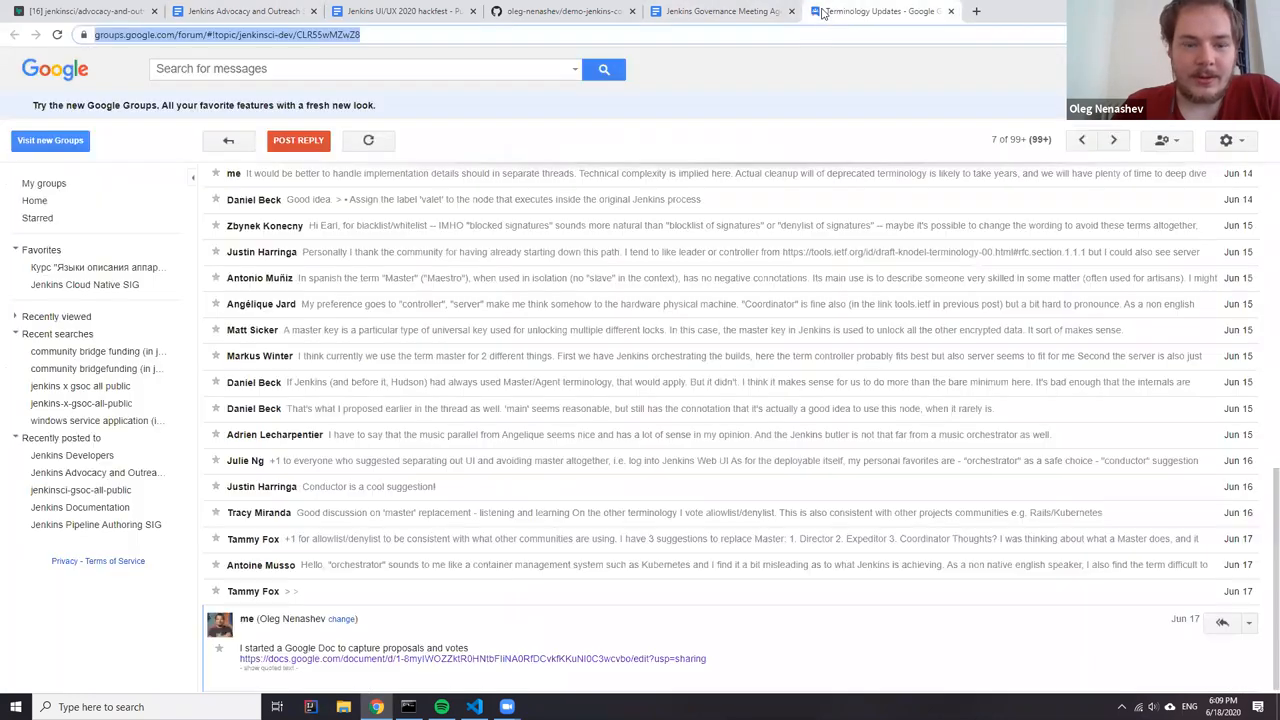
scroll(down, 3)
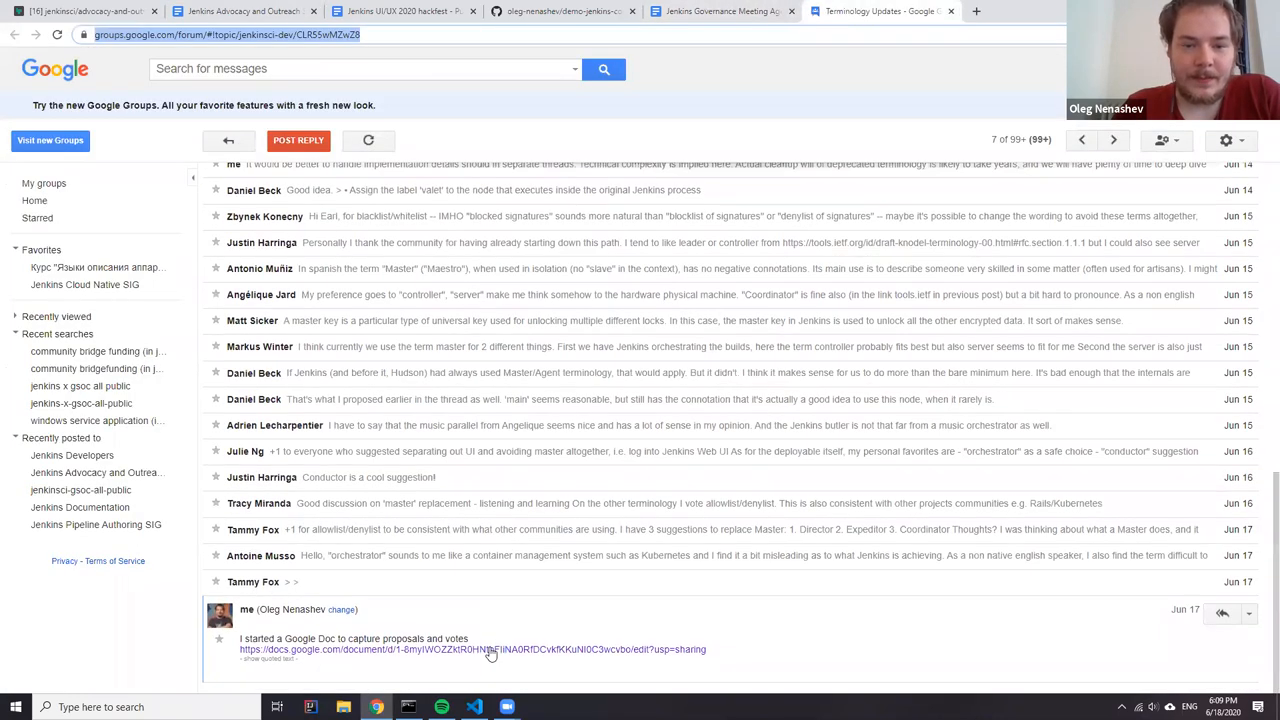
click(490, 648)
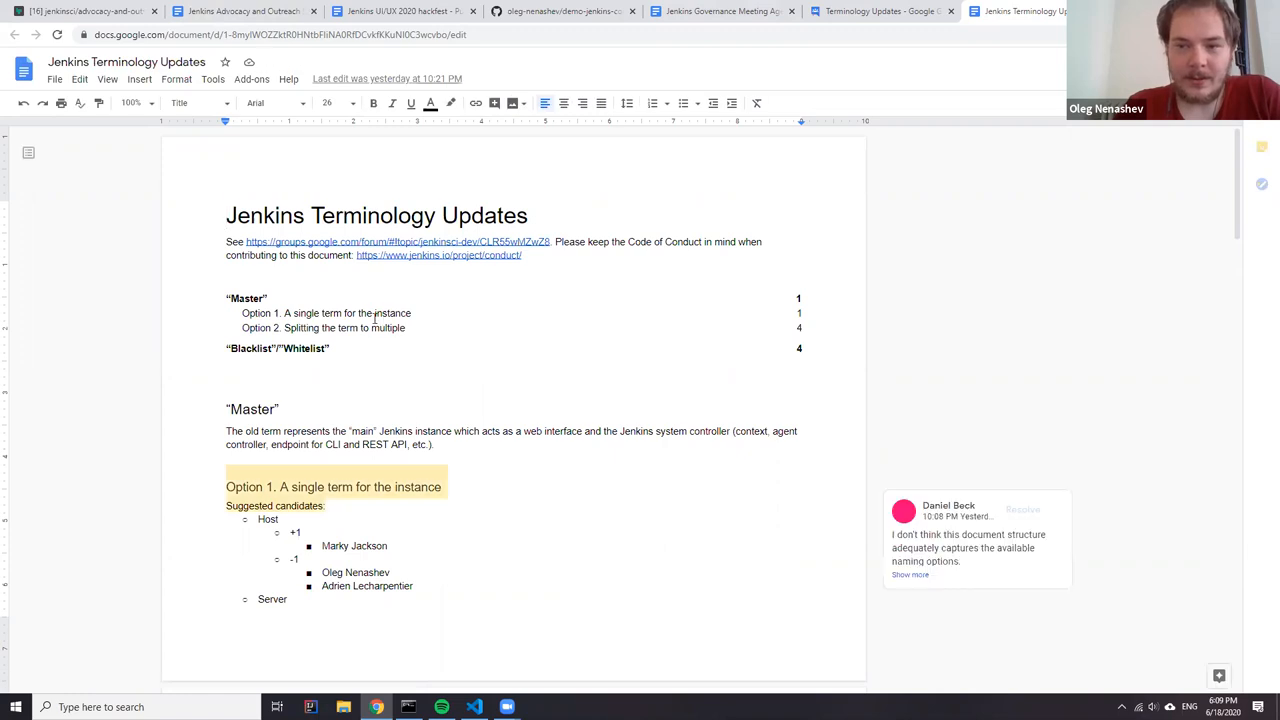
Step: Review the candidate names and votes in Jenkins Terminology Updates, then switch to the hackfest retrospective doc
scroll(down, 3)
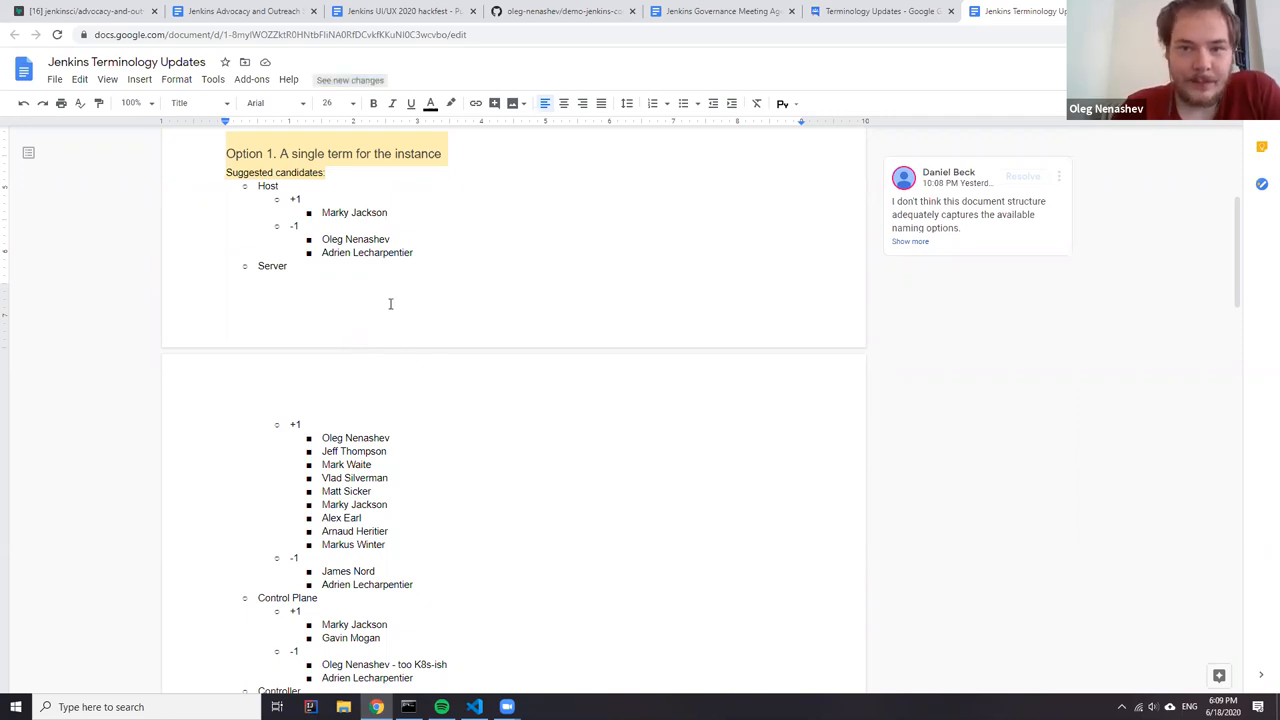
click(364, 290)
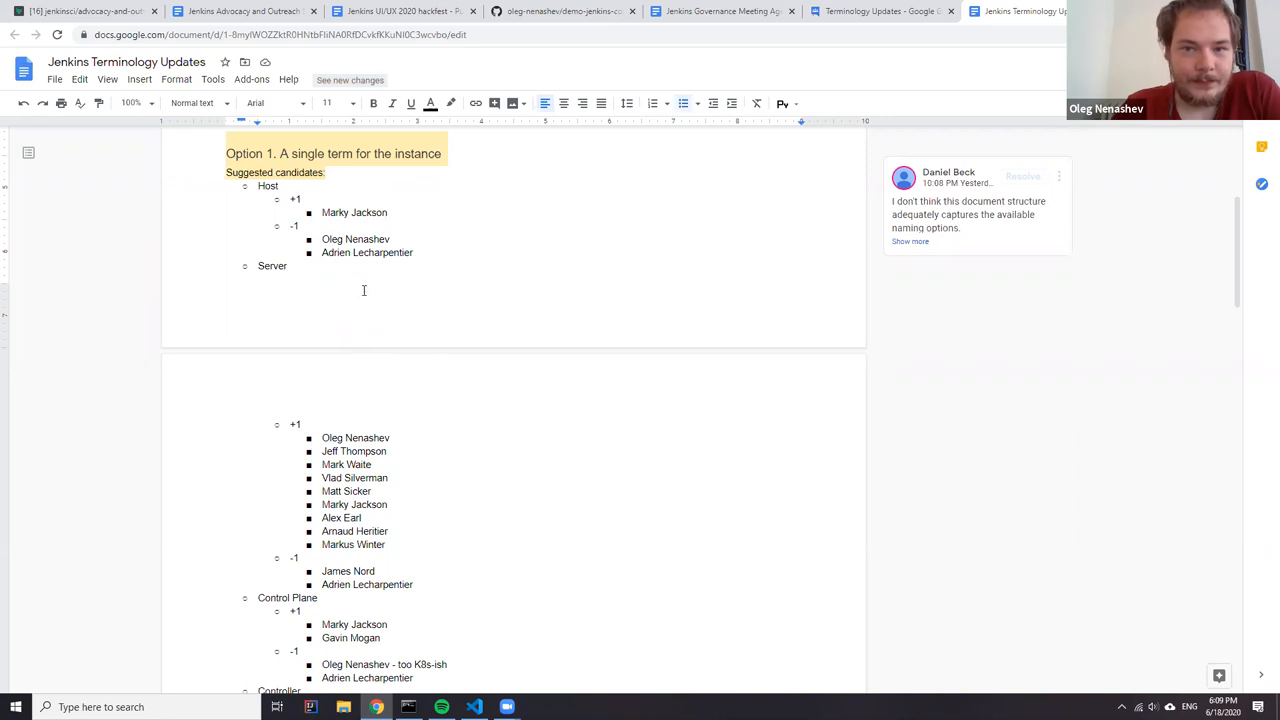
scroll(down, 3)
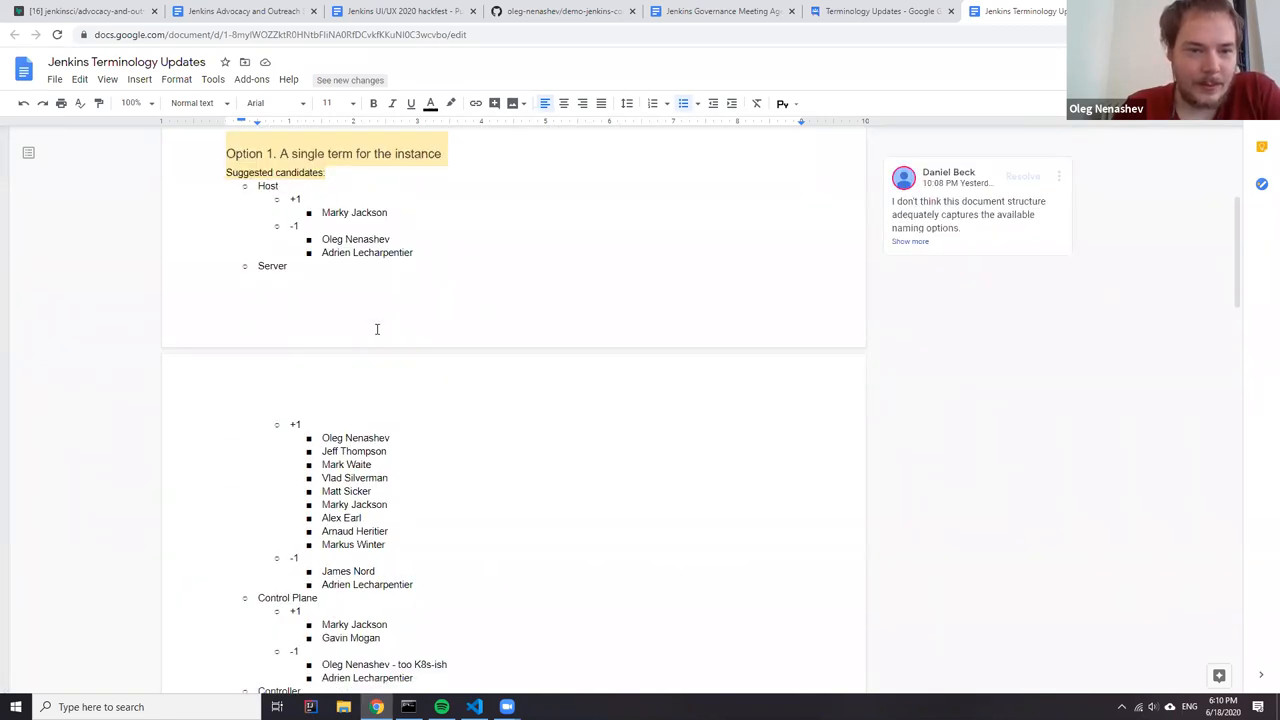
scroll(down, 3)
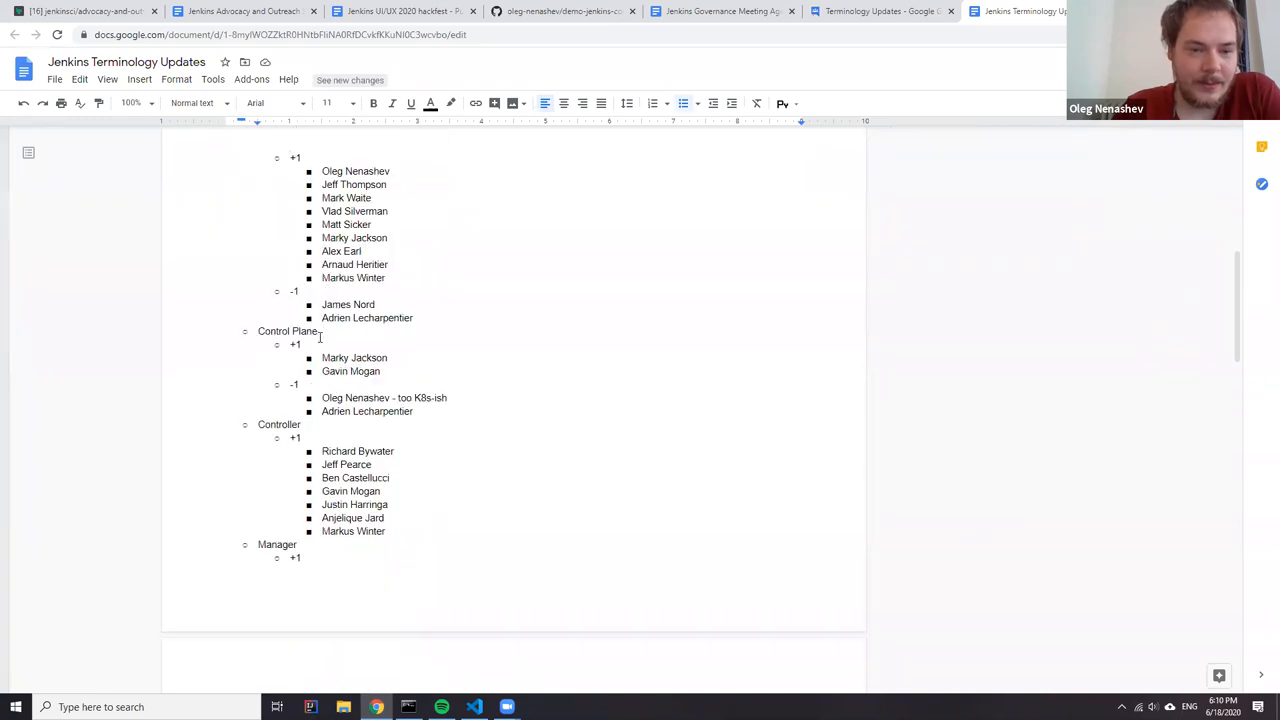
scroll(down, 3)
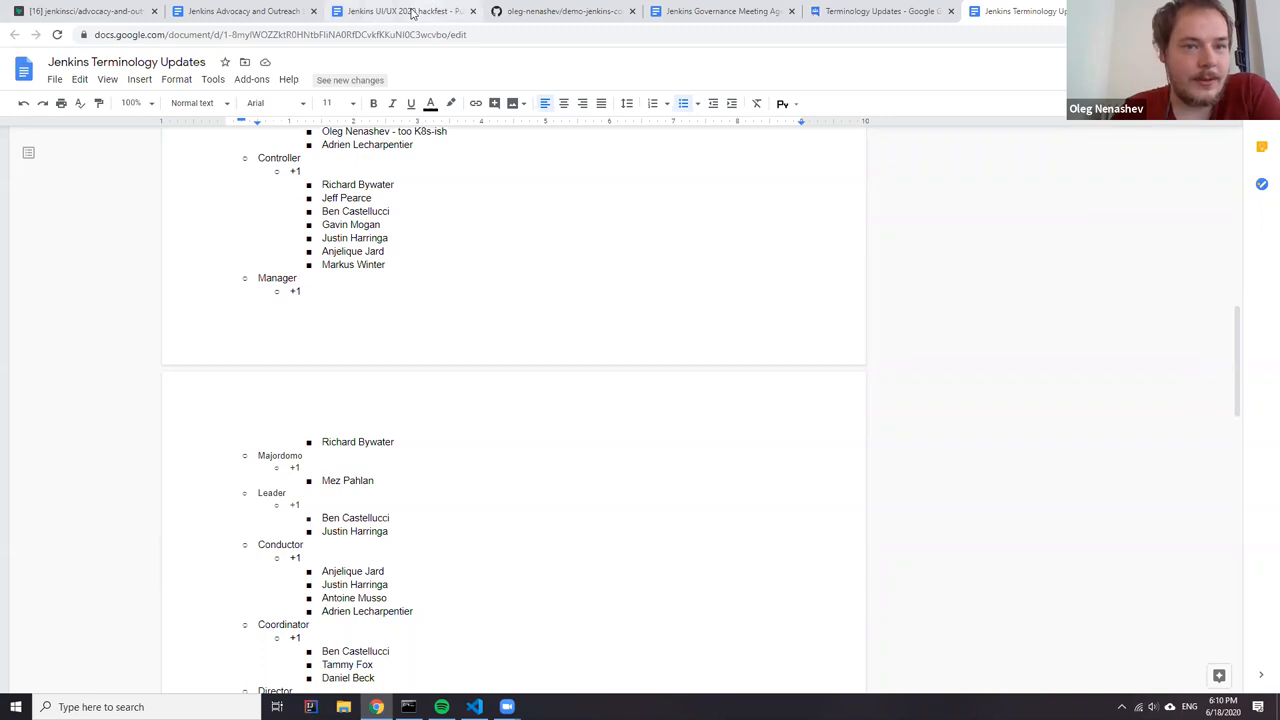
click(400, 12)
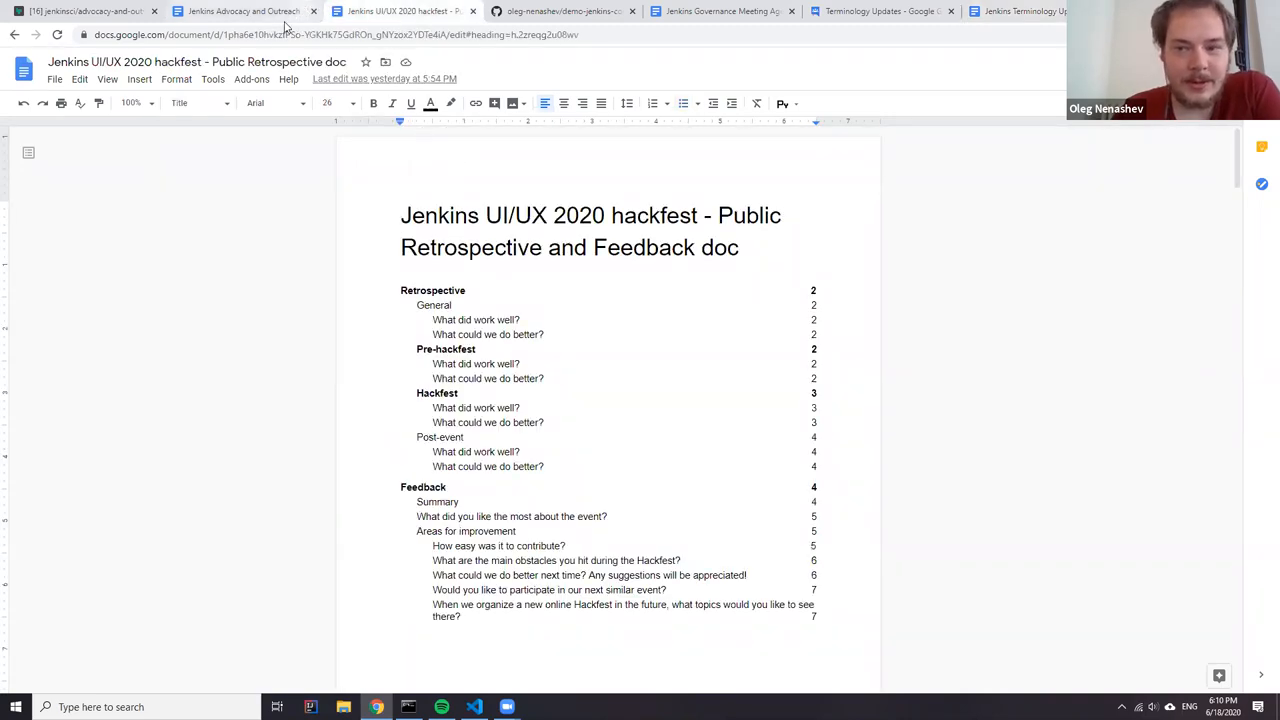
mouse_move(586, 364)
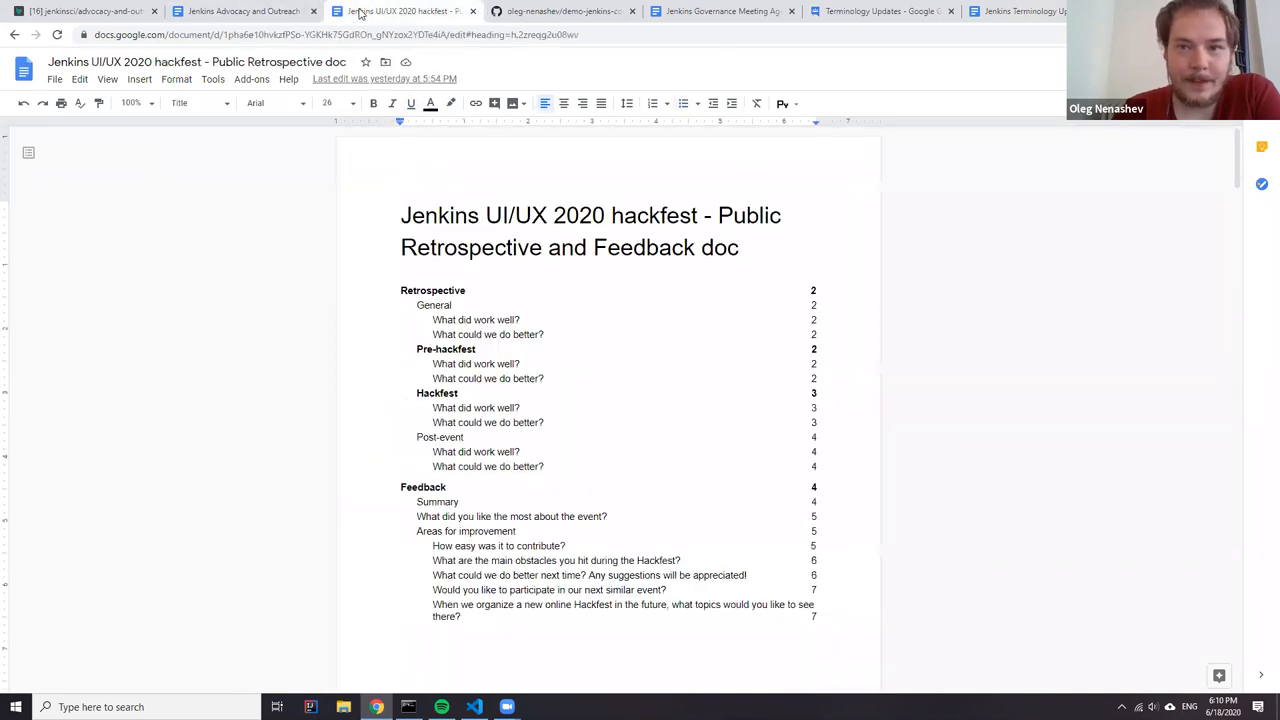
Step: Review the governance agenda's terminology decisions and action items, then open jenkins.io
click(720, 12)
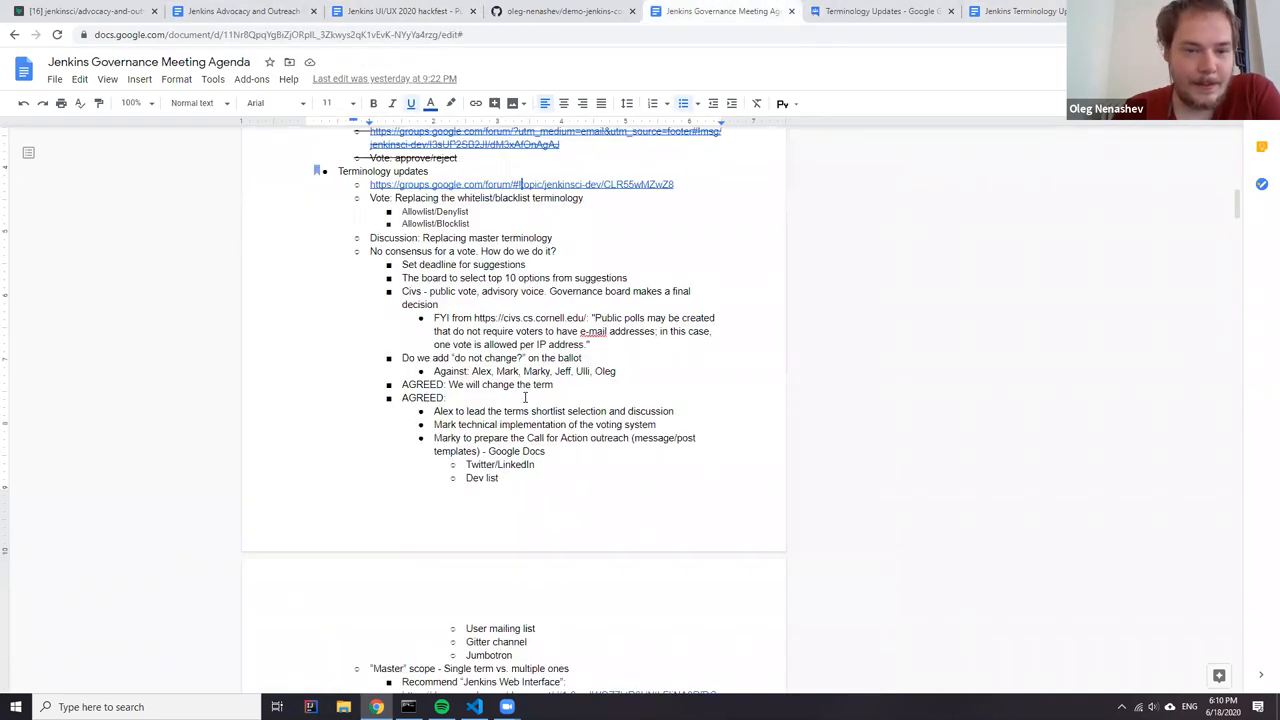
scroll(down, 3)
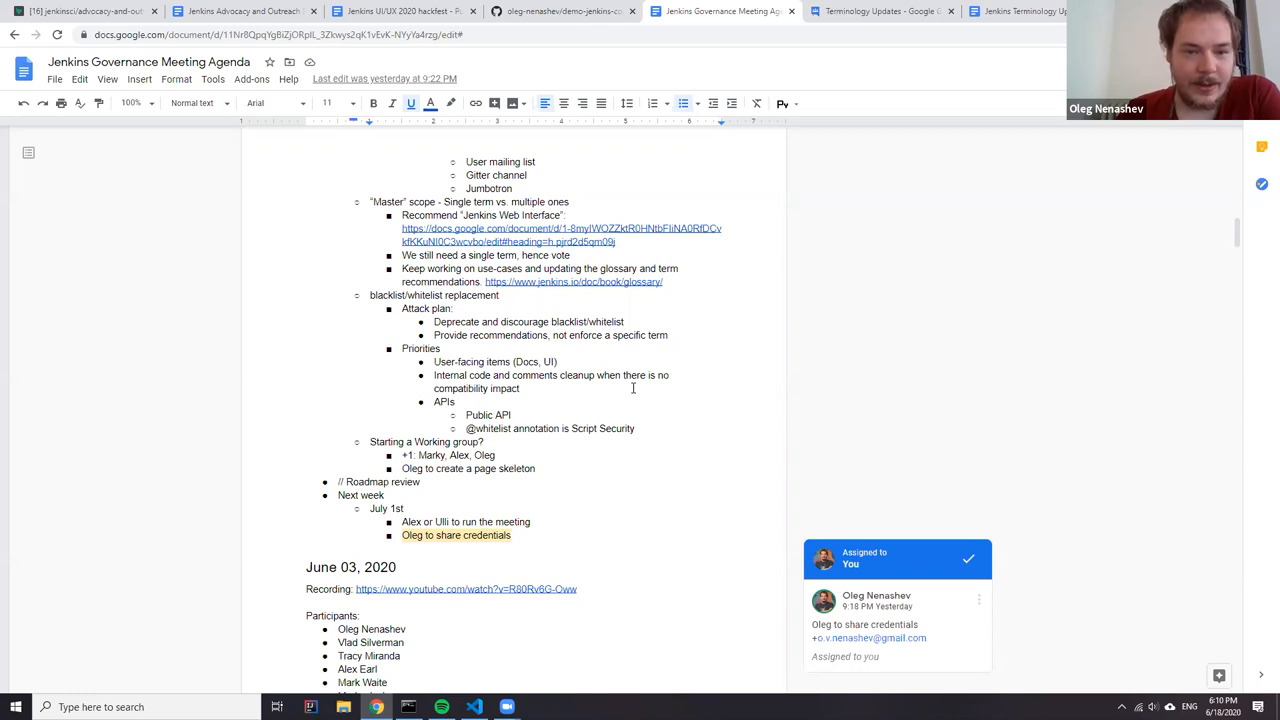
double_click(384, 442)
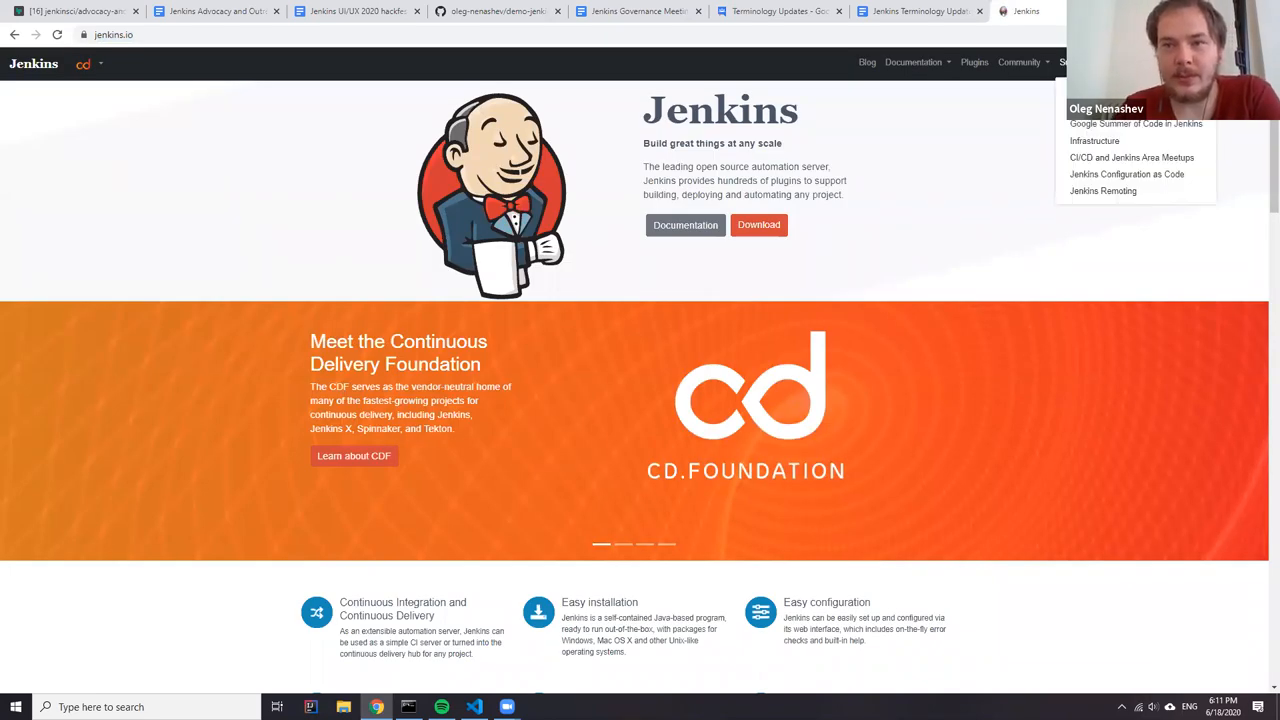
mouse_move(1116, 264)
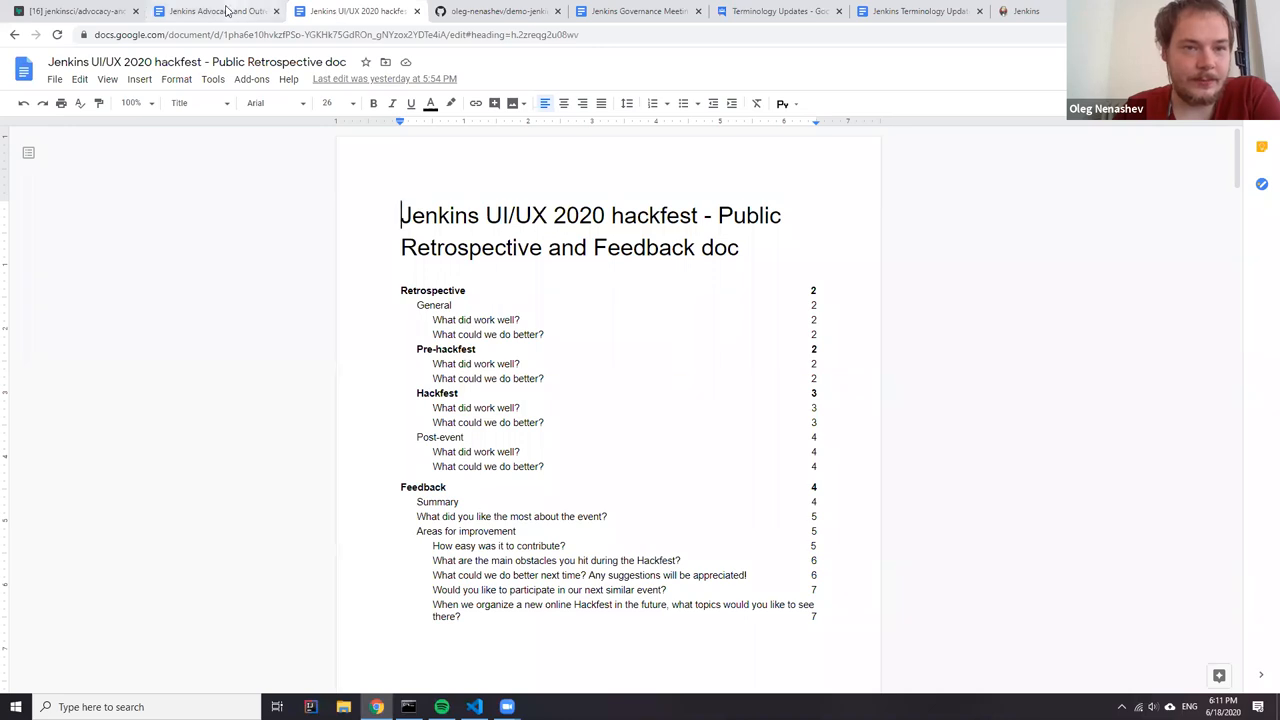
Step: Revisit the 18 Jun Advocacy and Outreach SIG agenda and scroll through it
click(216, 12)
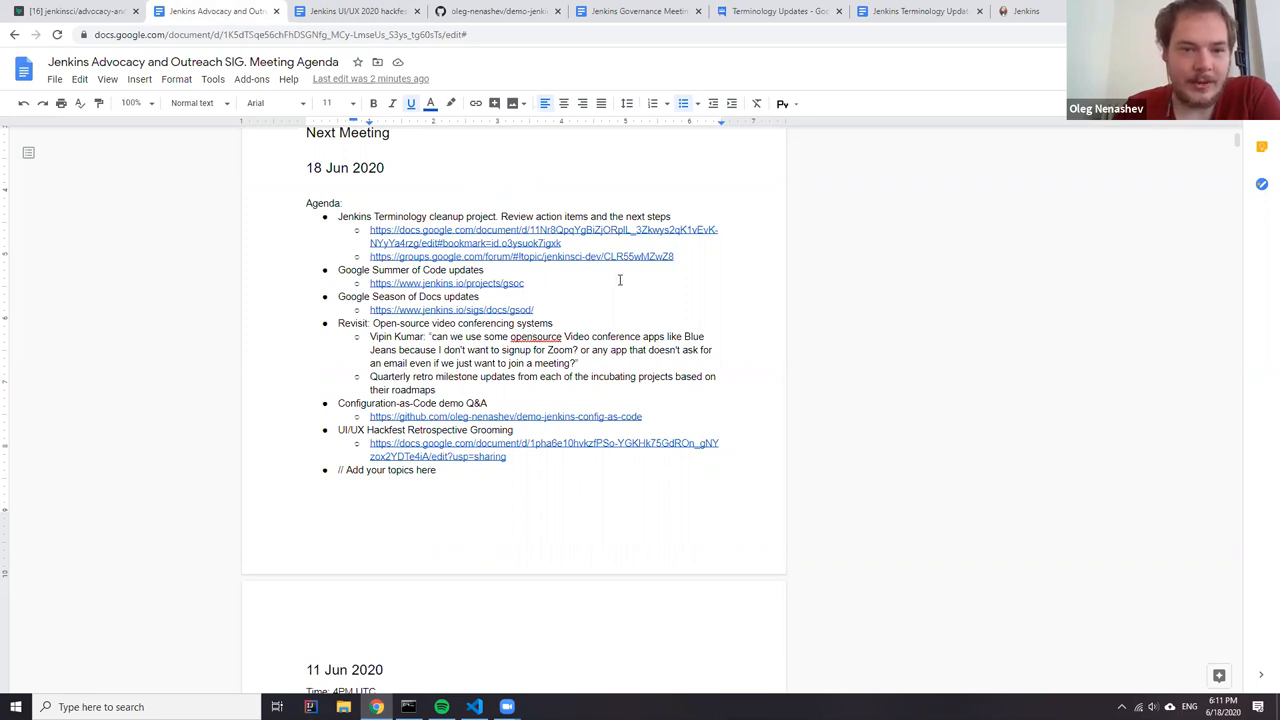
scroll(down, 3)
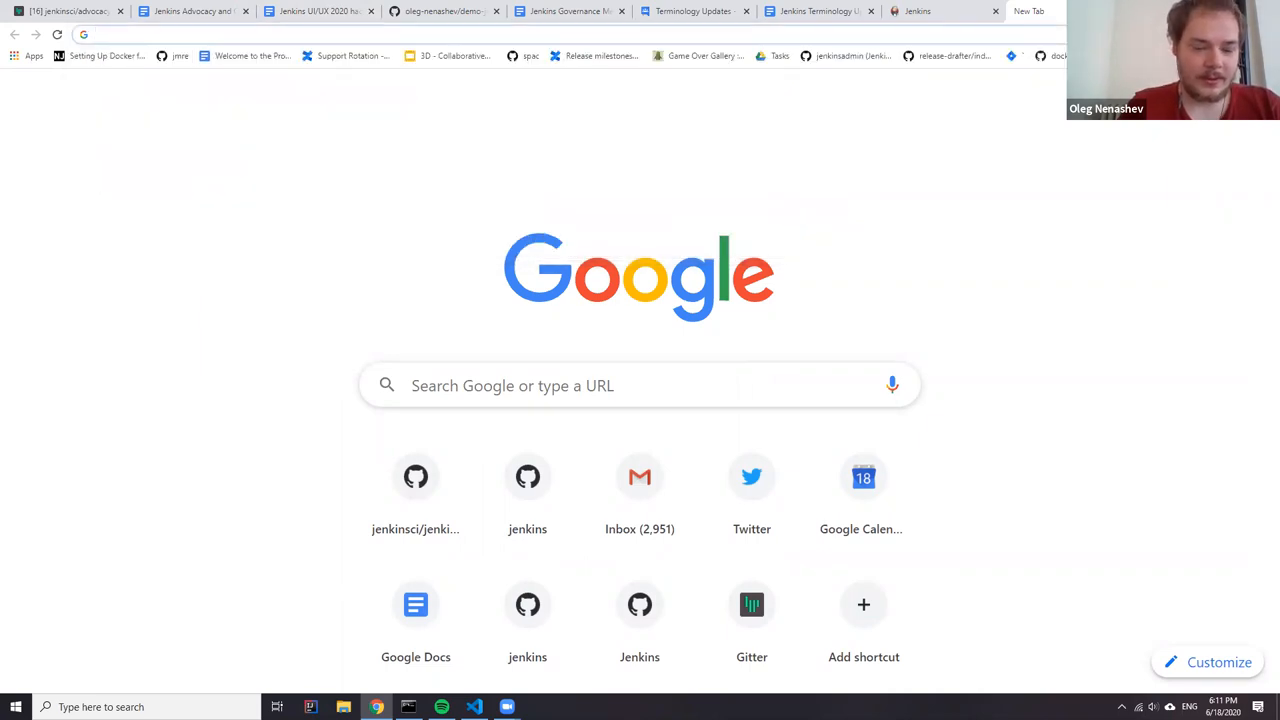
Step: Open the jenkins.io roadmap and from it the Agent terminology cleanup epic in a new tab
text(roa)
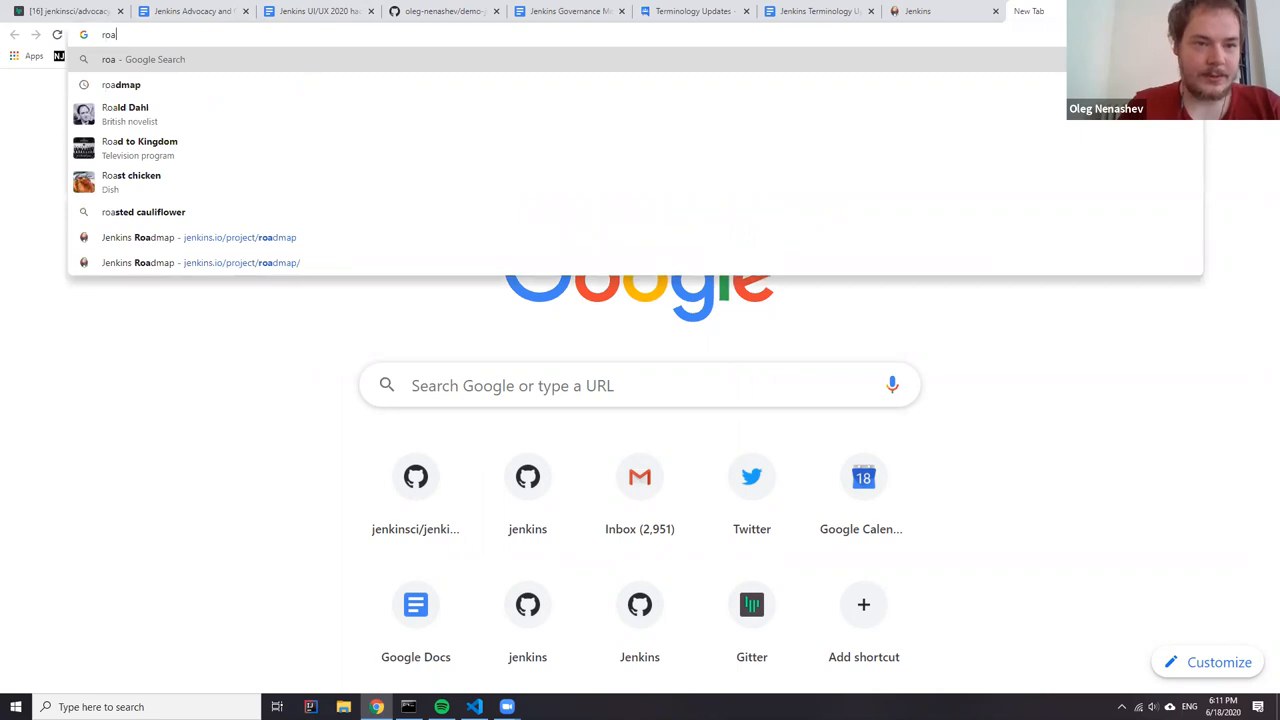
click(240, 236)
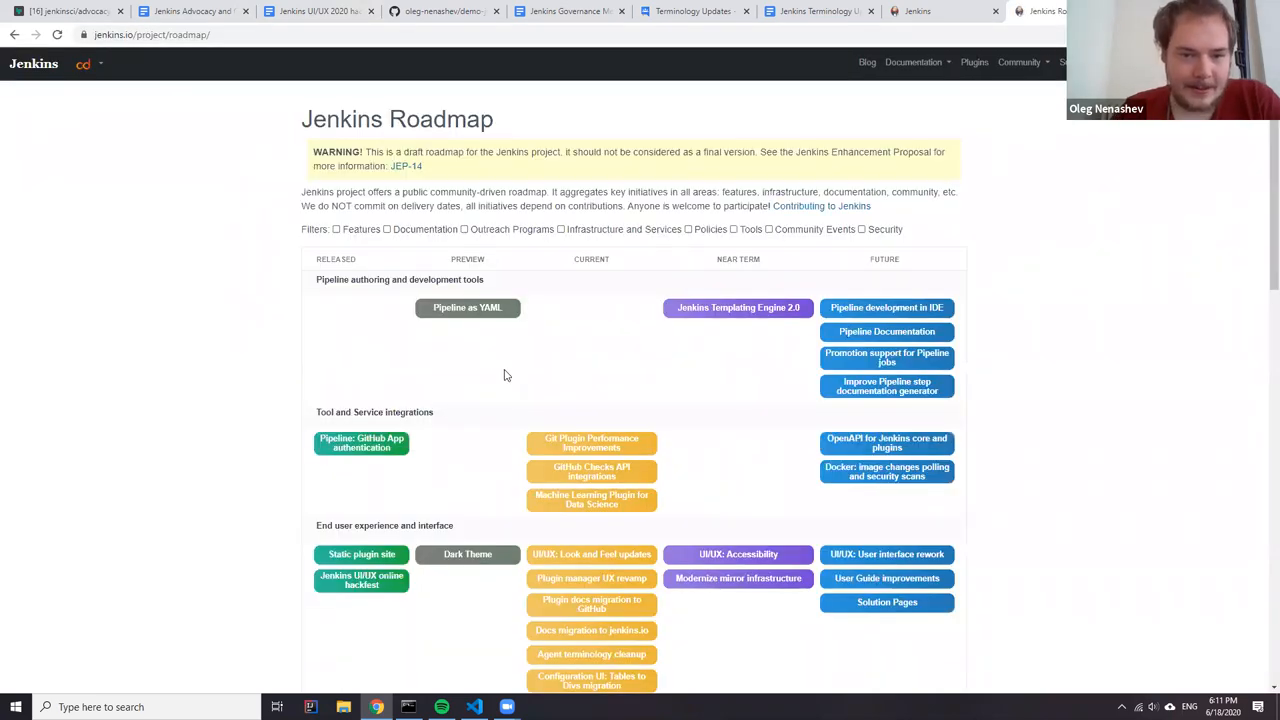
scroll(down, 3)
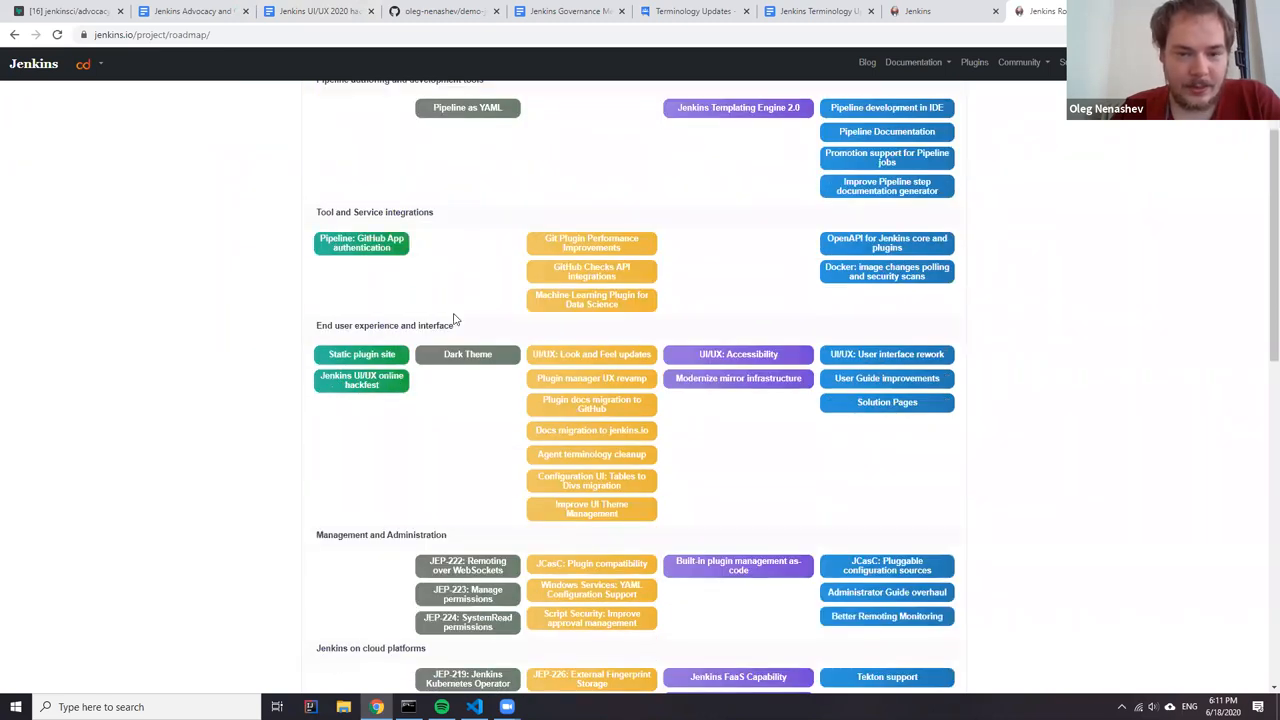
scroll(down, 3)
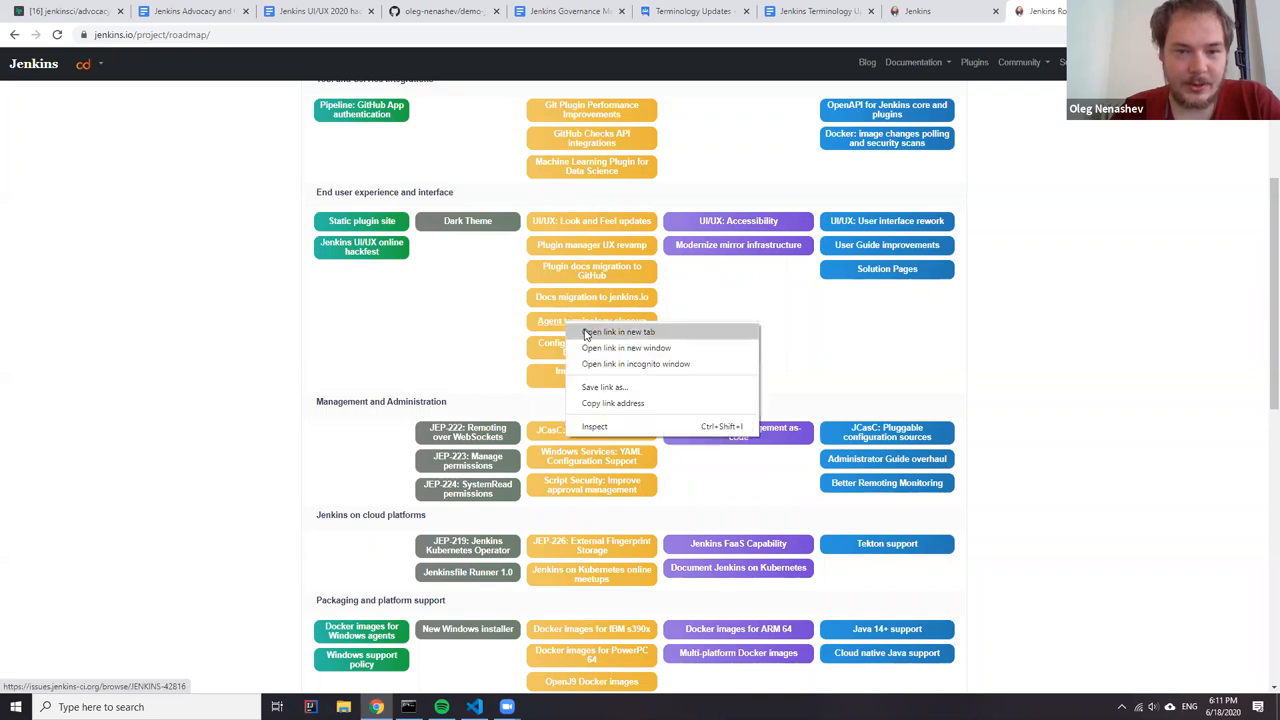
click(616, 332)
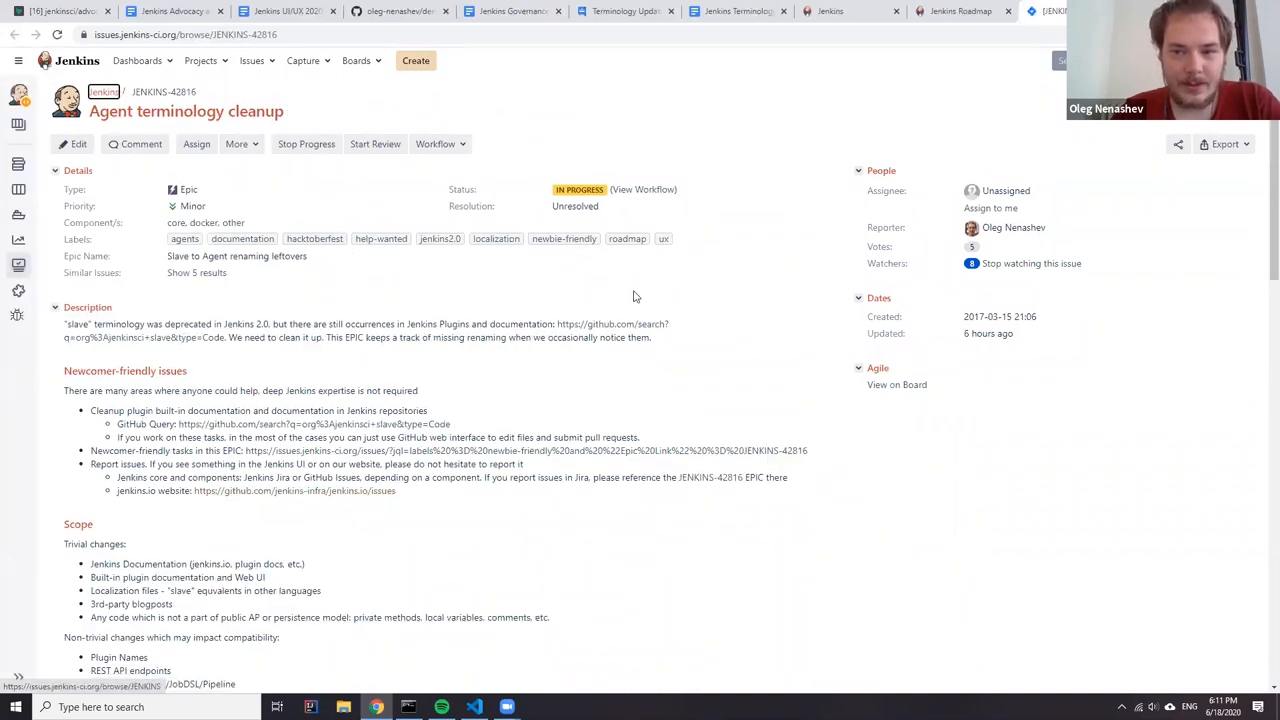
Step: Paste the JENKINS-42816 issue URL as a sub-bullet under the agenda's terminology cleanup item
scroll(down, 3)
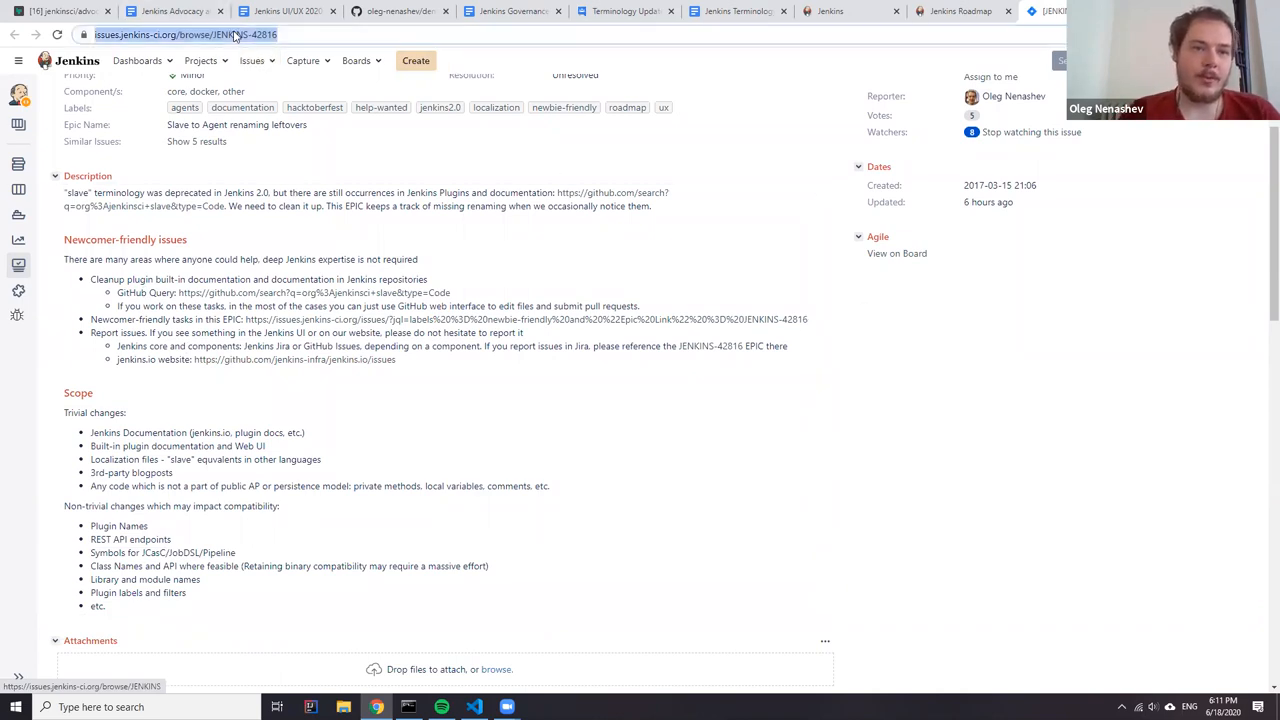
click(176, 12)
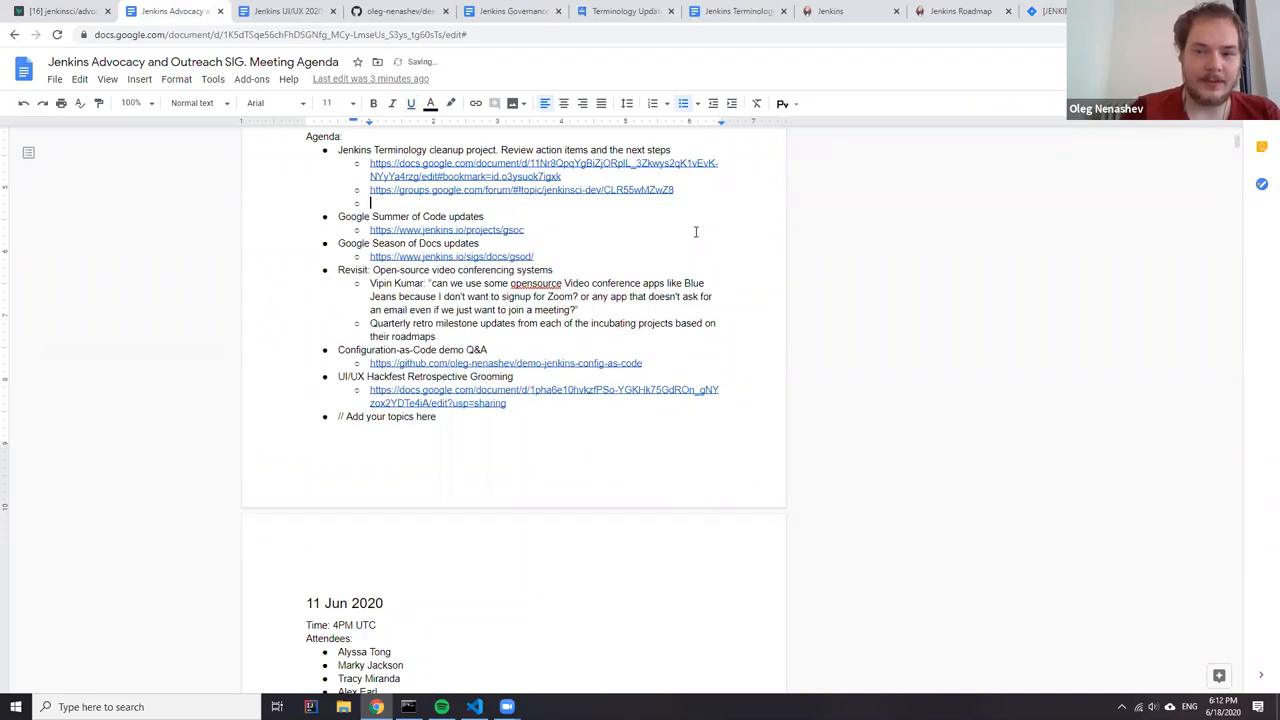
text(https://issues.jenkins-ci.org/browse/JENKINS-42816)
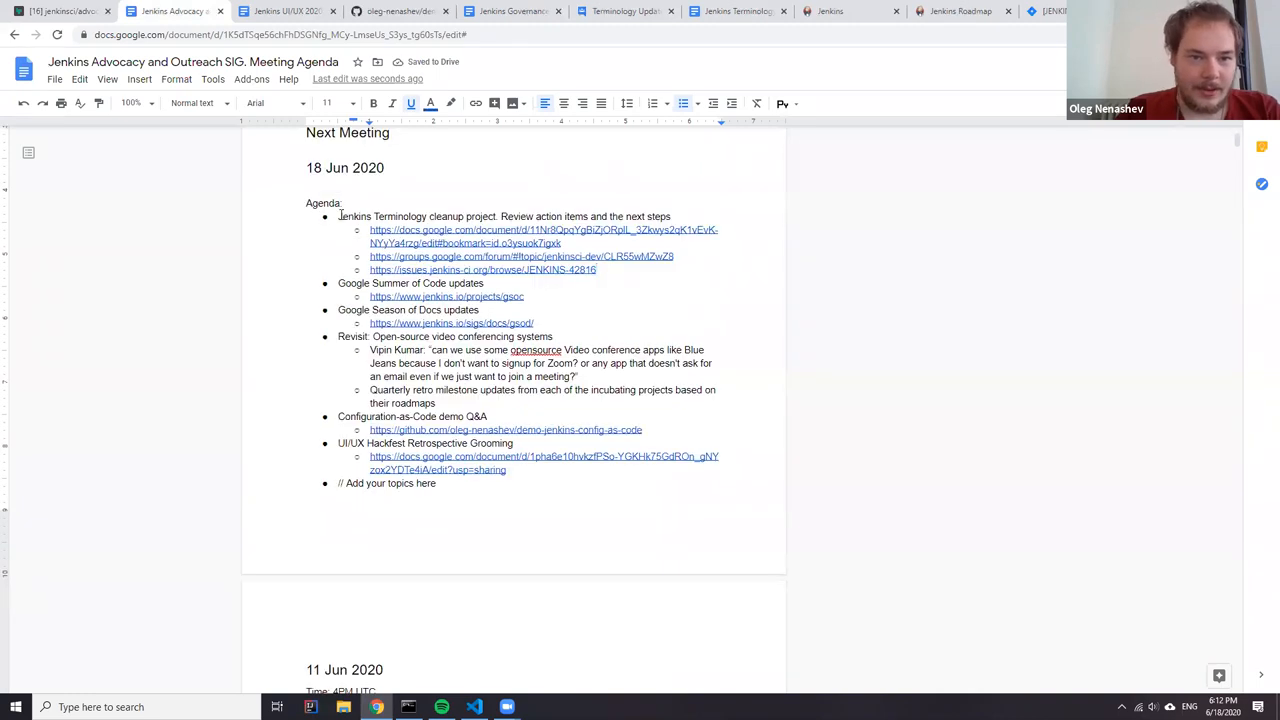
drag(340, 216, 624, 268)
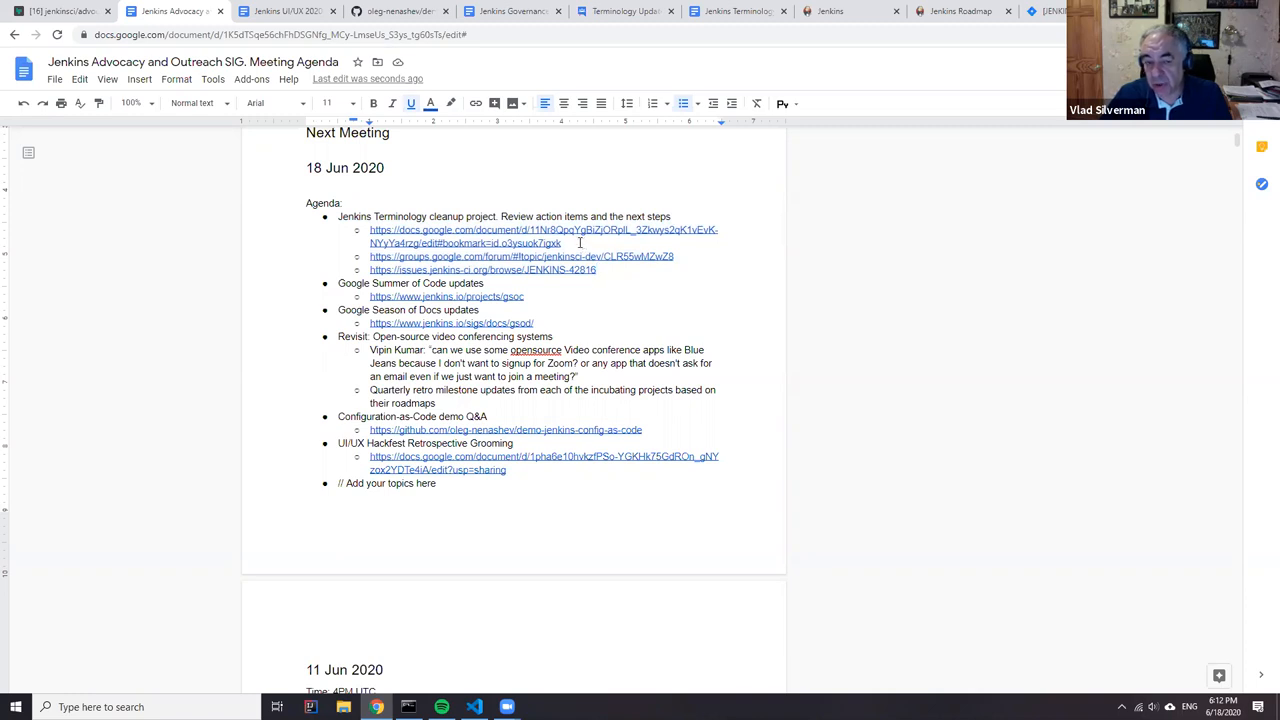
mouse_move(576, 240)
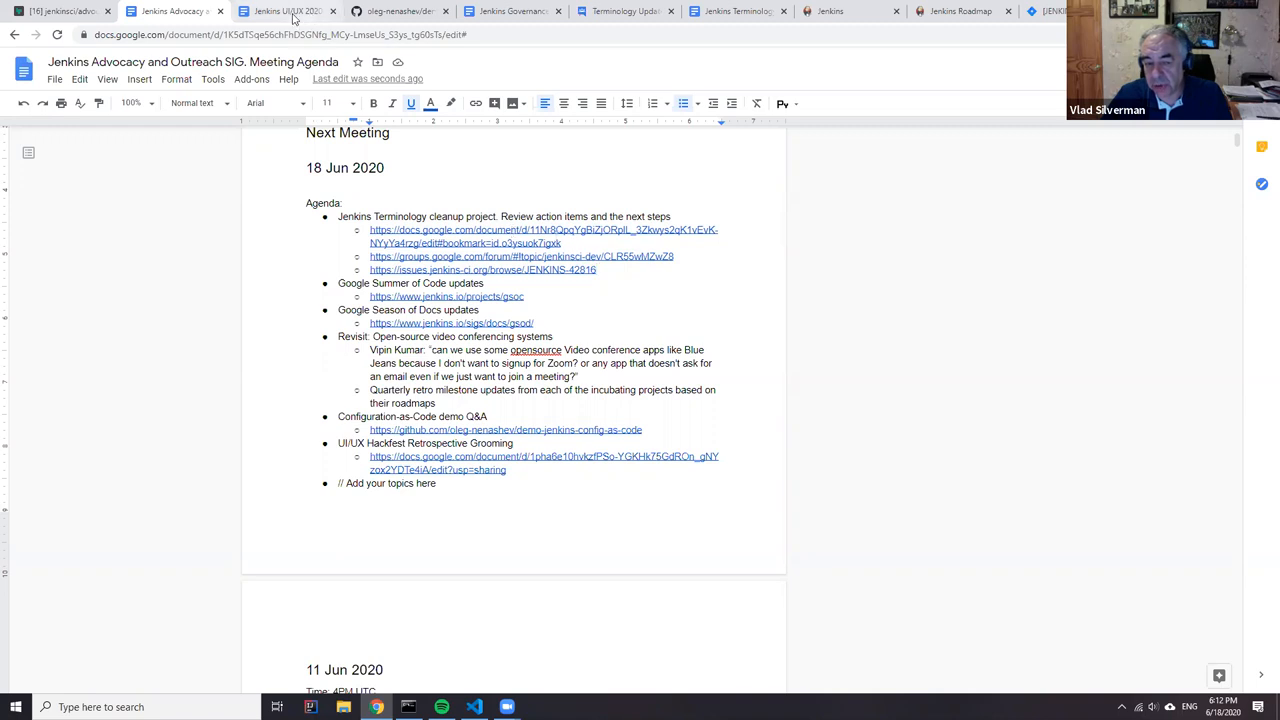
Step: Glance at the hackfest retrospective and governance agenda docs, then return to the Jira issue
click(290, 12)
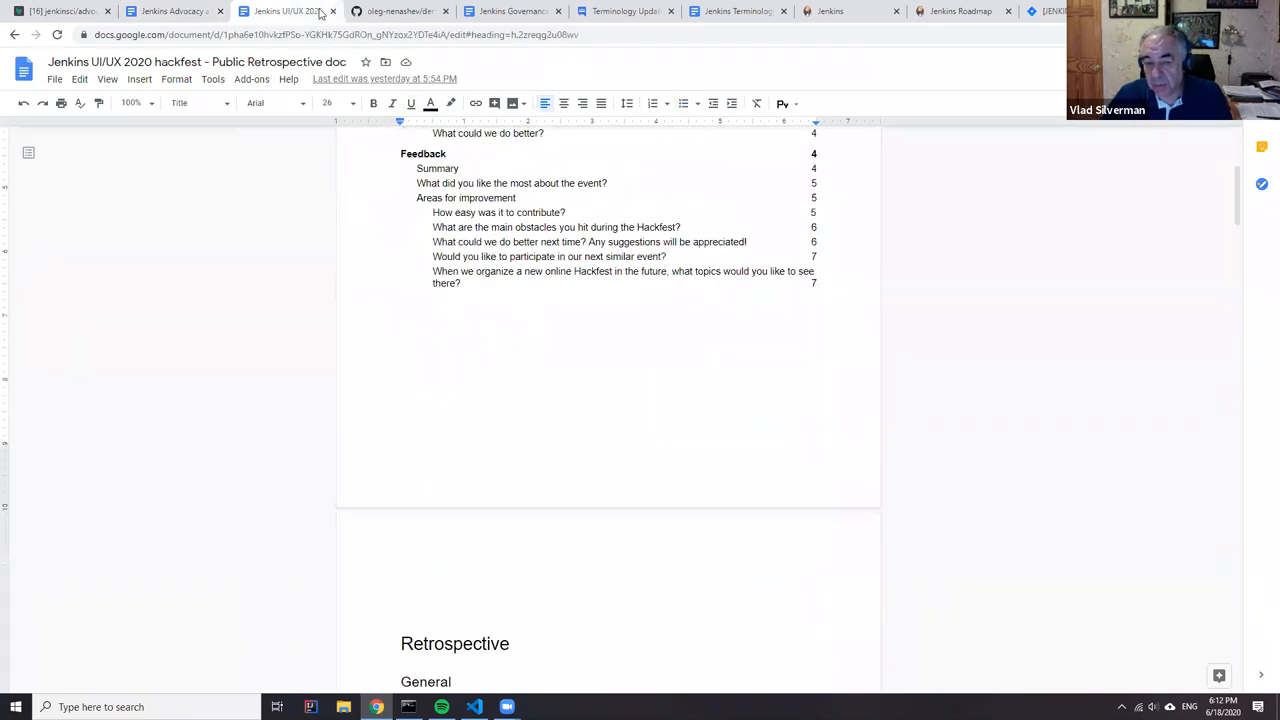
click(512, 12)
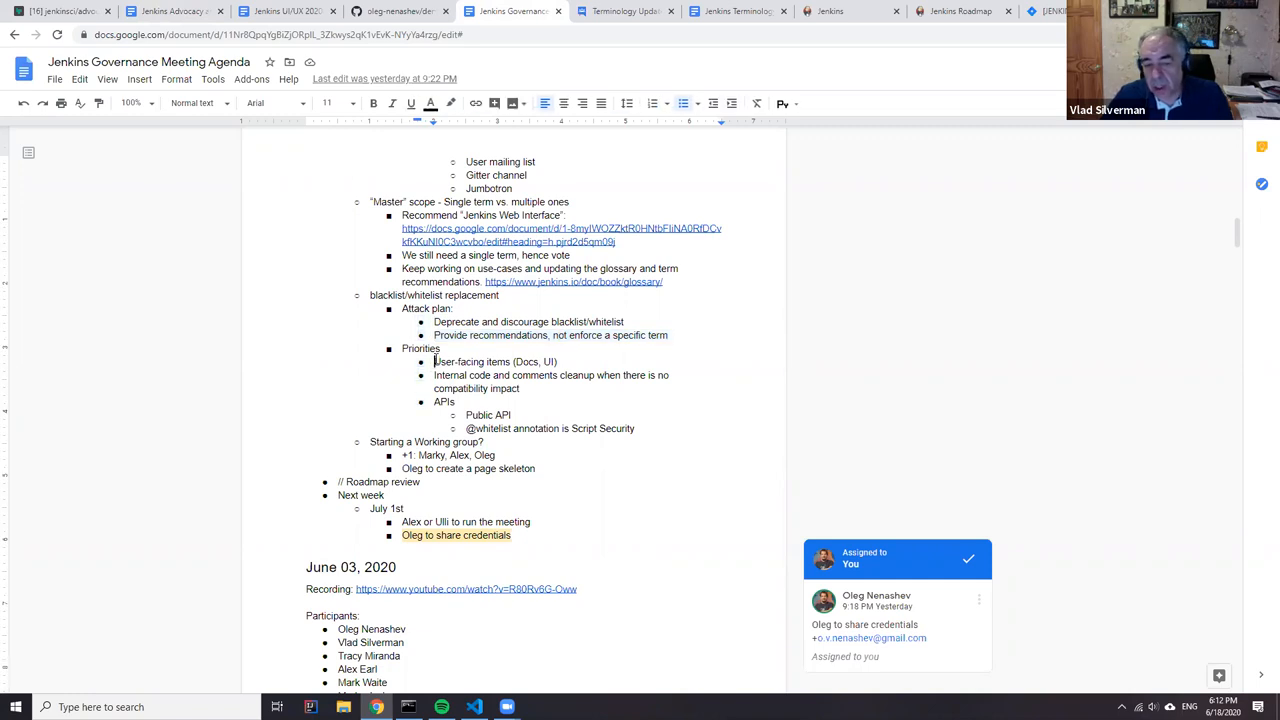
drag(434, 360, 524, 388)
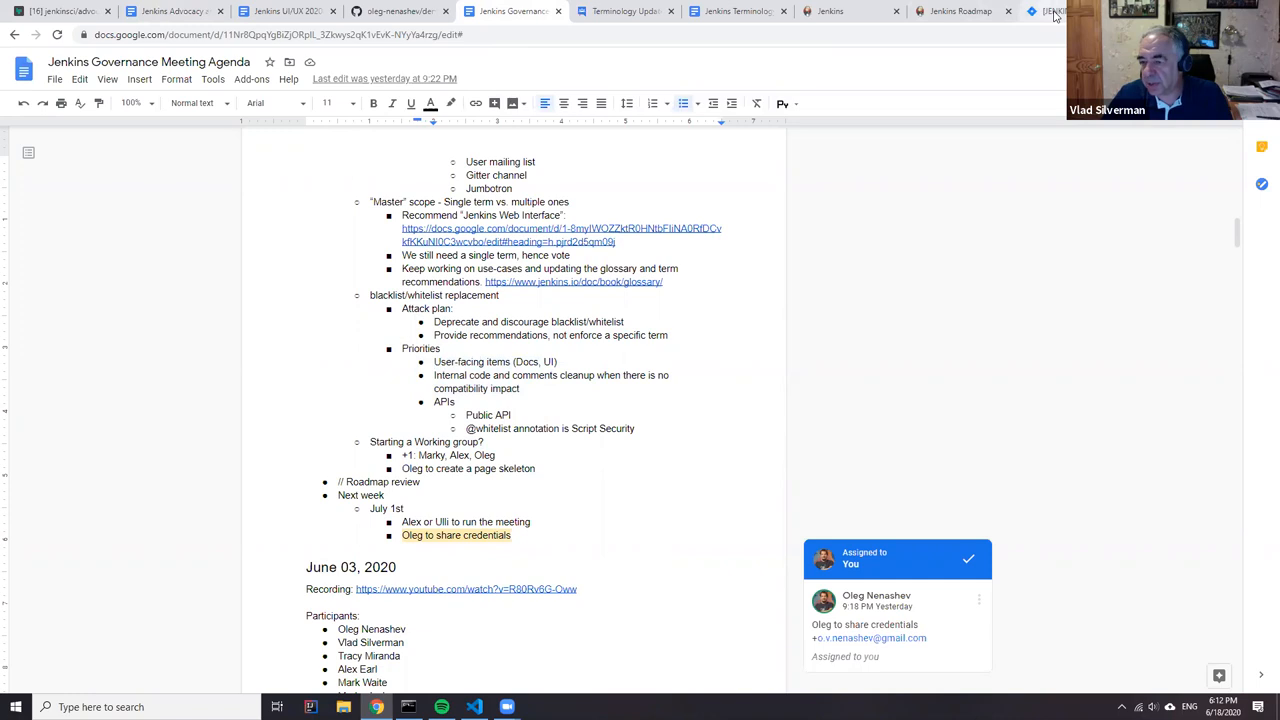
click(1050, 12)
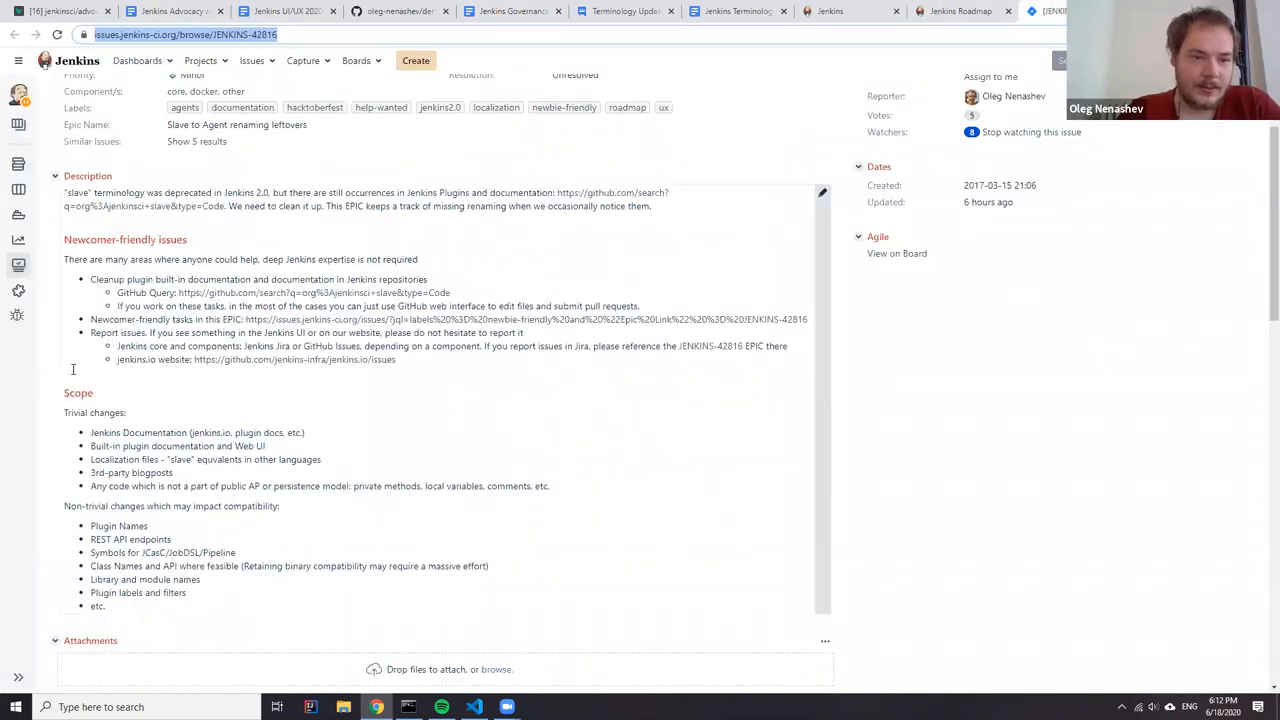
Step: Review the JENKINS-42816 epic's scope and linked issues, then return to the outreach agenda
scroll(down, 3)
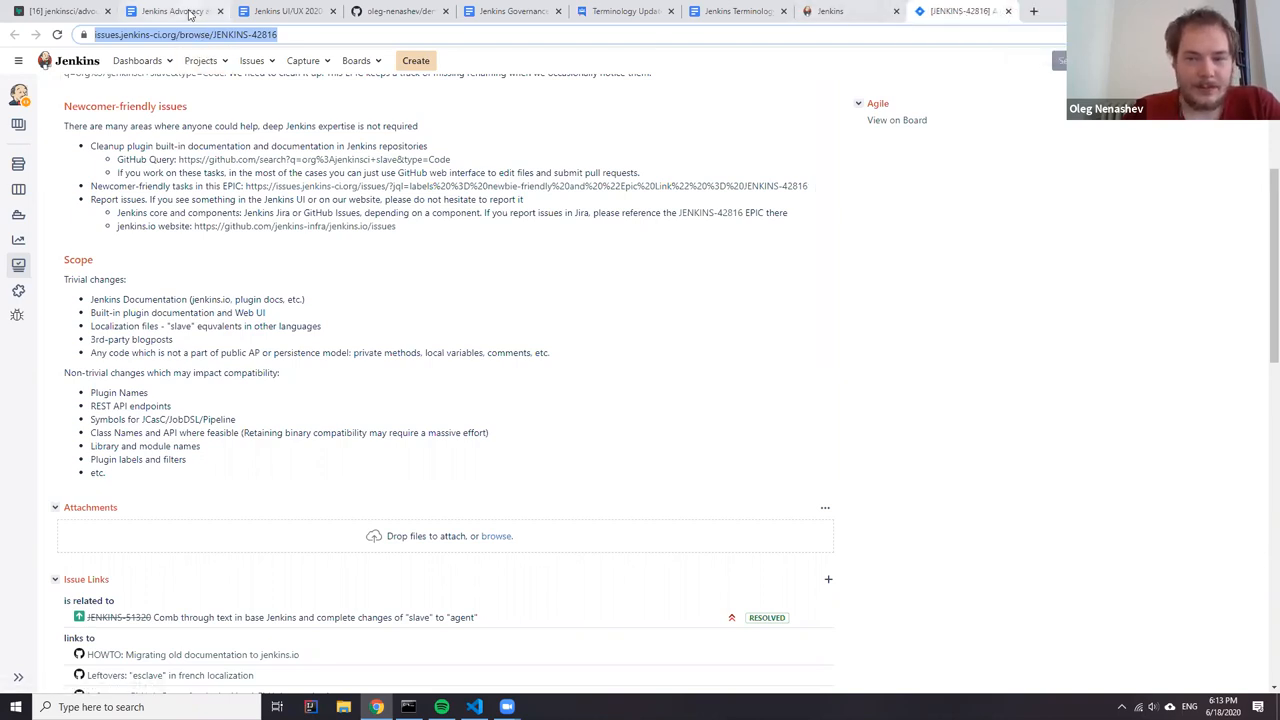
click(190, 12)
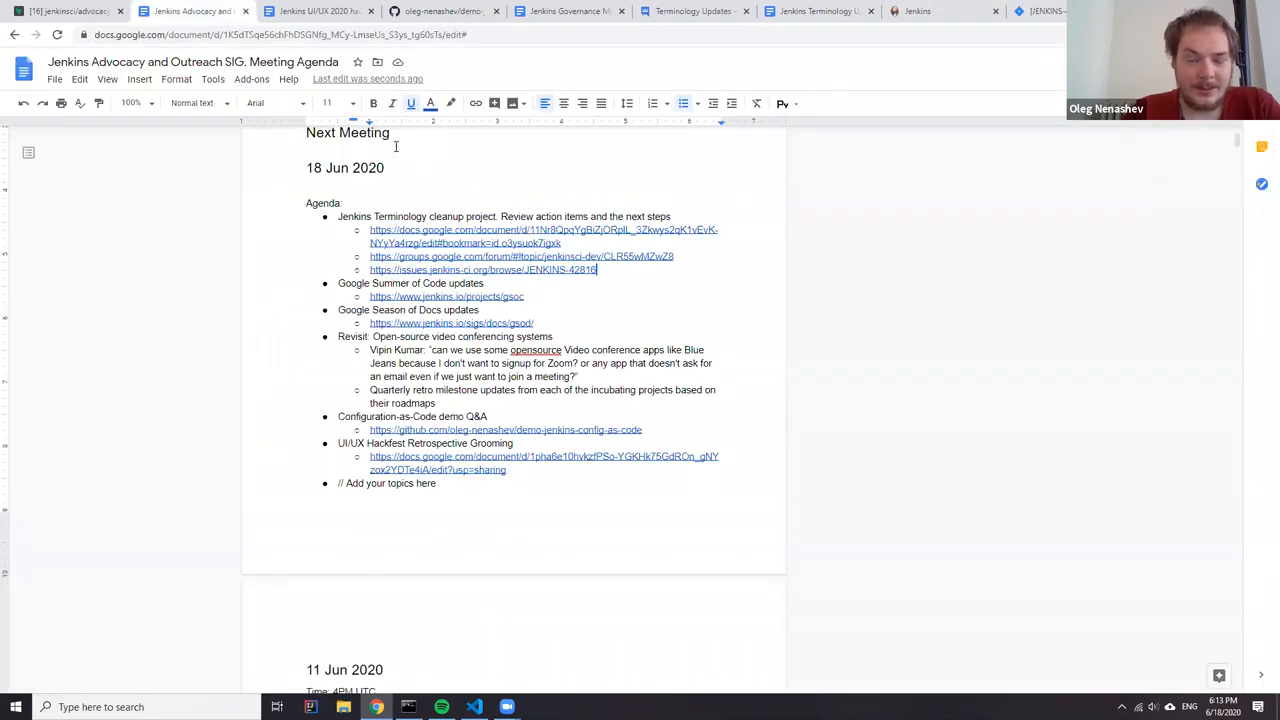
mouse_move(372, 104)
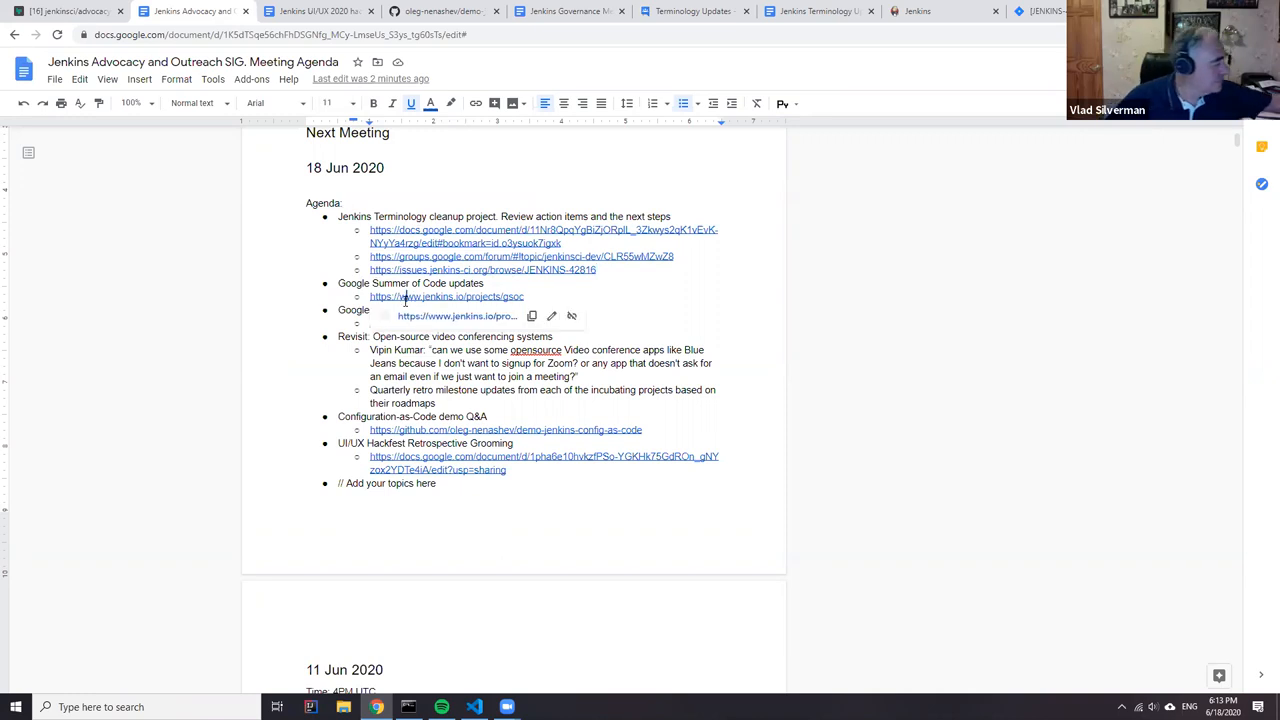
mouse_move(446, 296)
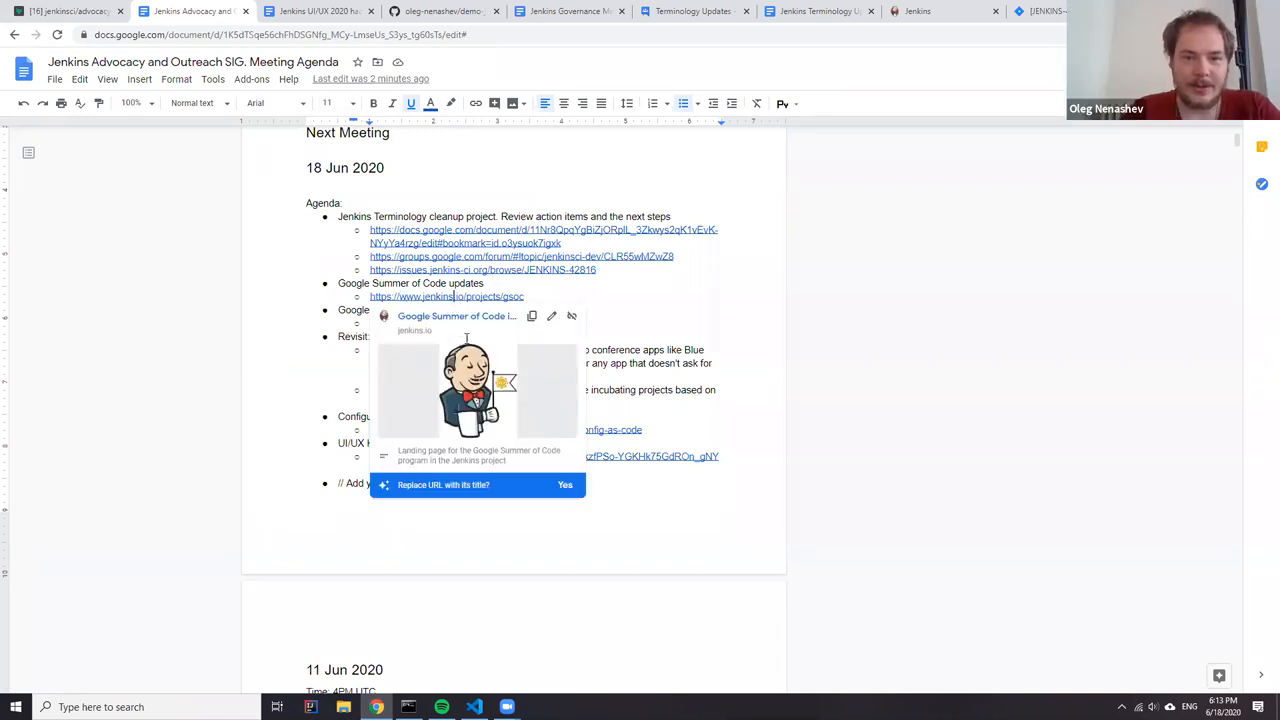
Step: Open the jenkins.io/projects/gsoc page from the agenda's link preview
click(446, 296)
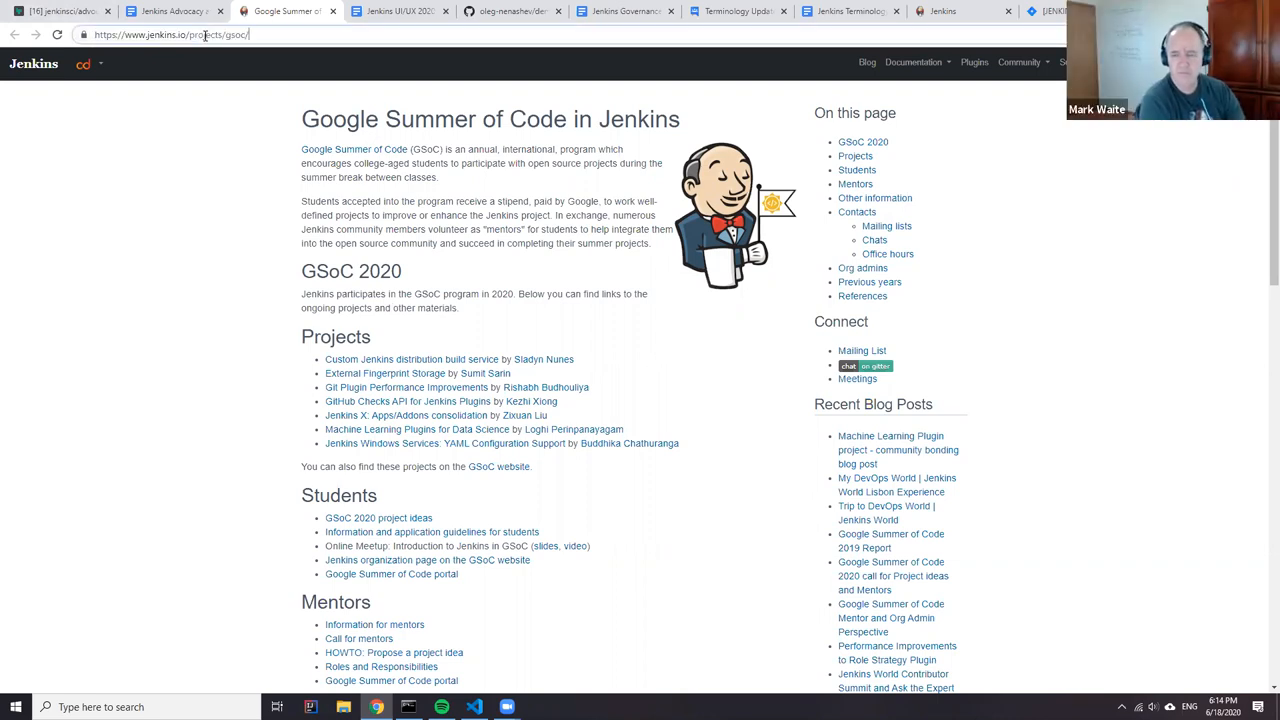
Step: Go to the GSoC Mentors page on jenkins.io and skim its sections
click(170, 34)
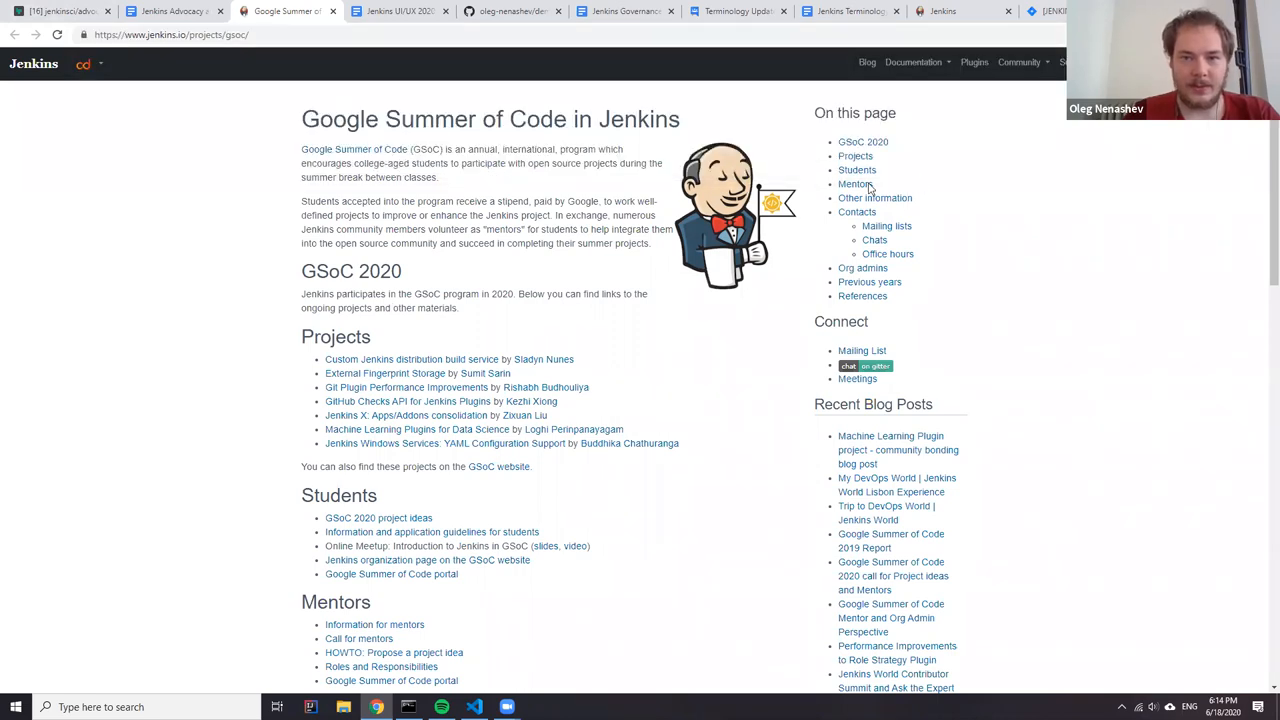
click(852, 184)
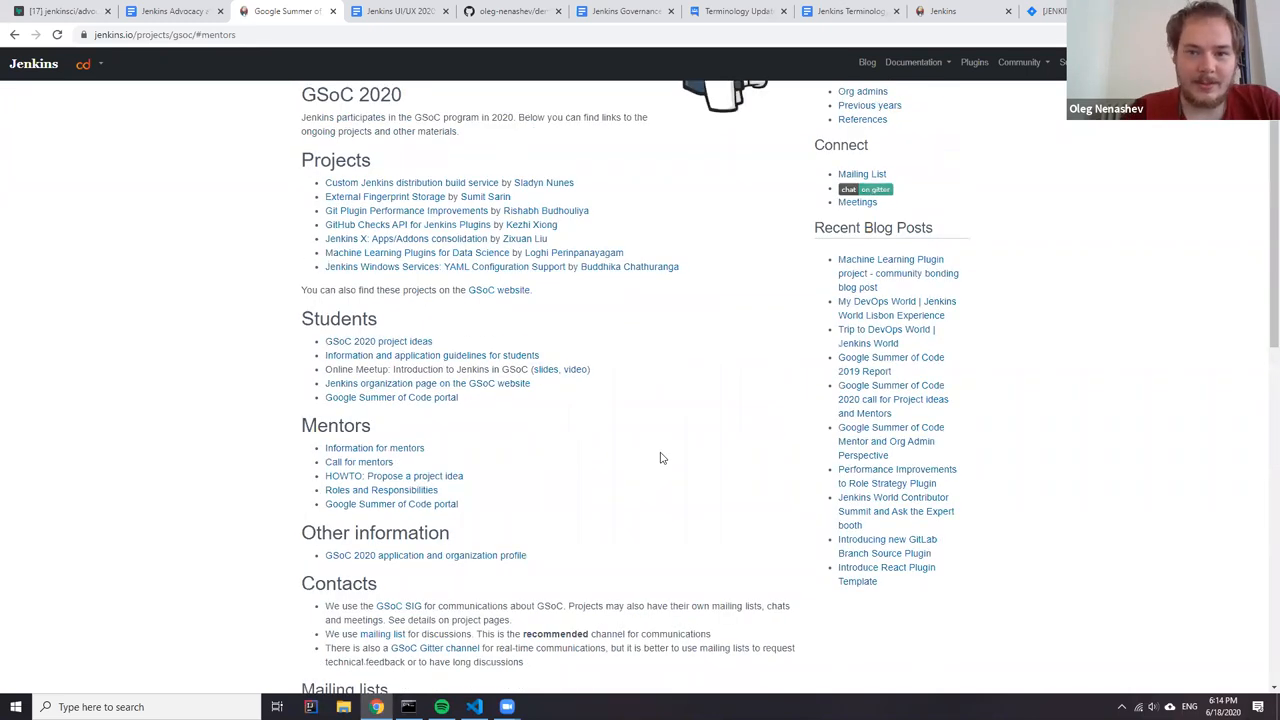
scroll(up, 3)
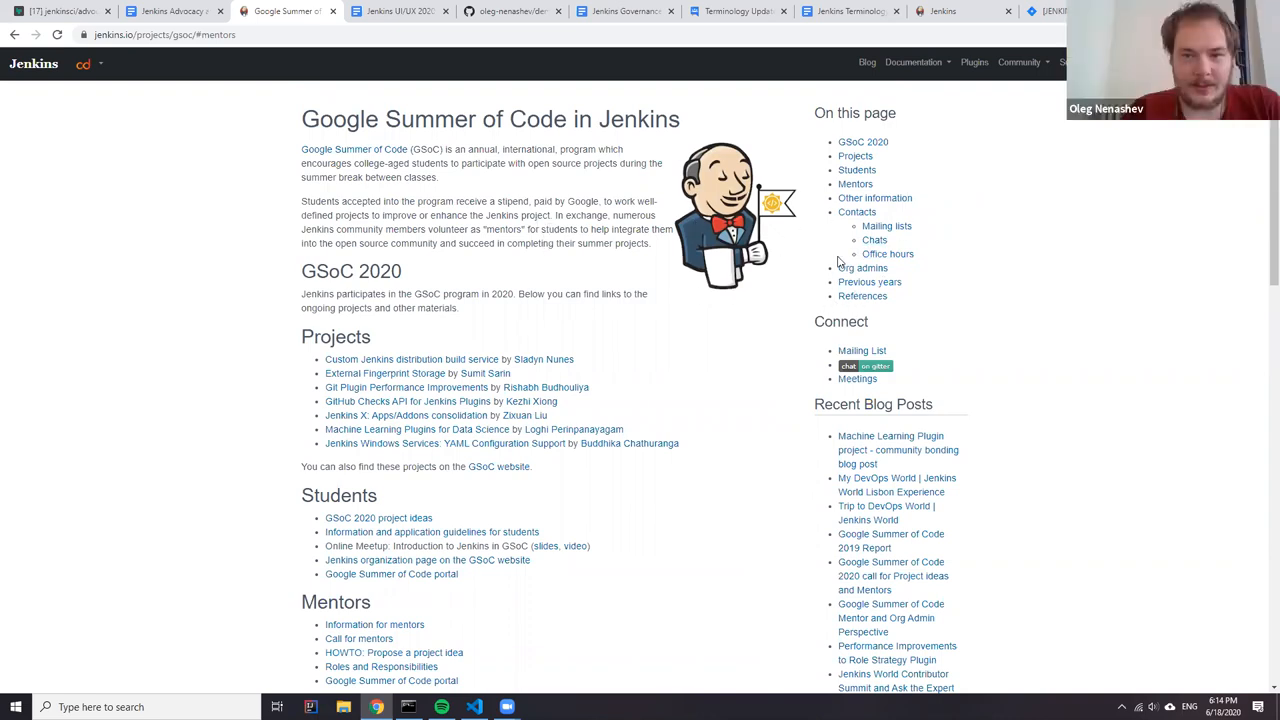
mouse_move(740, 310)
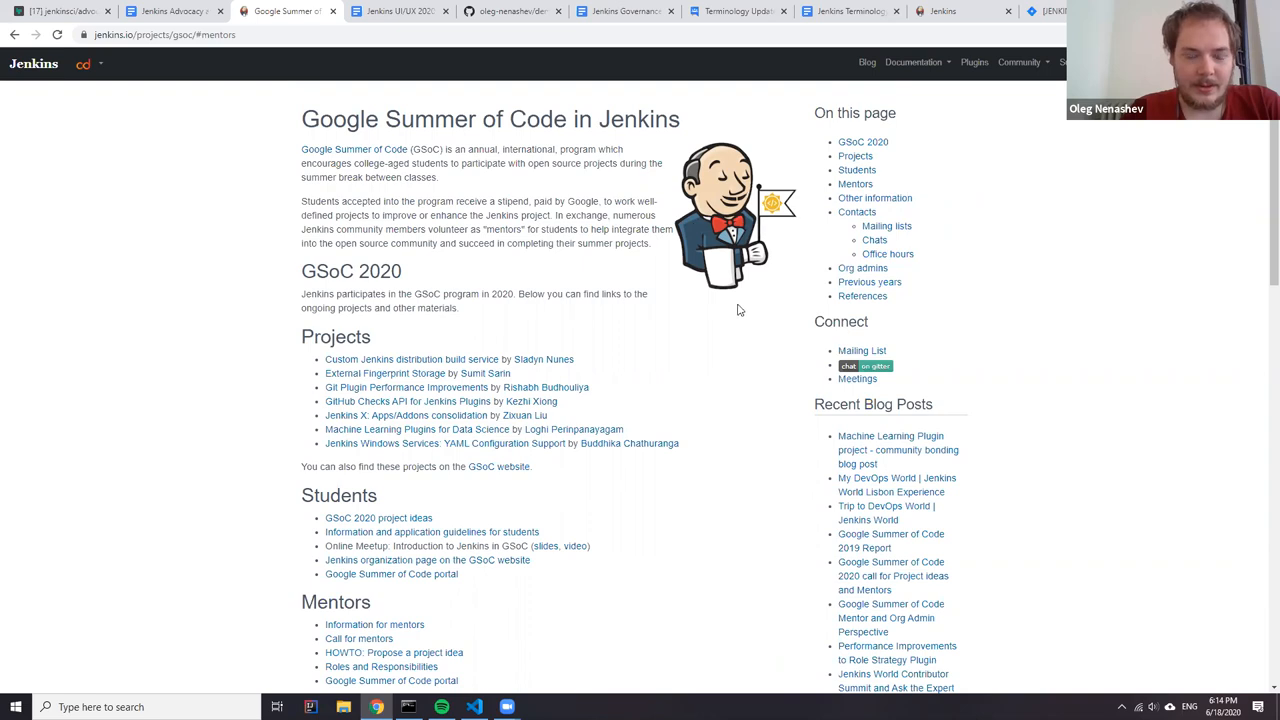
scroll(down, 3)
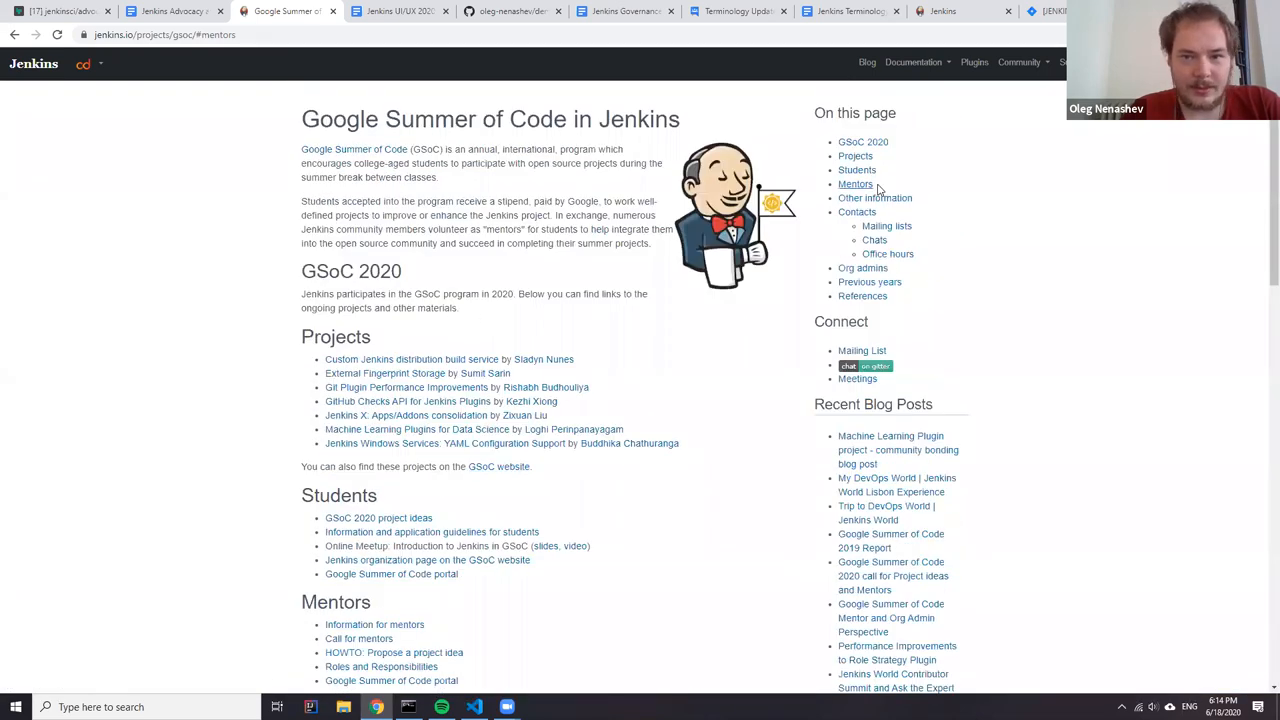
scroll(down, 3)
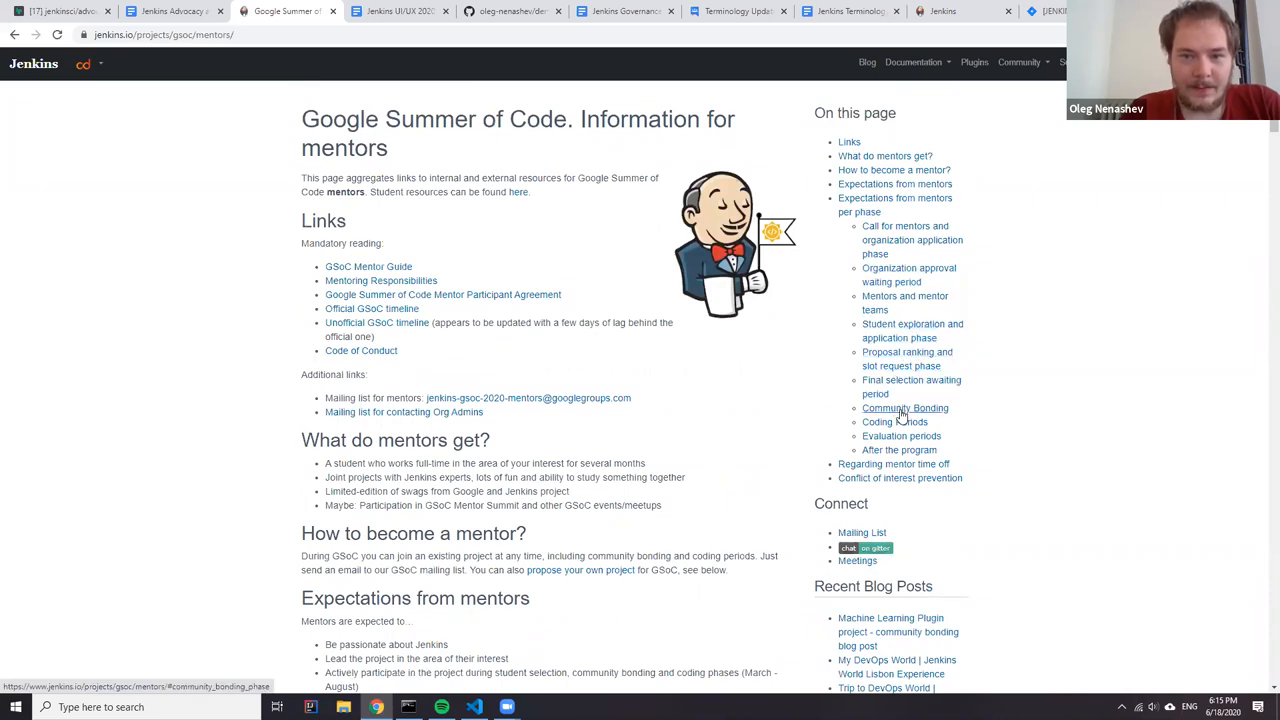
Step: Review the mentors' evaluation periods and student evaluations guidance, then bring up the GSoD in Jenkins page
click(900, 436)
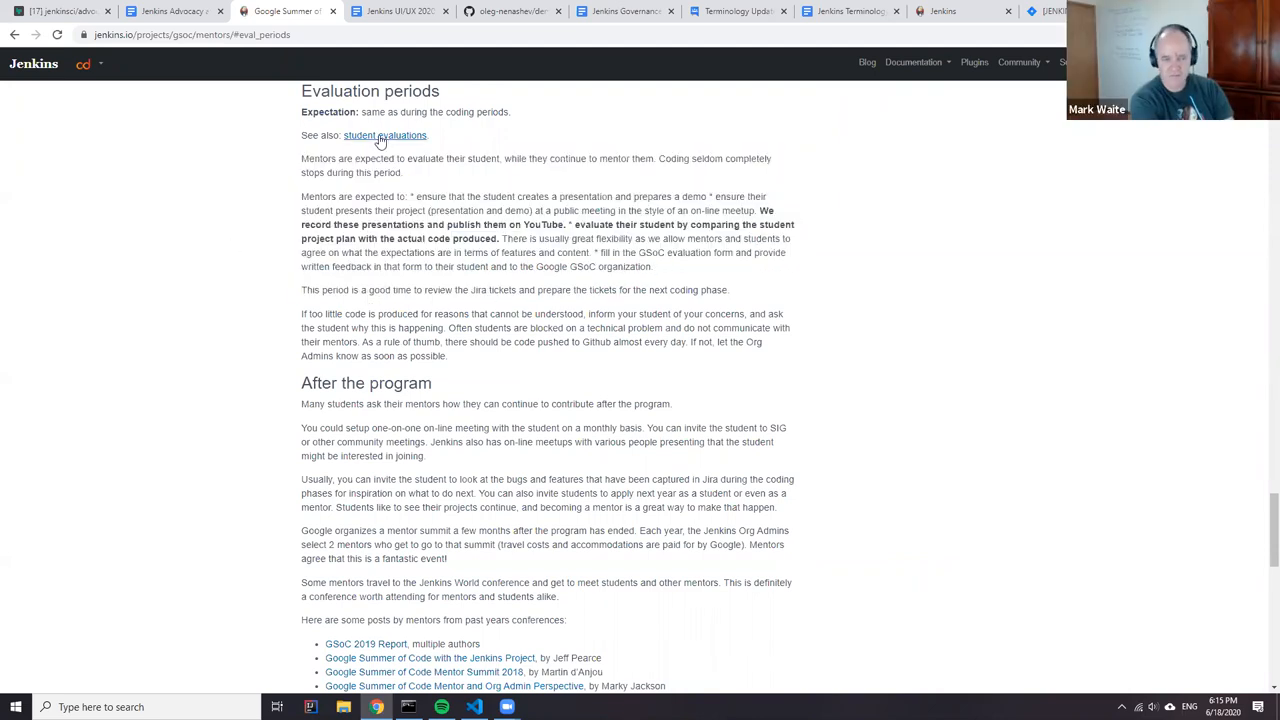
click(384, 136)
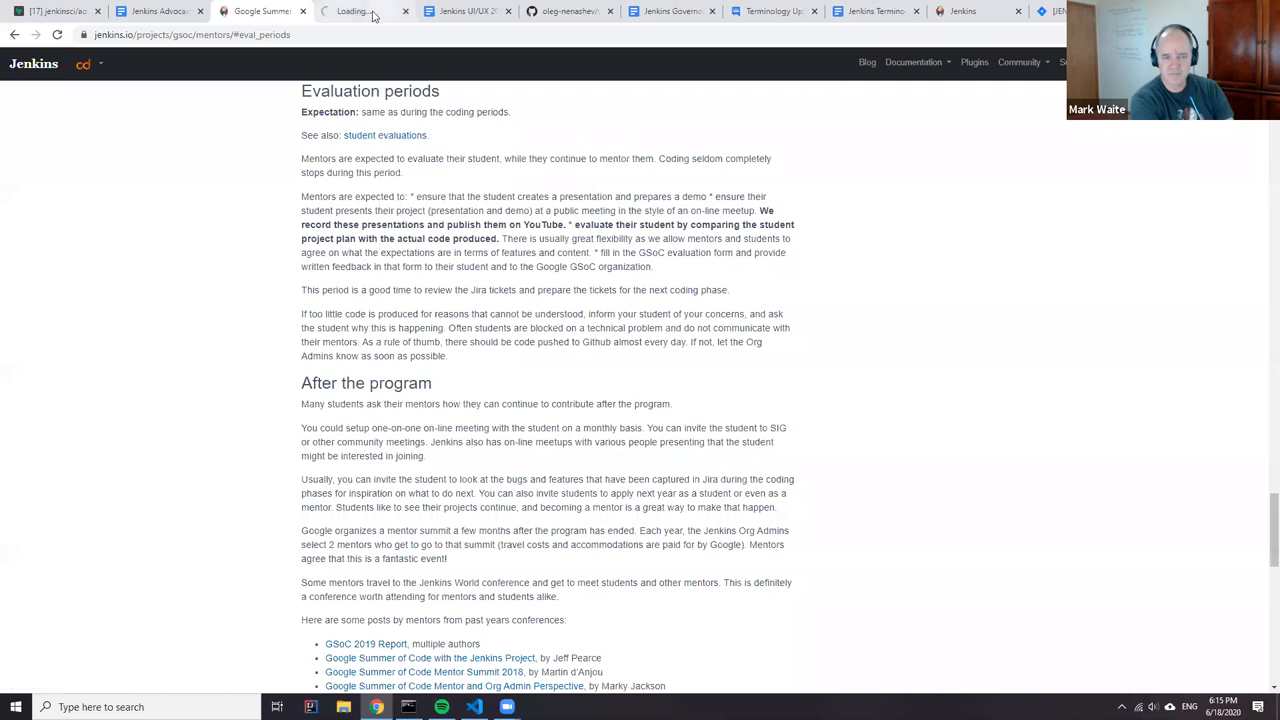
click(364, 12)
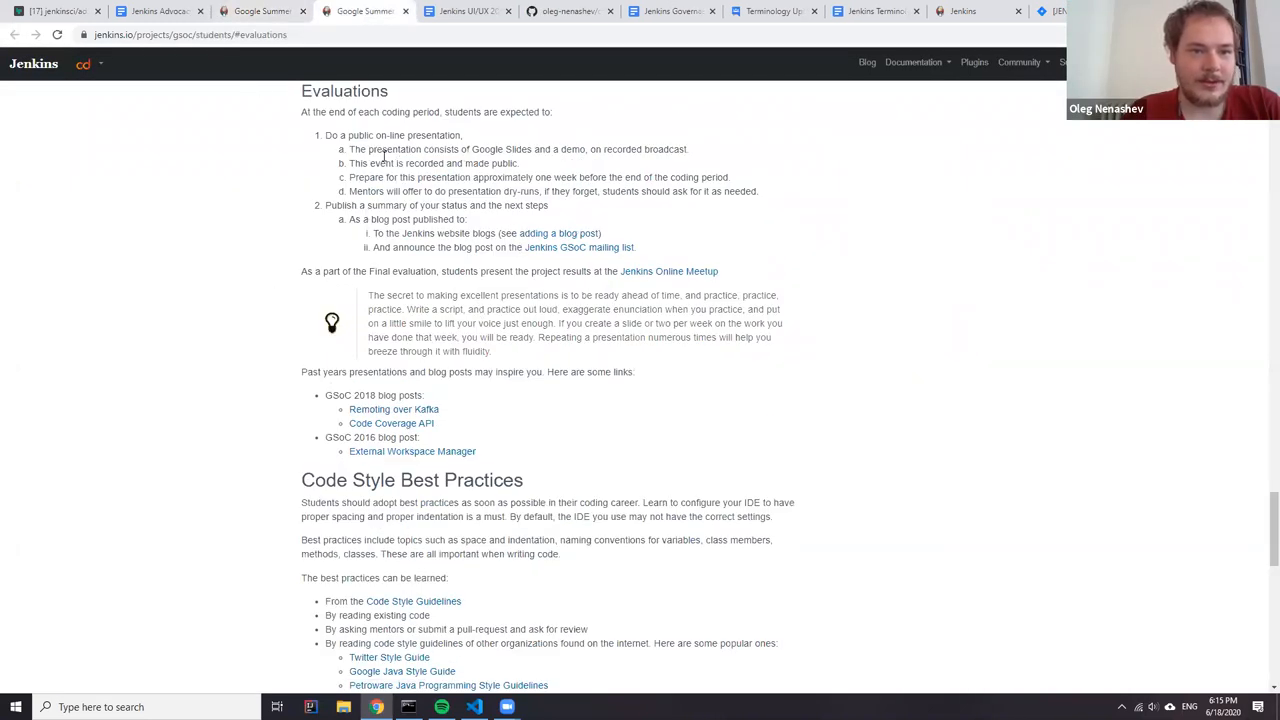
click(260, 12)
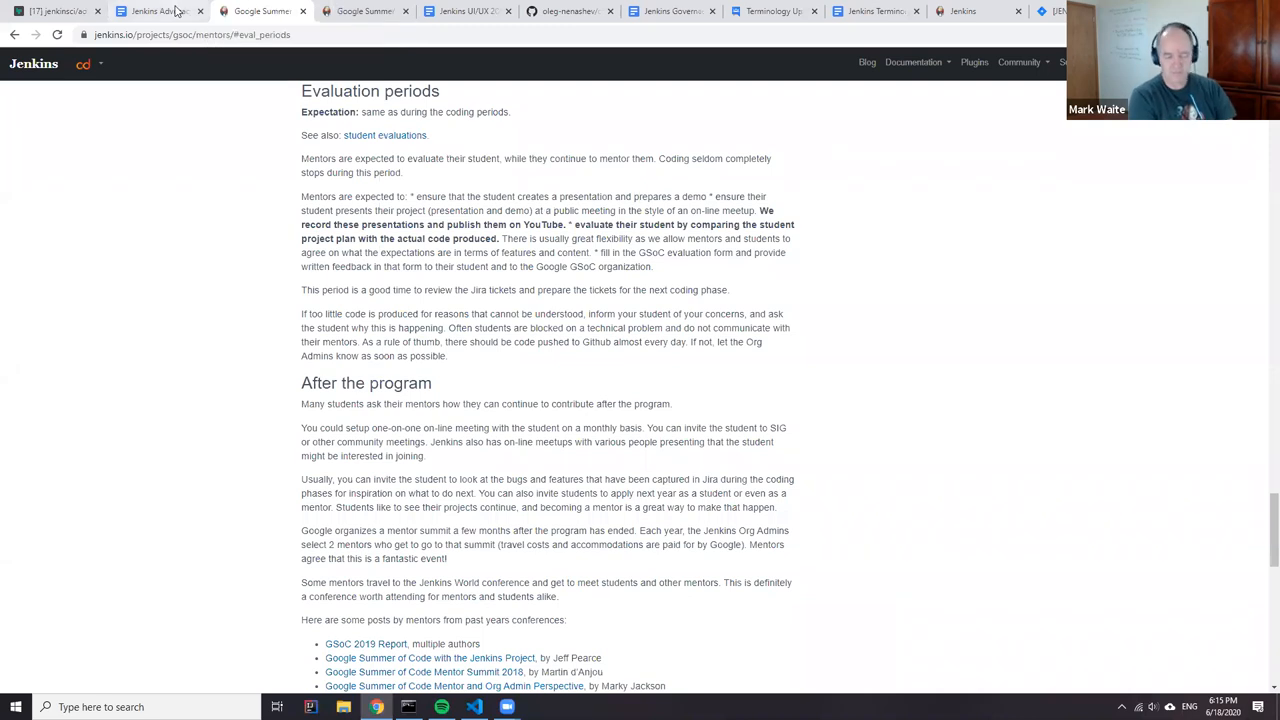
mouse_move(160, 12)
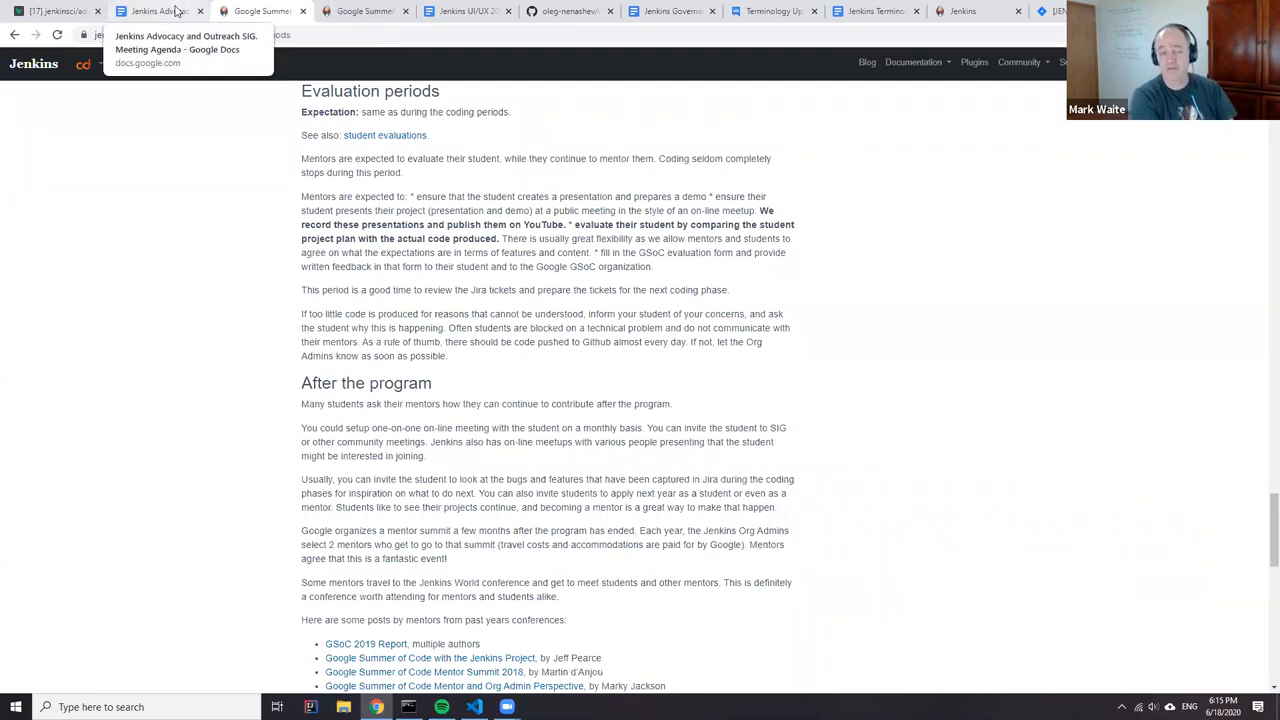
click(160, 12)
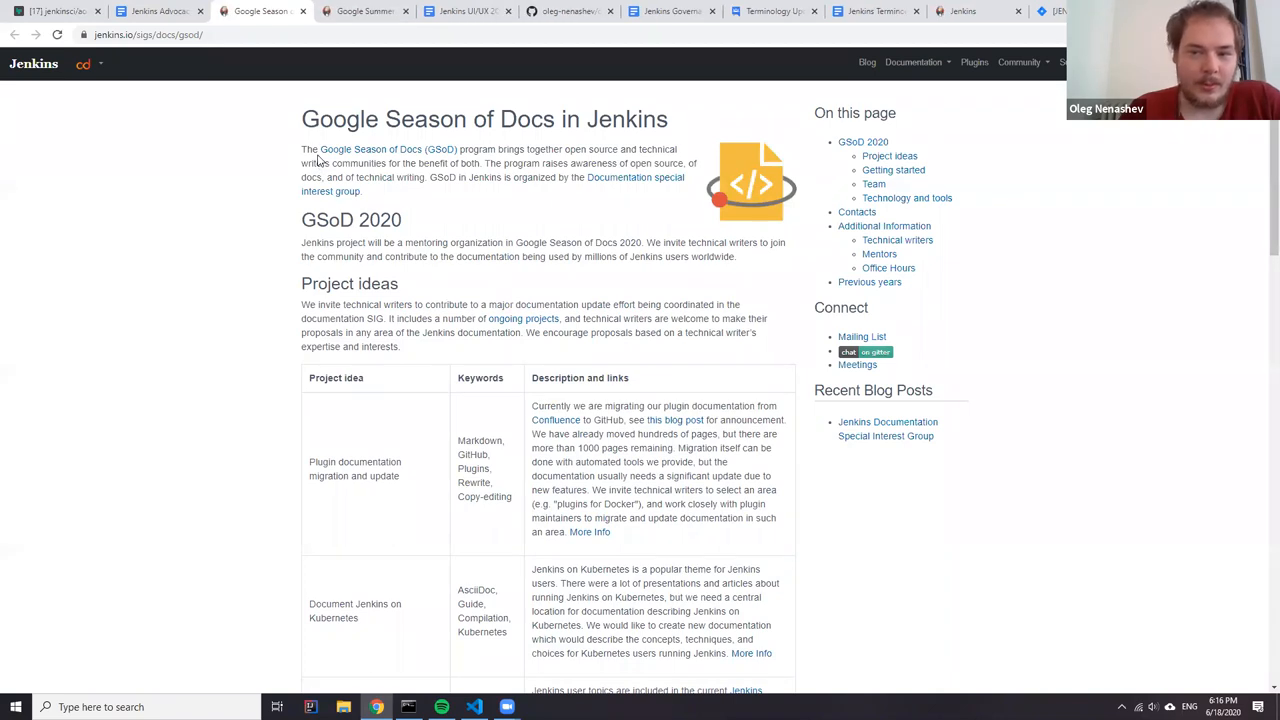
mouse_move(862, 336)
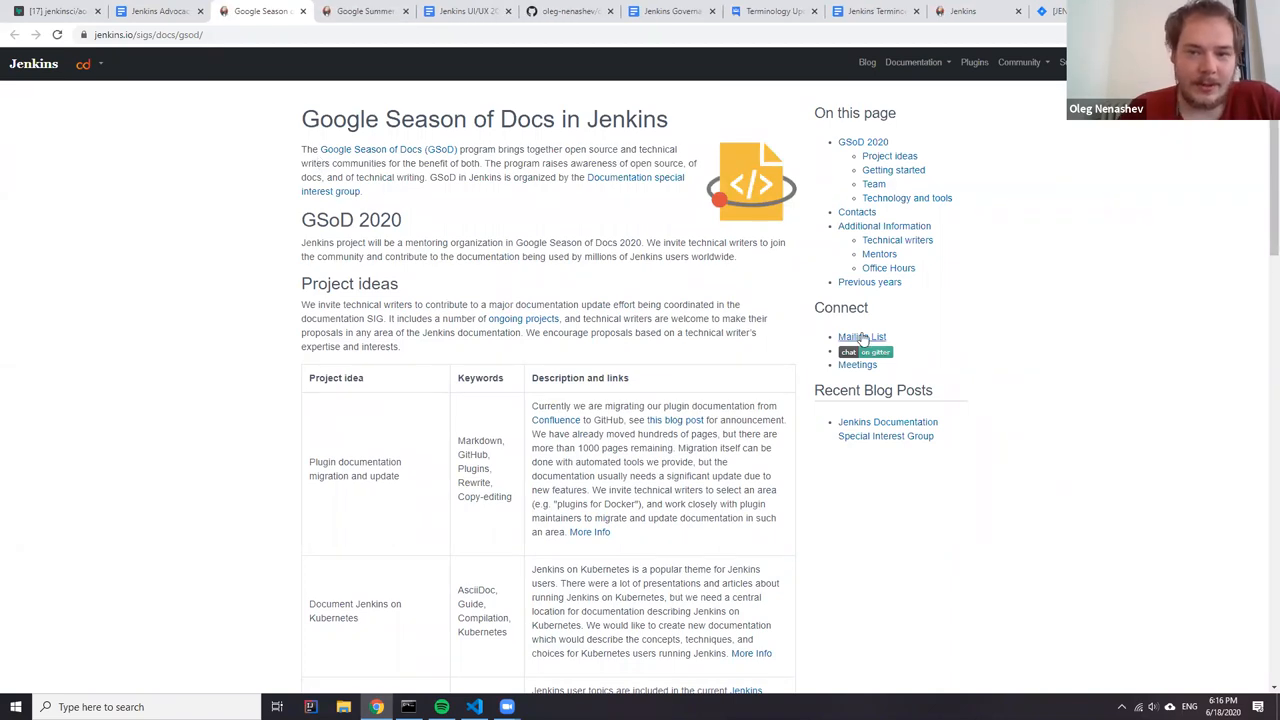
Step: Open the Jenkins Documentation mailing list link from the GSoD page's Connect section
click(862, 336)
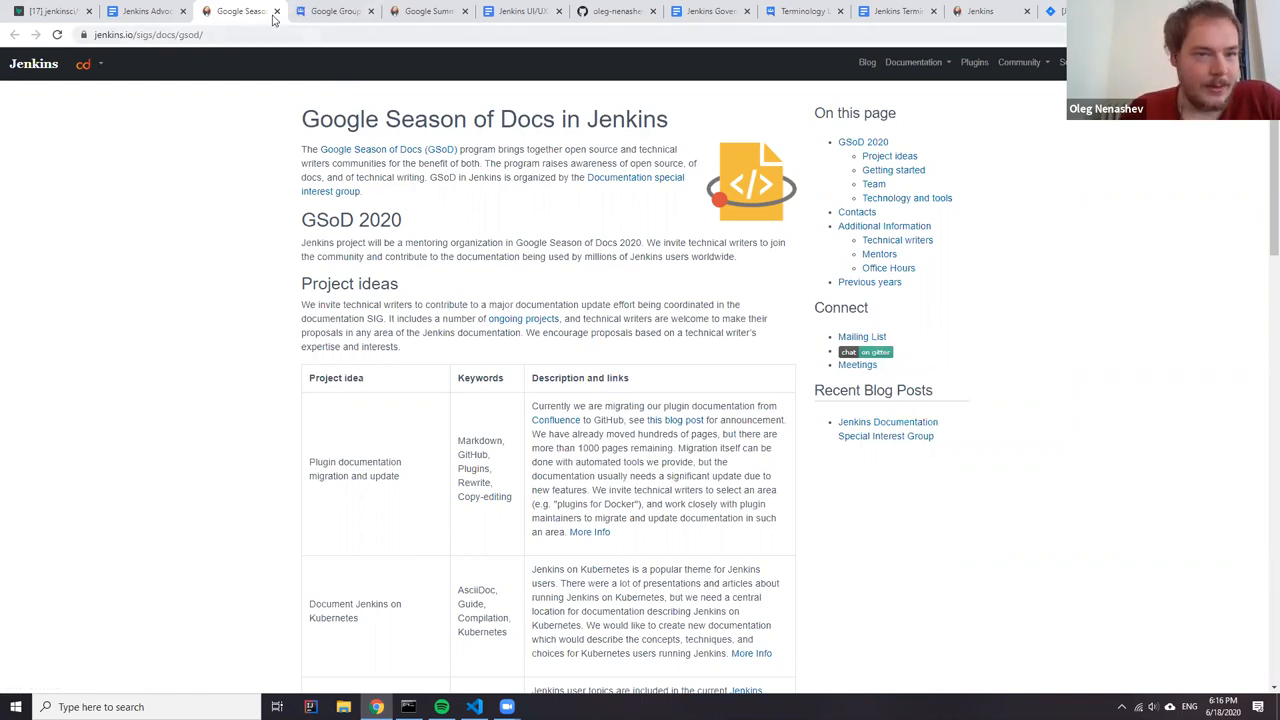
mouse_move(336, 12)
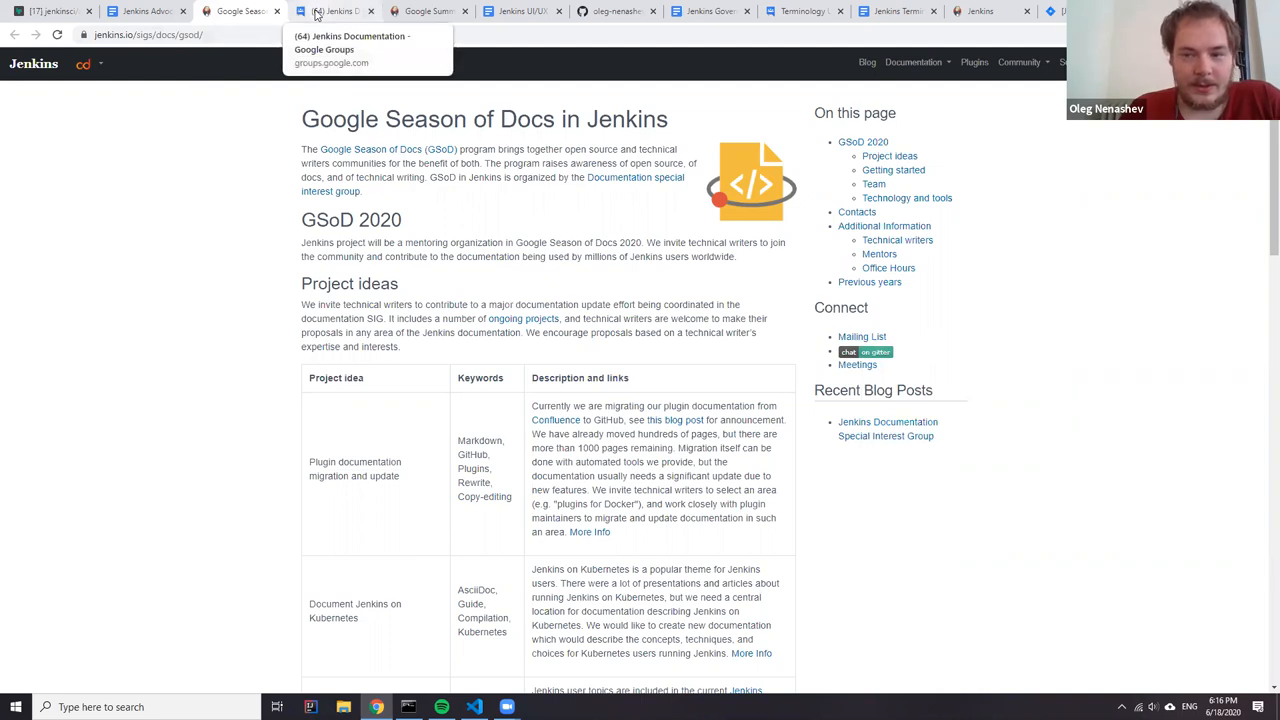
Step: Look over the Jenkins Documentation group's topics, then return to the SIG meeting agenda
click(336, 12)
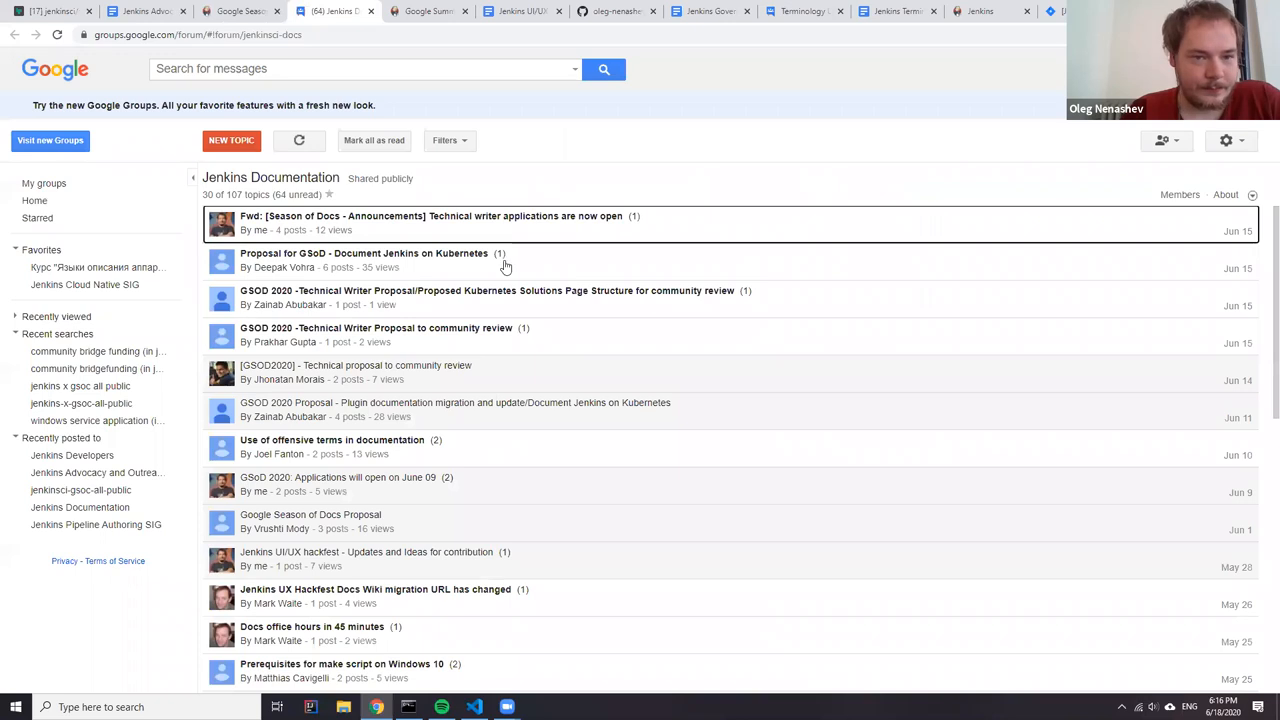
mouse_move(676, 232)
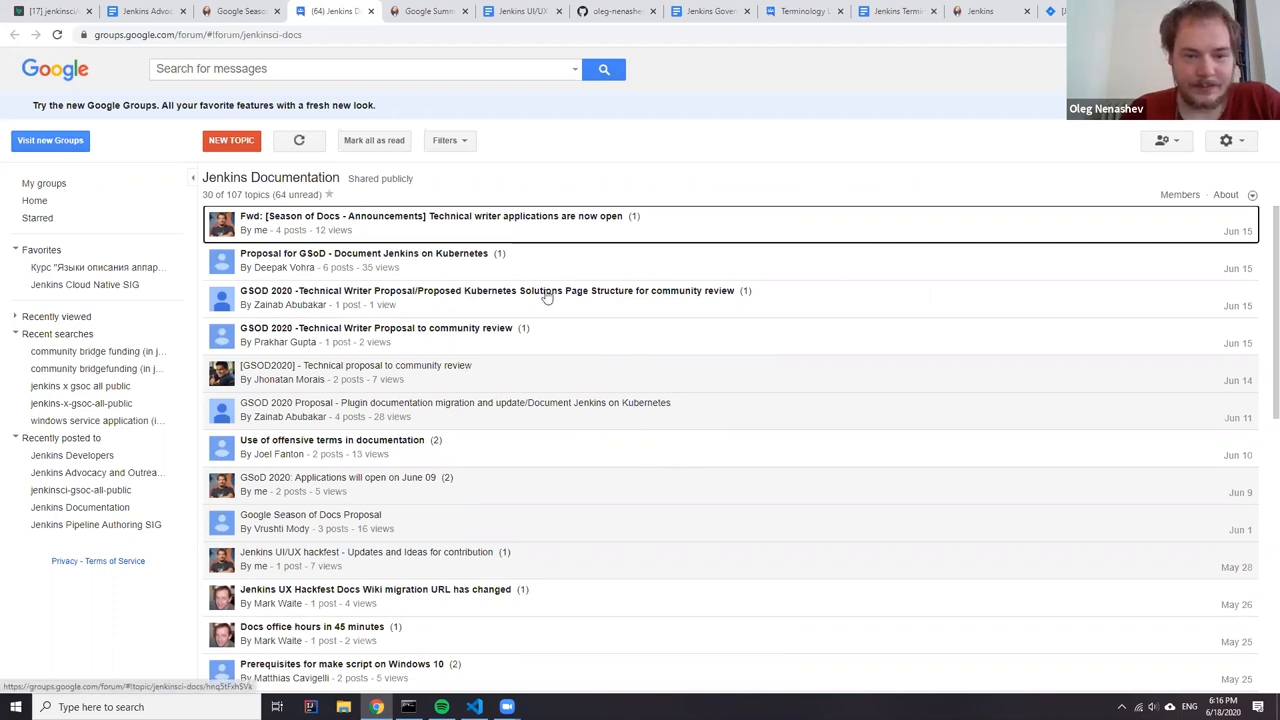
mouse_move(378, 252)
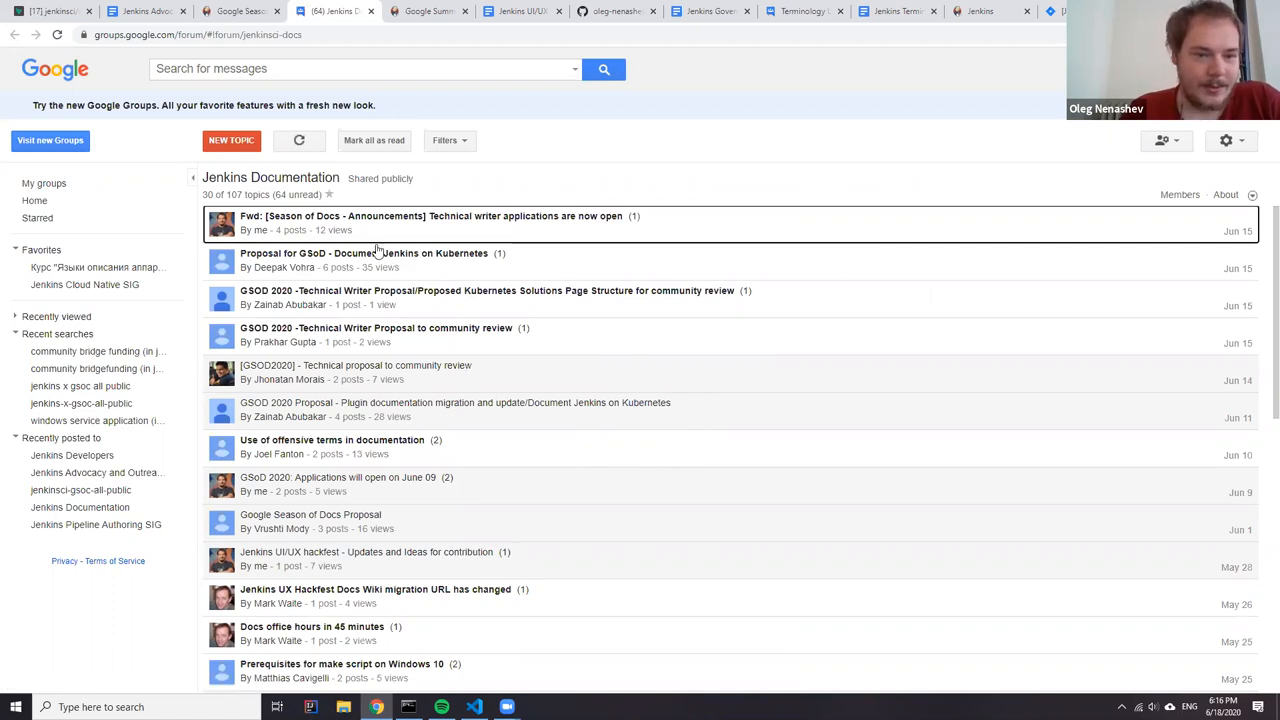
mouse_move(352, 244)
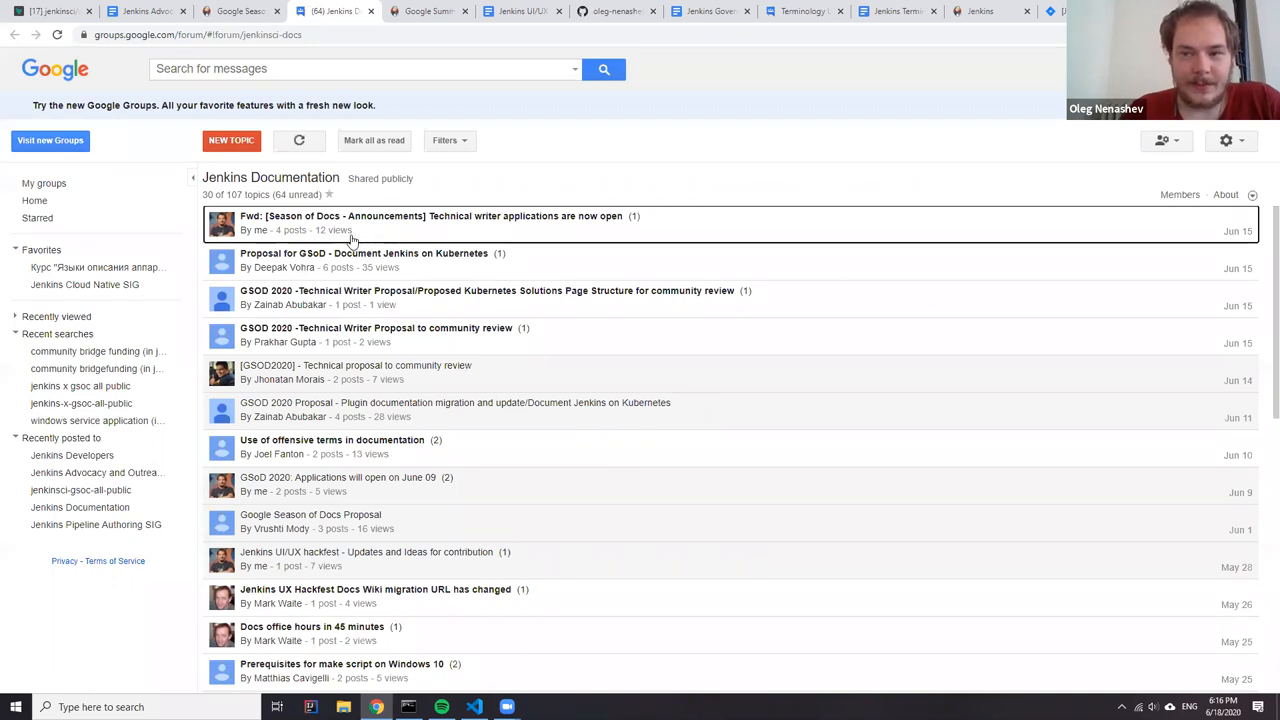
mouse_move(564, 216)
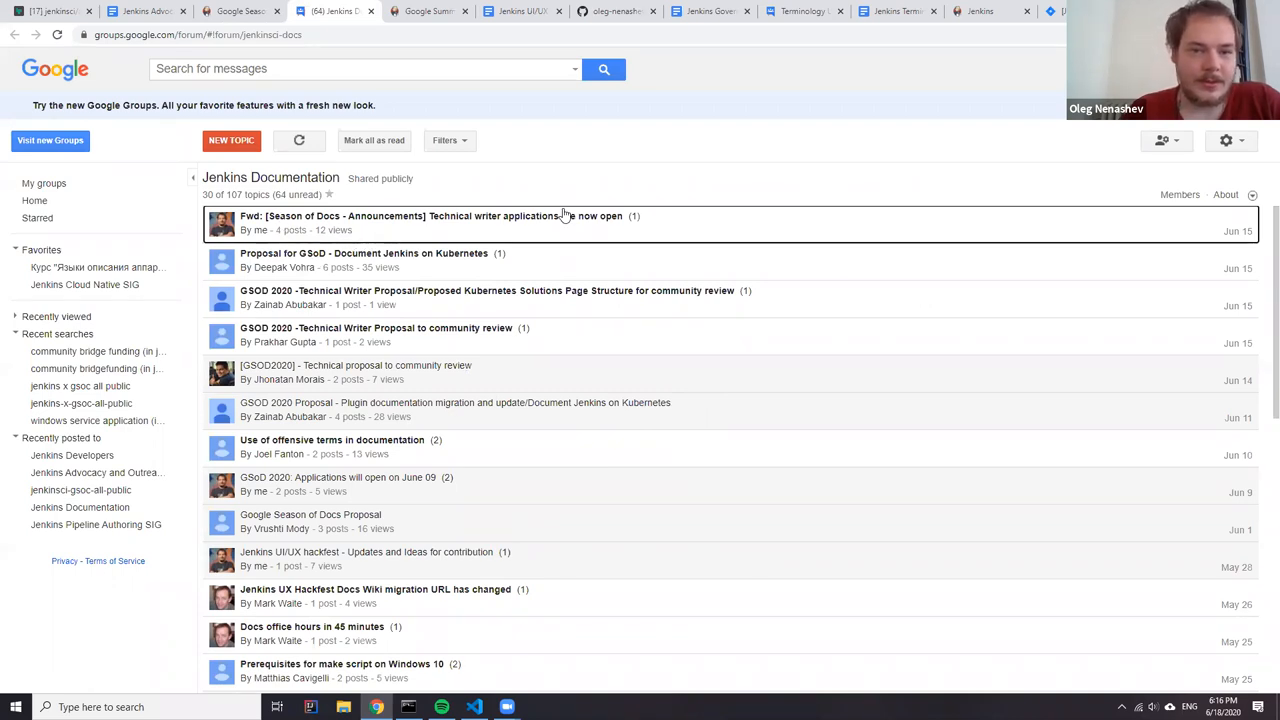
mouse_move(694, 292)
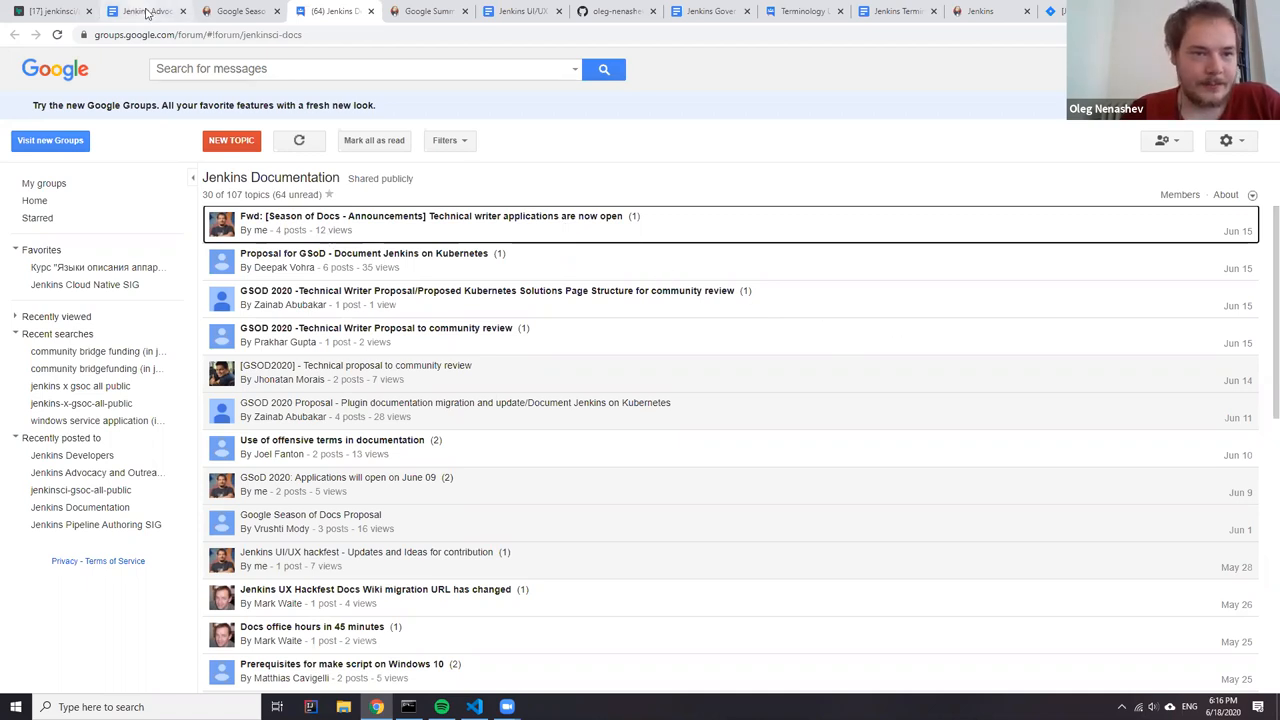
click(140, 12)
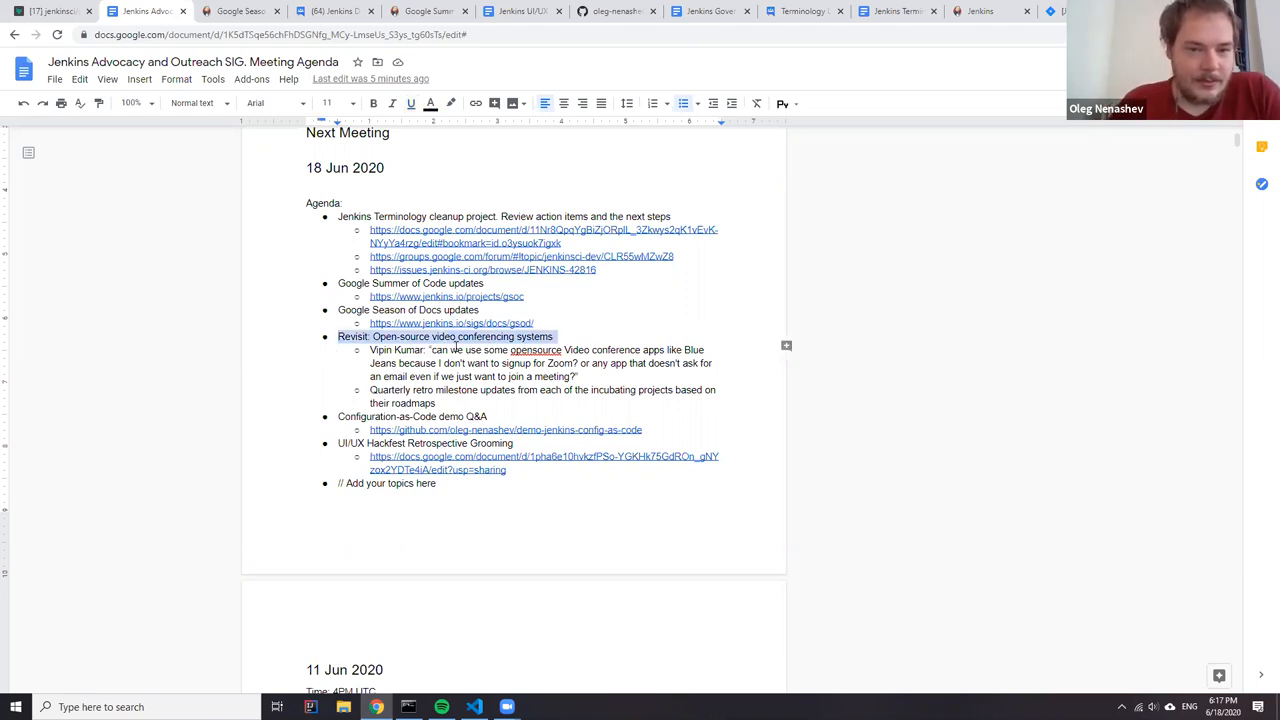
click(534, 322)
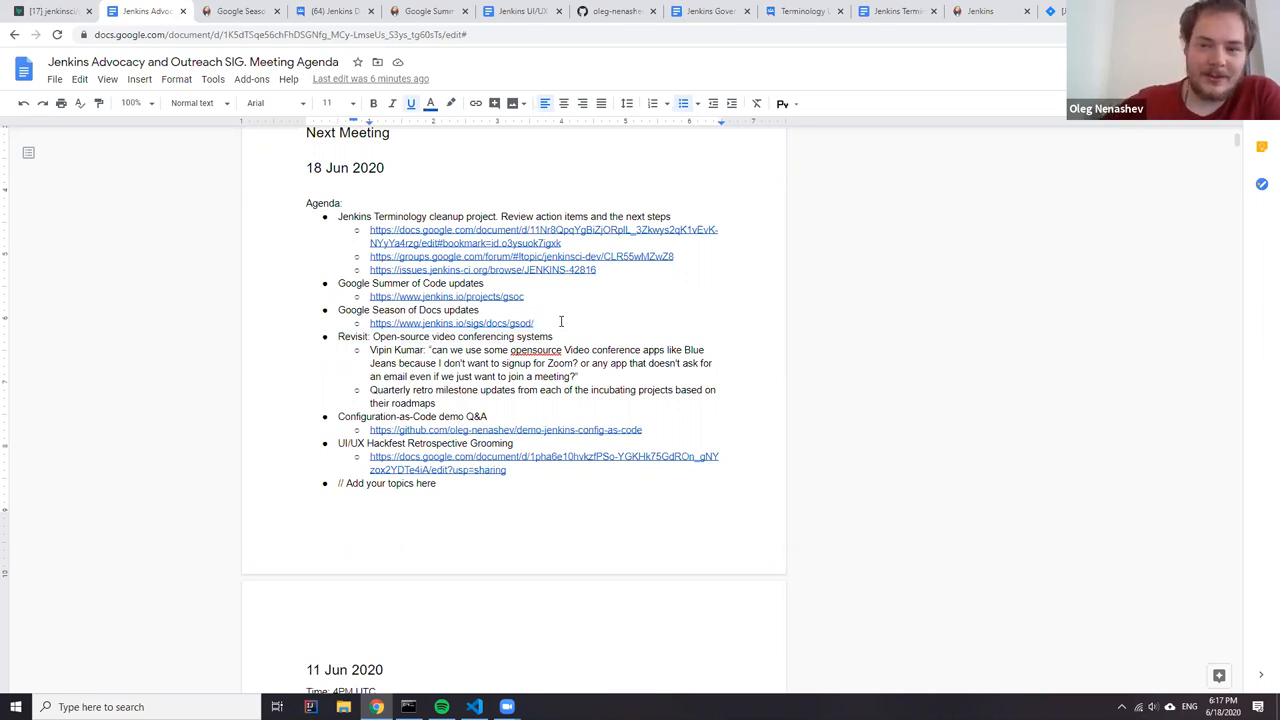
click(536, 322)
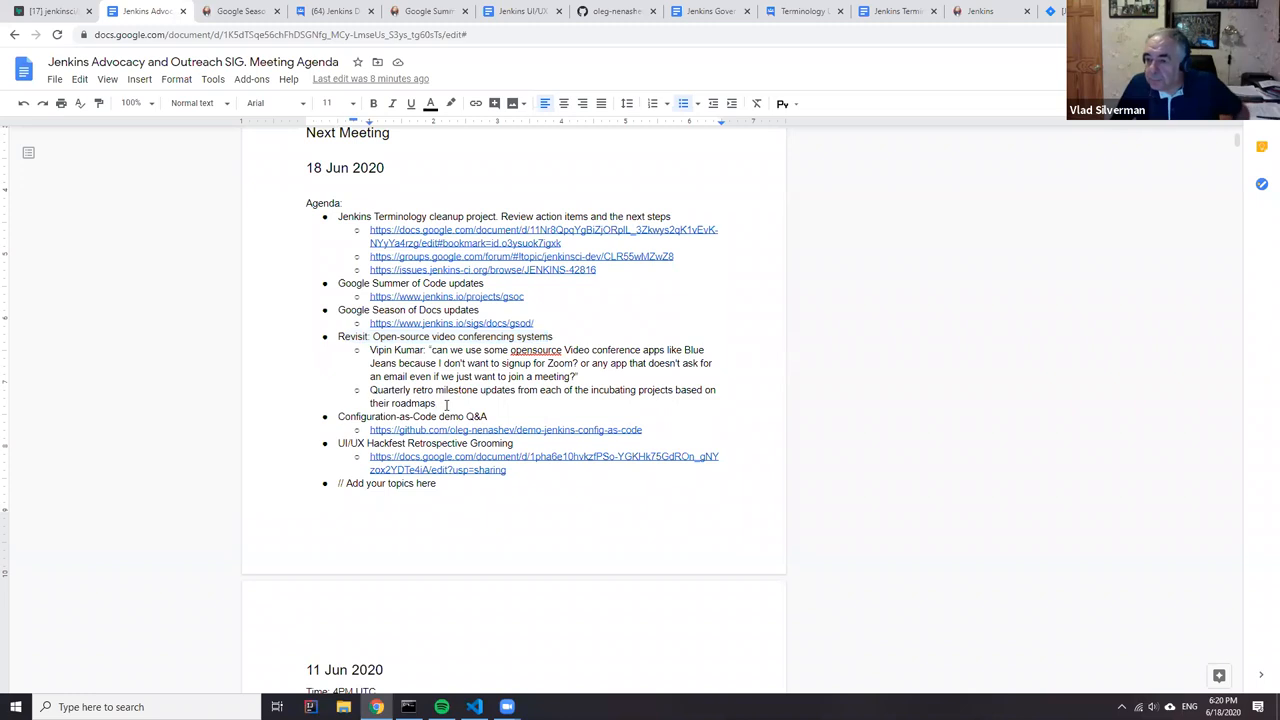
Step: Add a 'Notes:' sub-bullet under the roadmaps item with a 'For SIG/projects' entry beneath it
key(enter)
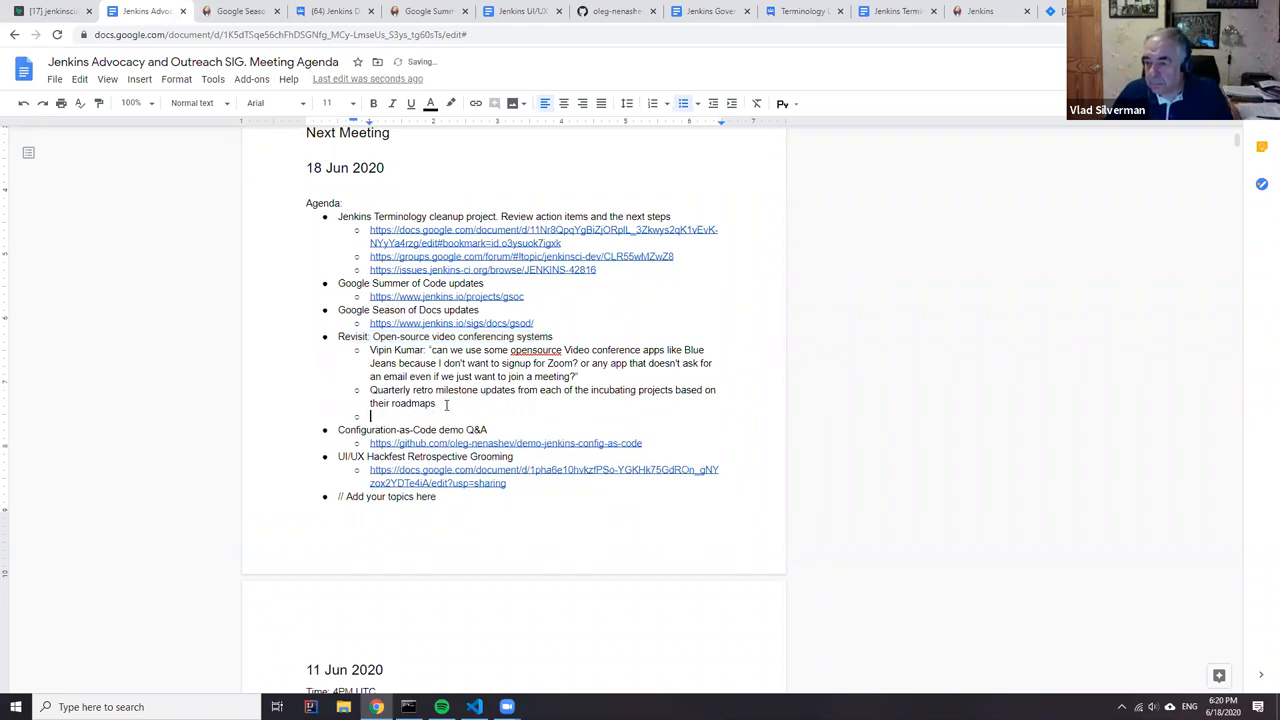
text(Notes:)
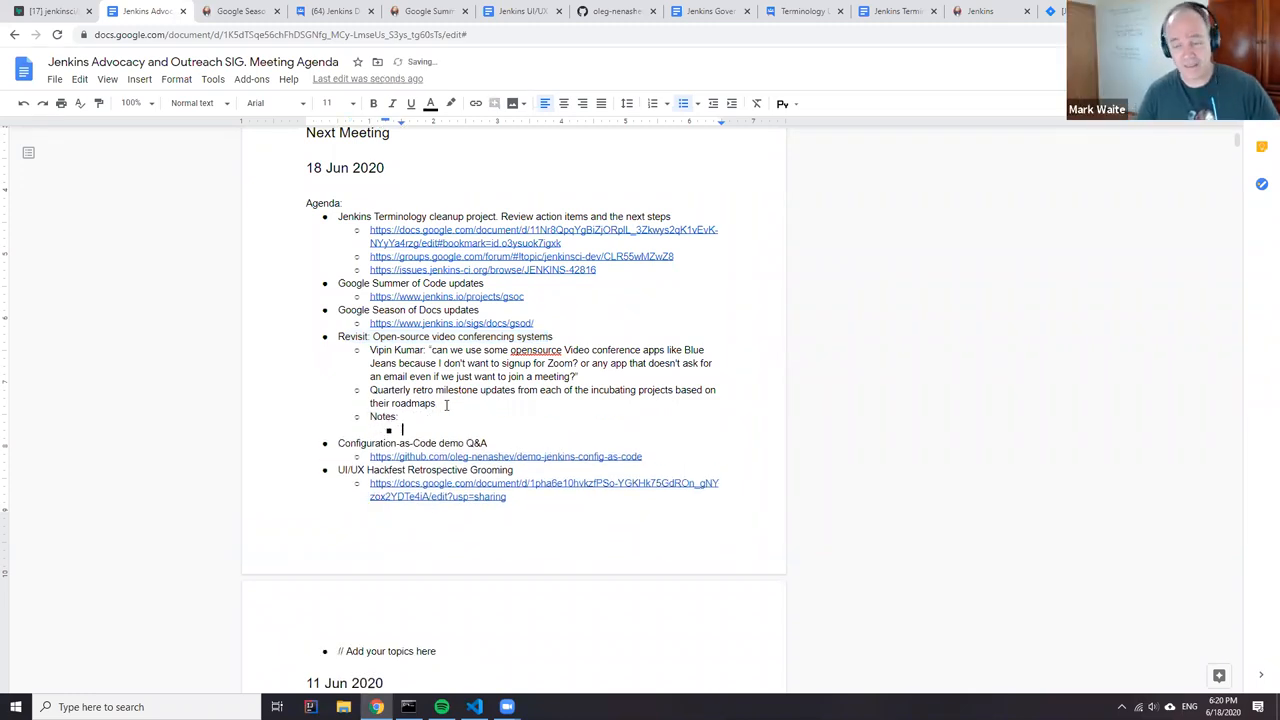
text(For SIG)
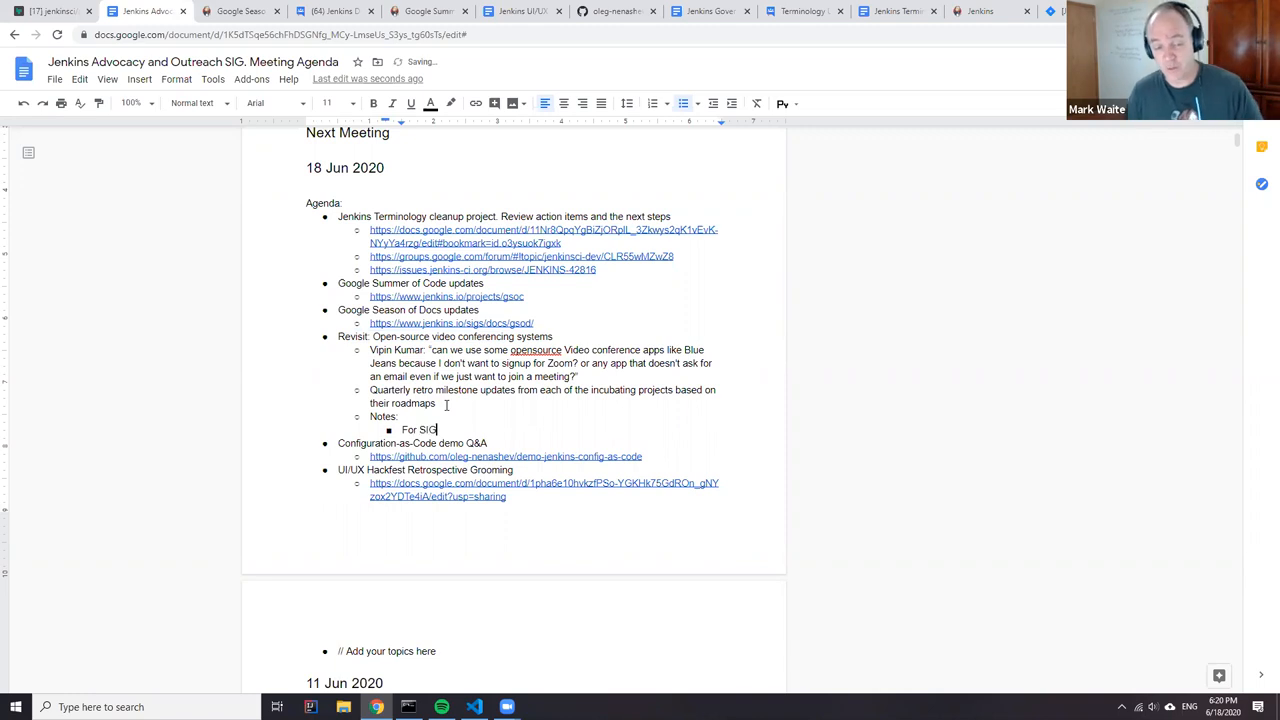
text(/project)
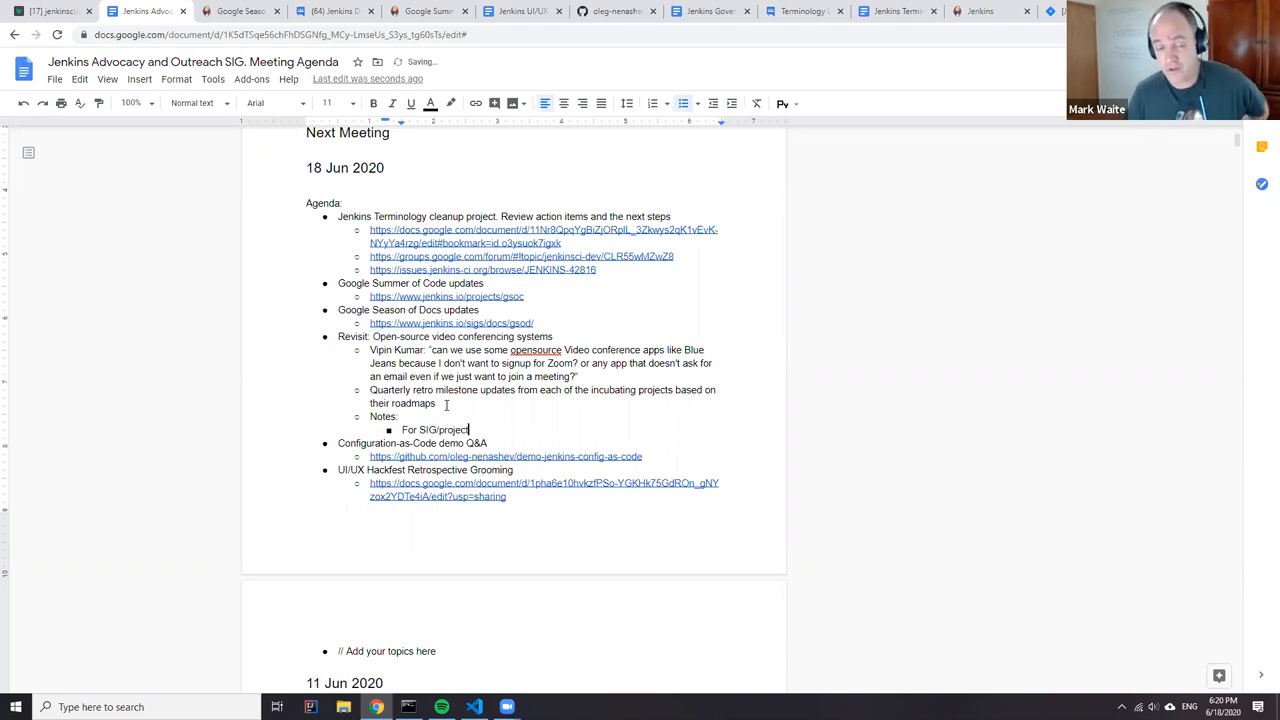
key(enter)
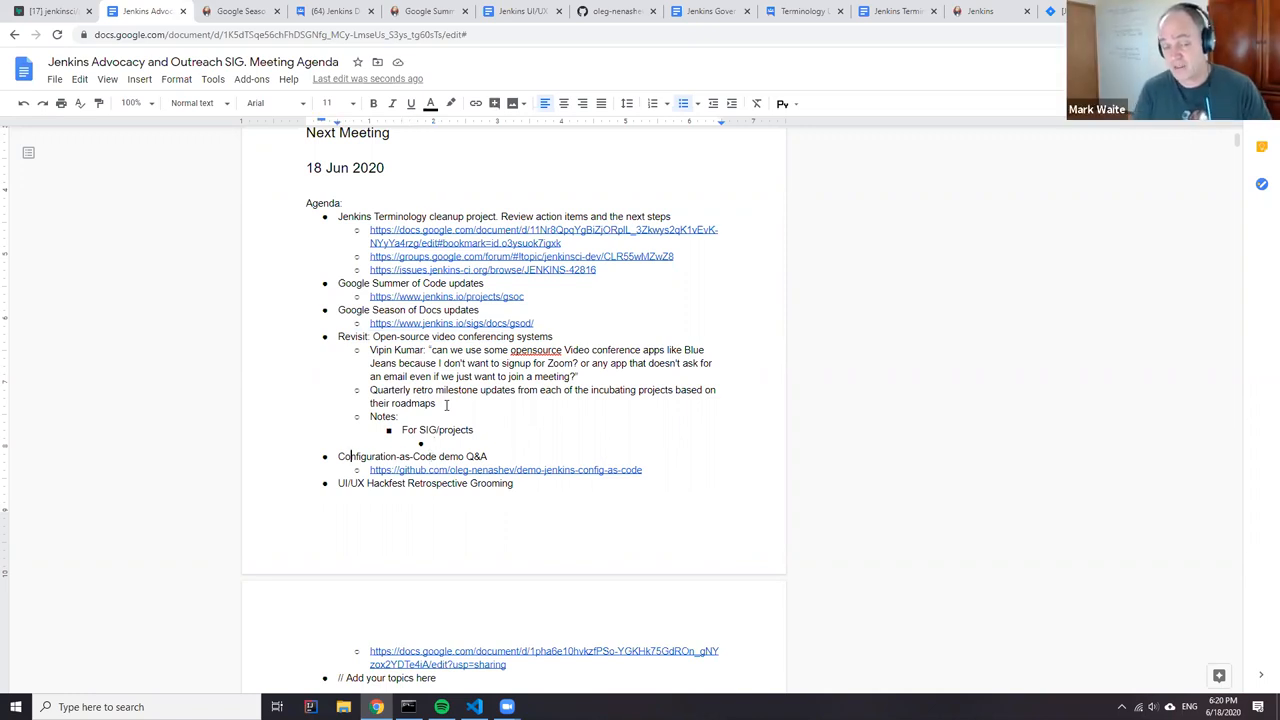
Step: Add a 'Meetup for 2.235.1' agenda item with a 'Thursday, 2PM UTC' sub-bullet
key(Enter)
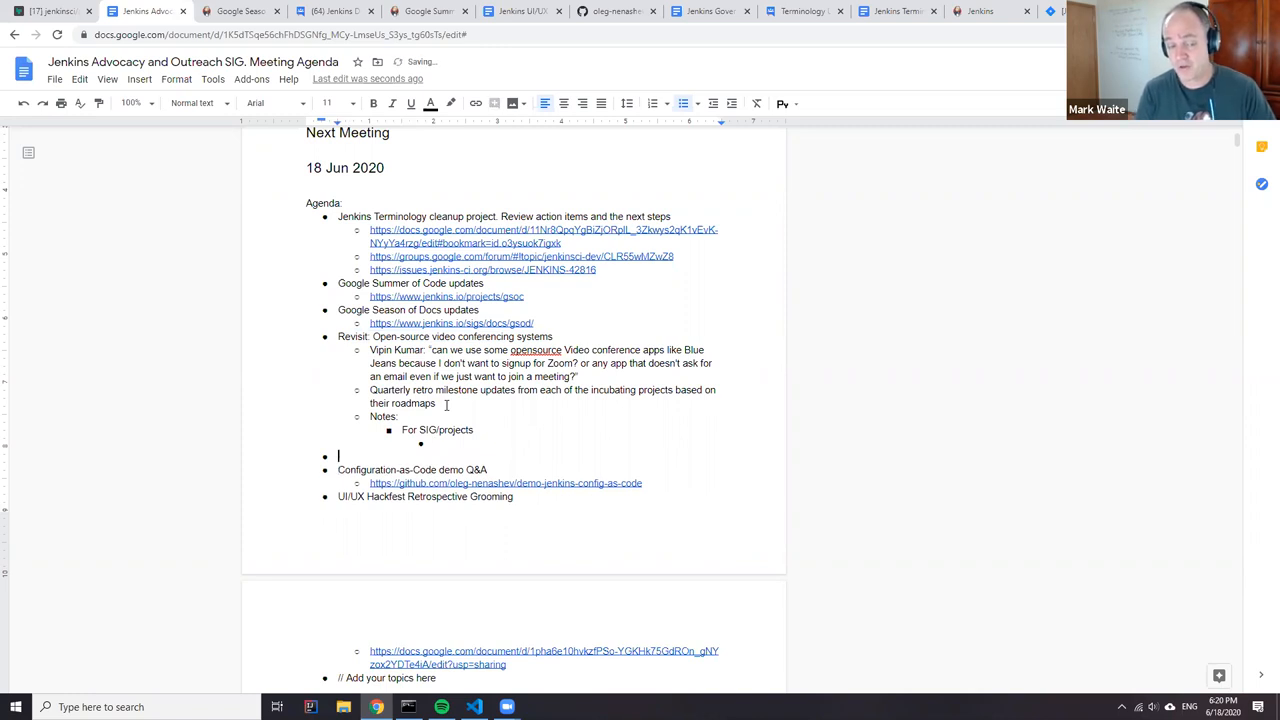
text(Meetup for 2.2)
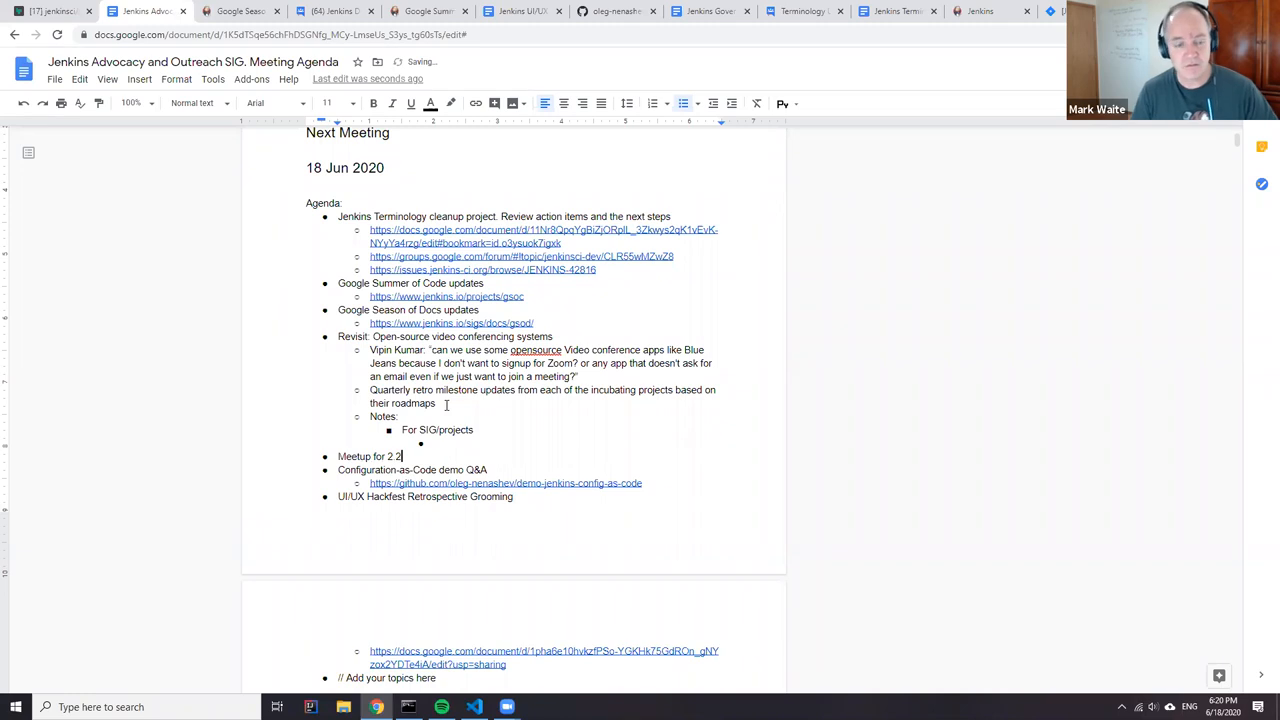
text(35/)
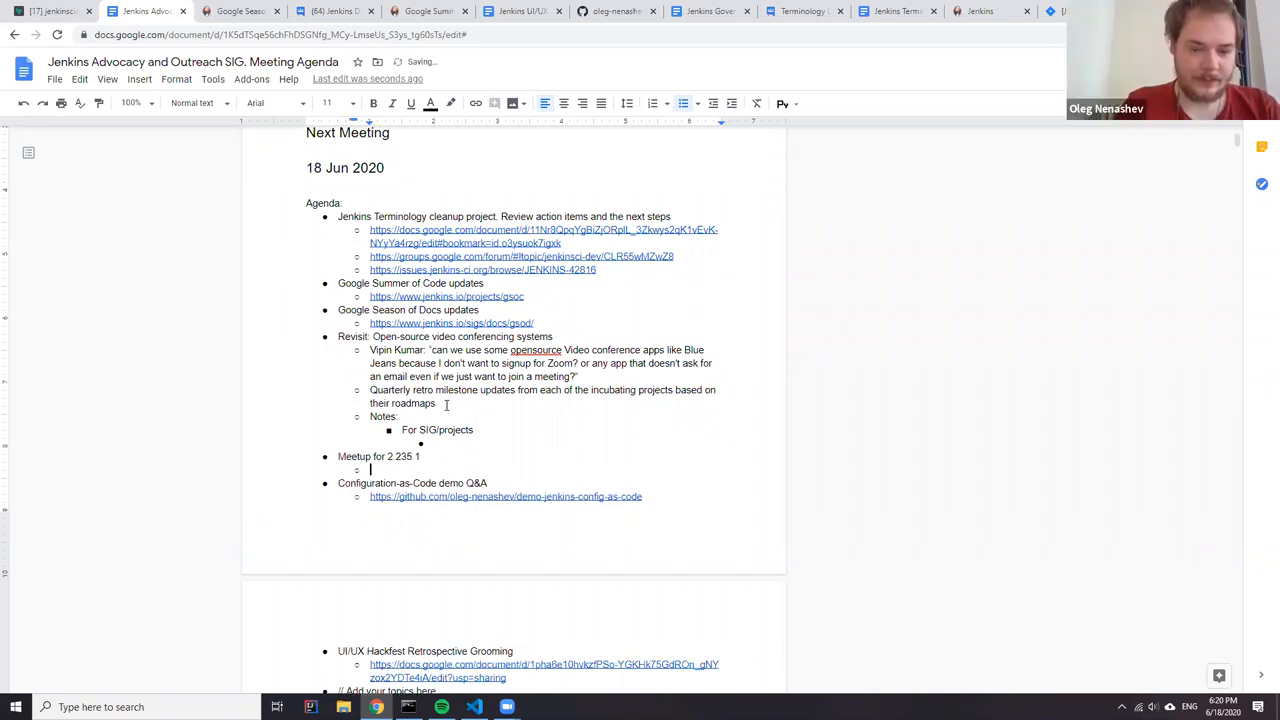
text(Thursday)
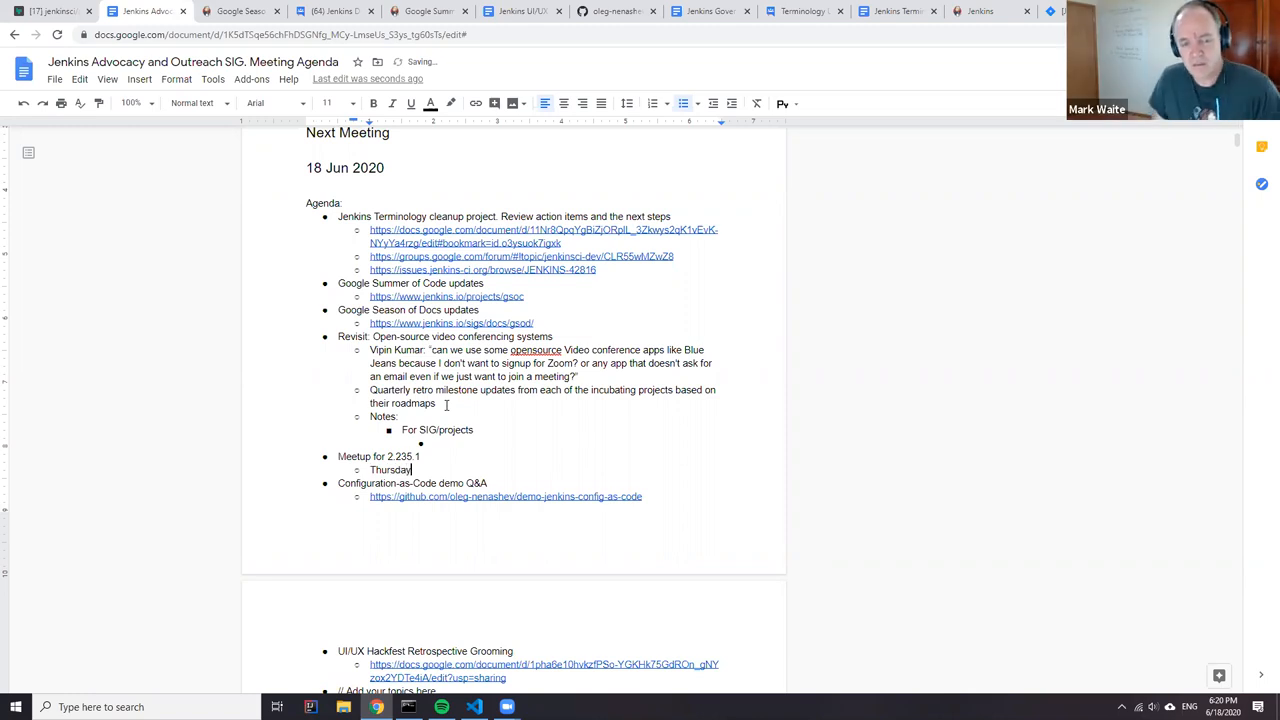
text(, 2PM UTC)
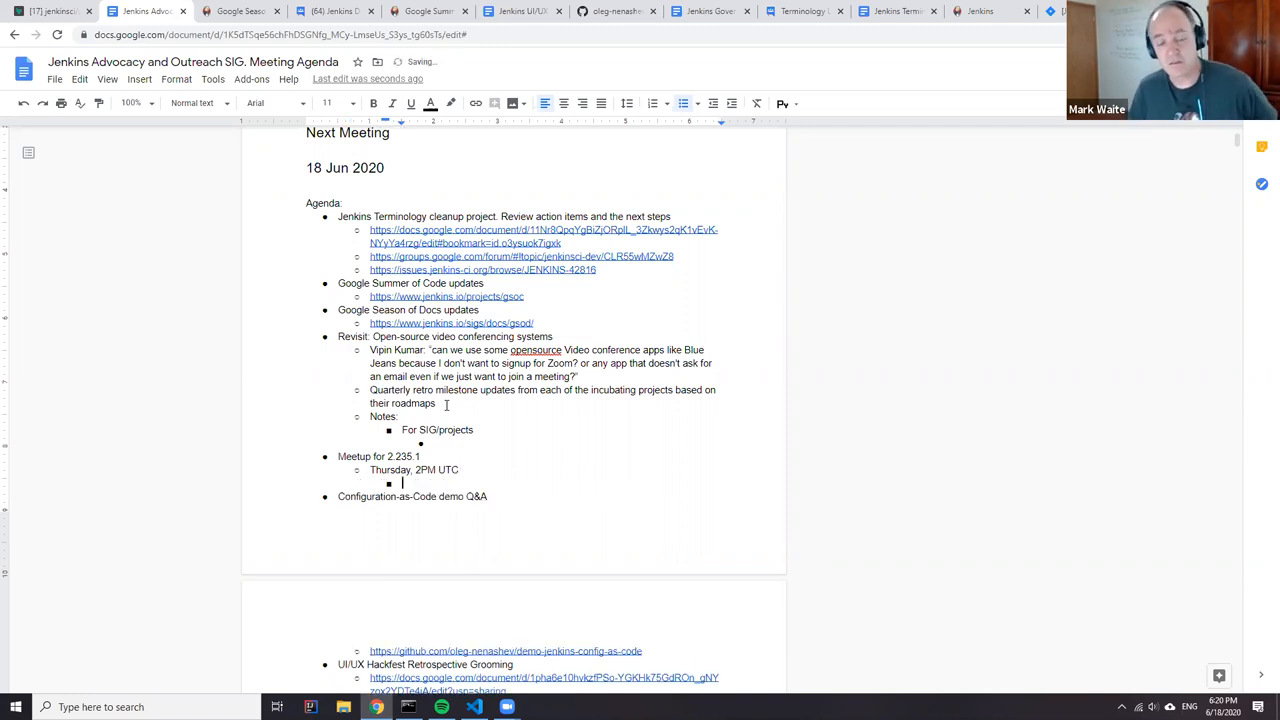
Step: Write the line 'Presenters: Mark, Tim, MikeC, Esther' under the meetup item
text(Present)
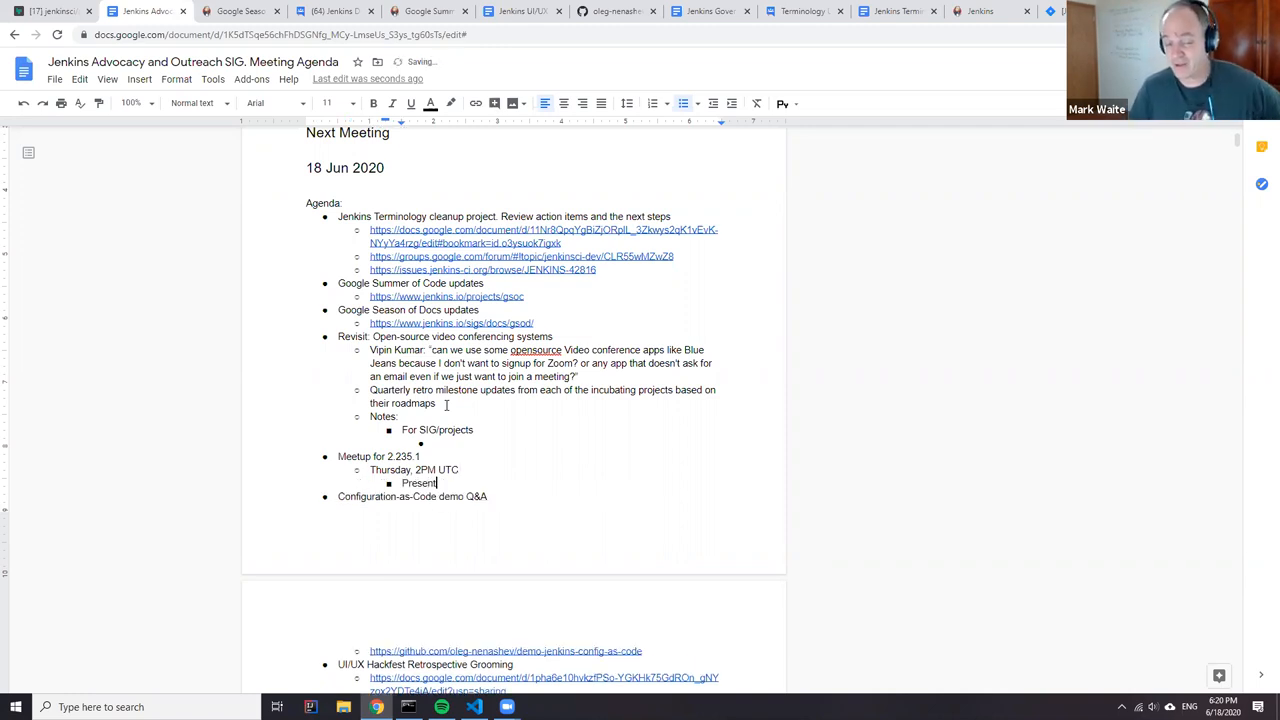
text(ers:)
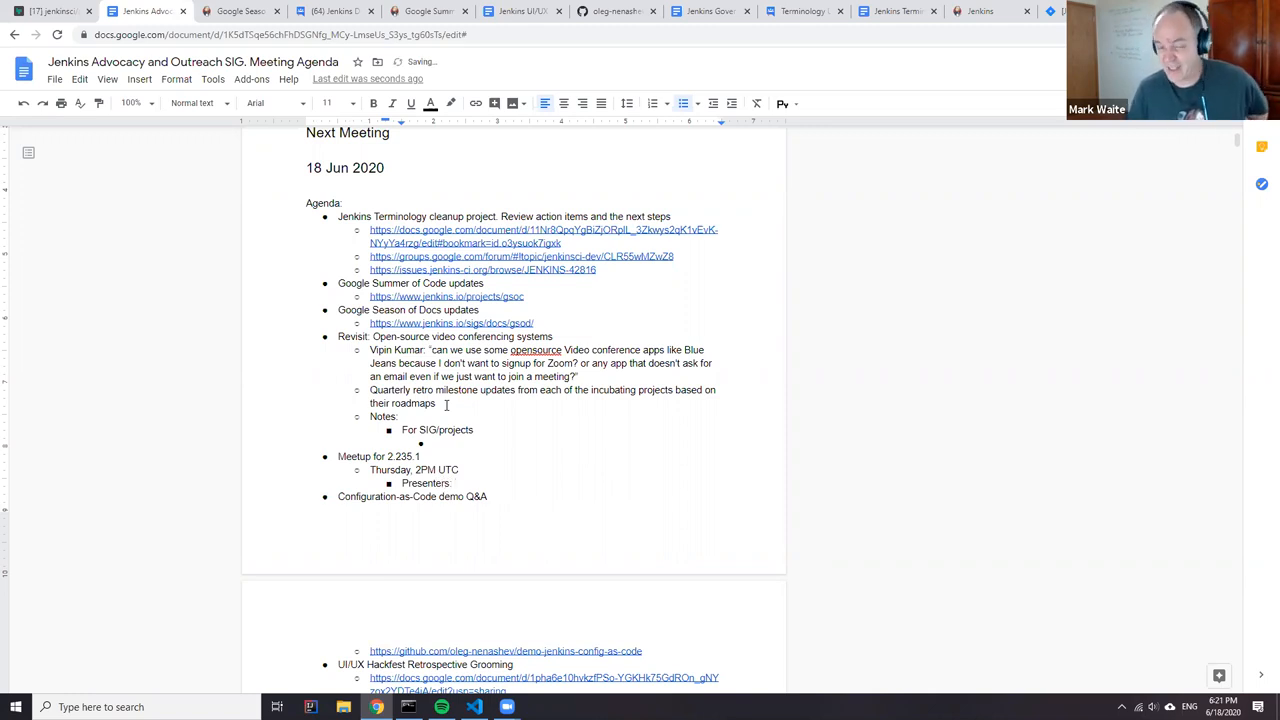
text(Mark)
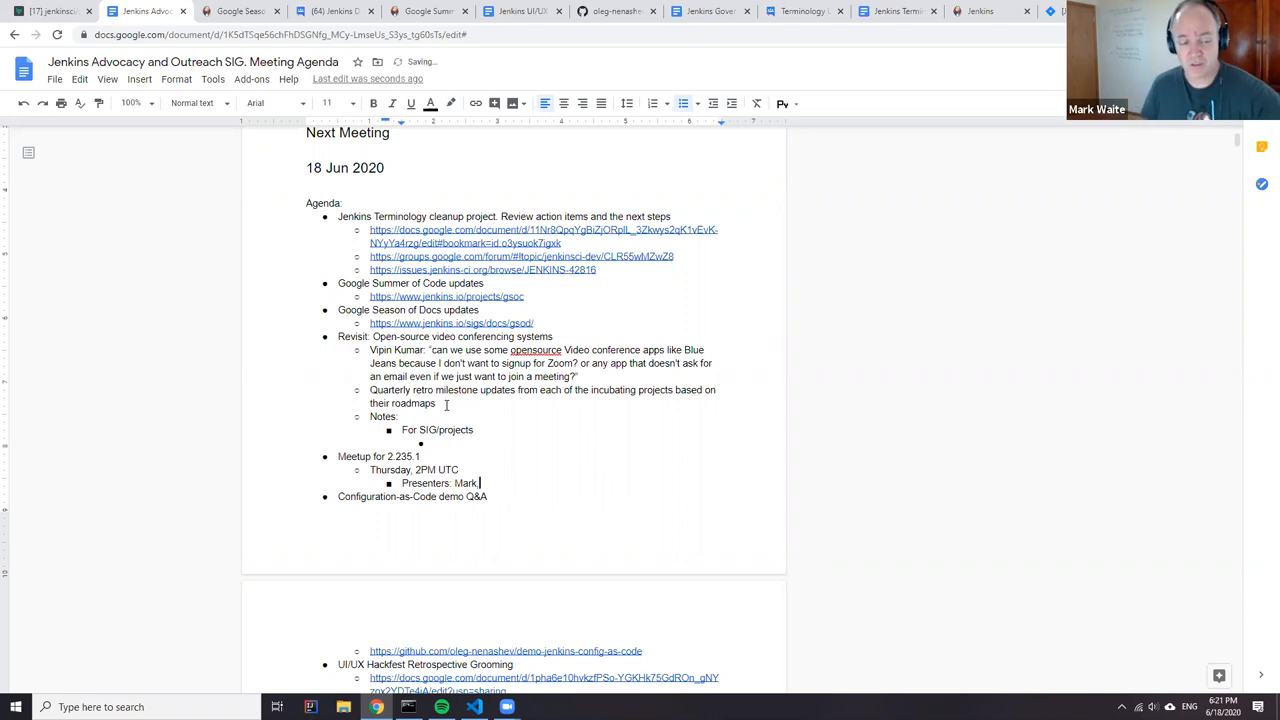
text(Tim,)
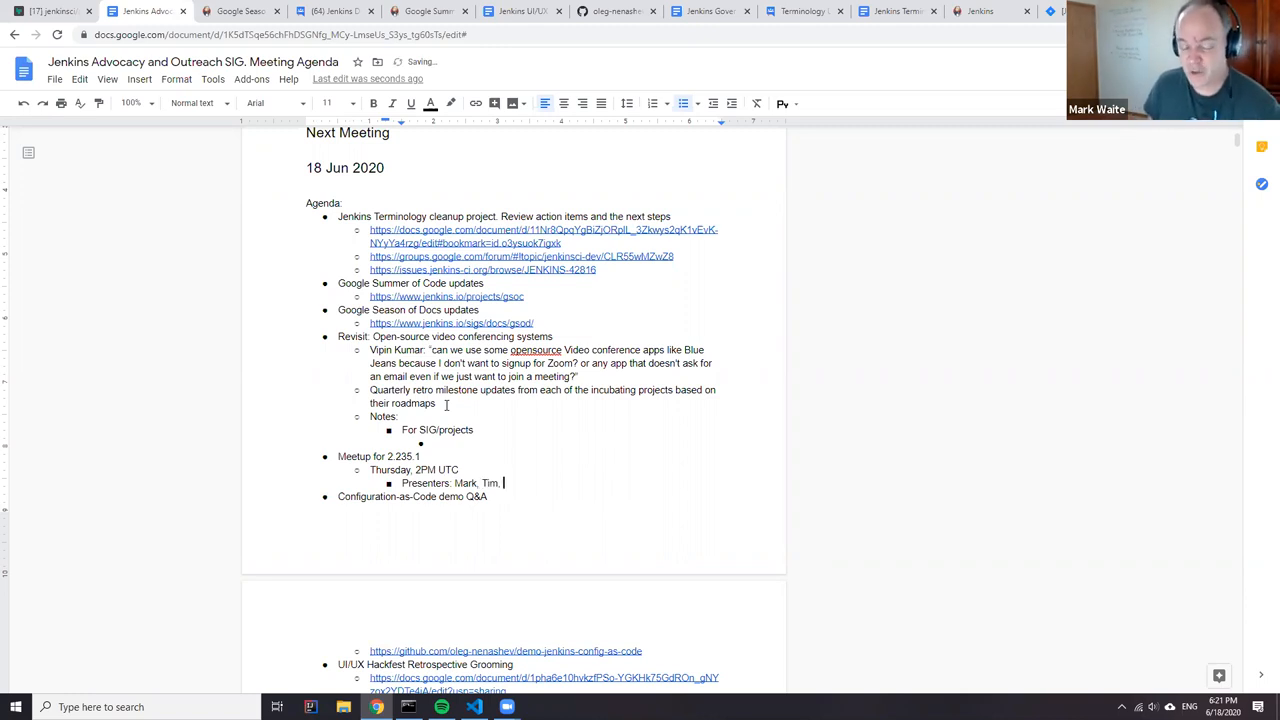
text(Mike)
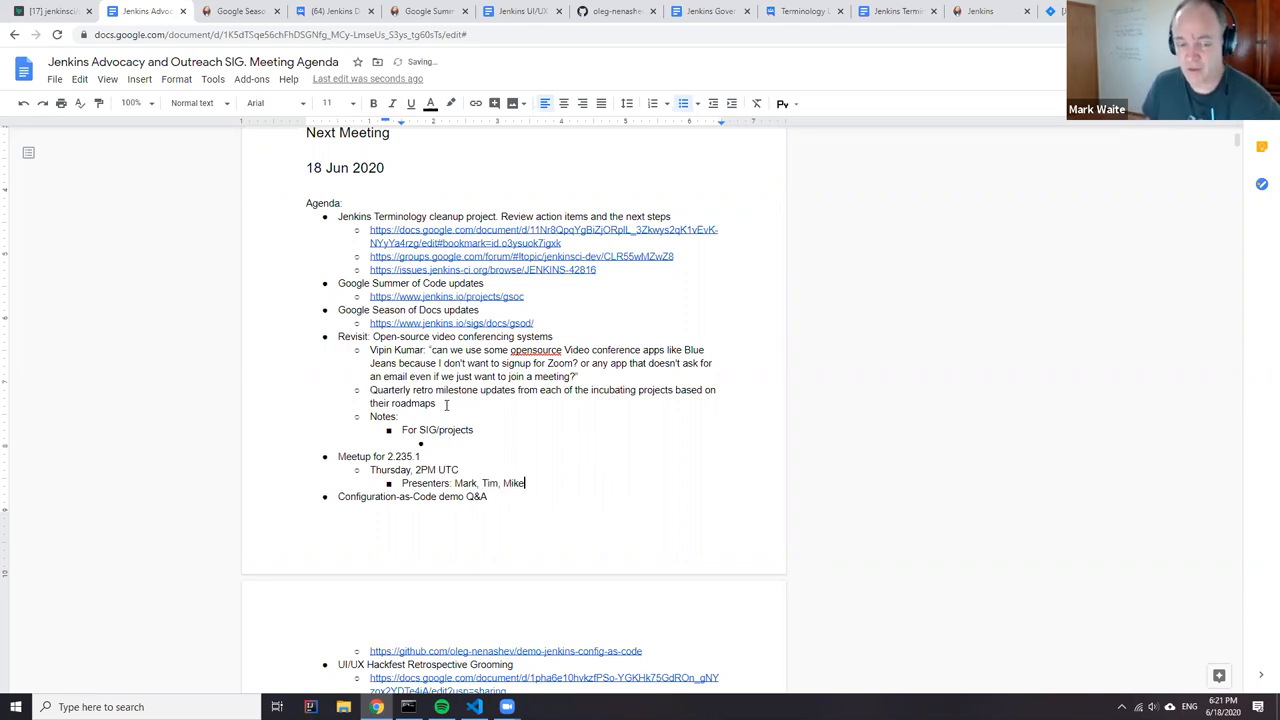
text(C)
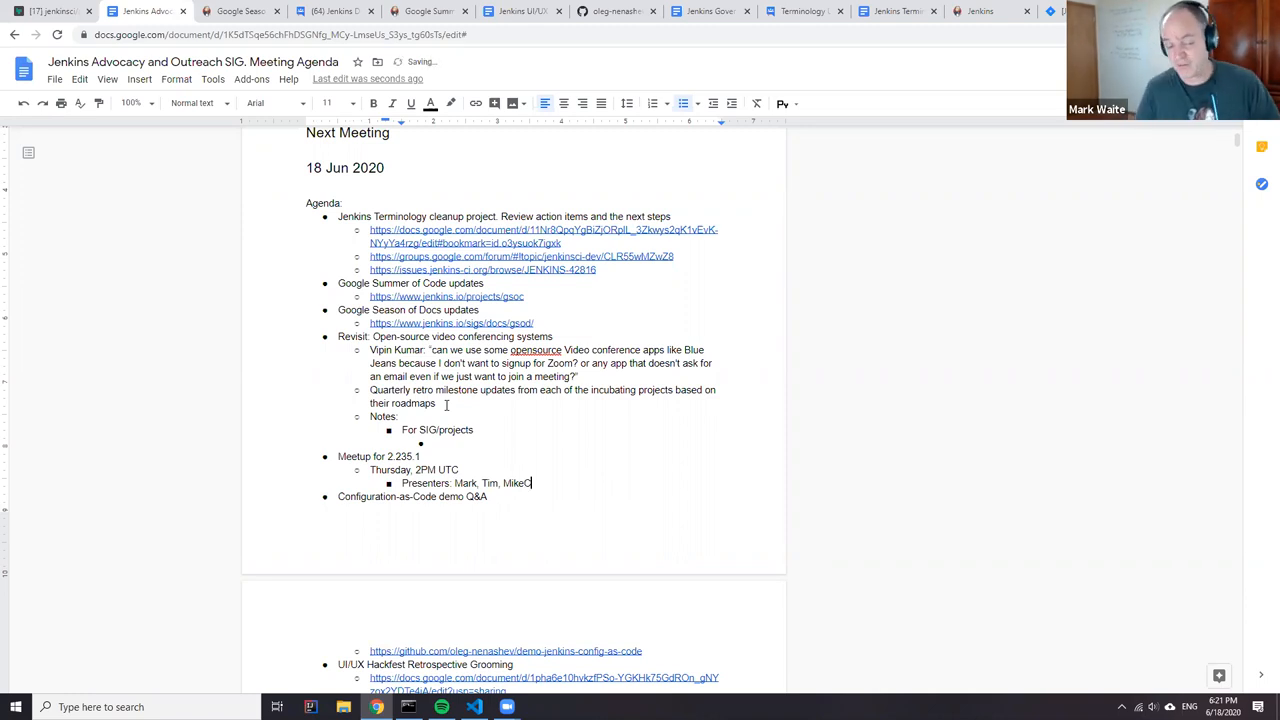
text(.)
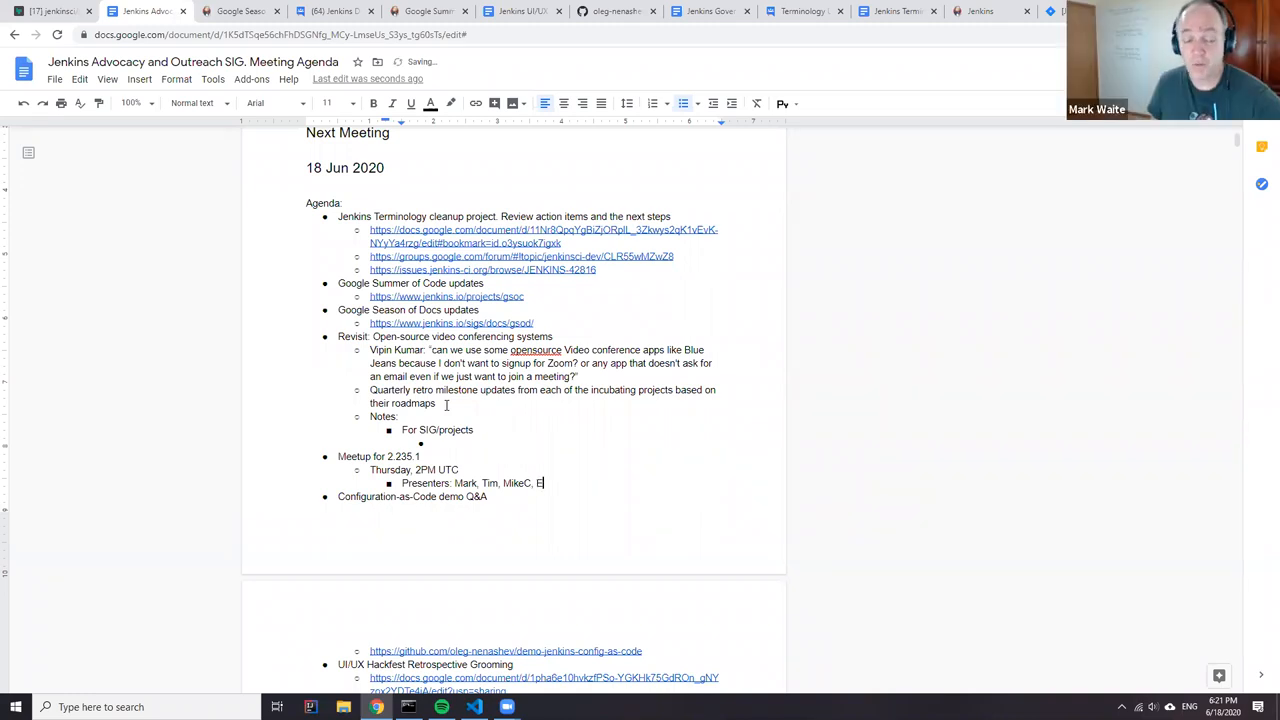
text(sther,)
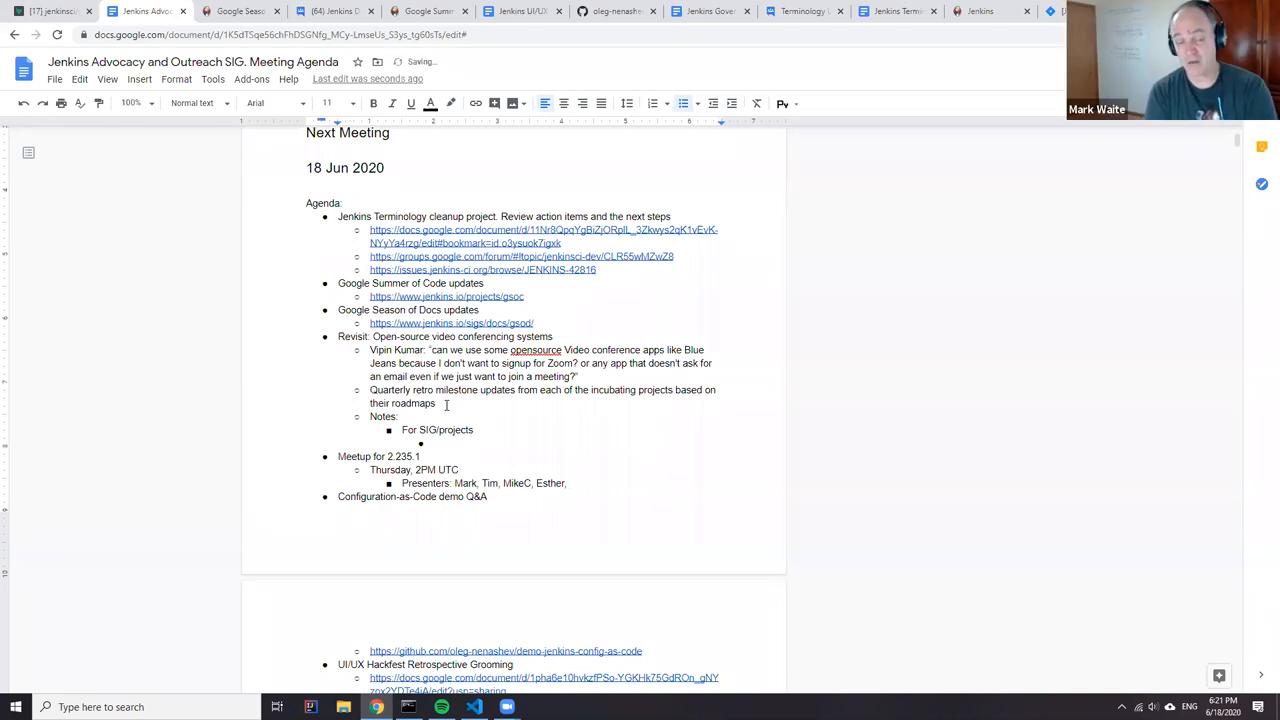
Step: Extend the meetup heading to '2.235.1 announcement' and add Mark's task 'Draft an abstract for the meetup'
text(announcement)
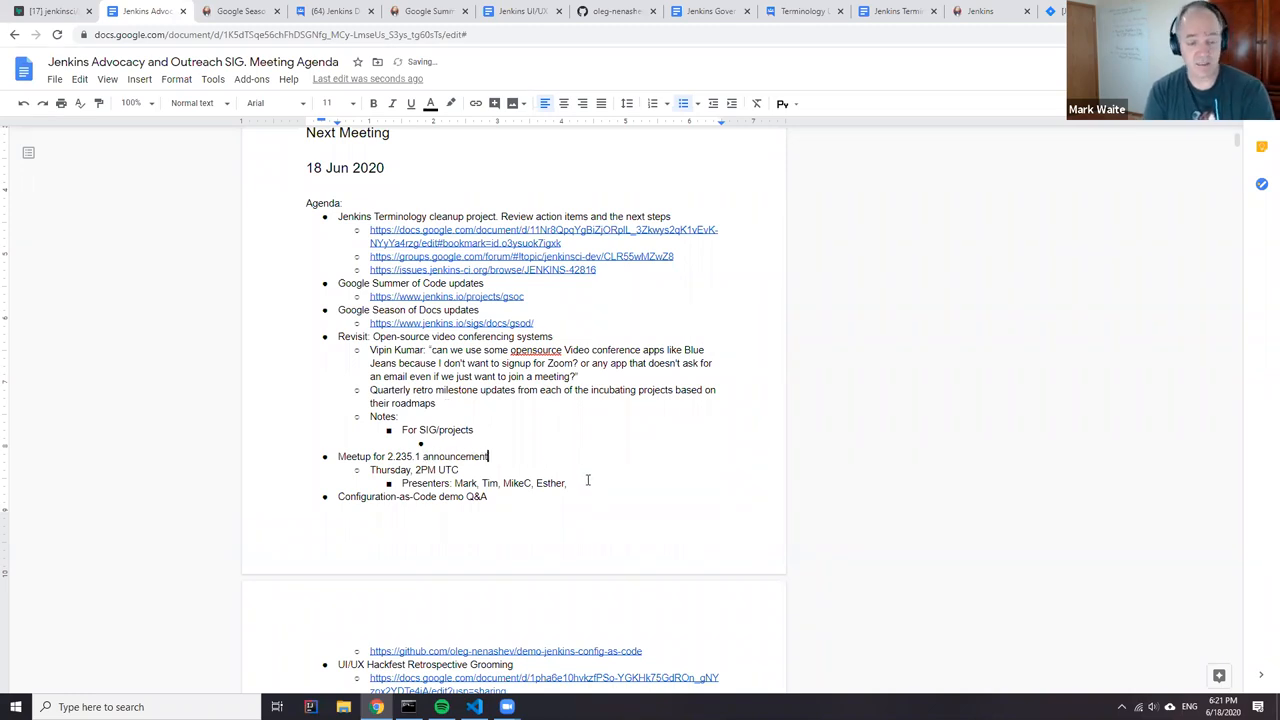
text(Mark to)
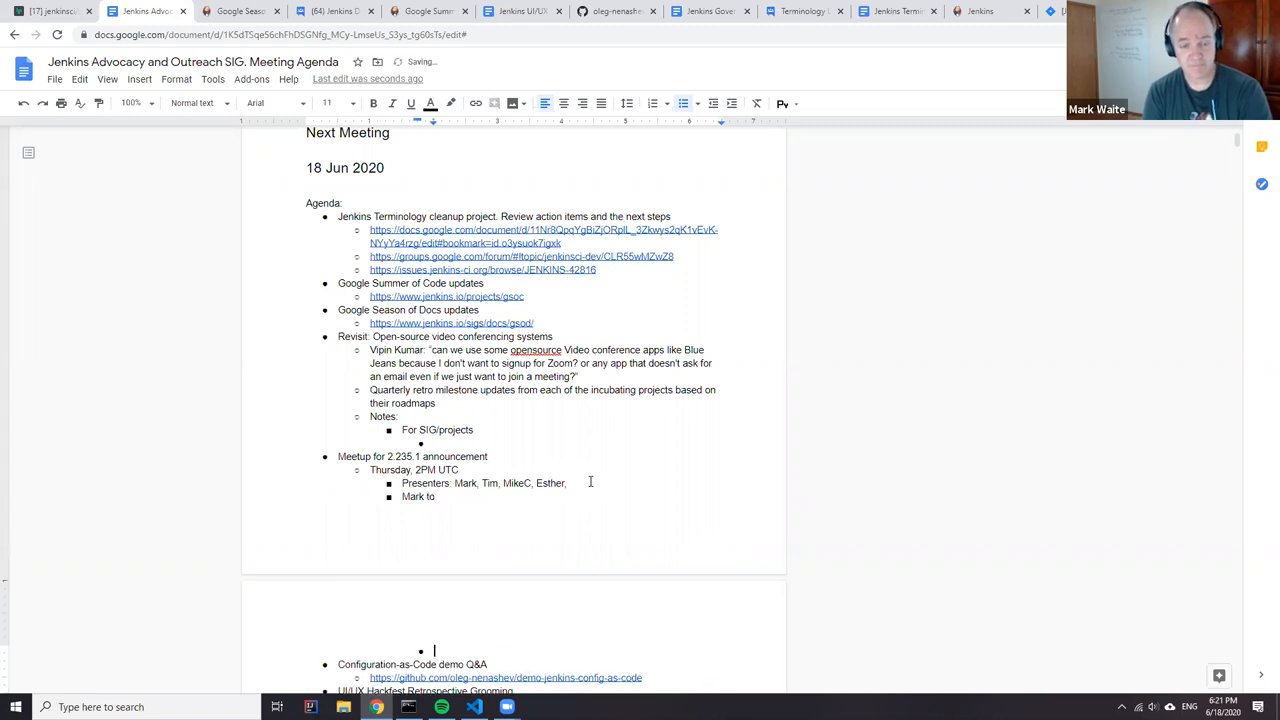
text(Draft an a)
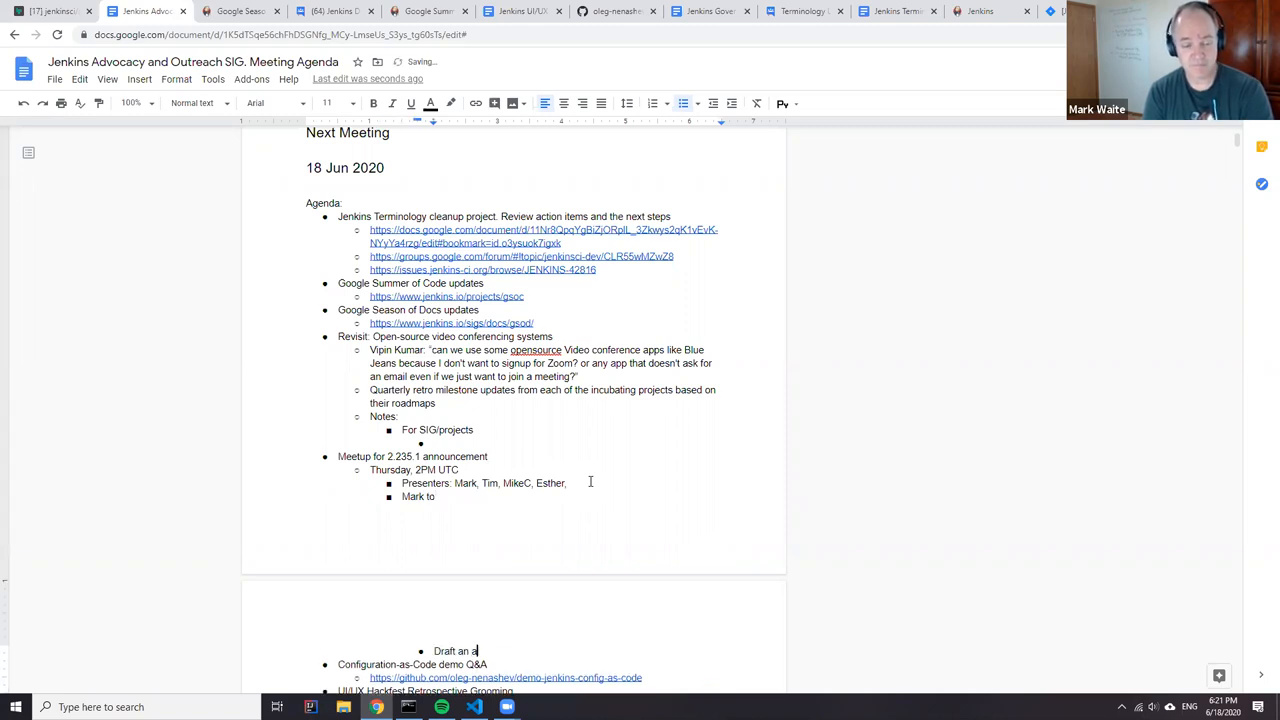
text(bstract for the meetup)
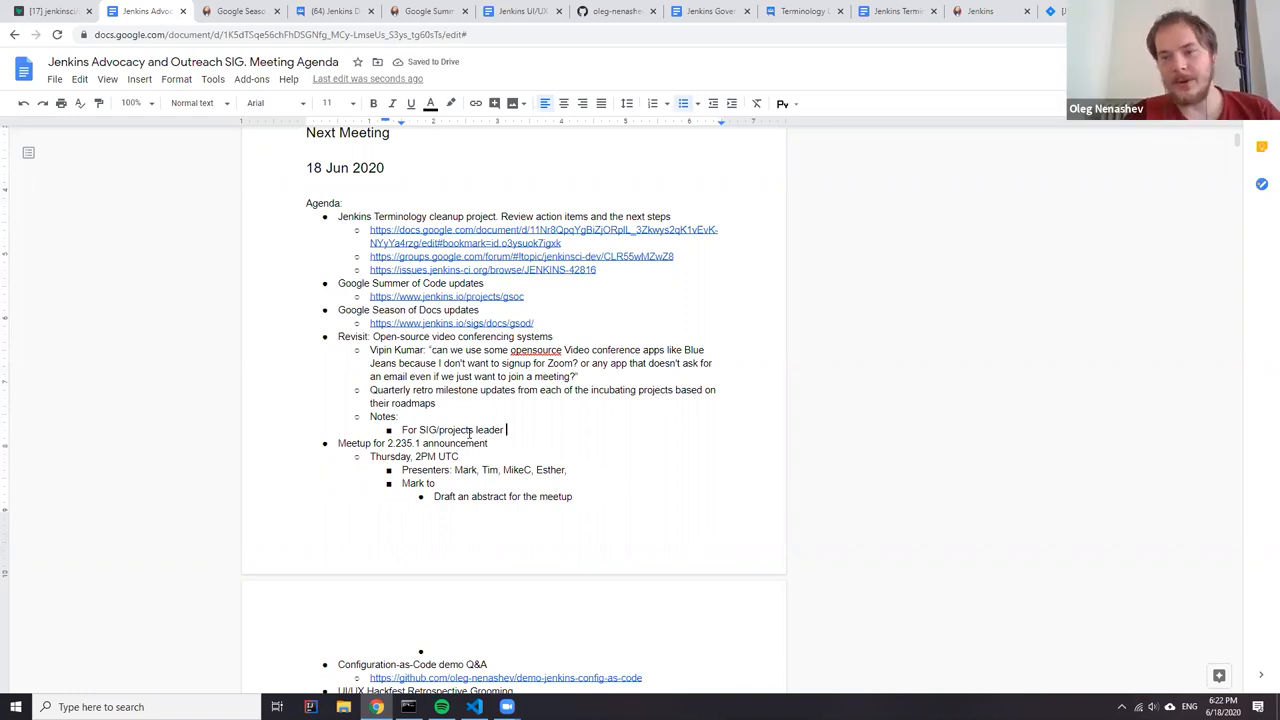
Step: Reword the SIG/projects note to read 'For SIG/projects - leaders decide'
text(de)
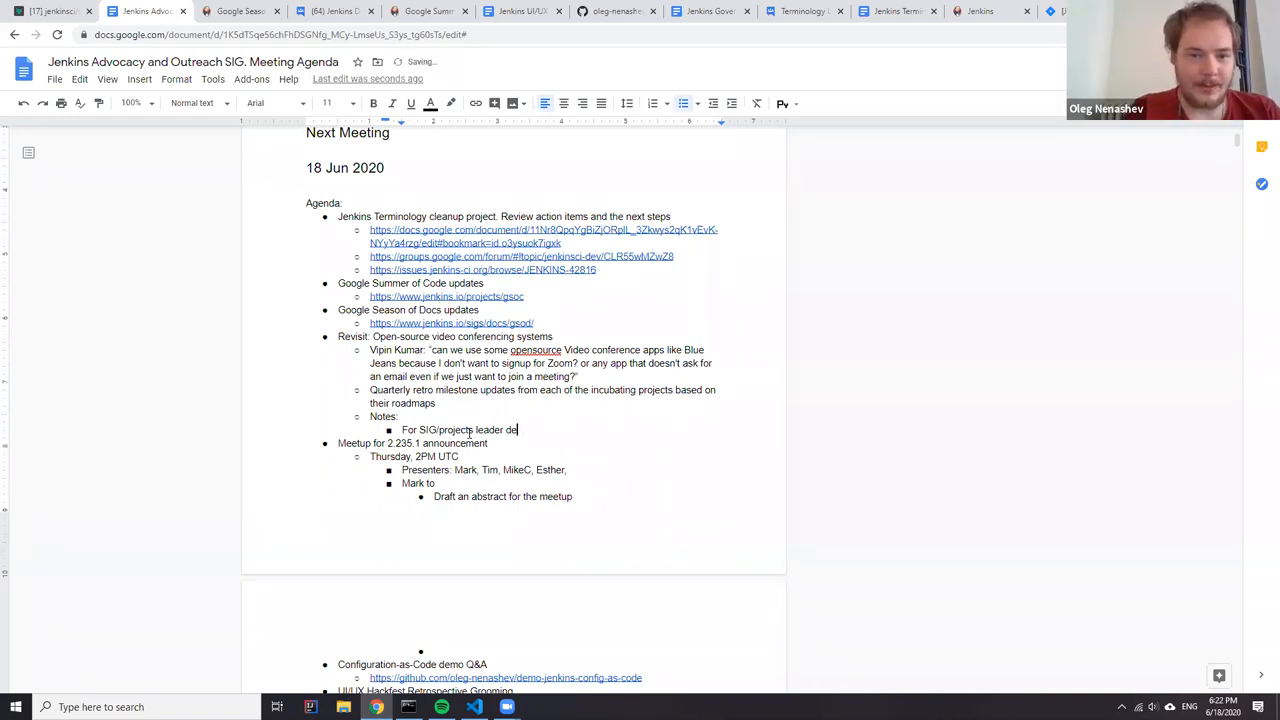
key(Backspace)
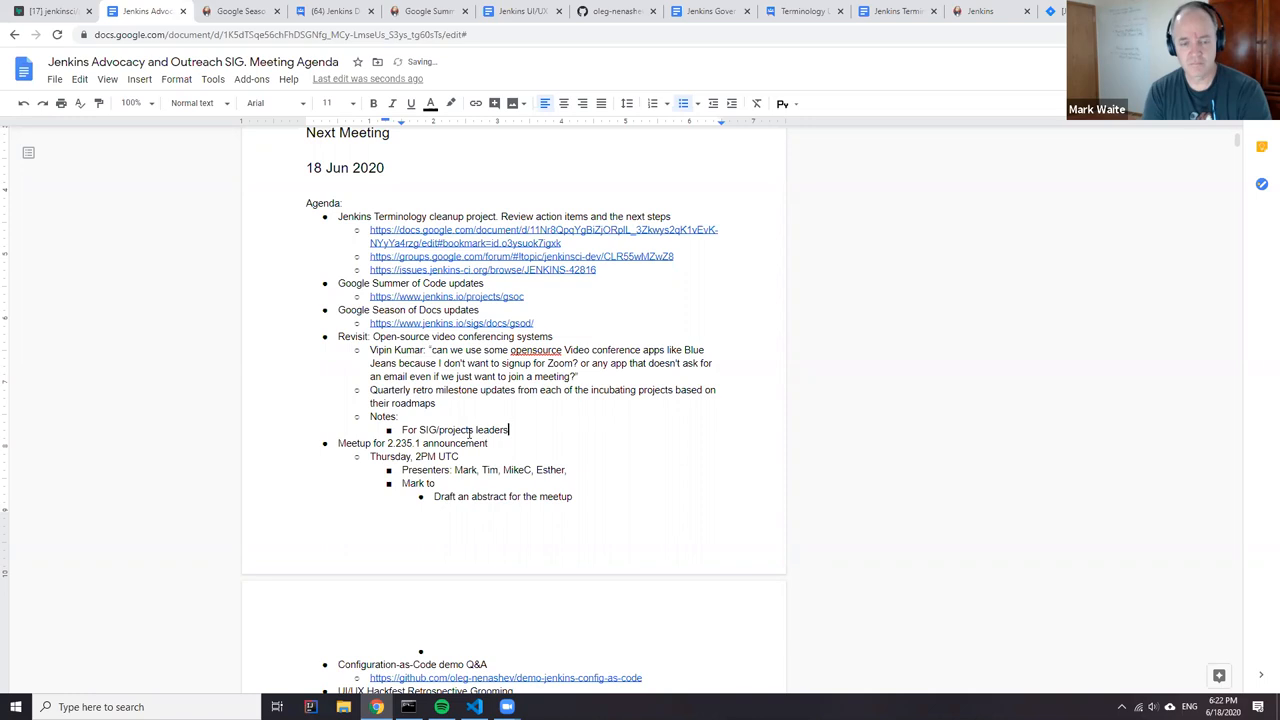
key(Backspace)
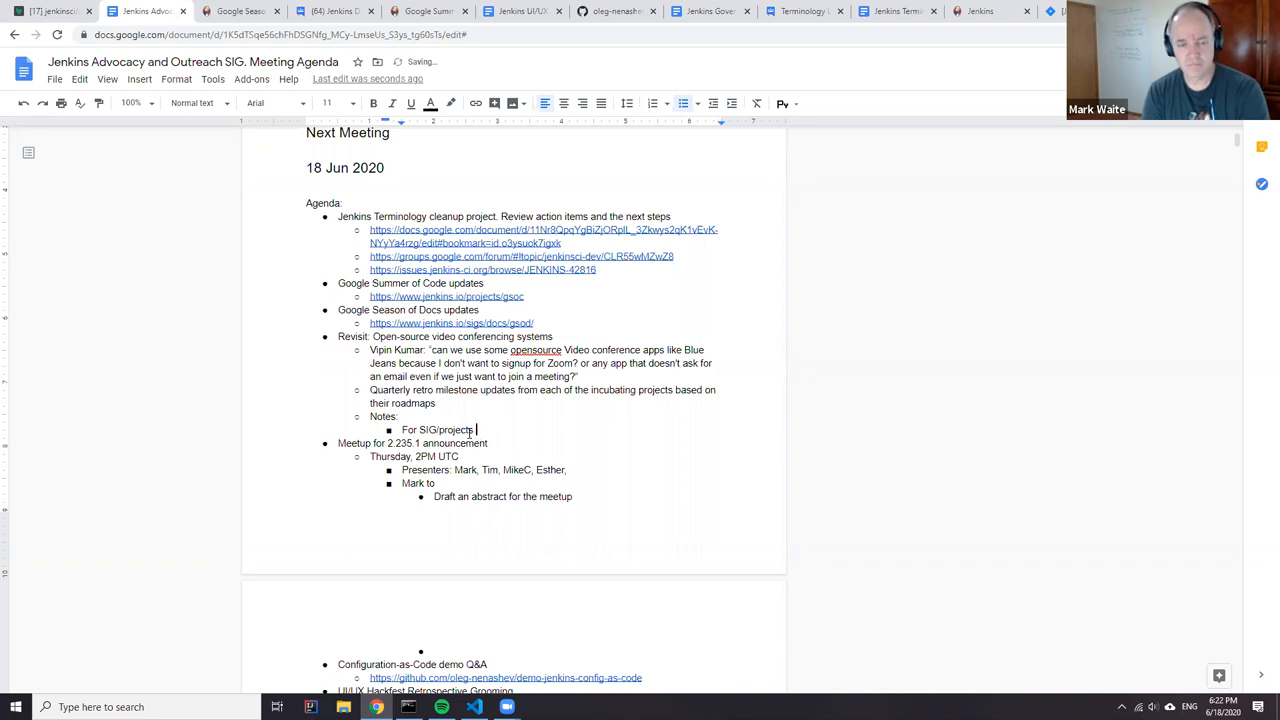
text(- leaders)
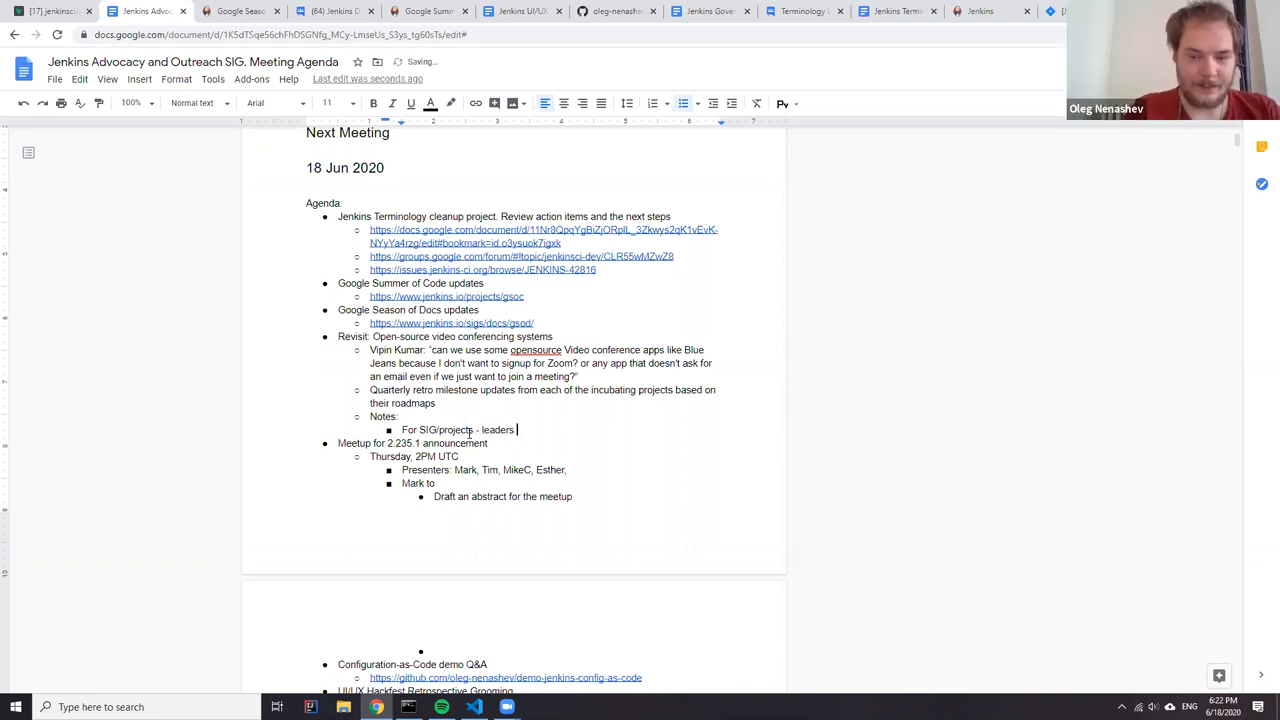
text(decide)
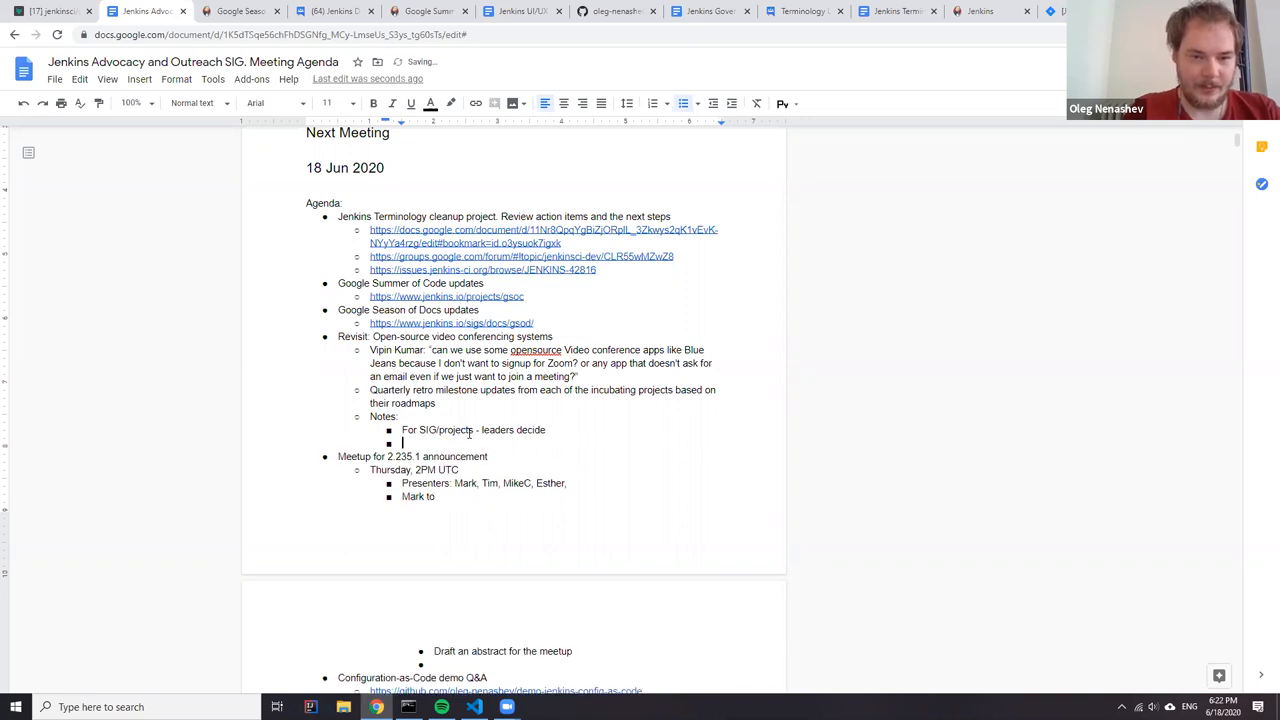
Step: Add the note 'For Online Meetups - Zoom Webinar', replacing the first-typed 'Roadmap' wording
text(For Online Meetu)
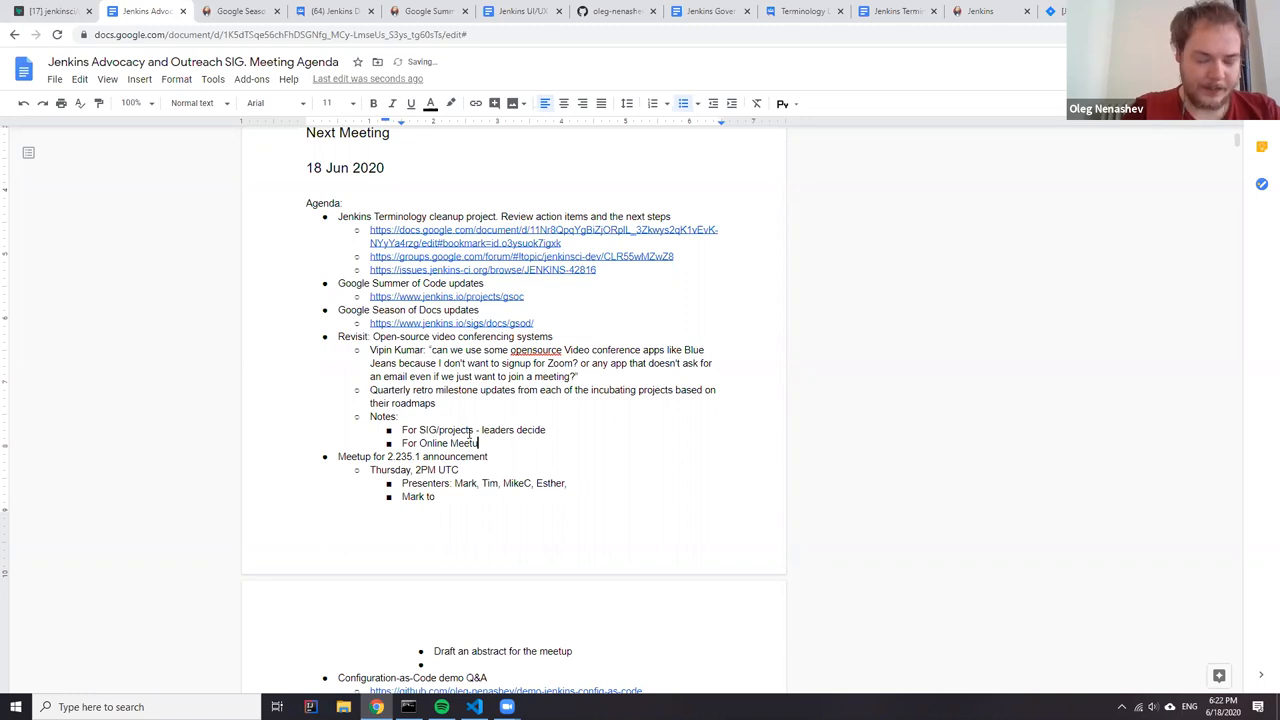
text(ps)
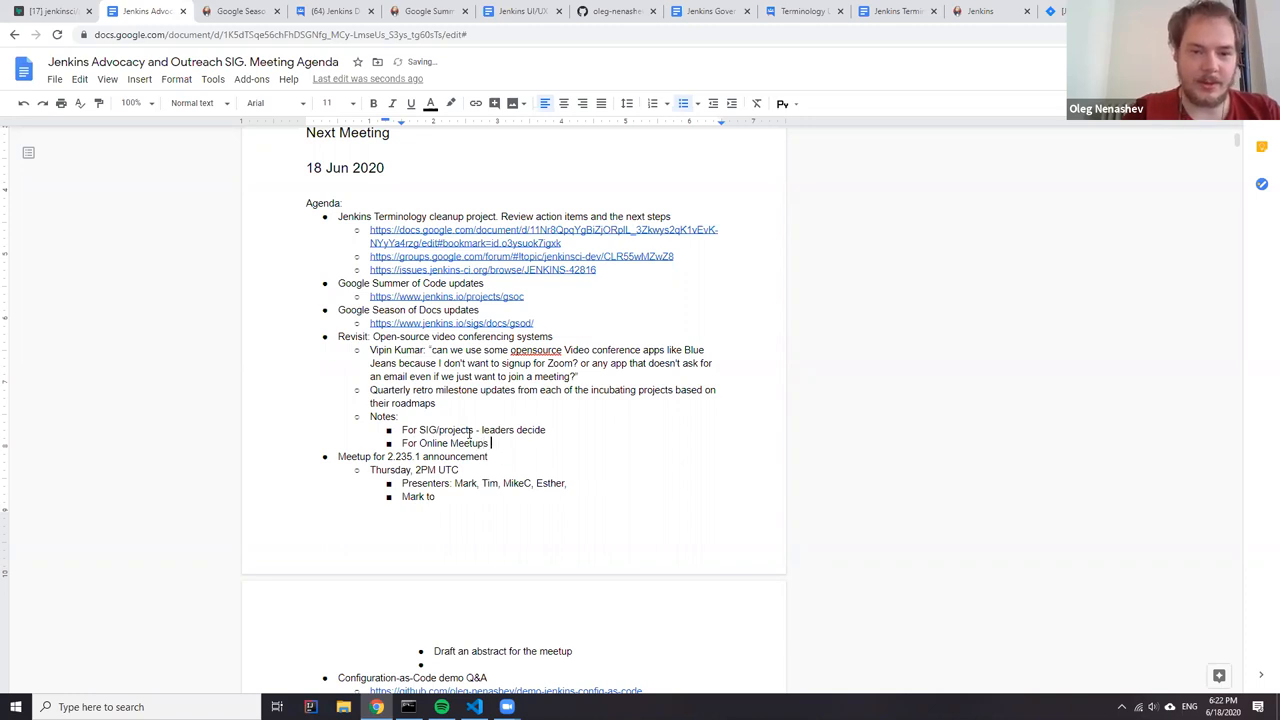
text(-)
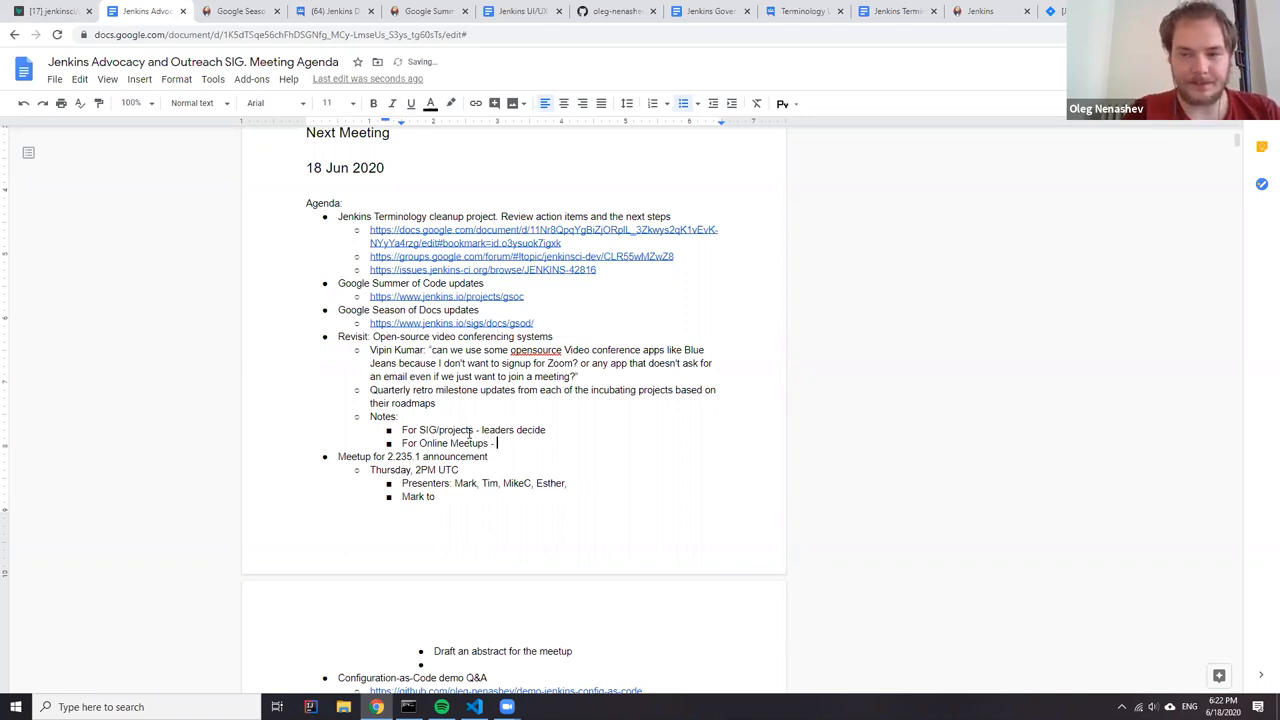
text(Roadm)
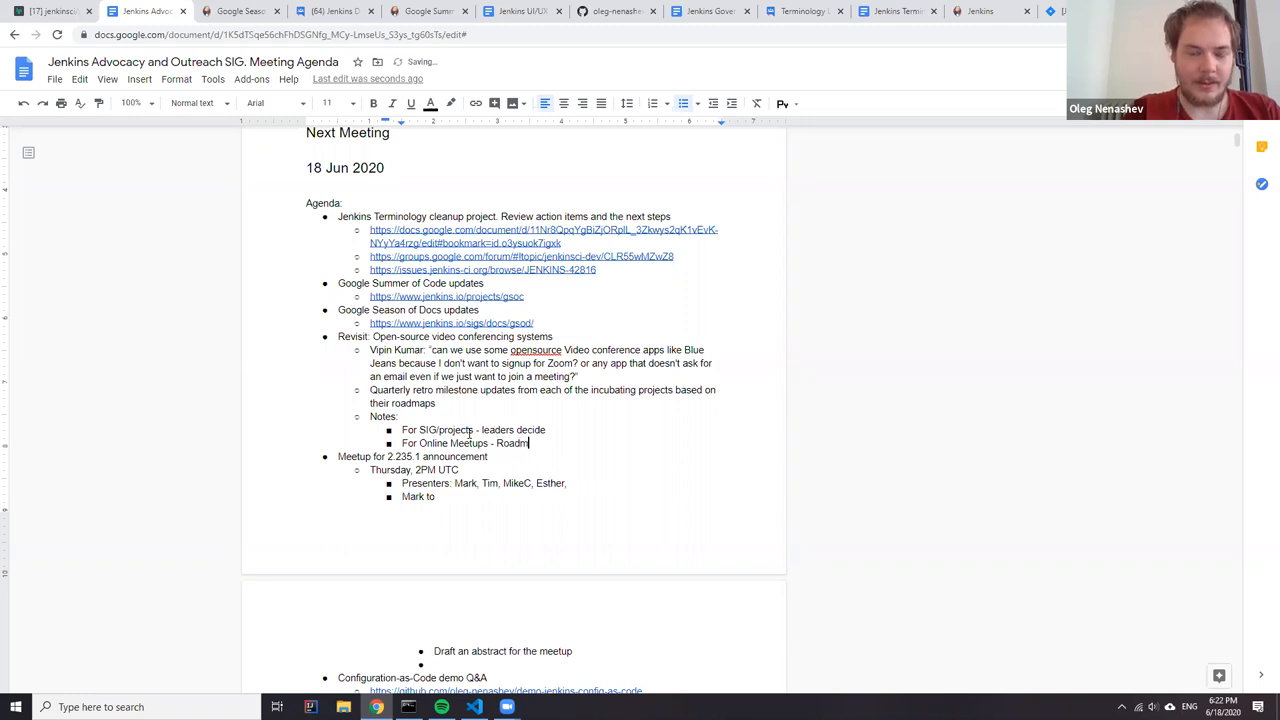
text(ap)
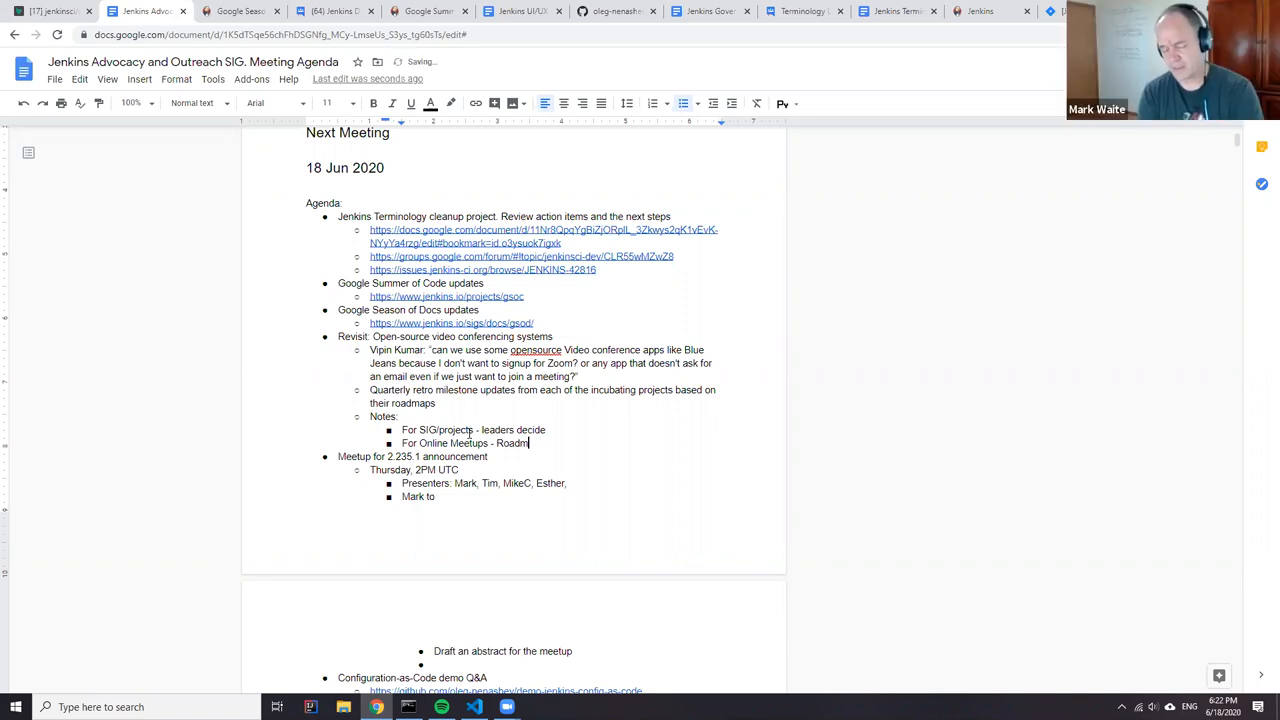
key(Backspace)
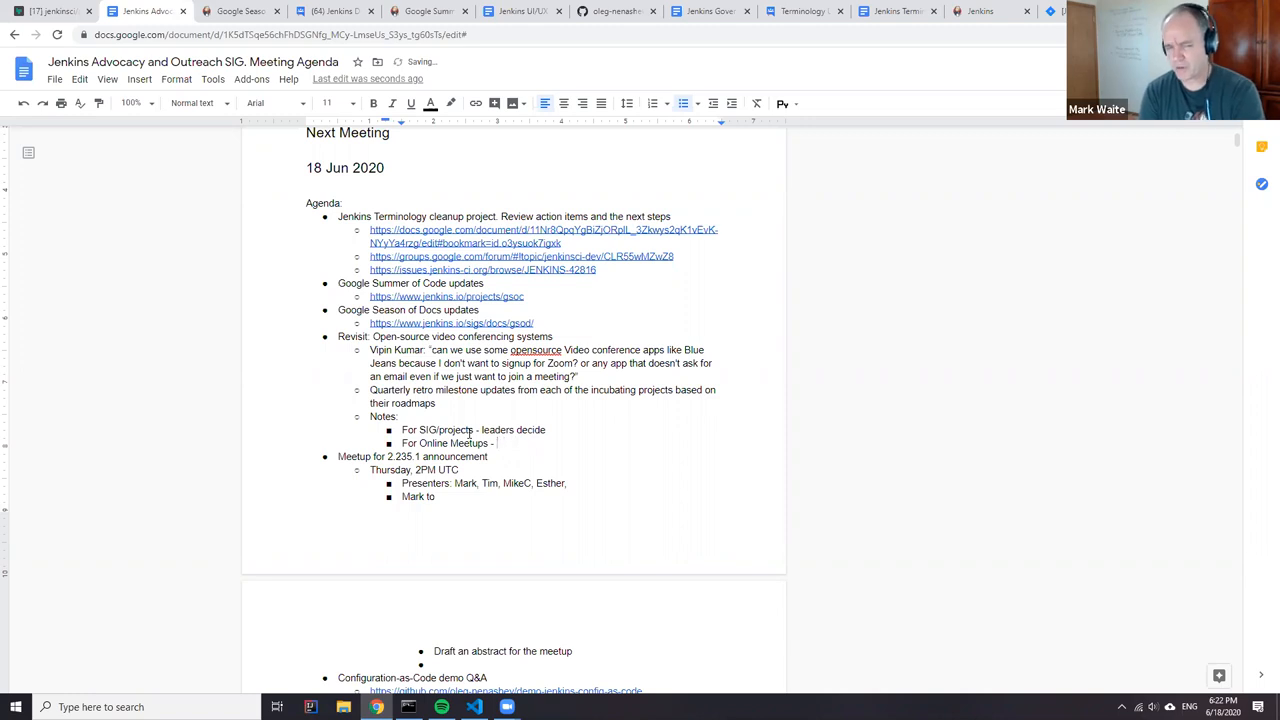
text(Zoom)
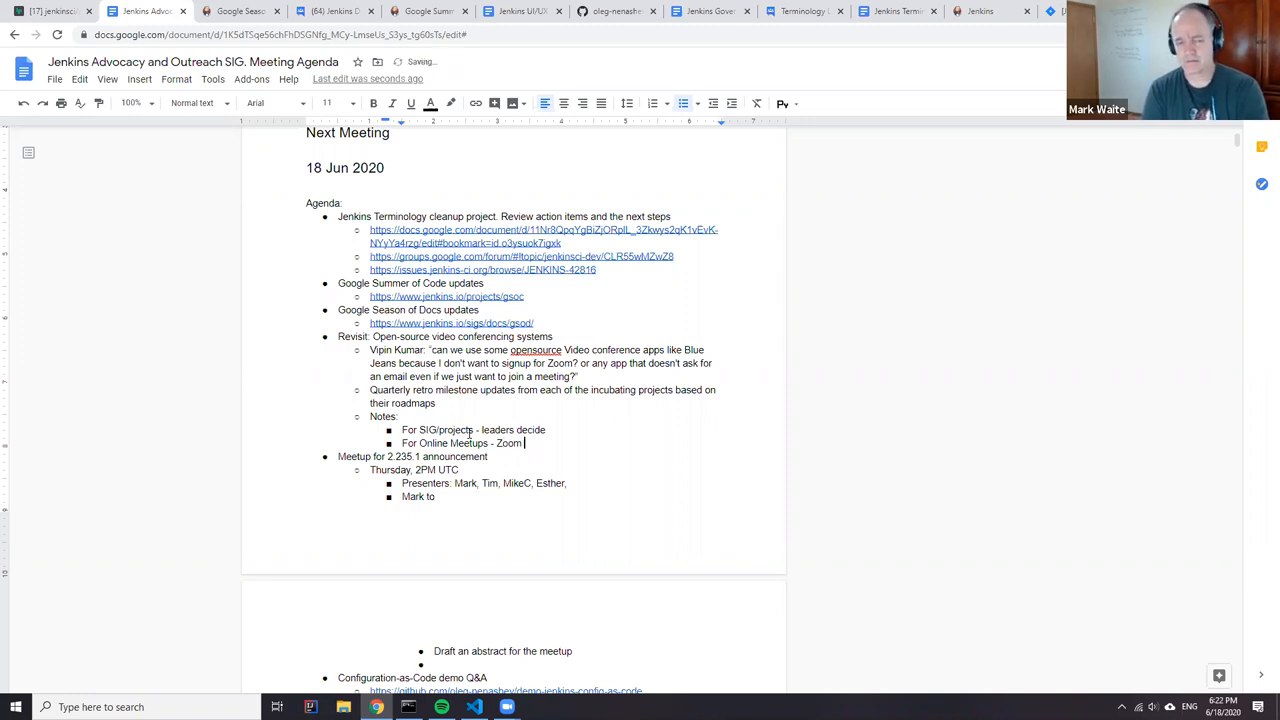
text(Webinar)
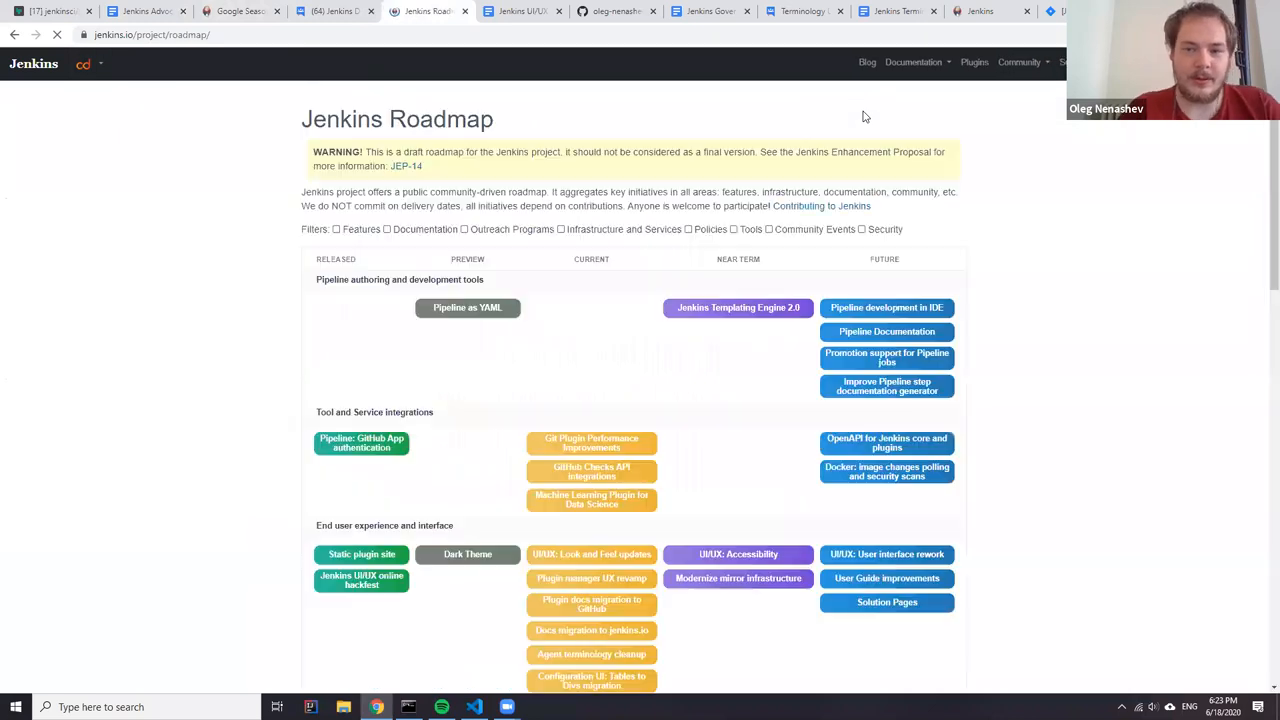
Step: Skim the Jenkins Roadmap's UX section, then switch back to the SIG meeting agenda
scroll(down, 3)
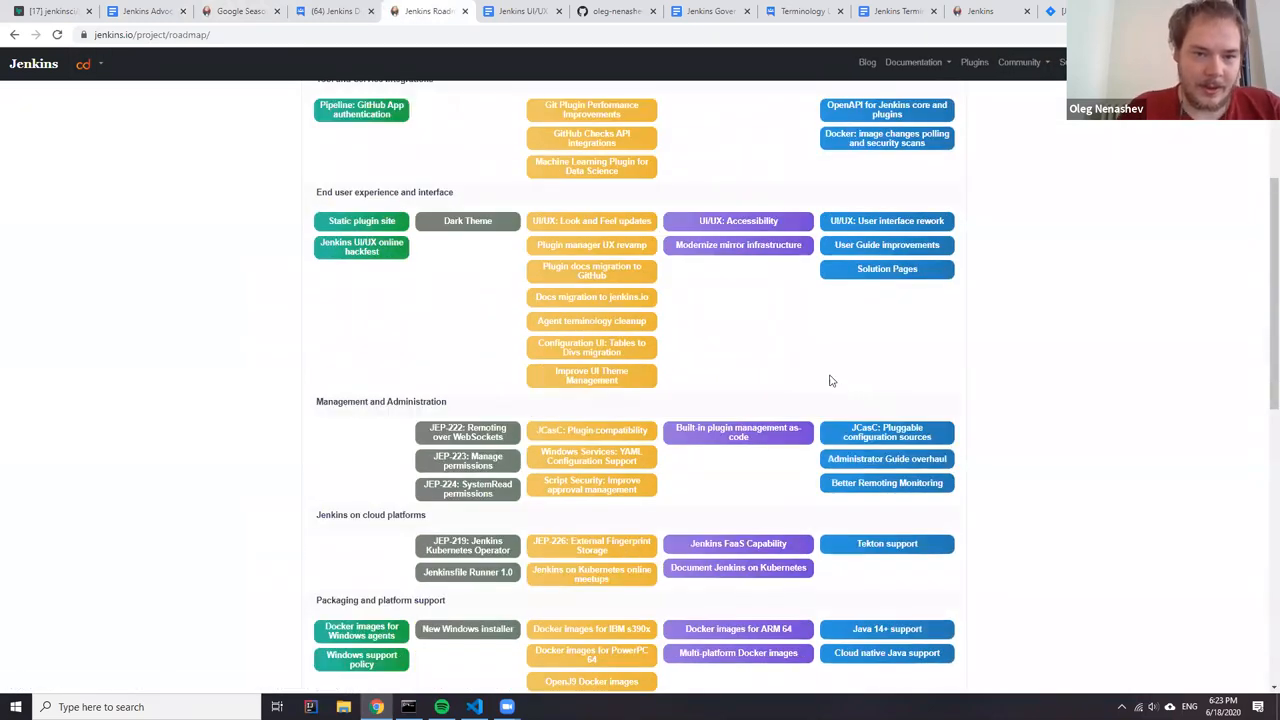
scroll(up, 3)
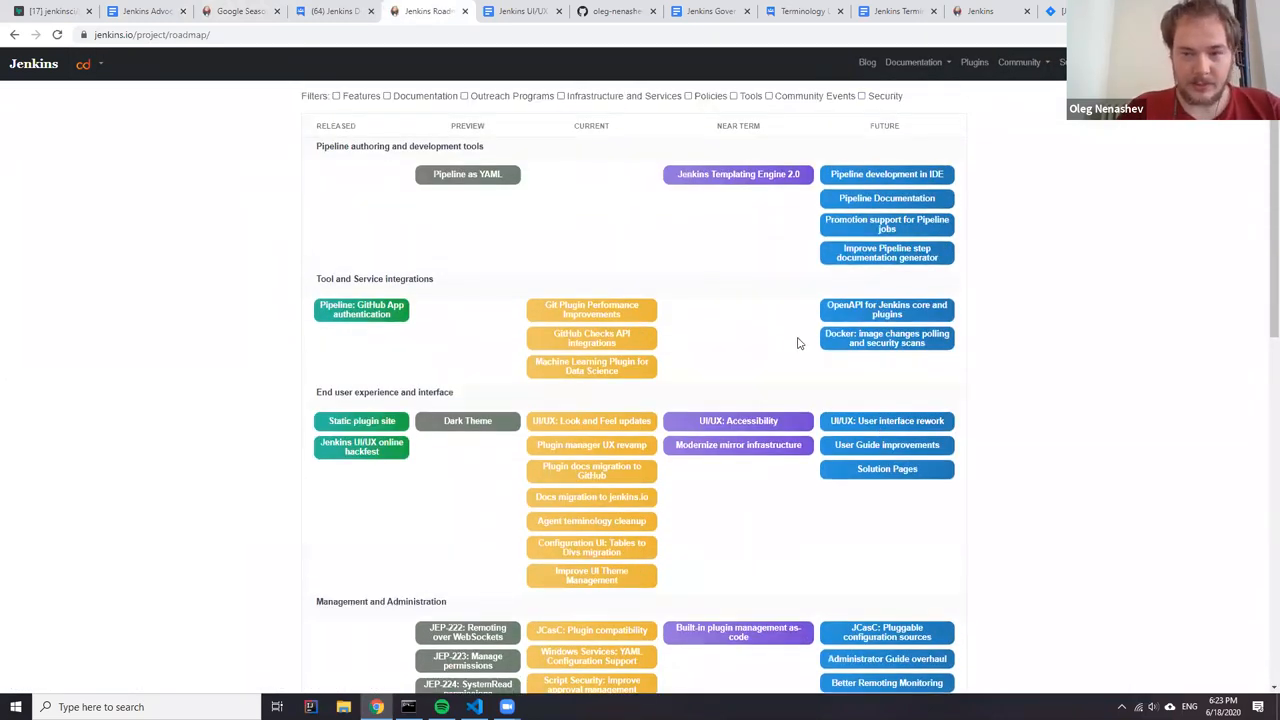
mouse_move(744, 336)
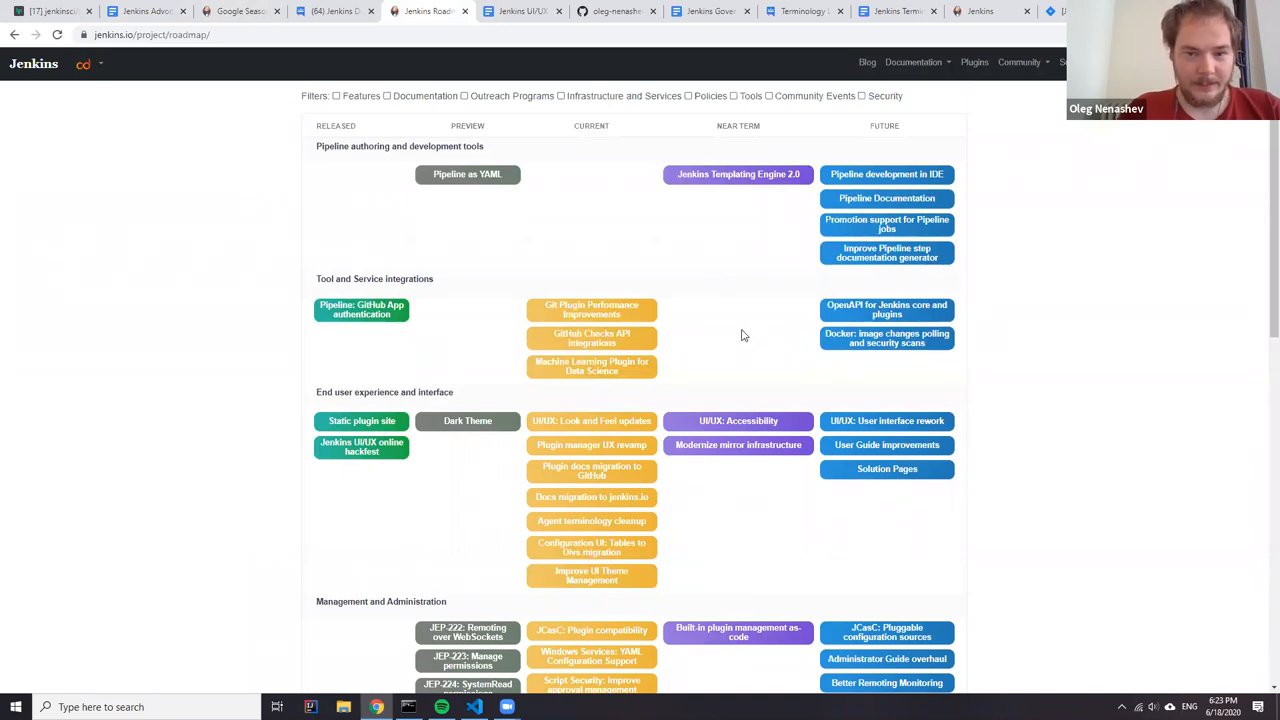
scroll(down, 3)
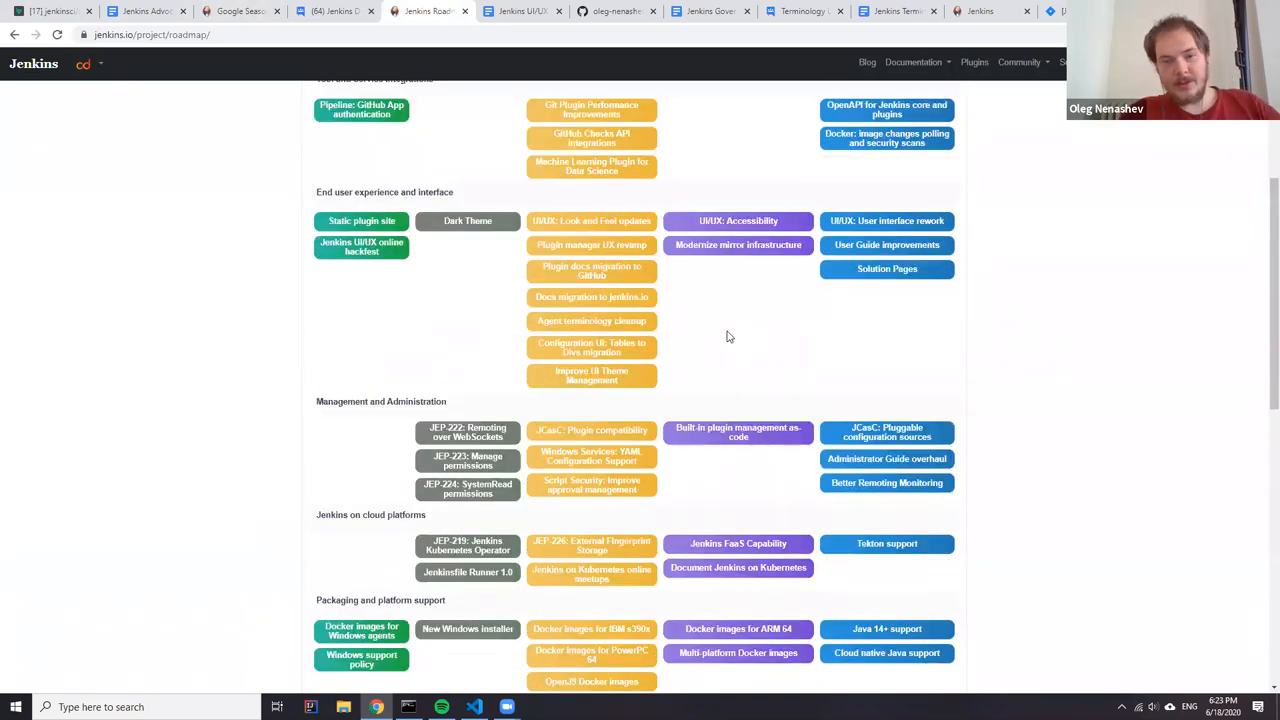
mouse_move(716, 342)
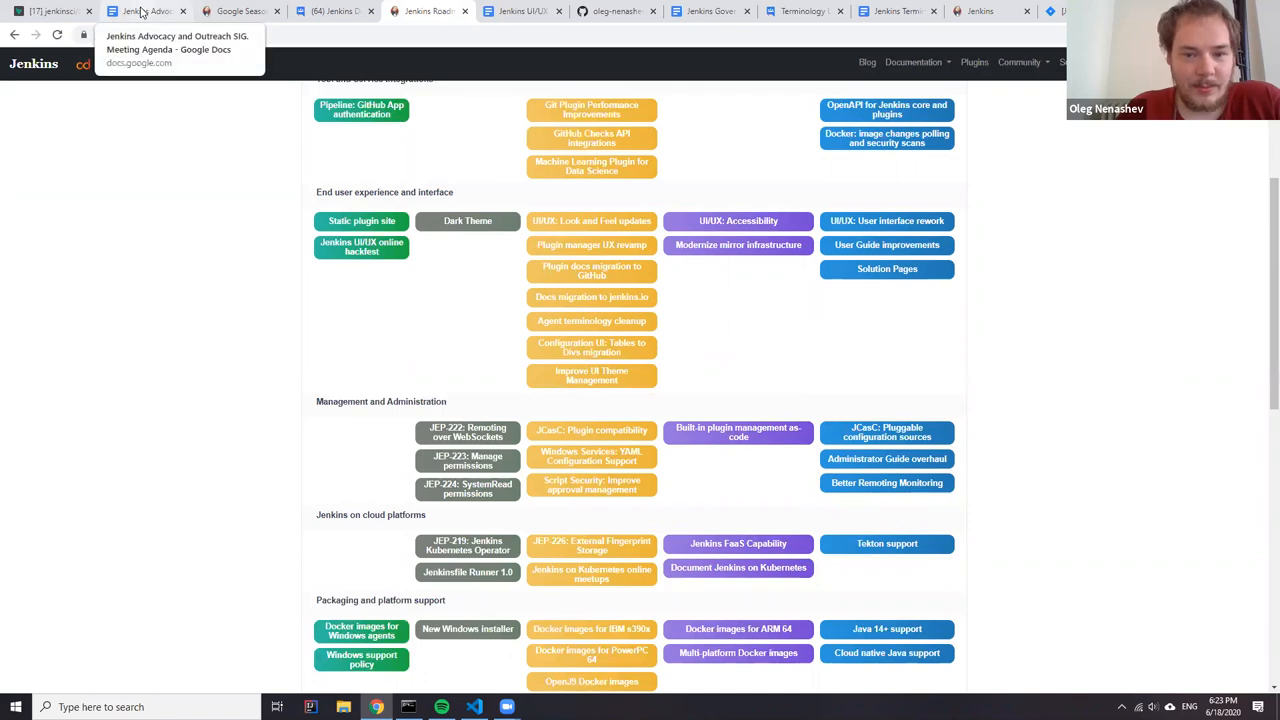
click(144, 12)
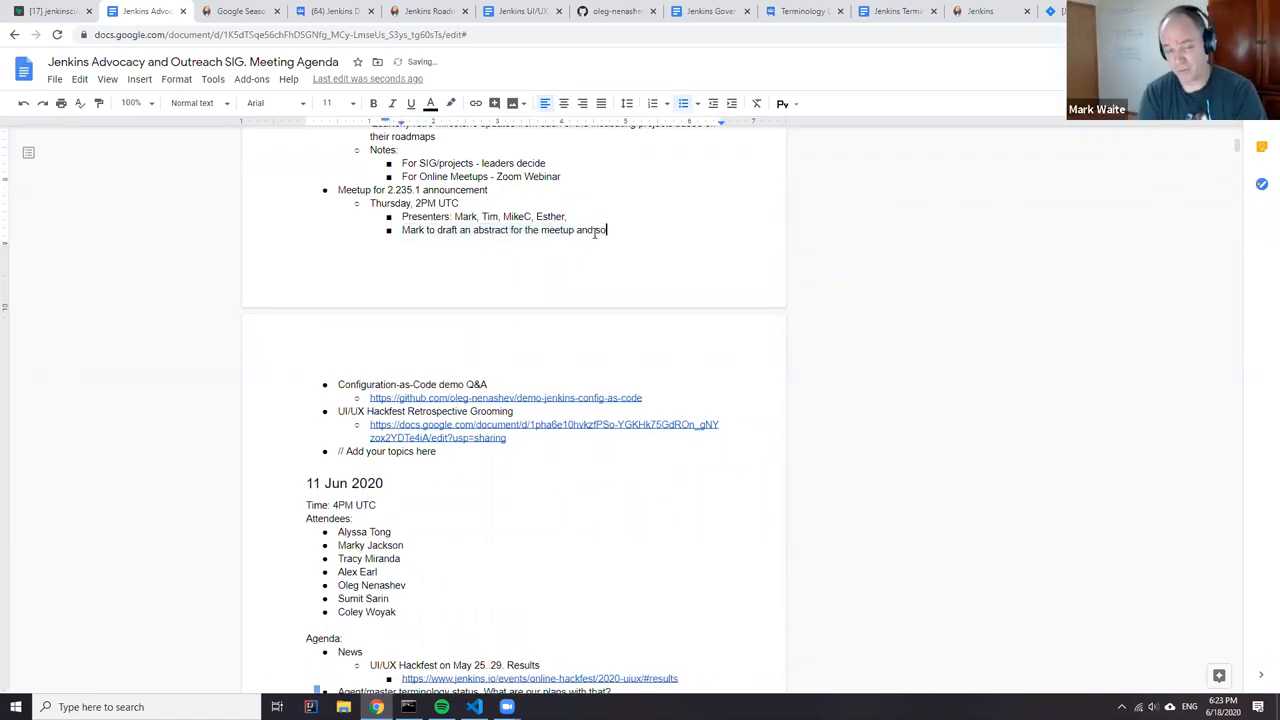
text(social)
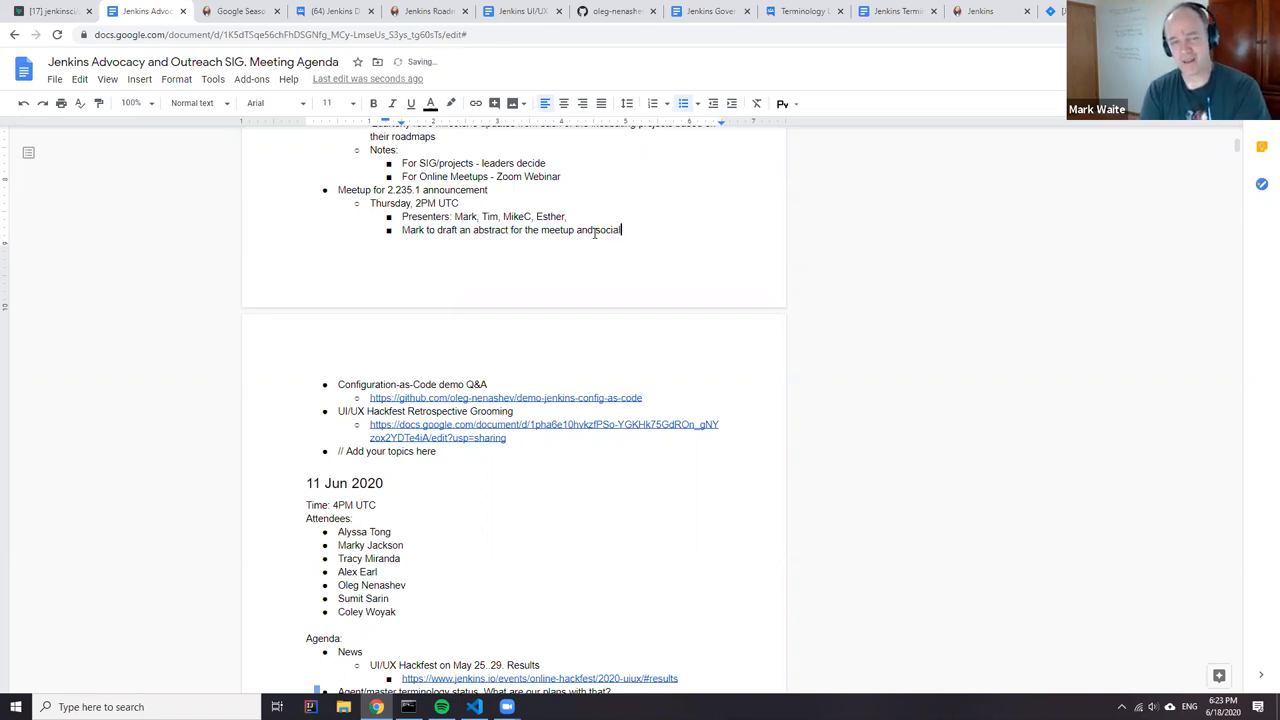
text(media)
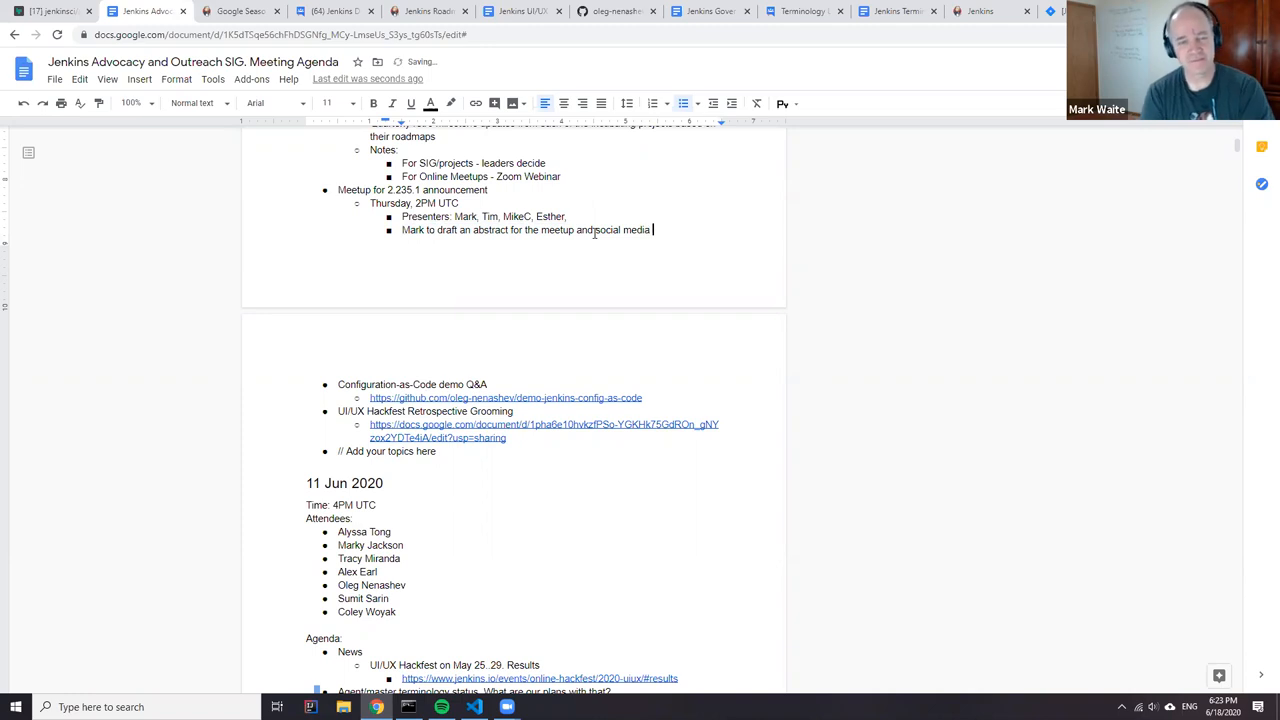
text(image)
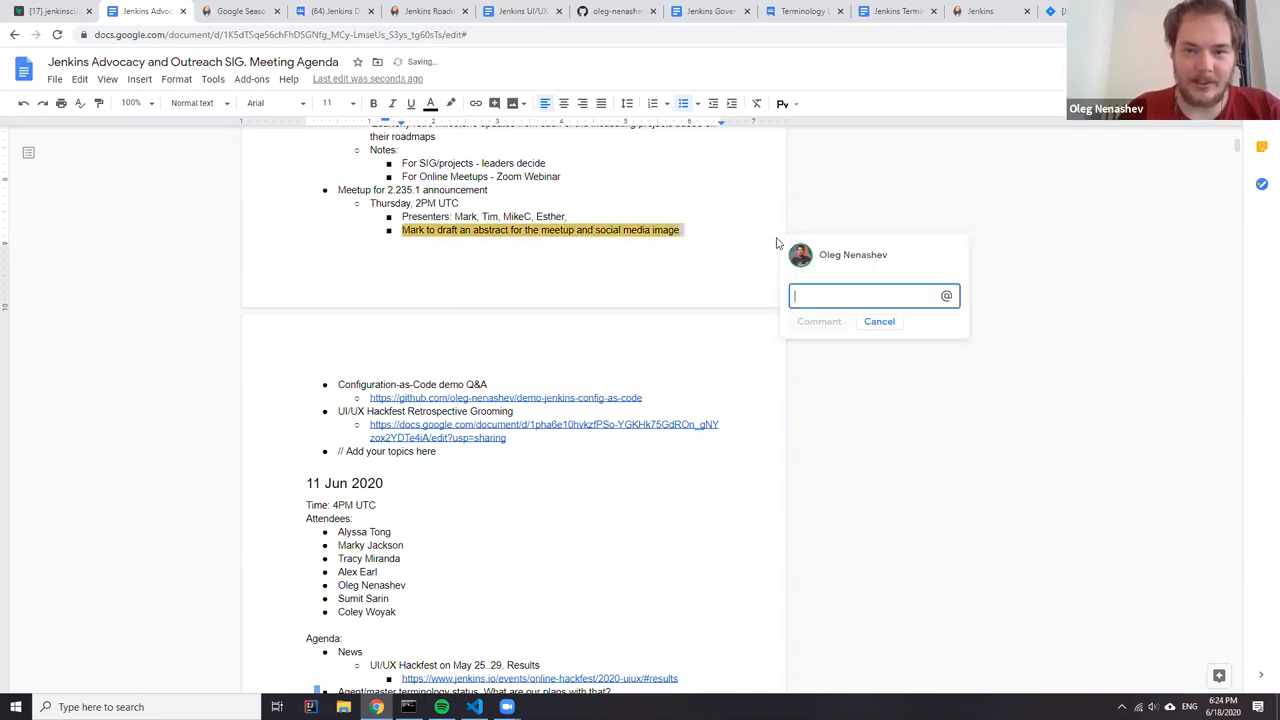
text(@Ma)
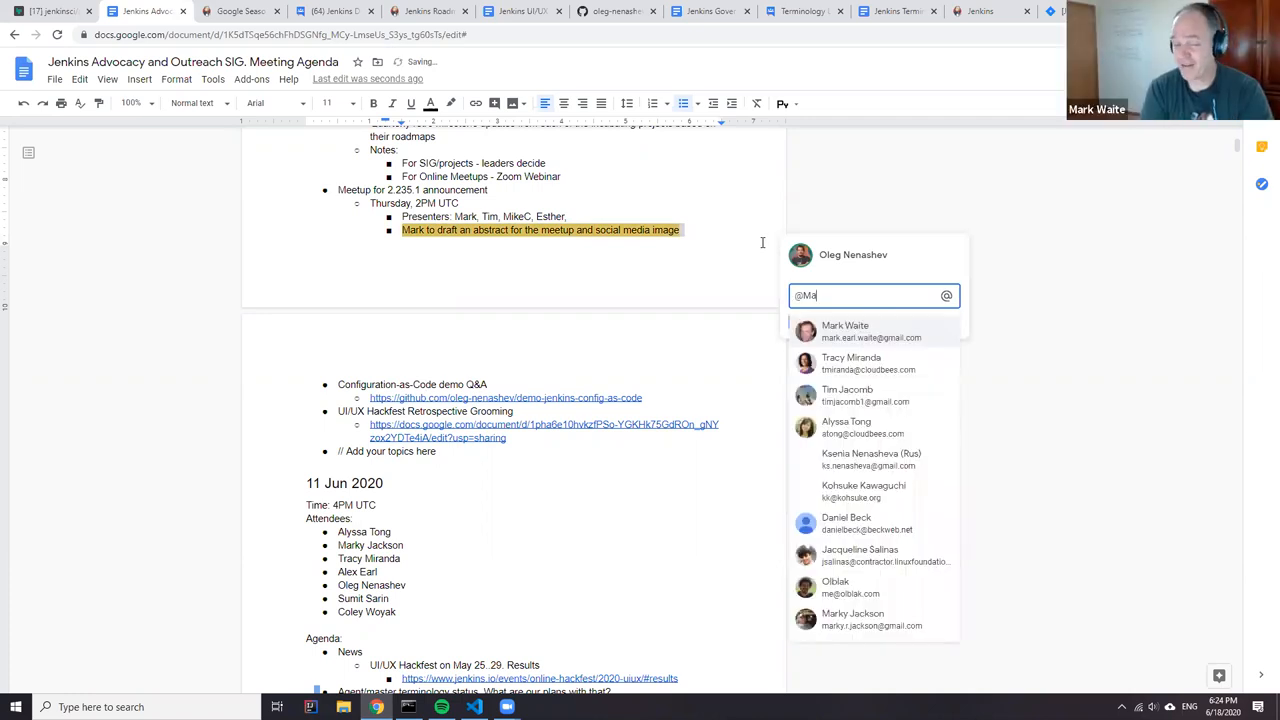
click(844, 332)
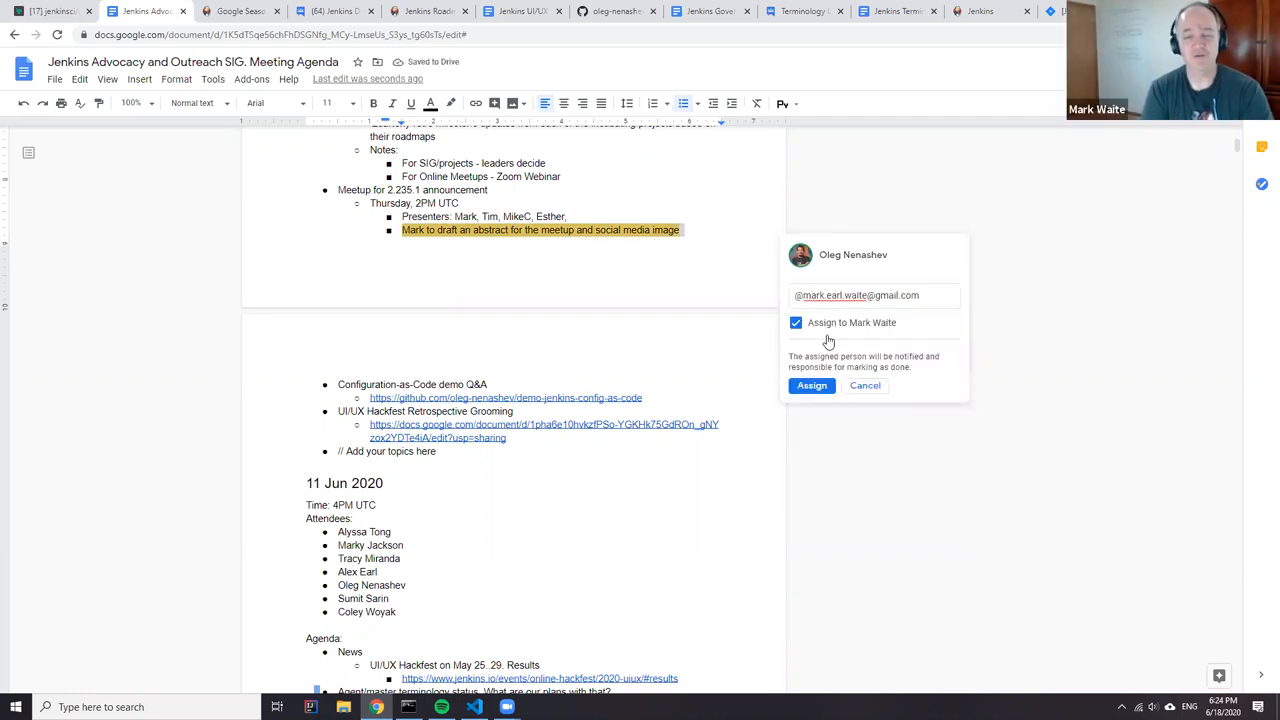
click(812, 384)
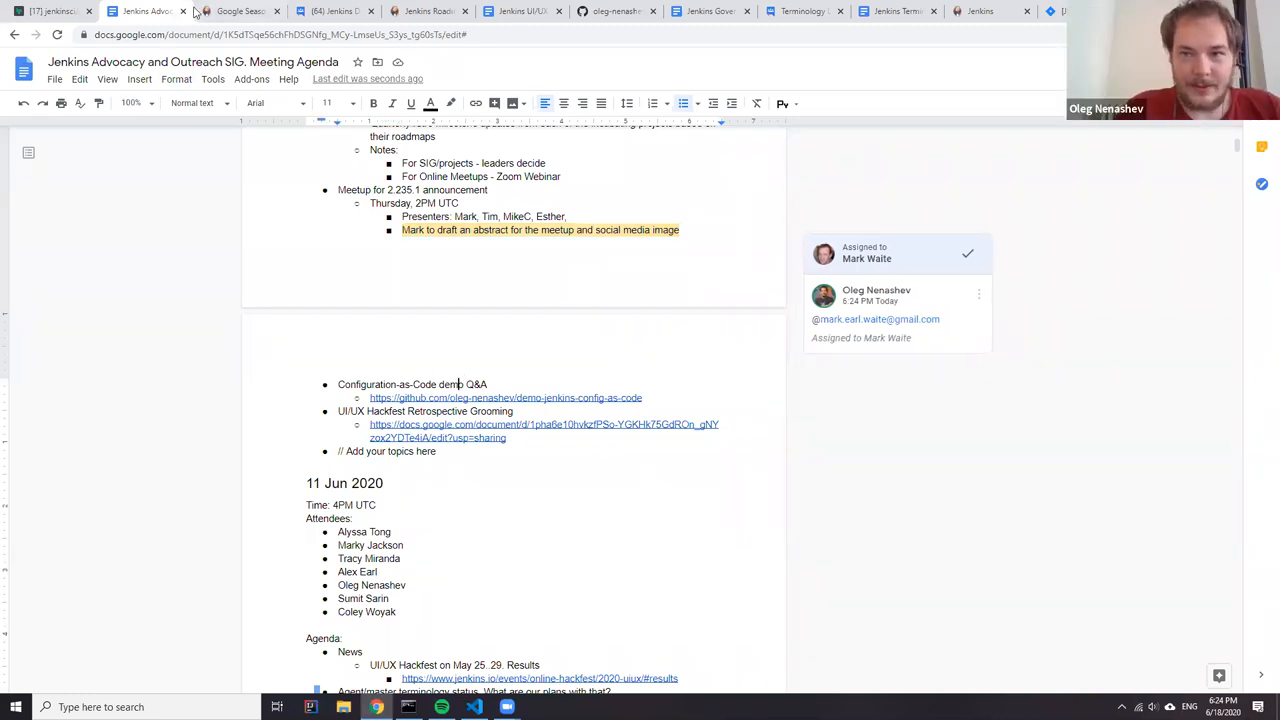
mouse_move(240, 12)
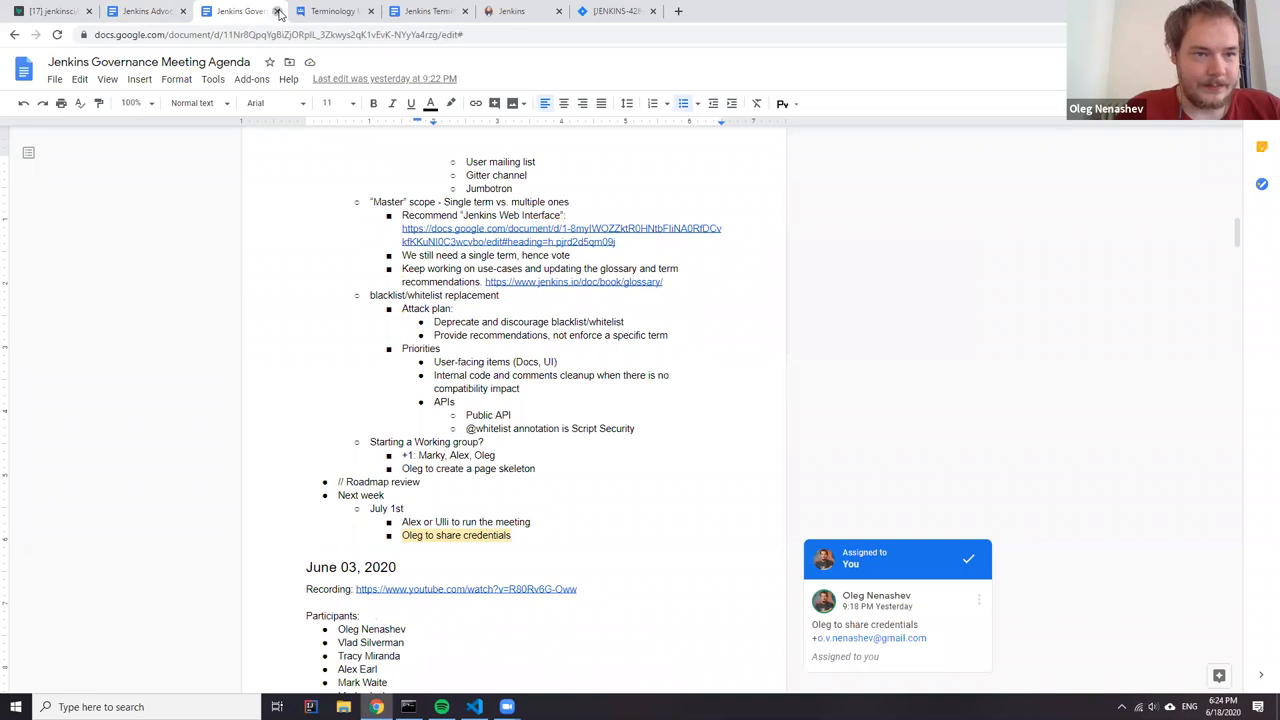
Step: Follow the agenda's link to the demo-jenkins-config-as-code GitHub repository
click(278, 12)
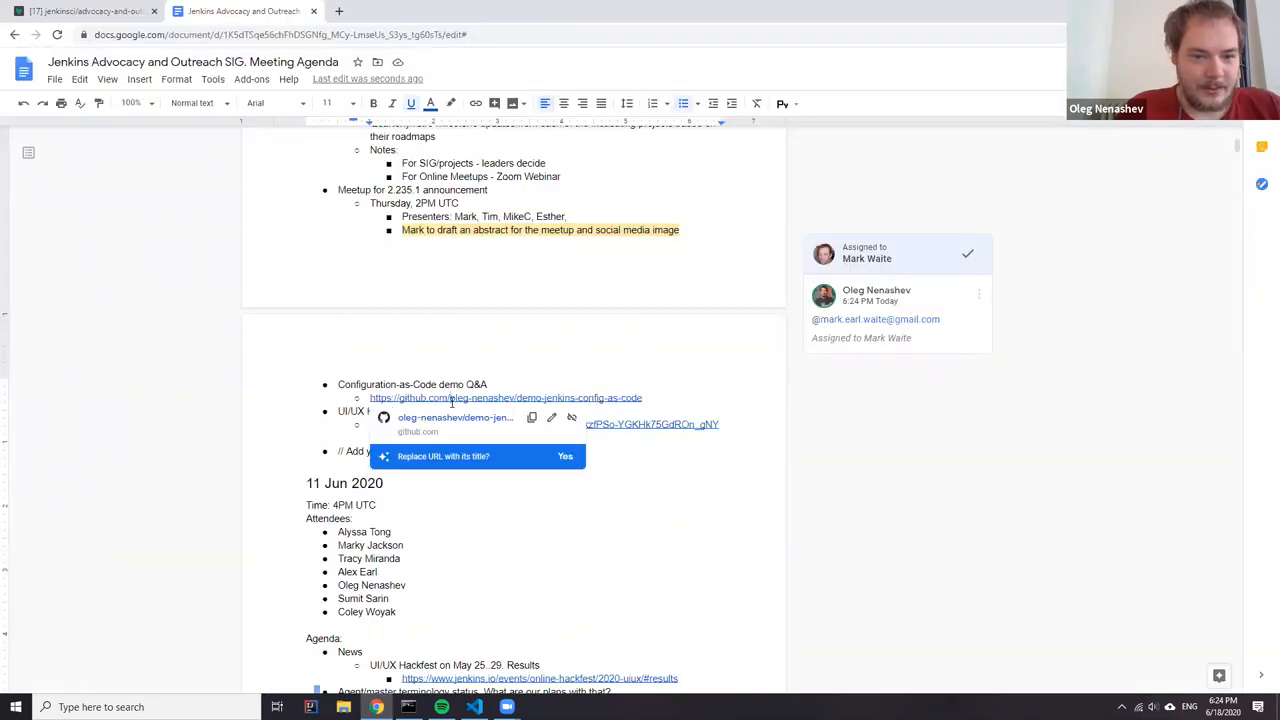
click(504, 398)
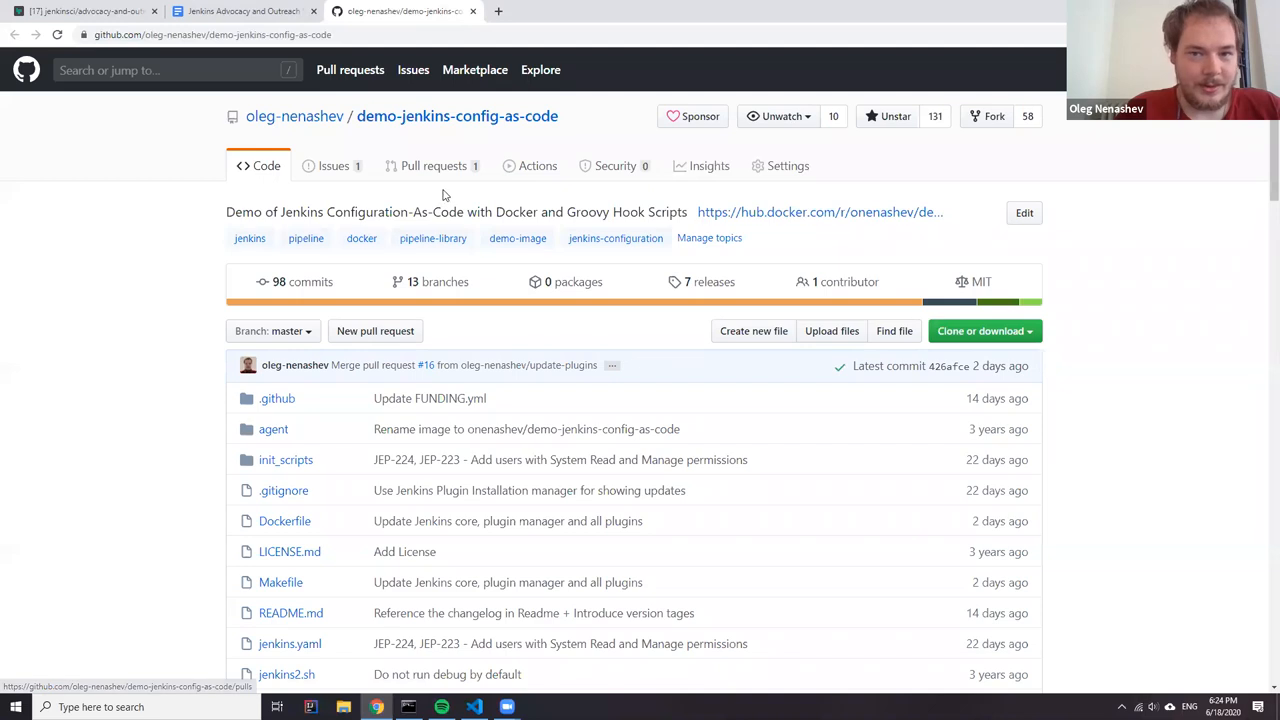
mouse_move(404, 308)
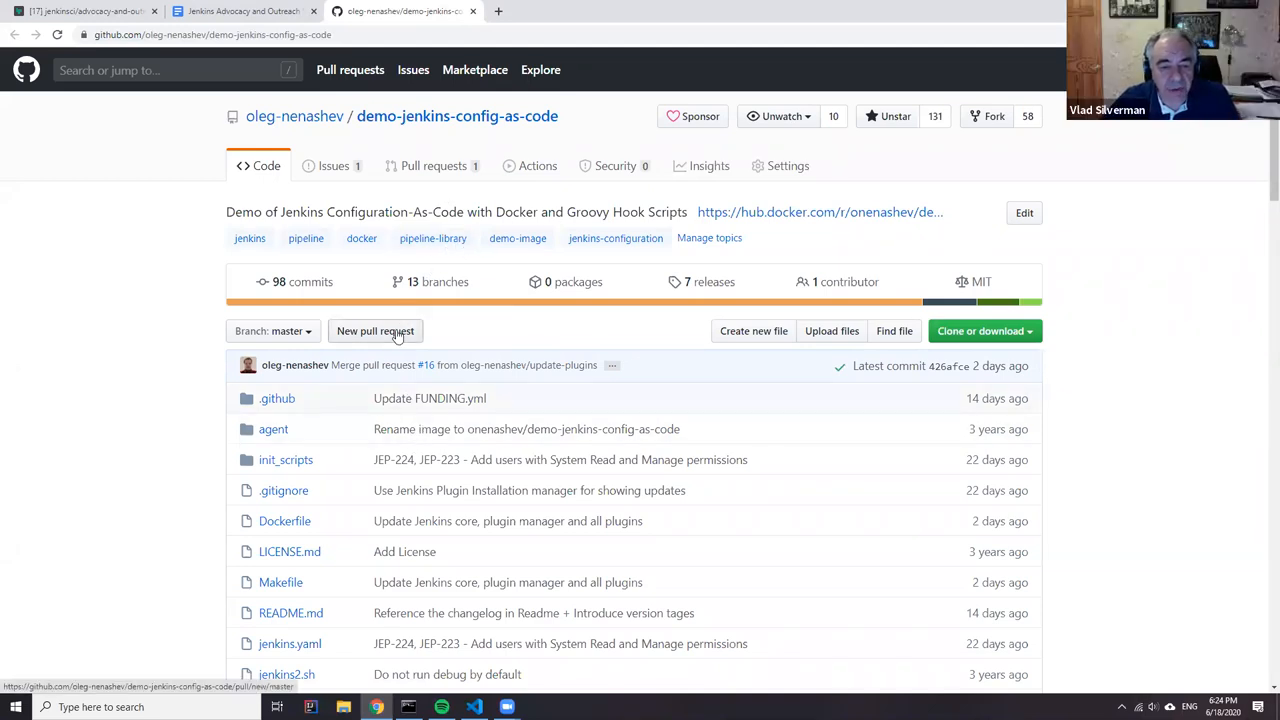
mouse_move(346, 304)
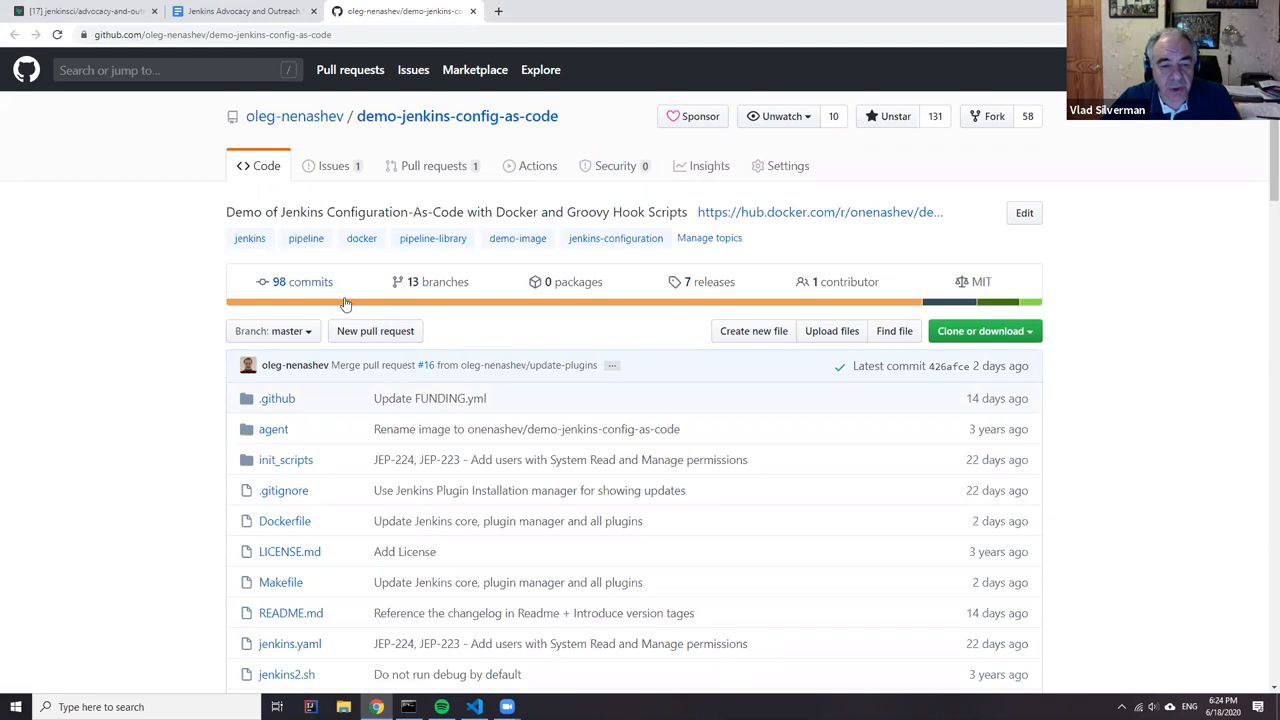
Step: Review the README's image-building steps and highlight the usage note mentioning Mac
scroll(down, 3)
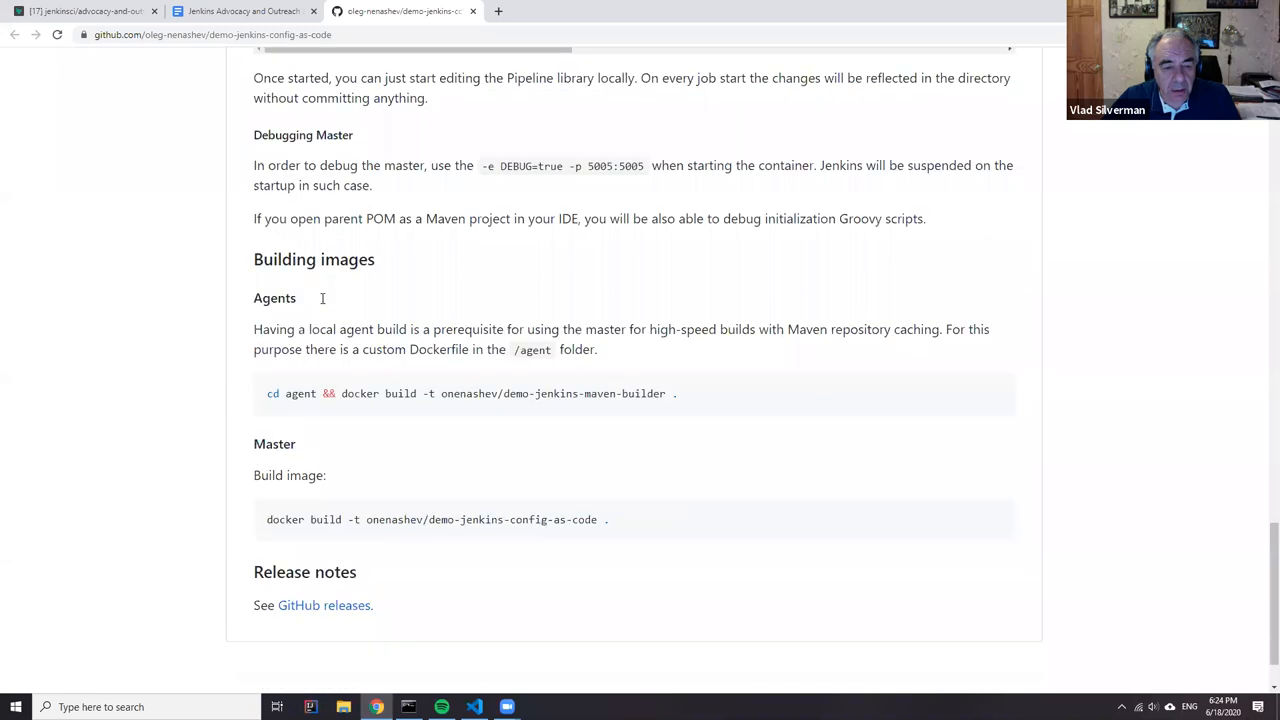
scroll(down, 3)
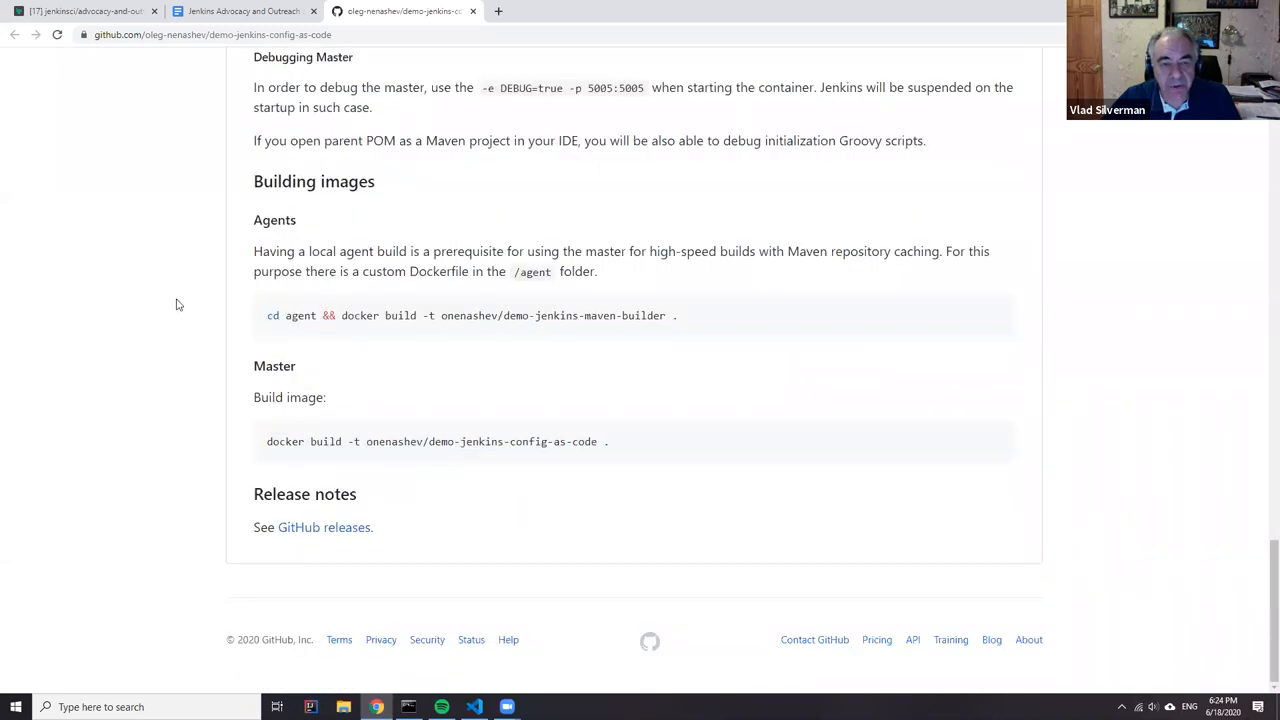
scroll(up, 3)
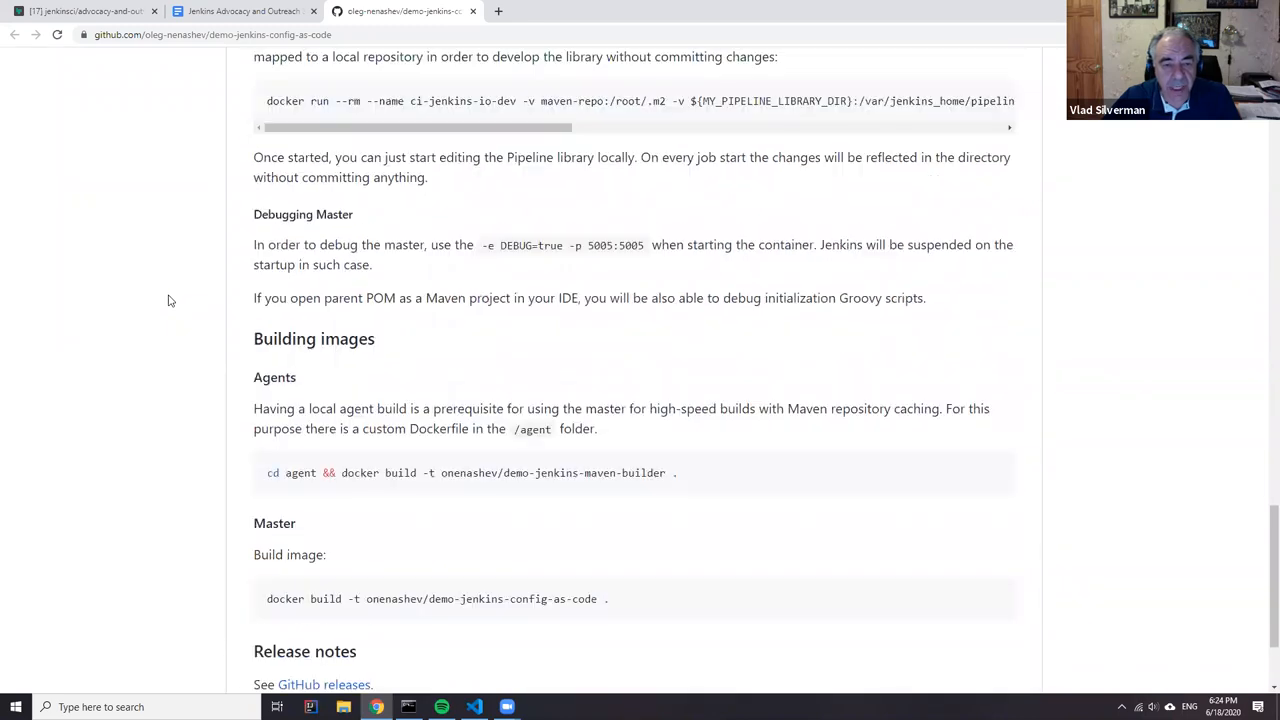
scroll(up, 3)
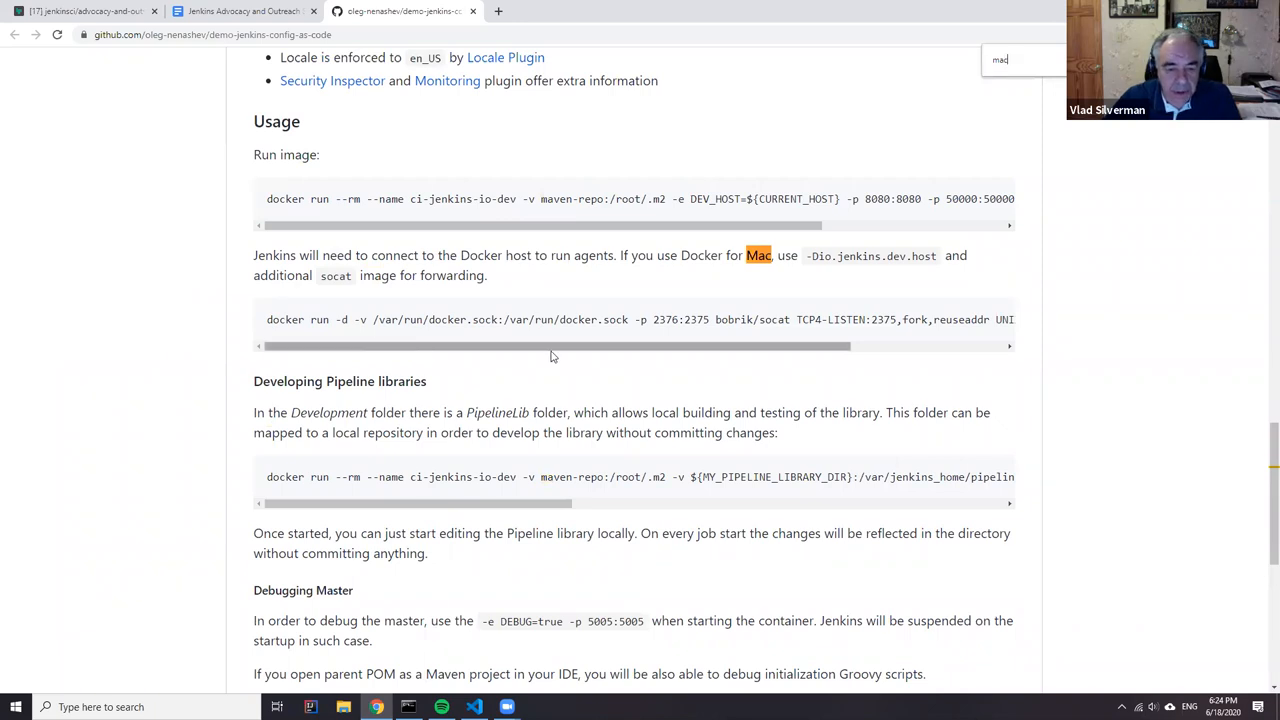
drag(396, 256, 876, 256)
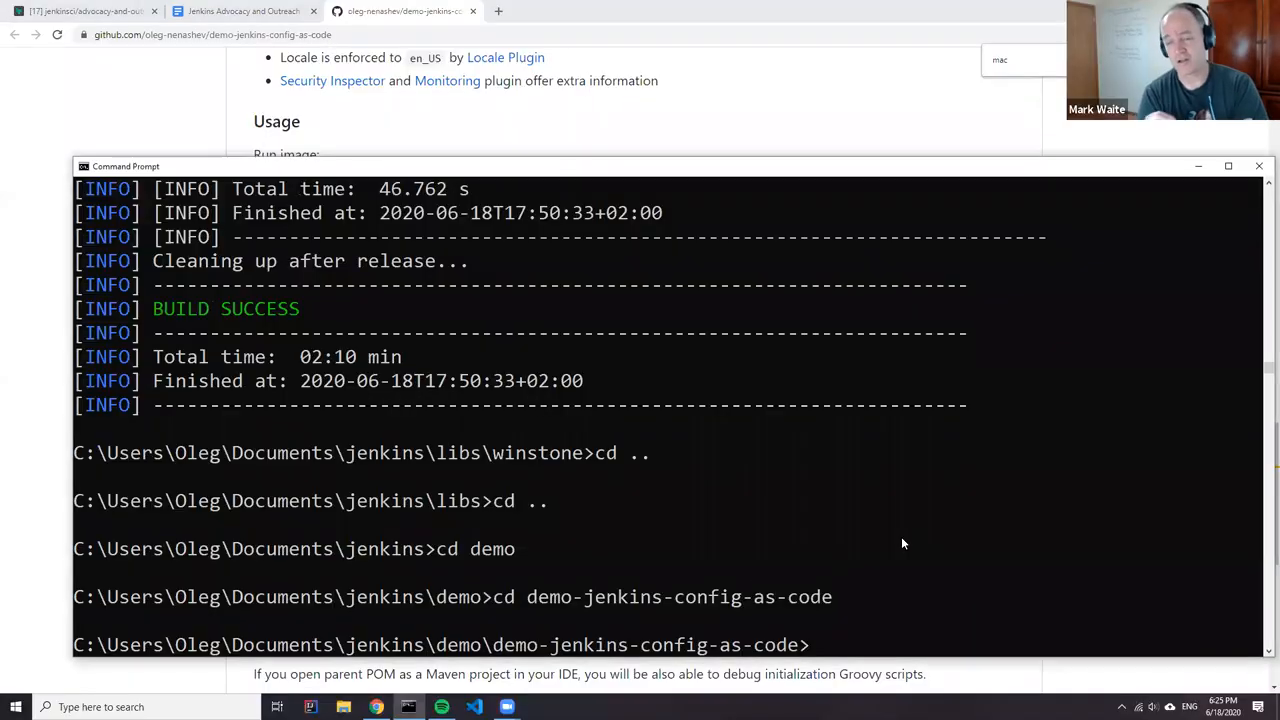
Step: Launch Visual Studio Code on the project folder with 'code .'
text(code .)
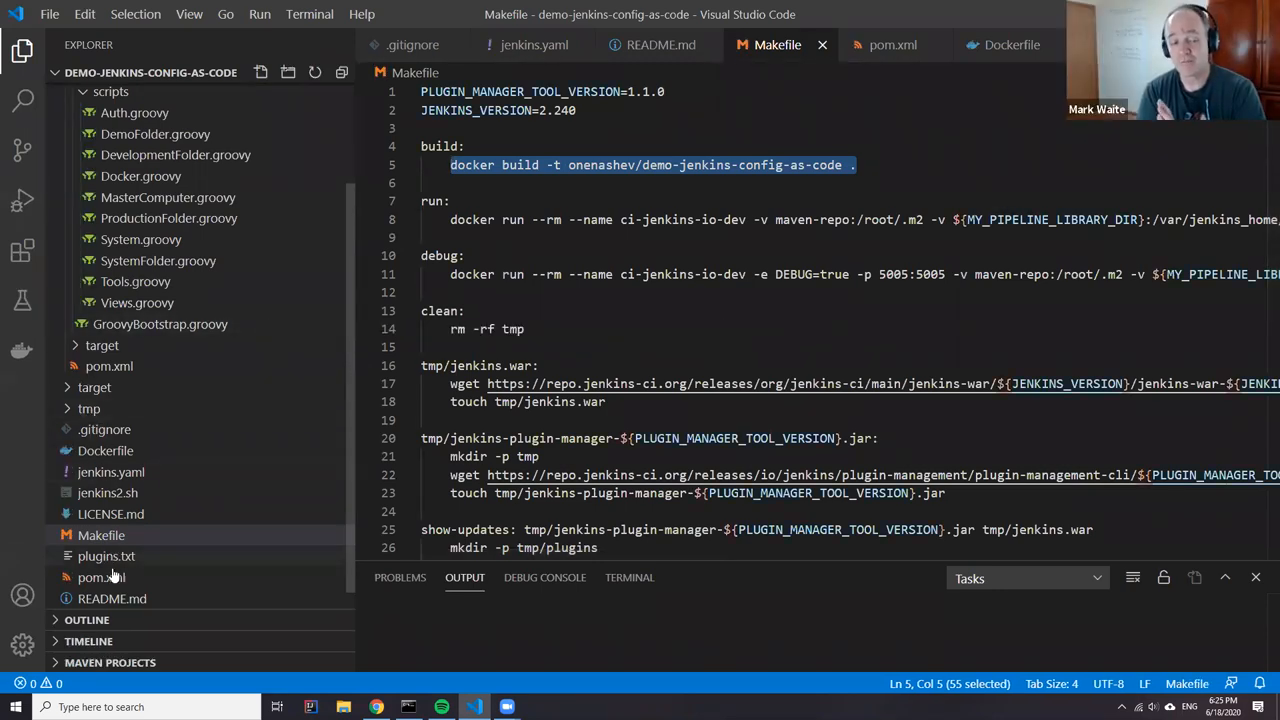
Step: View pom.xml, then README.md down to its Usage section with docker run commands
click(112, 598)
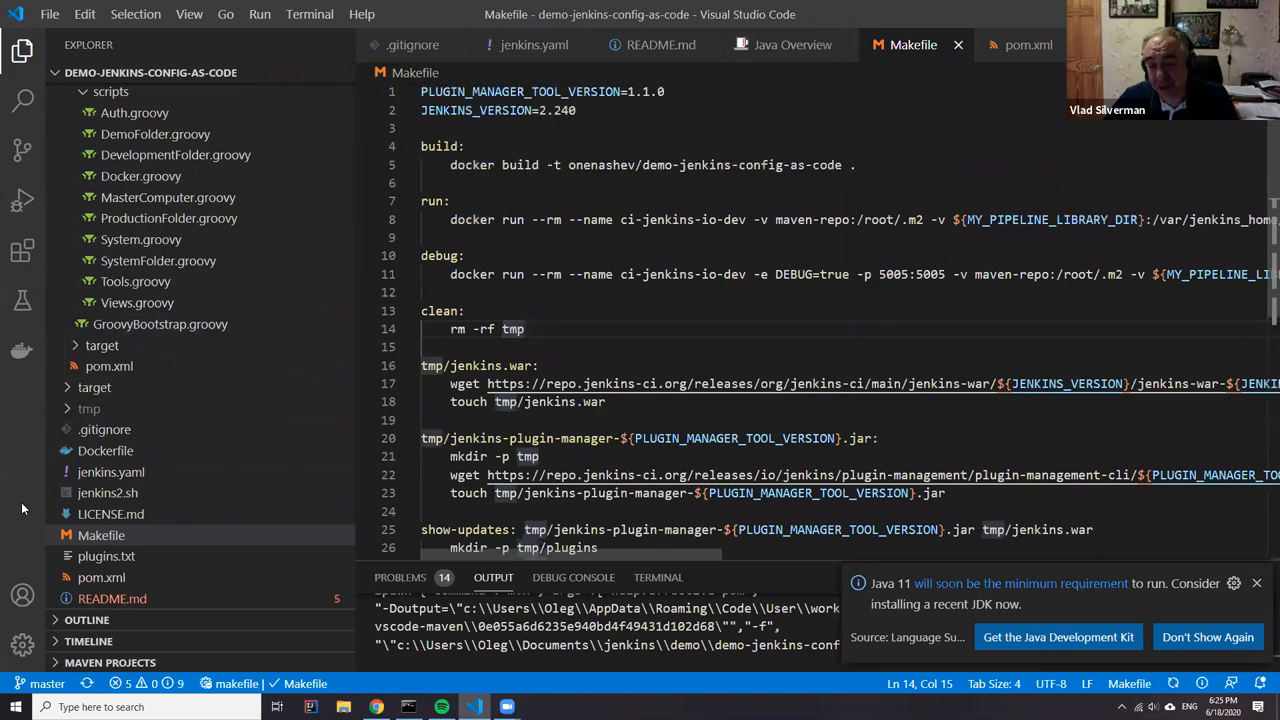
click(100, 536)
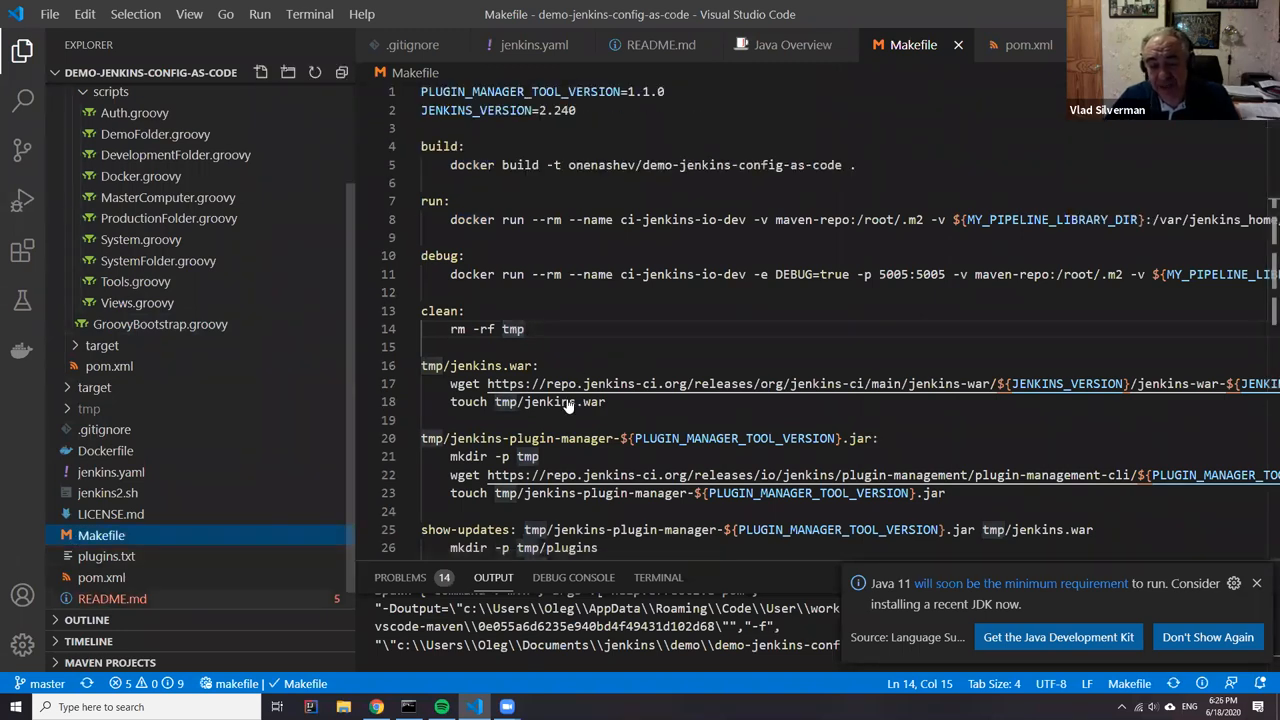
click(660, 44)
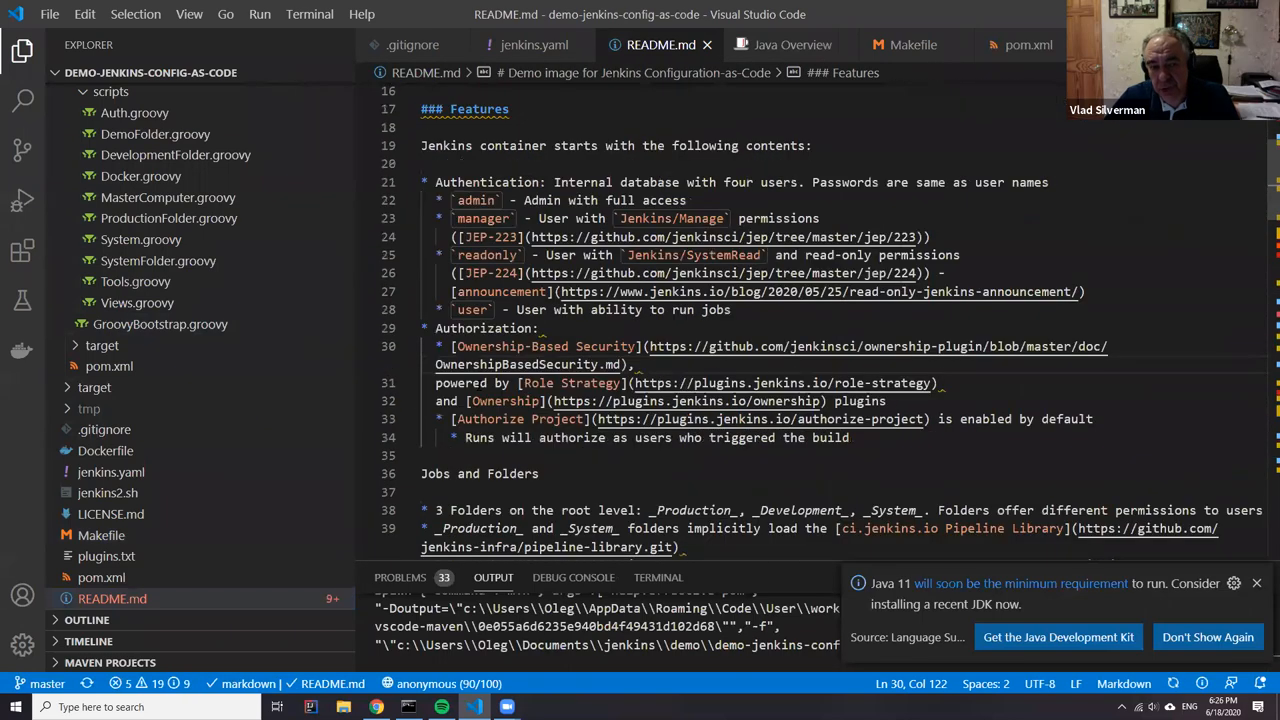
scroll(down, 3)
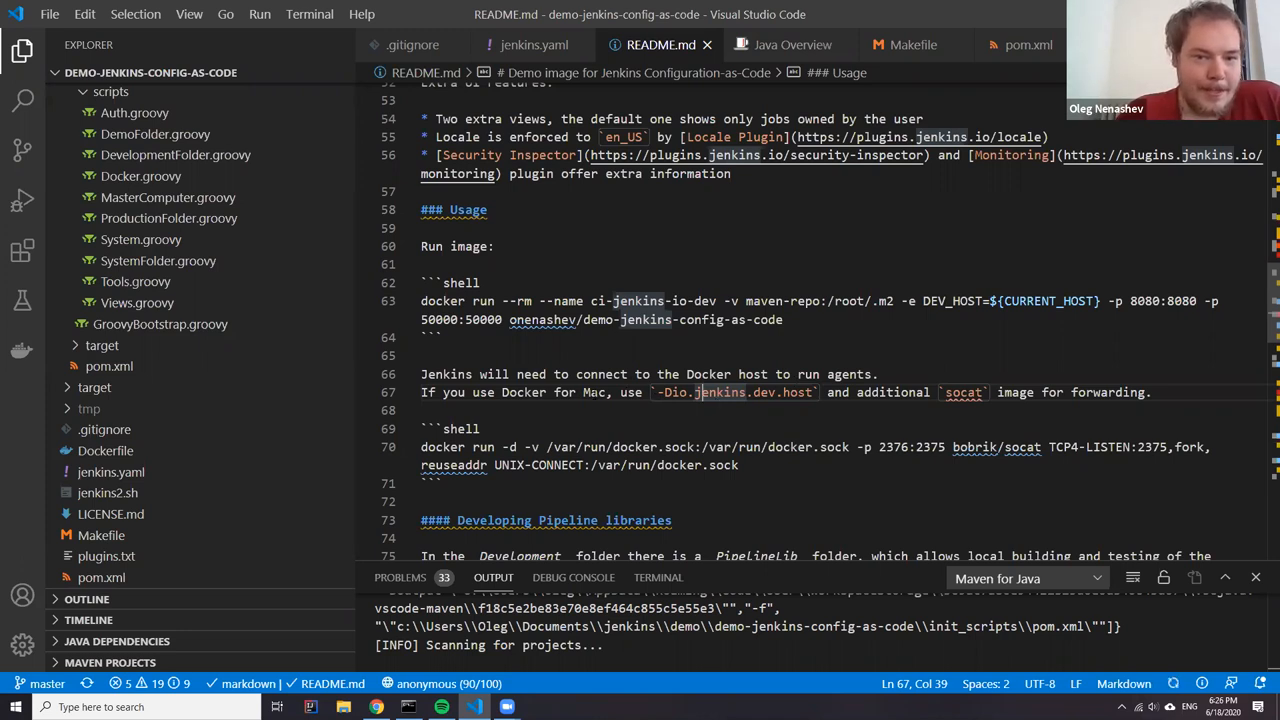
mouse_move(852, 276)
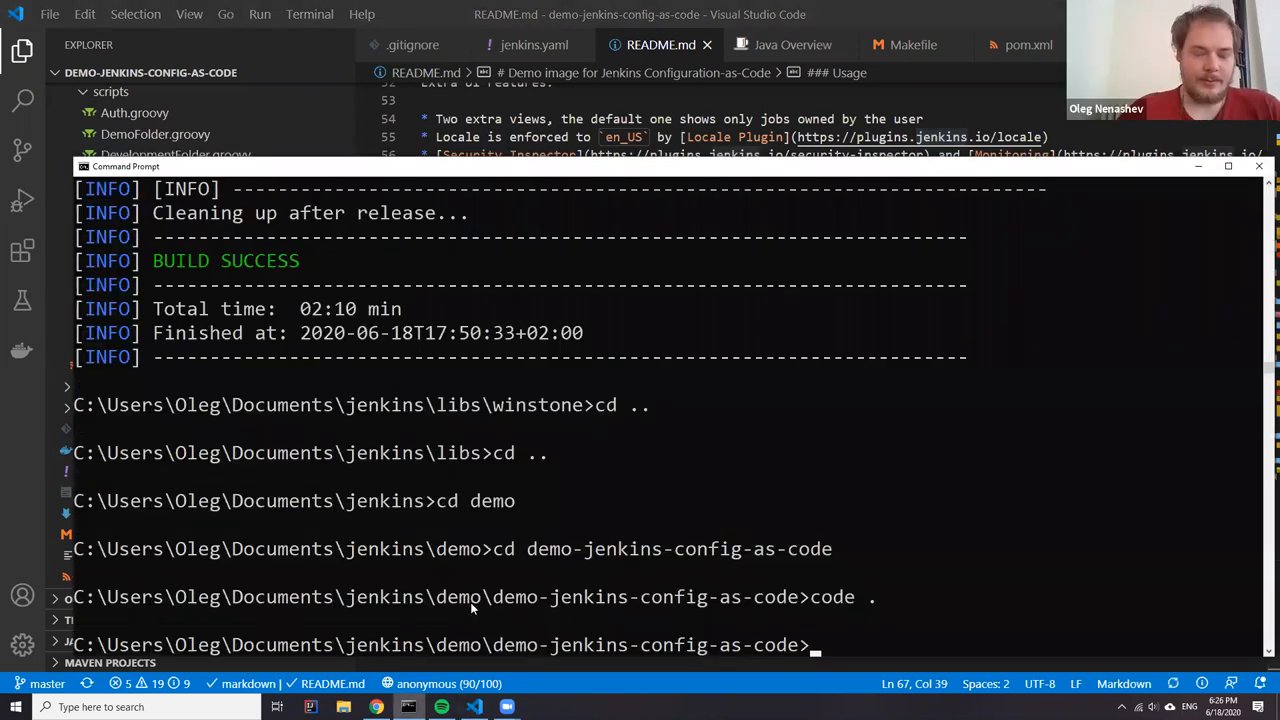
Step: Attempt 'git checkout master', mistyping the command both times
text(gir checkout master)
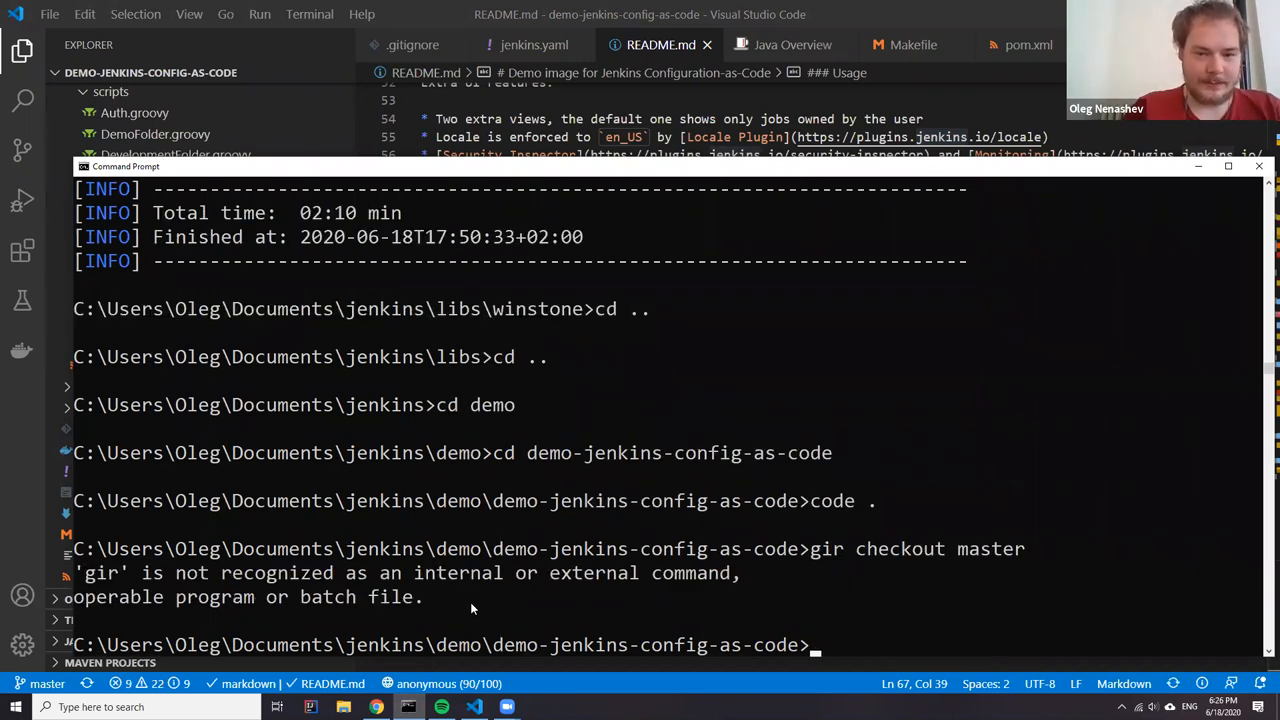
text(gi checkout master)
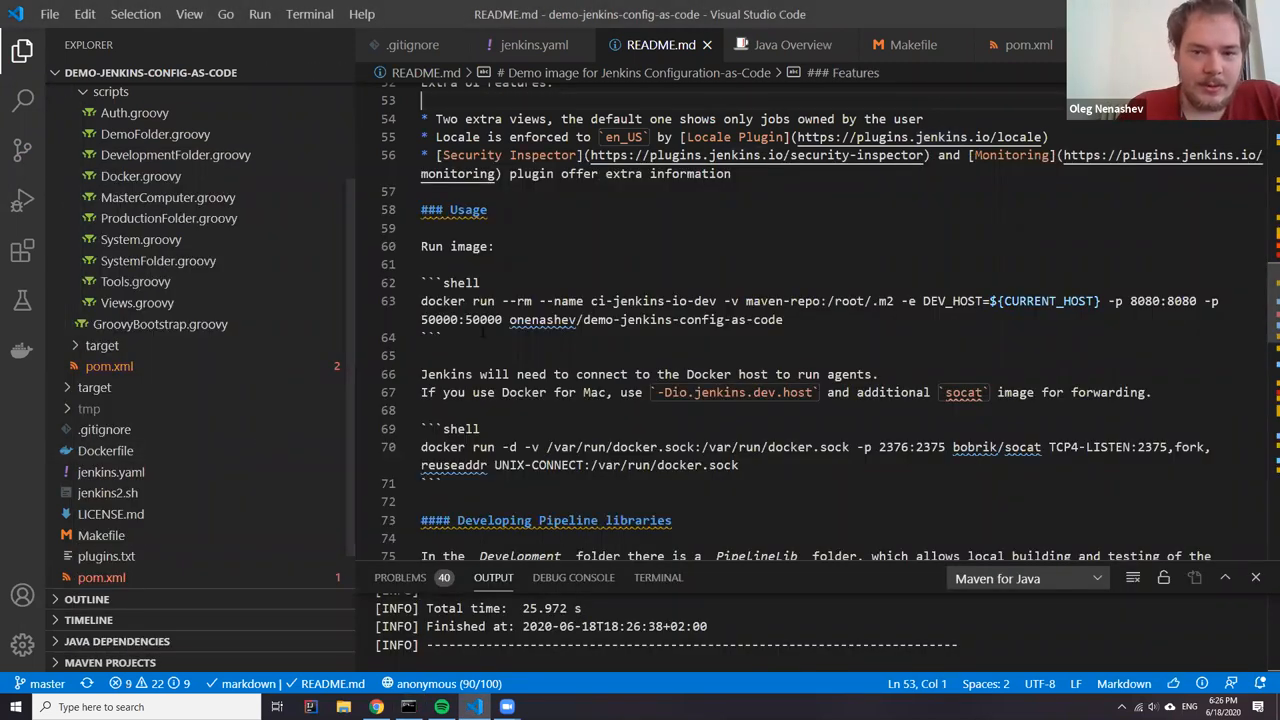
mouse_move(144, 492)
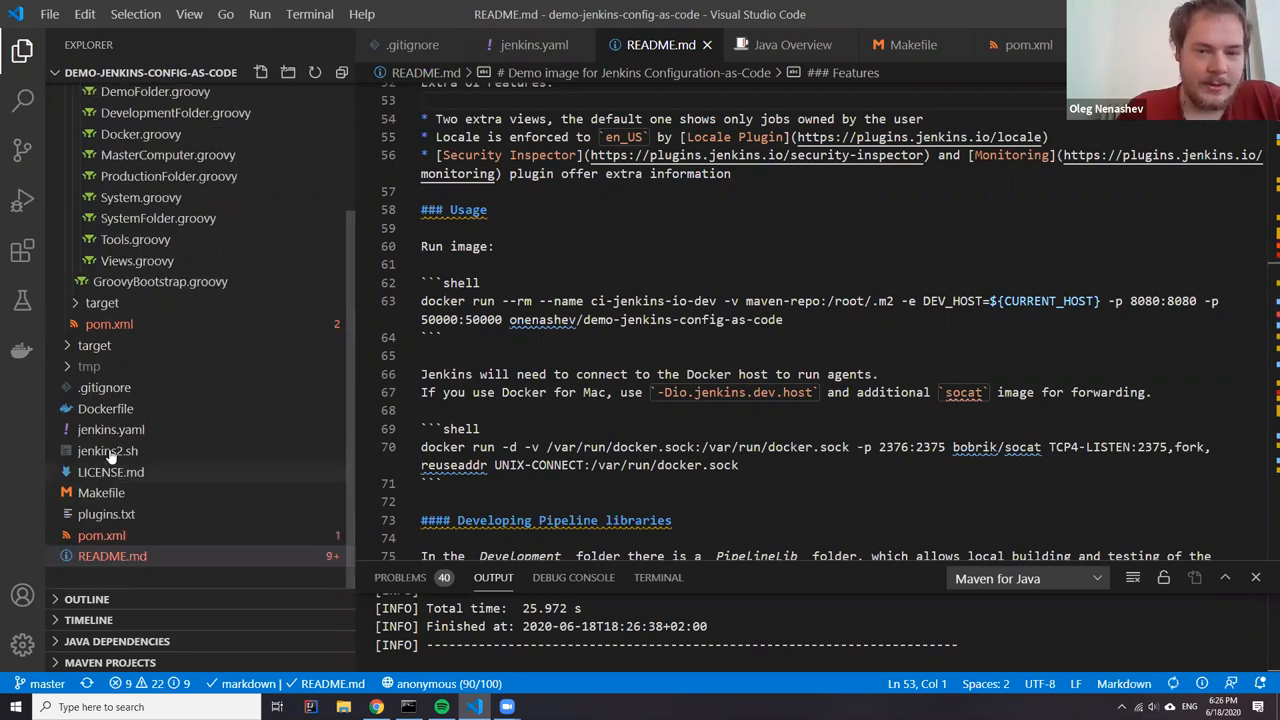
Step: Inspect the -Dio.jenkins.dev.host property in jenkins2.sh, then return to README.md's Usage section
click(108, 450)
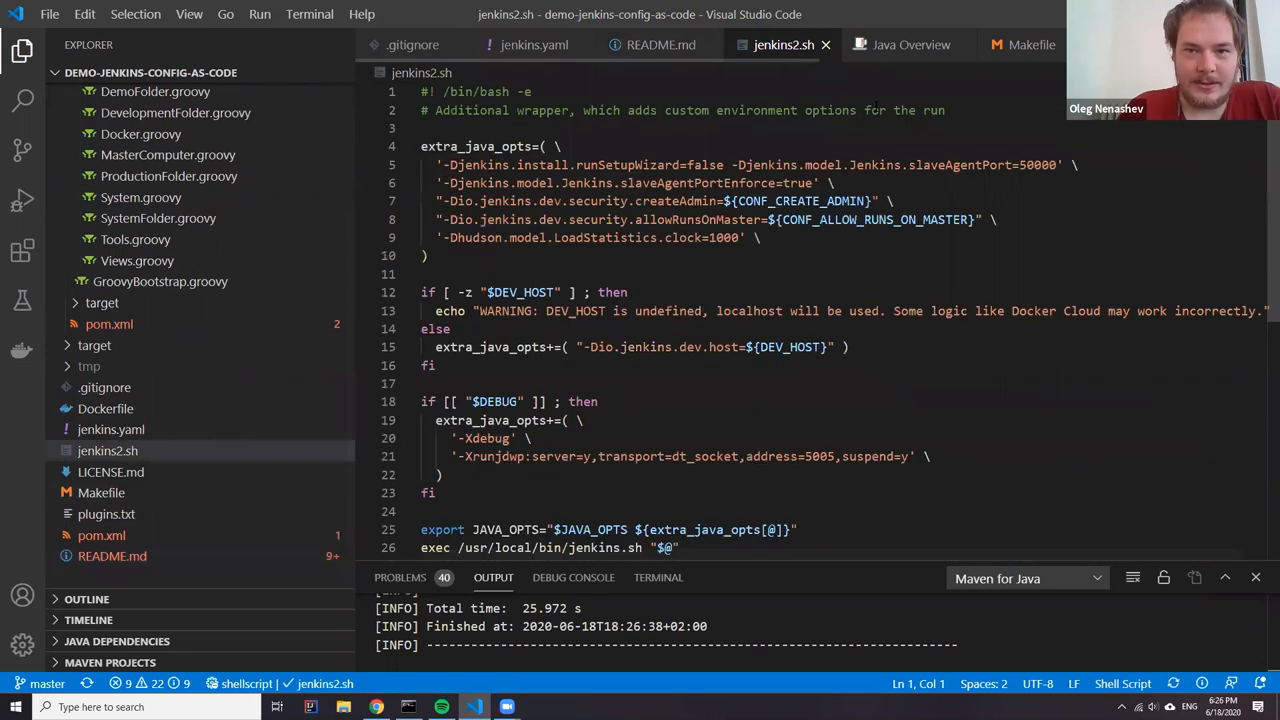
right_click(784, 44)
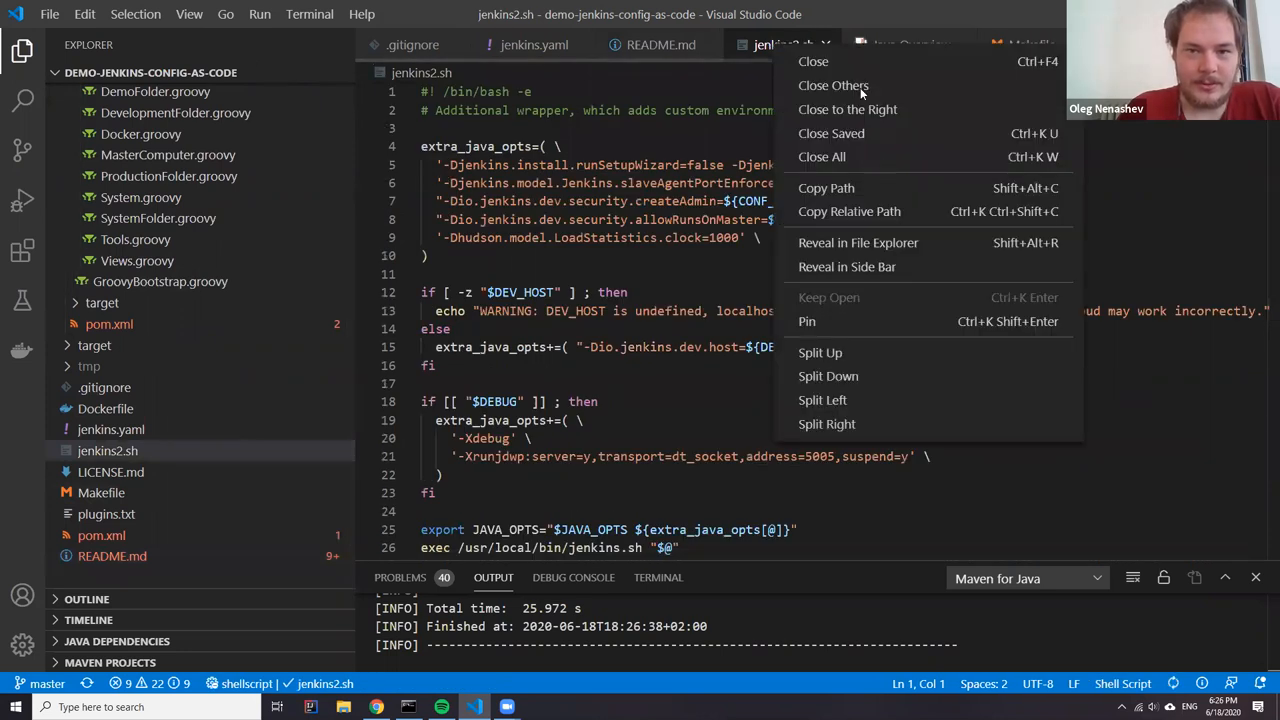
click(832, 84)
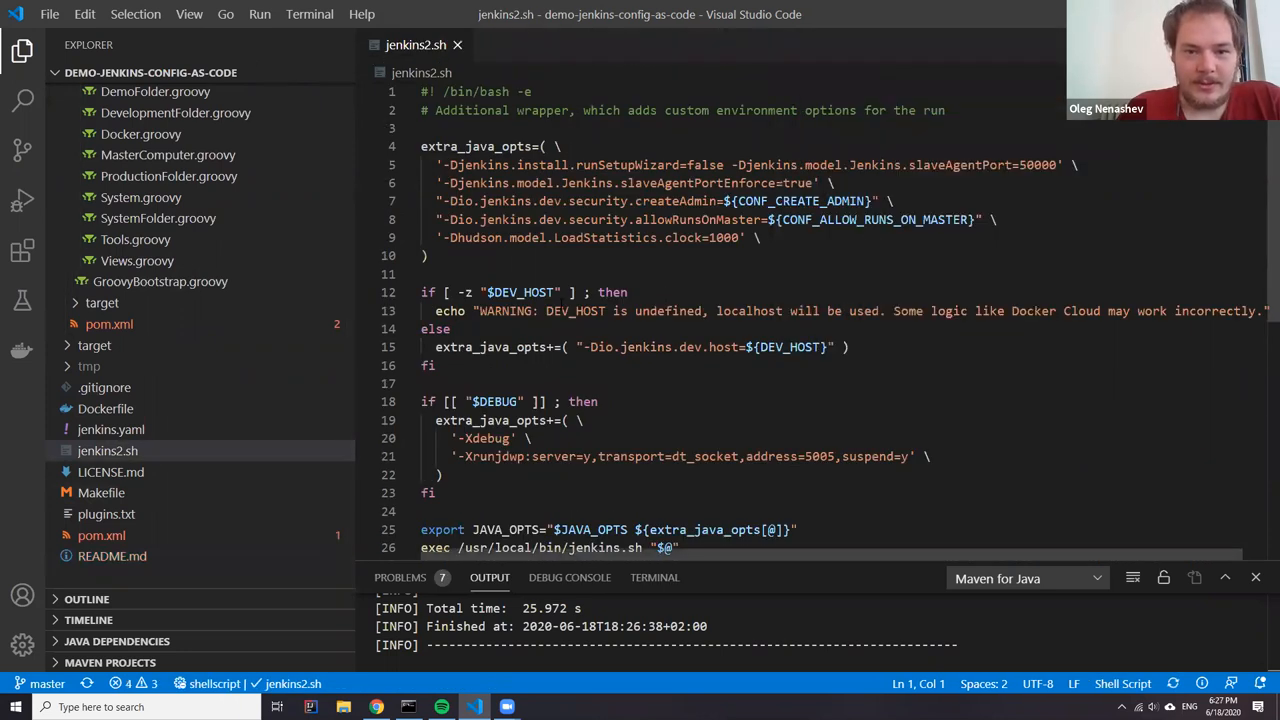
click(488, 292)
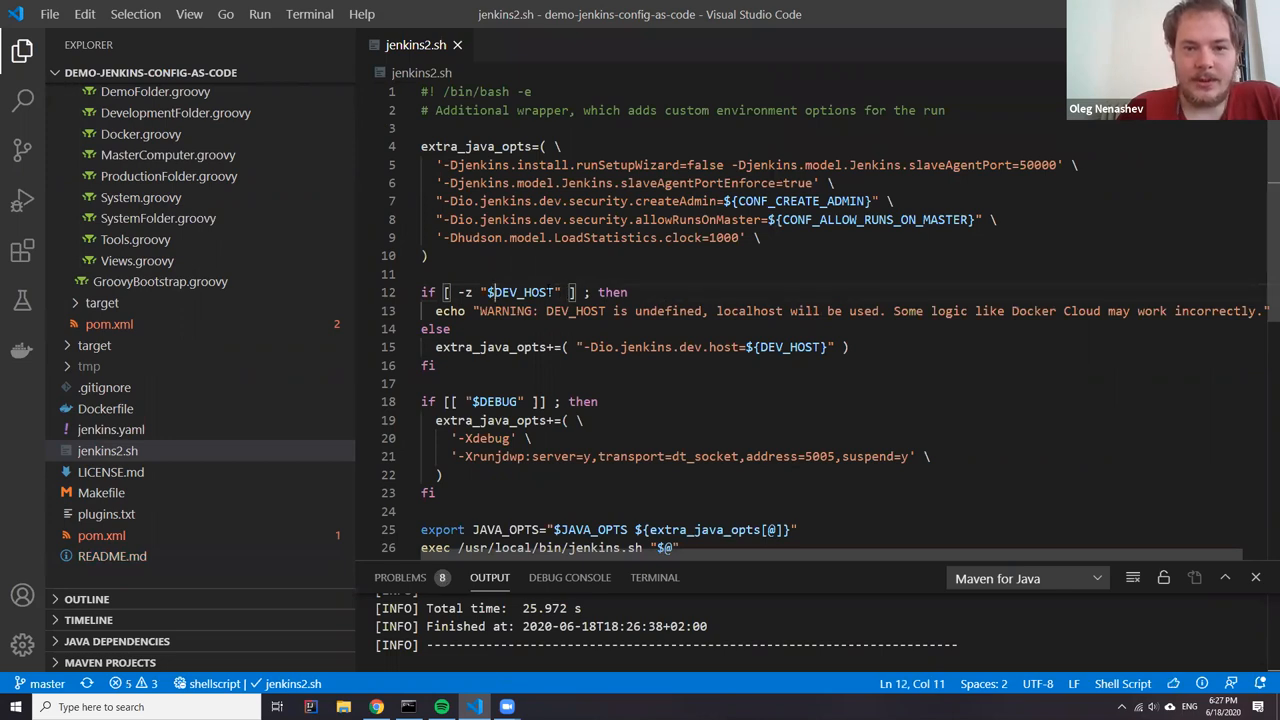
double_click(520, 292)
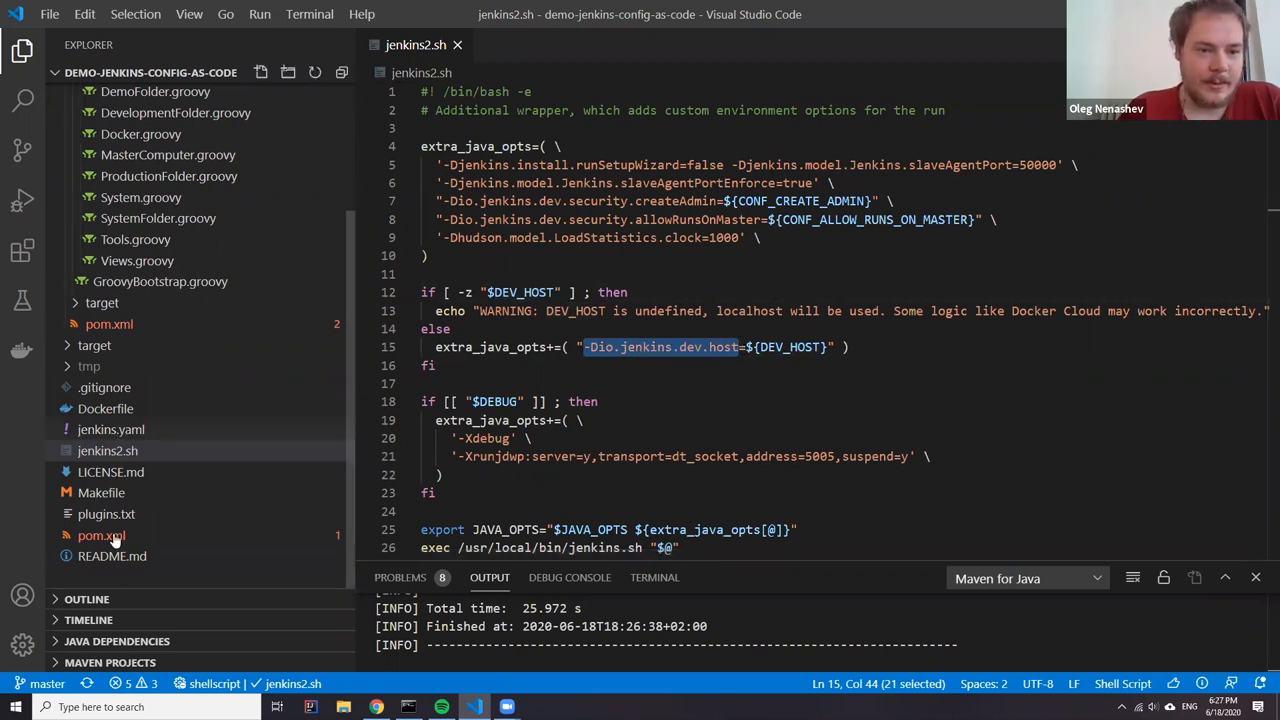
click(112, 556)
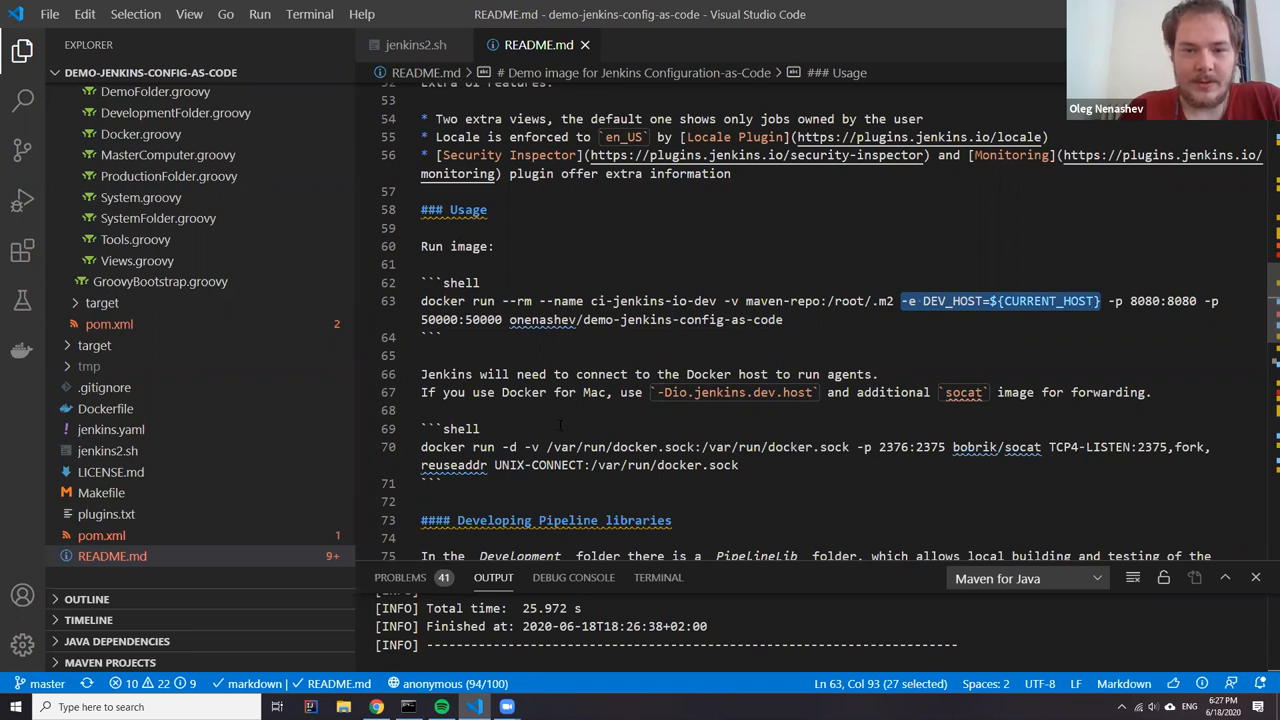
mouse_move(560, 424)
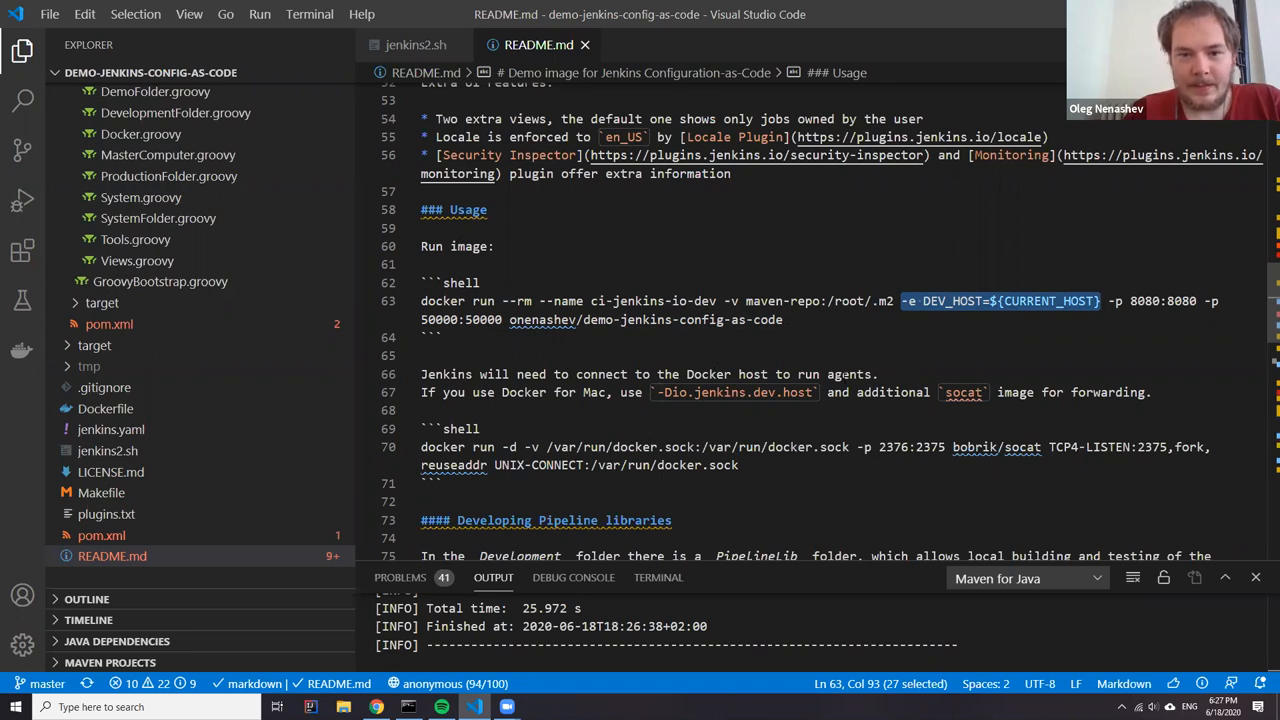
Step: Add 'or Docker for Windows ... to ensure that you can connect to the Docker VM on these platforms.' after 'Docker for Mac'
click(608, 392)
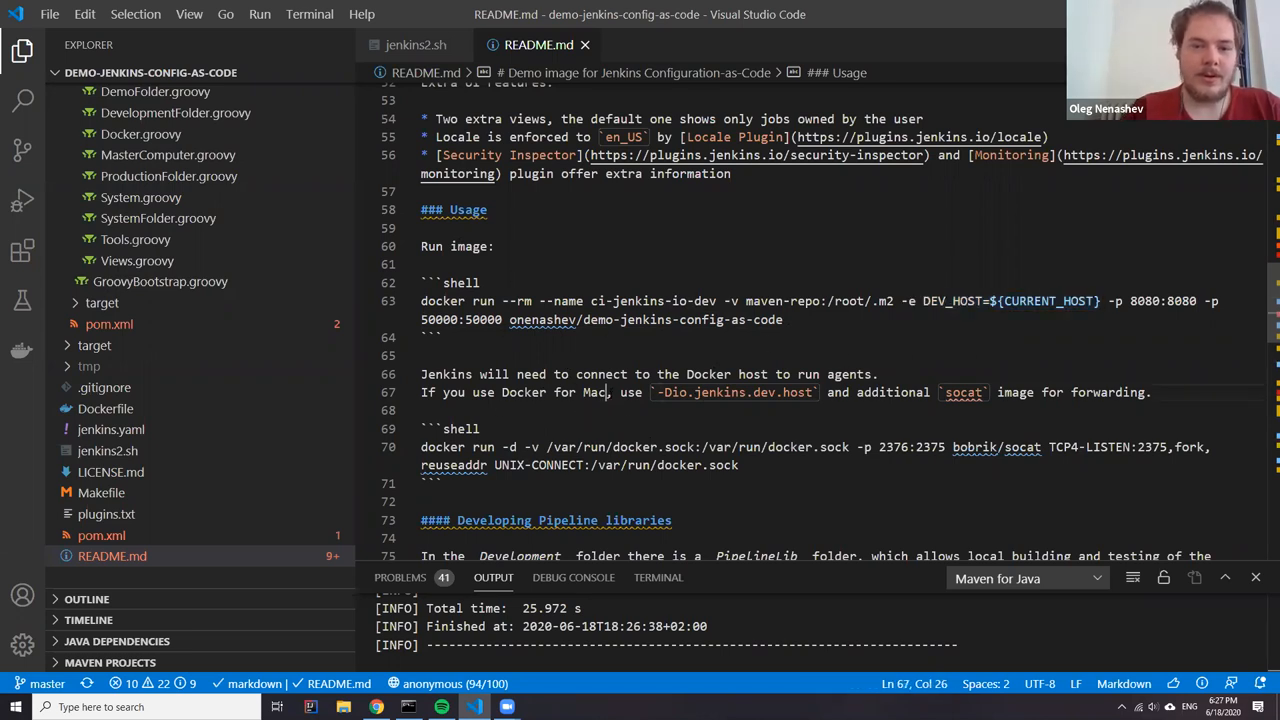
text(or Docker for Wi)
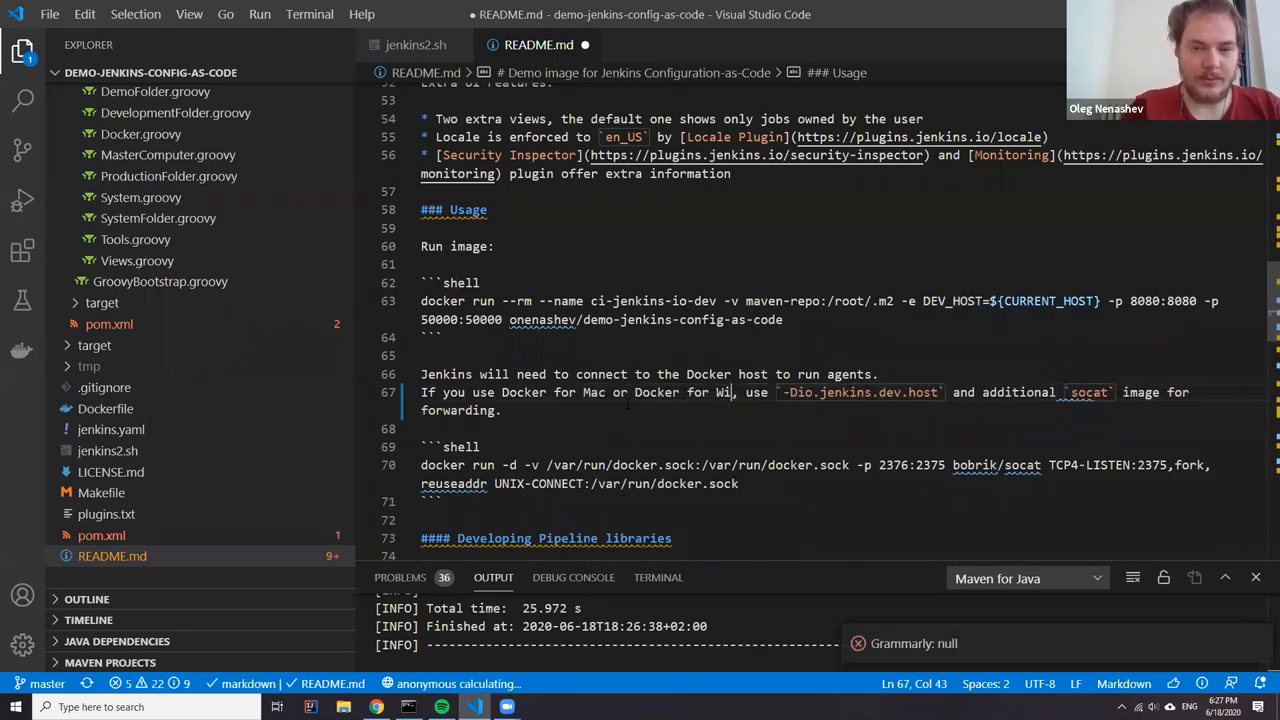
text(ndows)
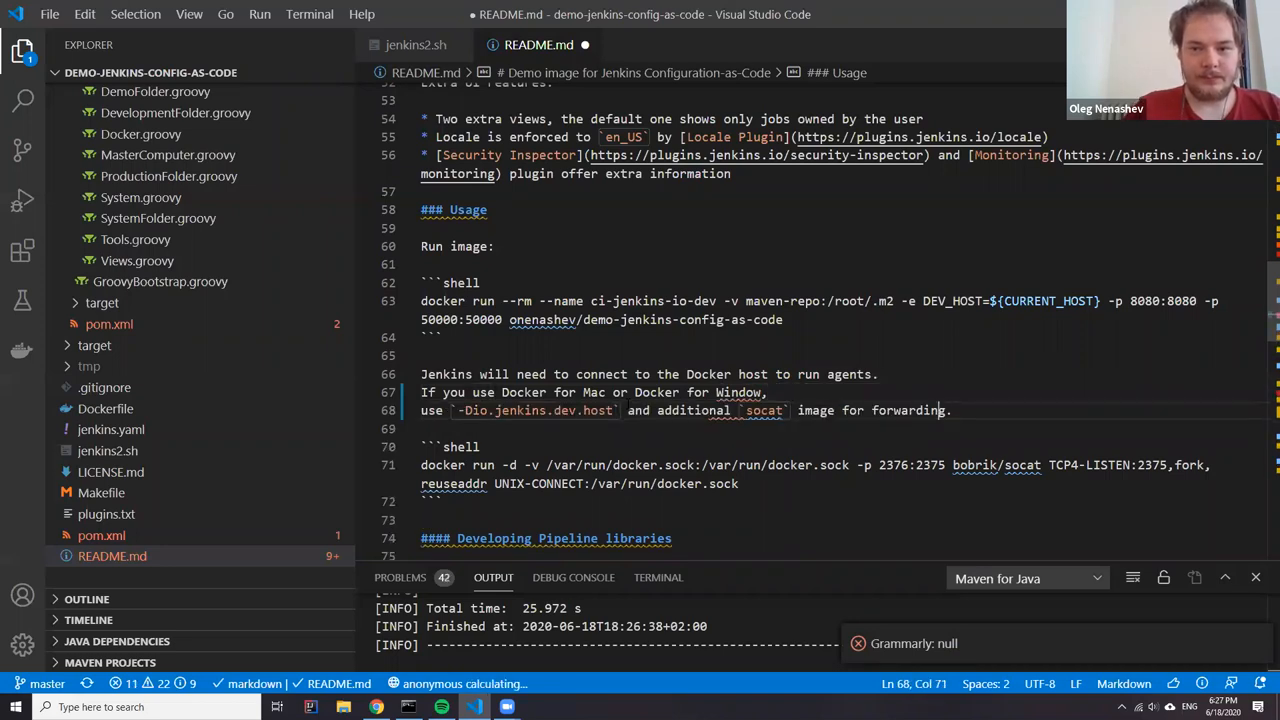
text(to e)
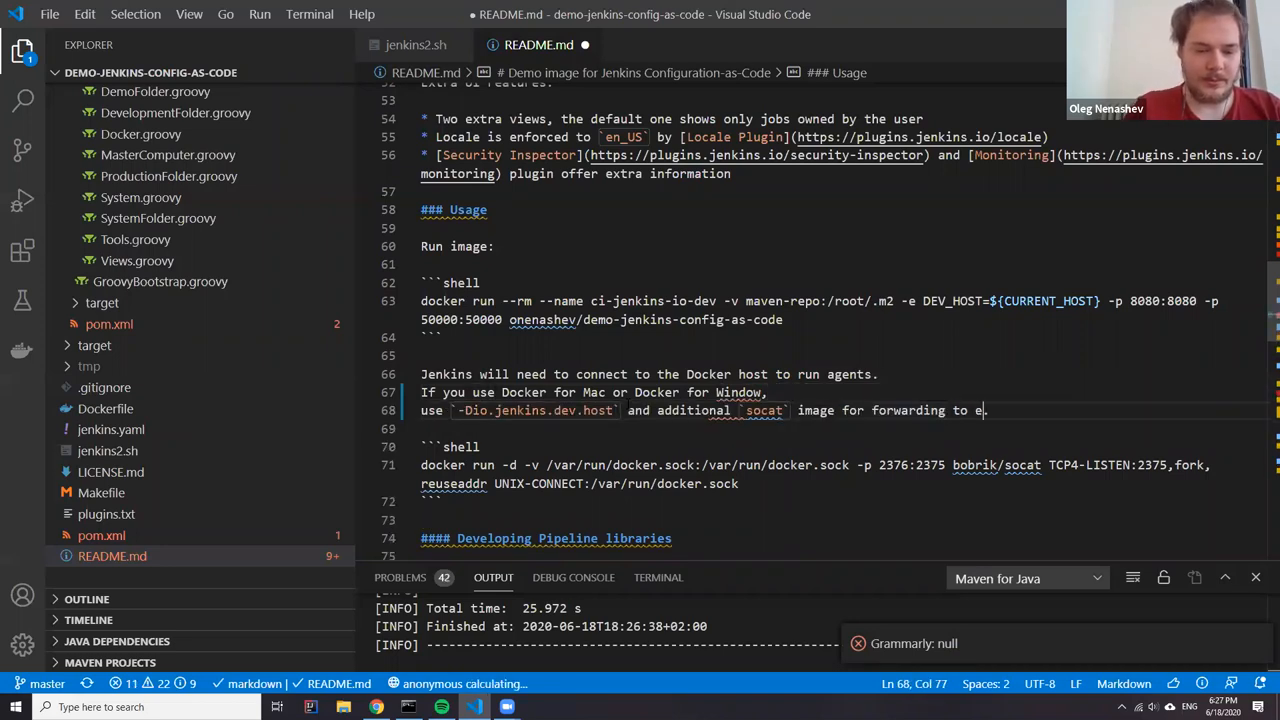
text(nsure that you can)
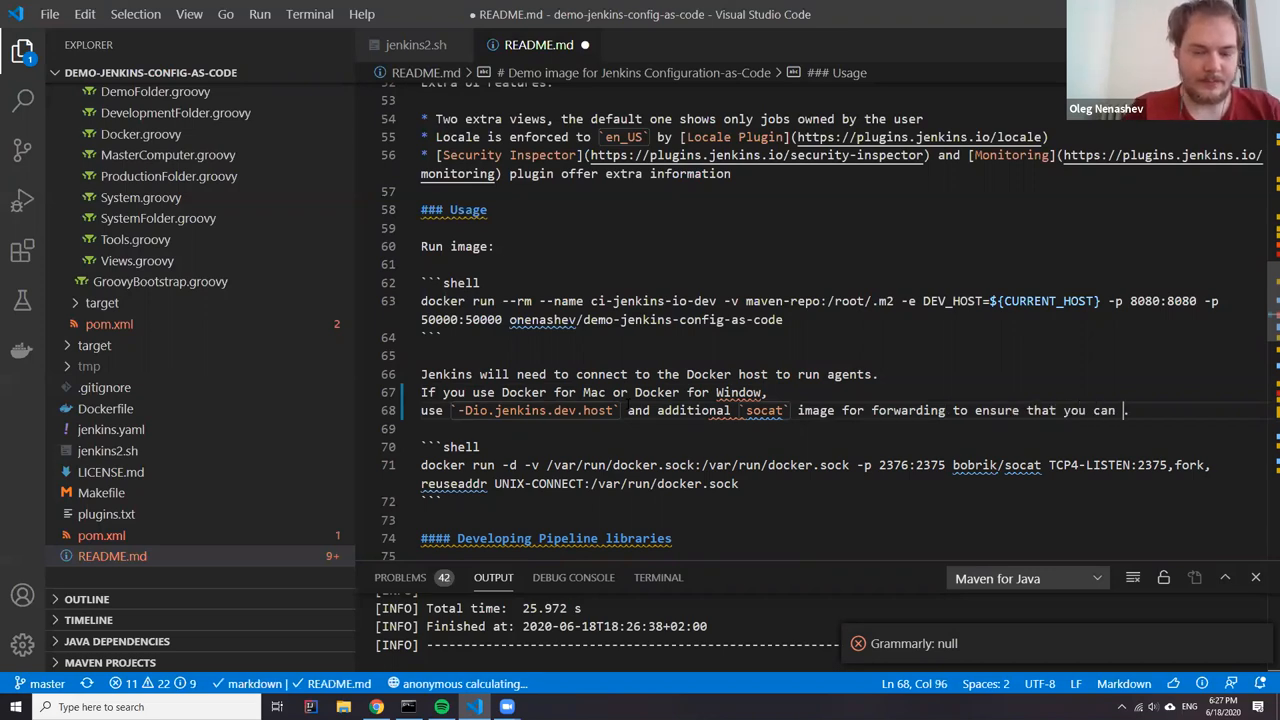
text(connect to the Docker VM on)
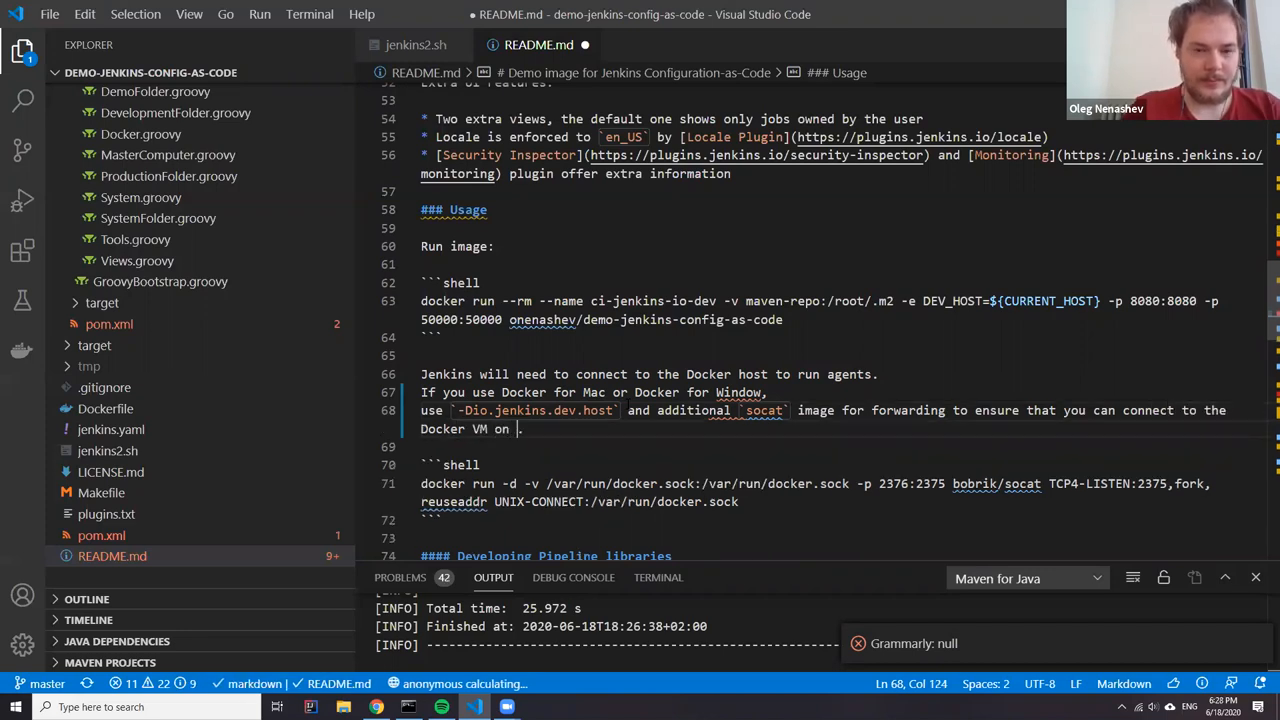
text(these platforms.)
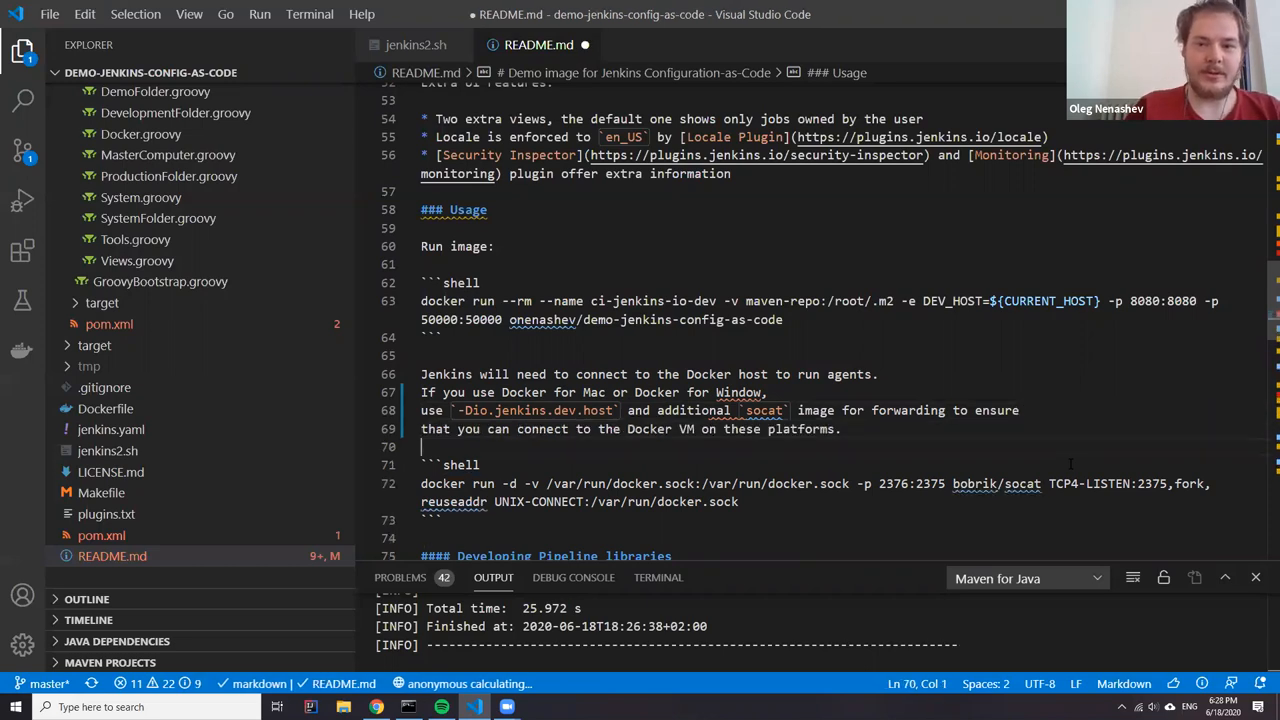
key(Backspace)
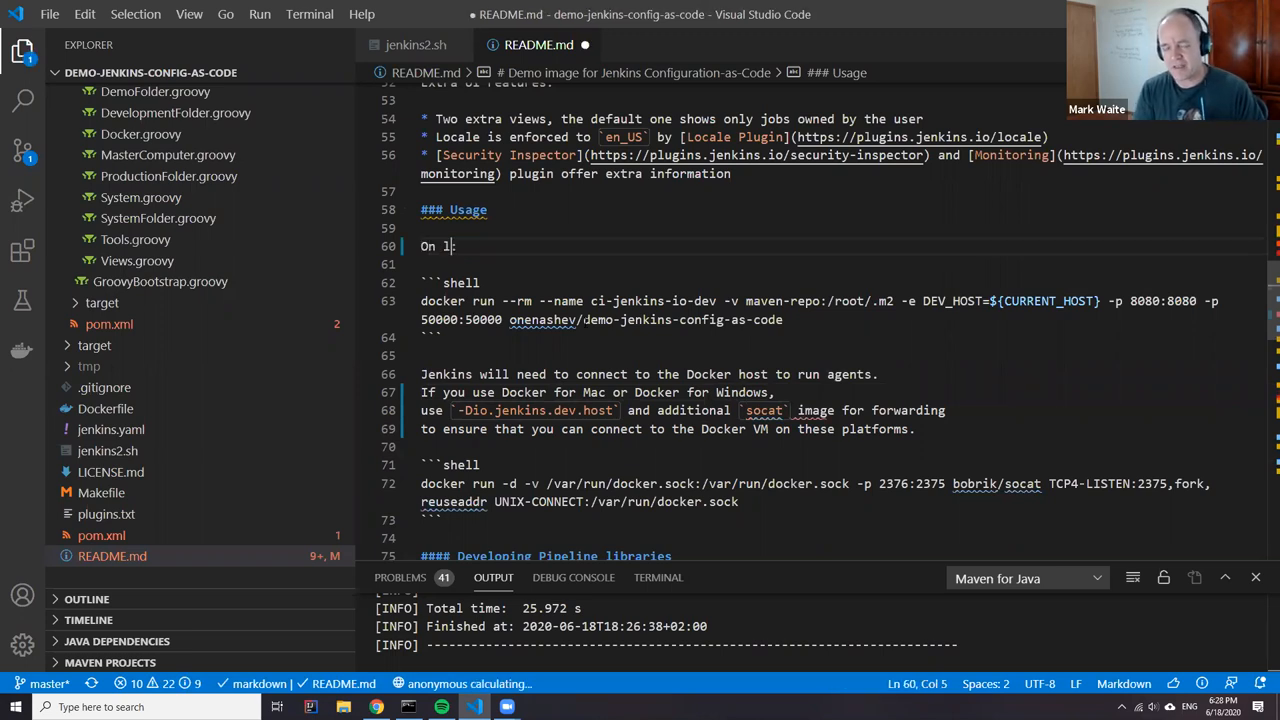
Step: Replace 'Run image:' with 'On Linux with the onboard Docker you can just run the following command:'
text(inux with the)
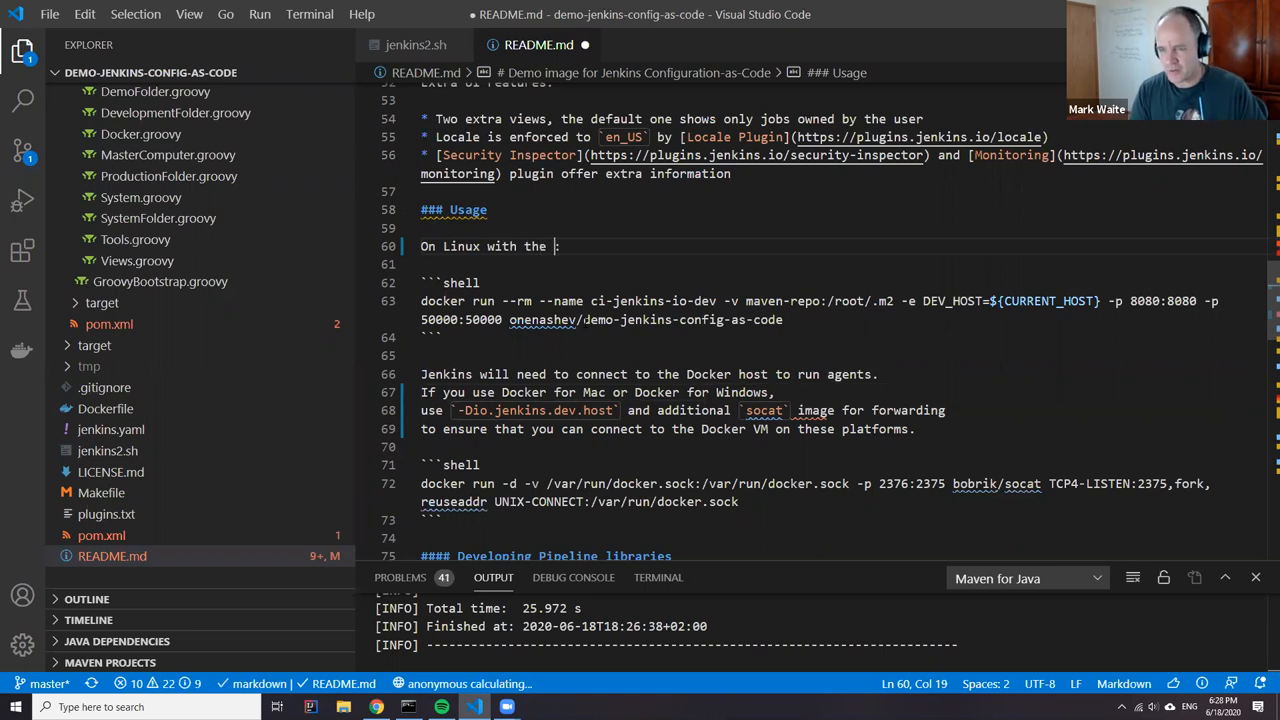
text(n)
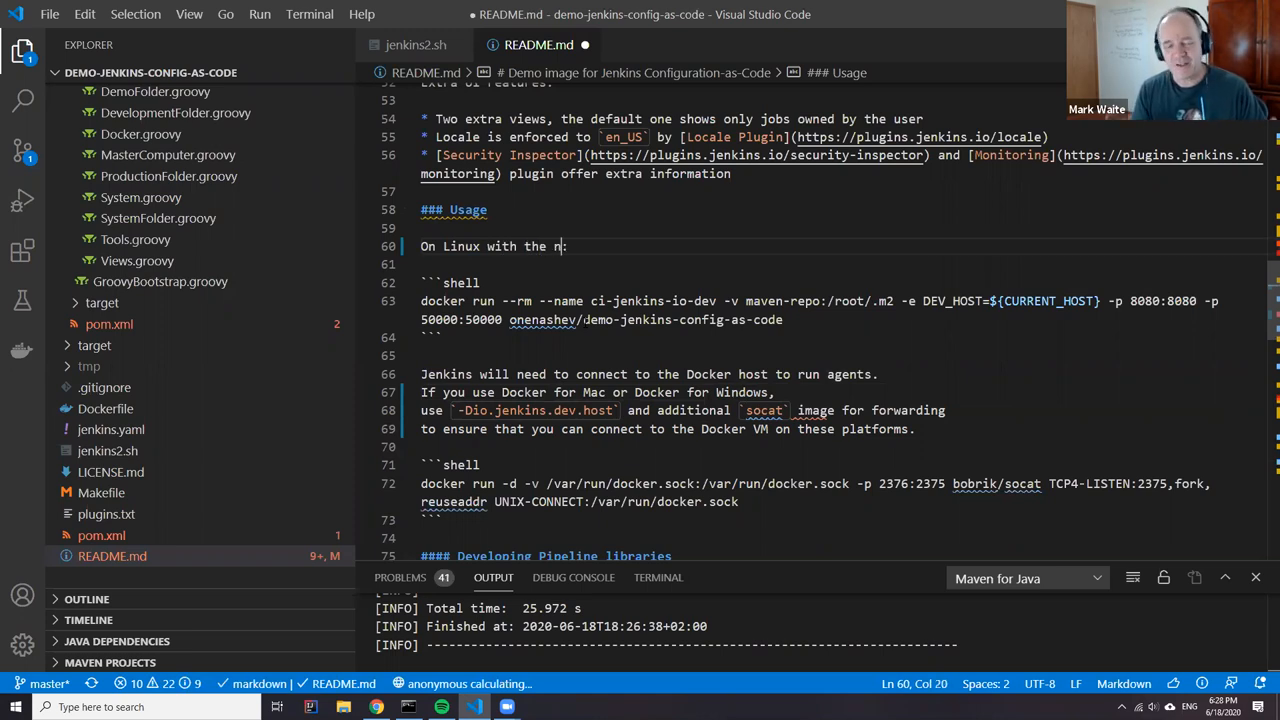
text(o)
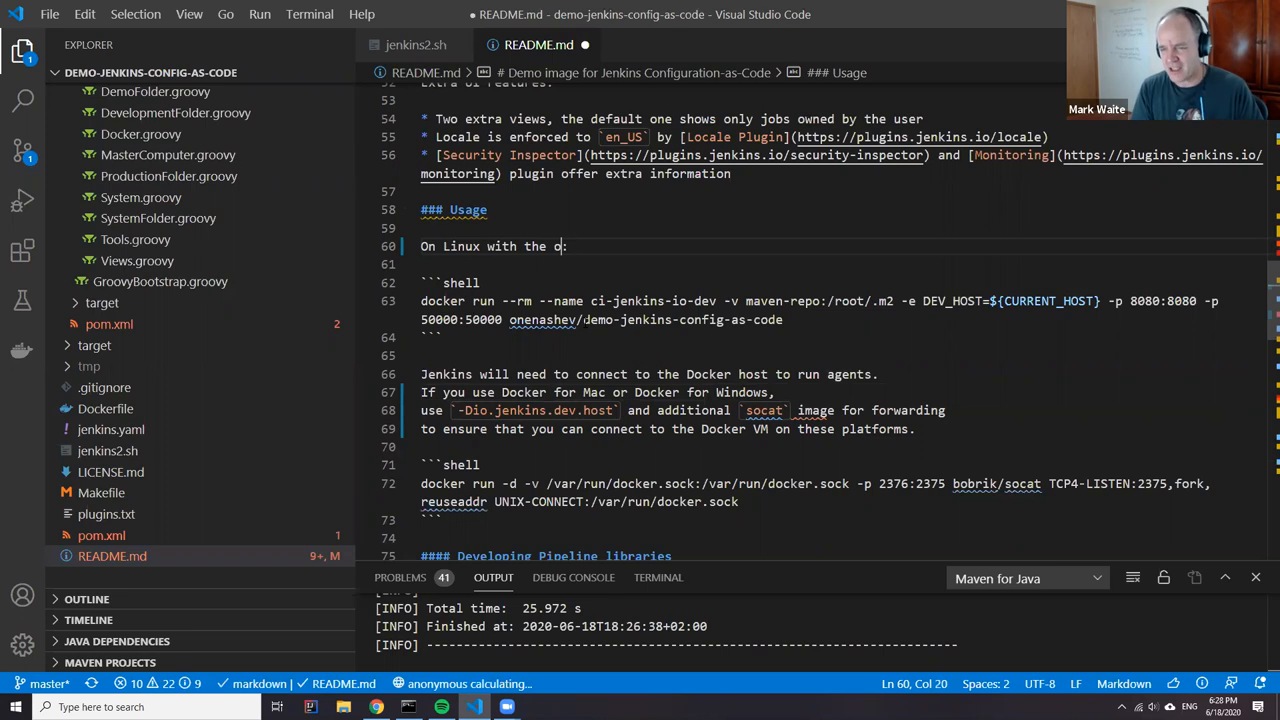
text(nboard Docker)
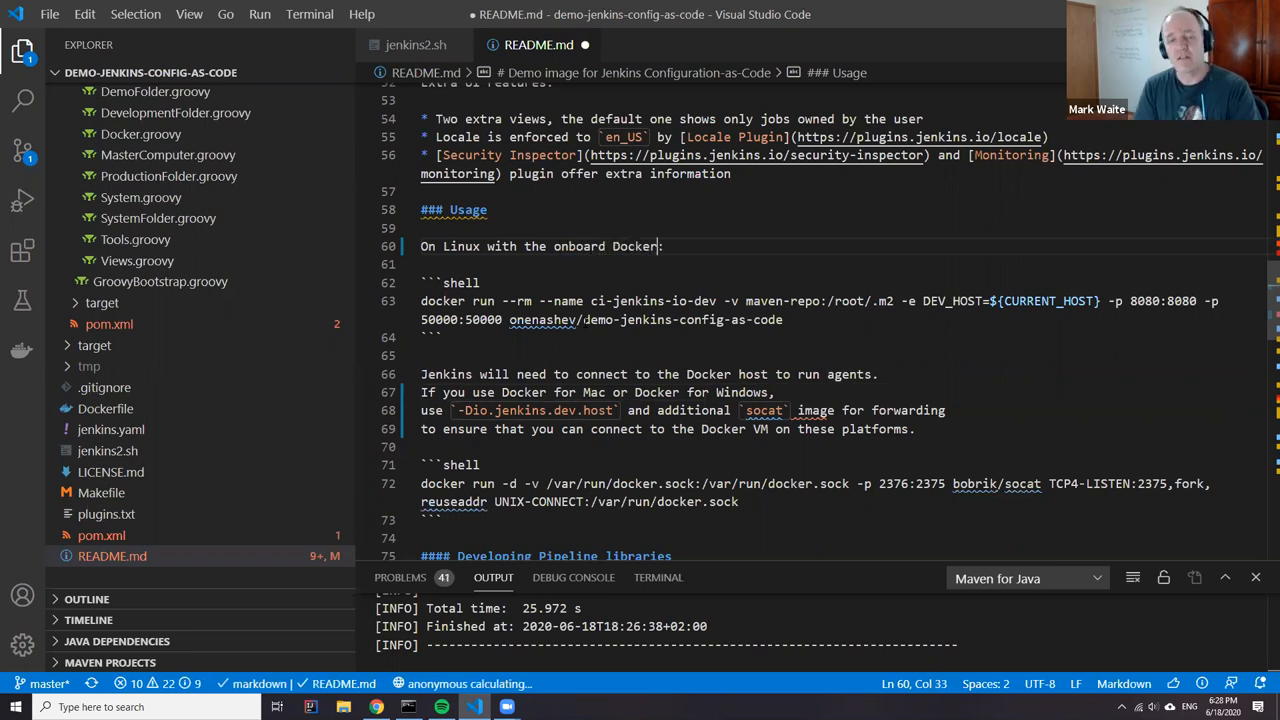
text(you)
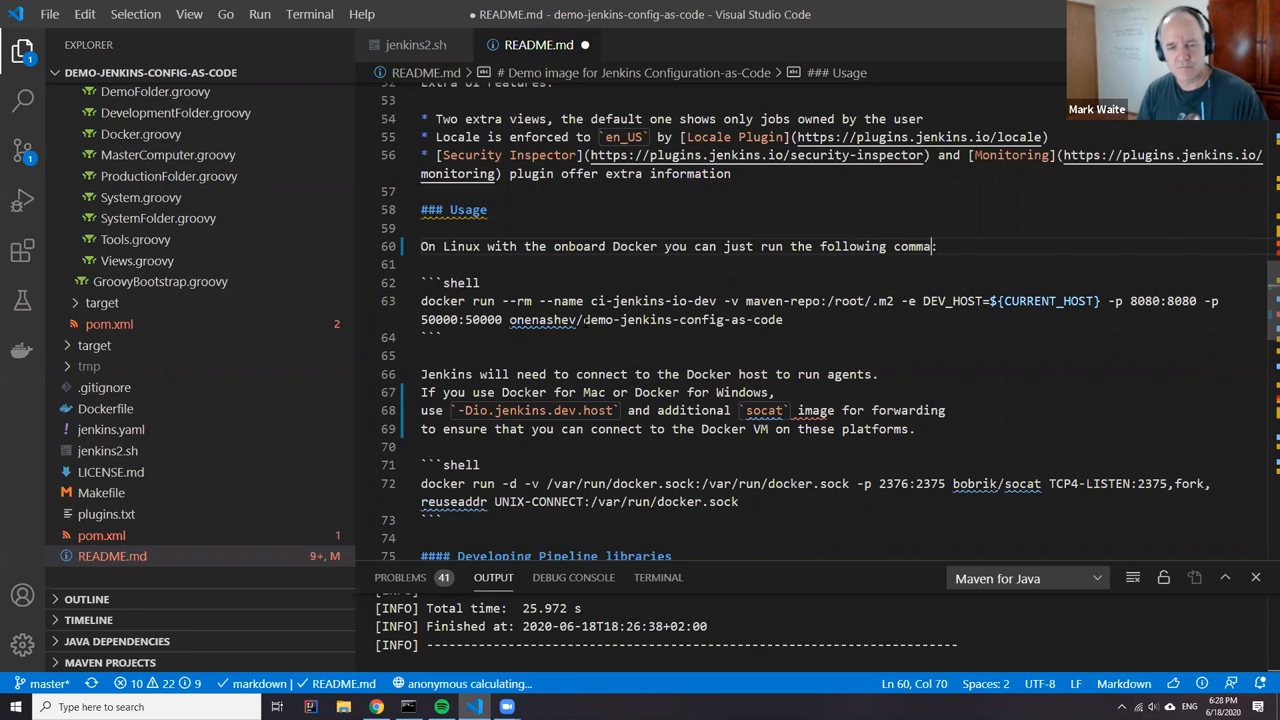
text(nd)
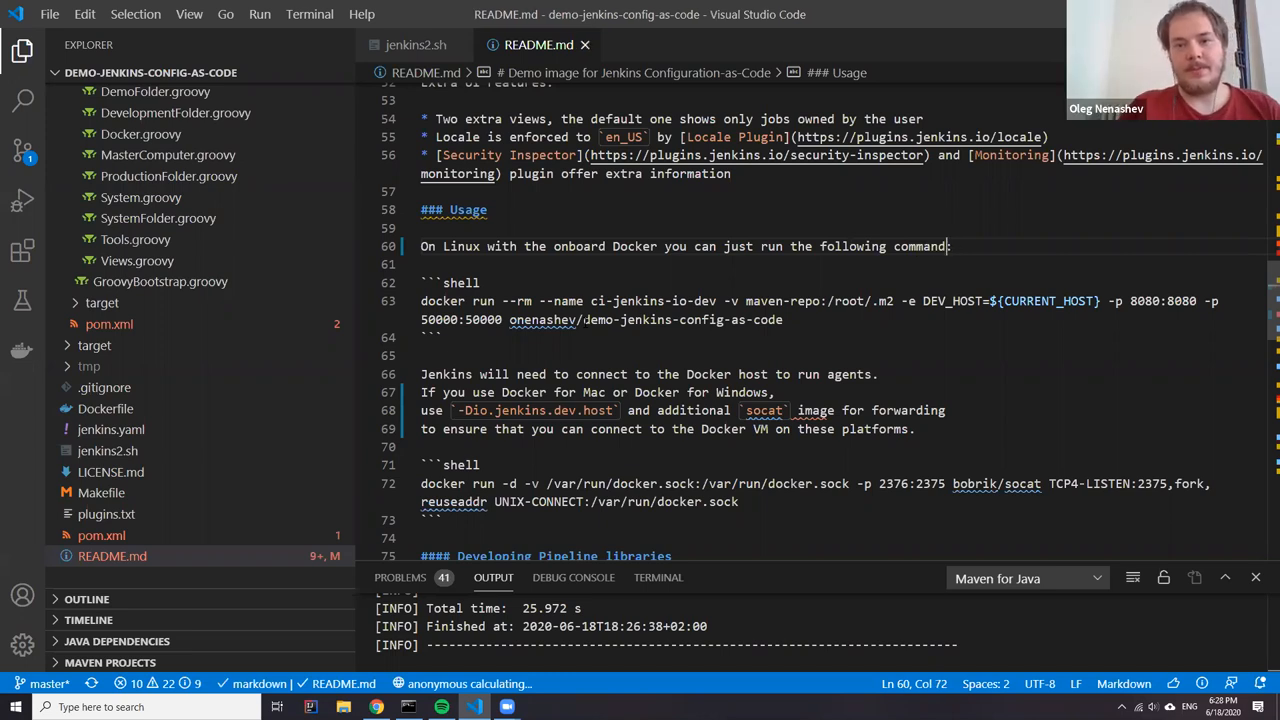
click(444, 336)
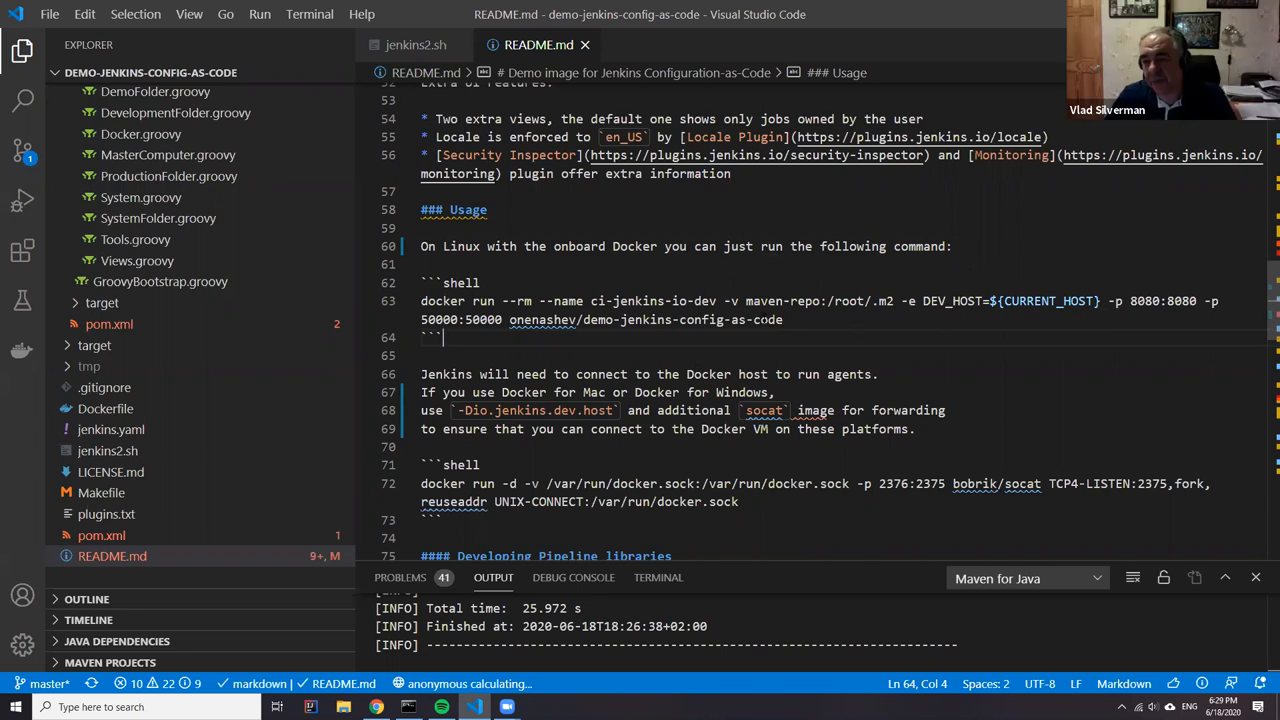
scroll(down, 3)
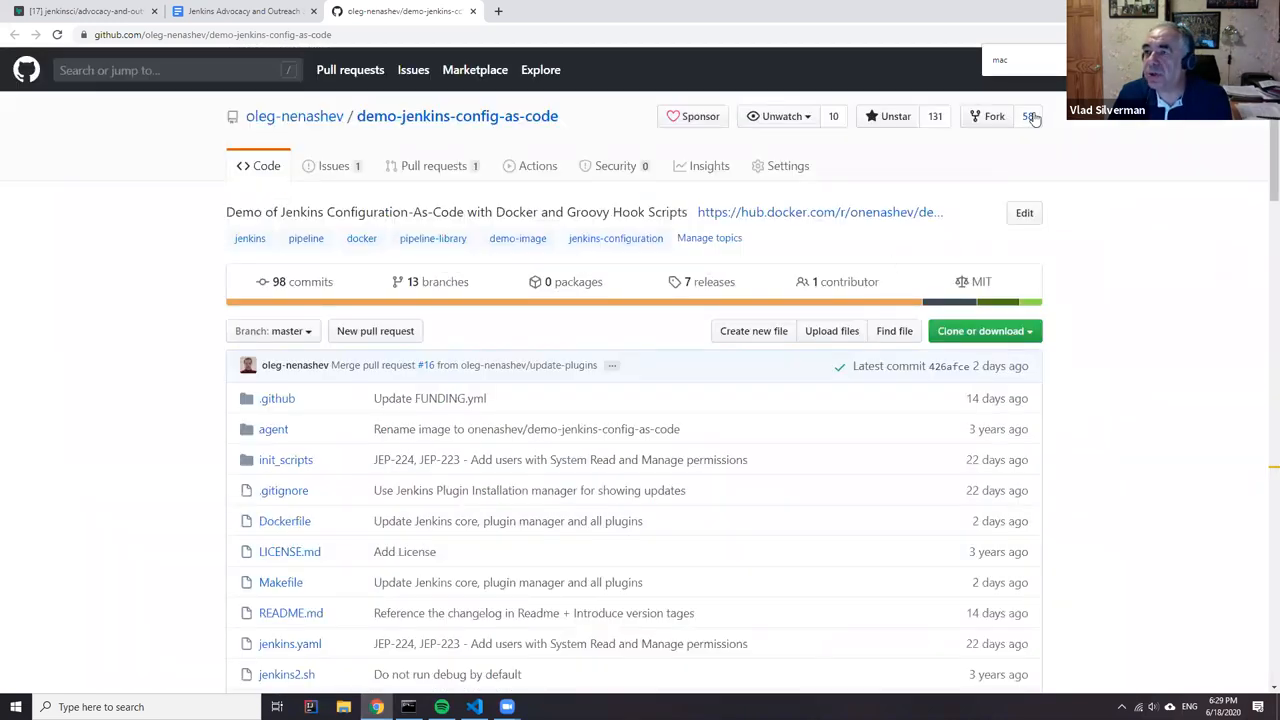
Step: View the repository's root Dockerfile on GitHub and return to the file list
click(1028, 116)
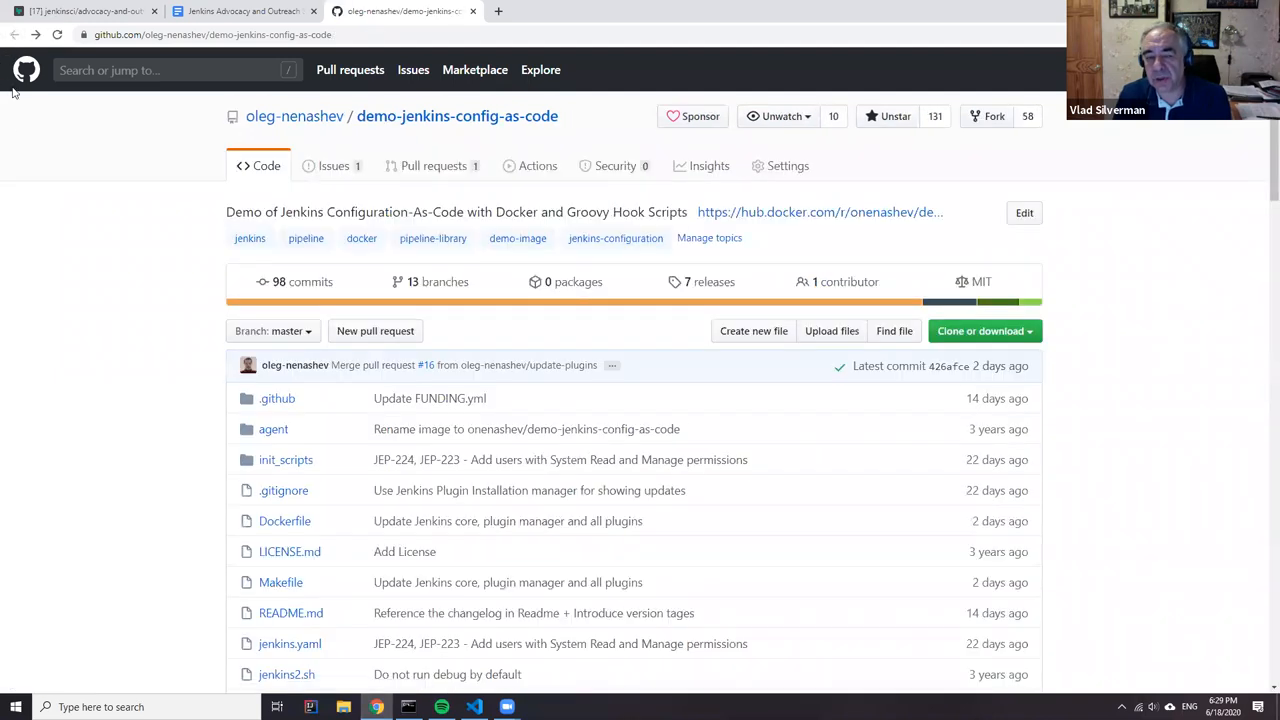
scroll(down, 3)
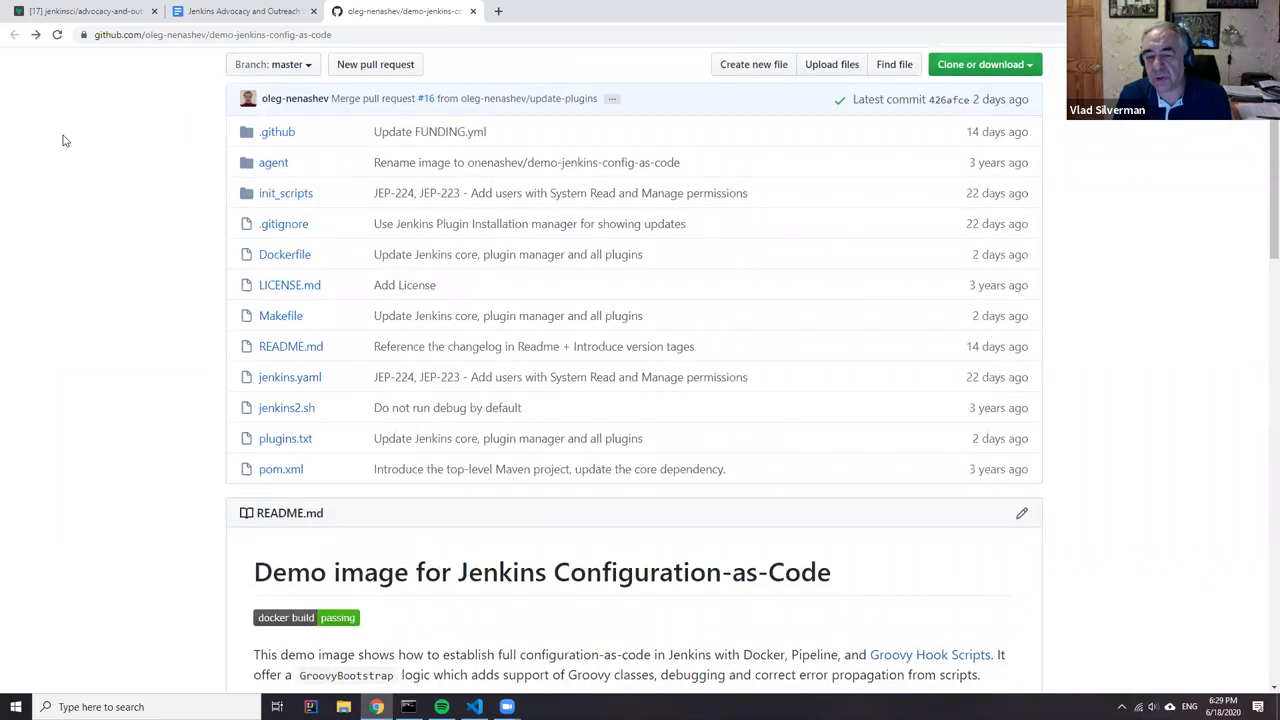
mouse_move(46, 132)
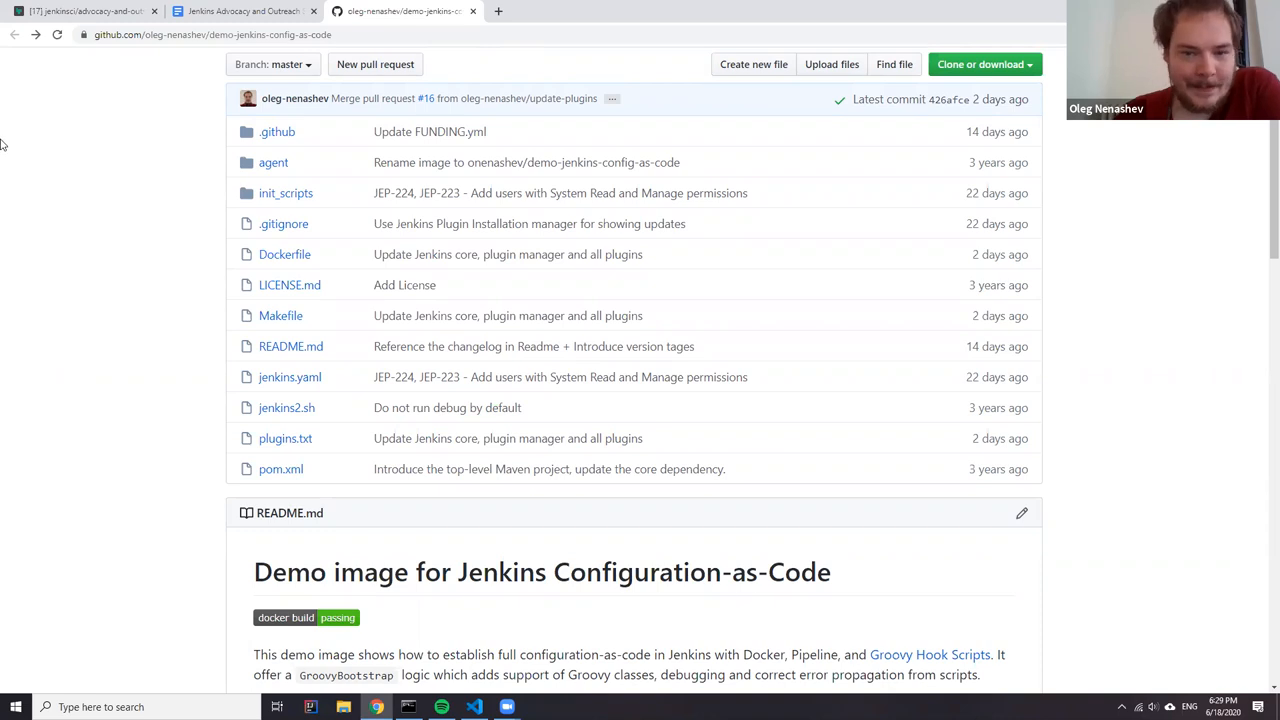
mouse_move(284, 254)
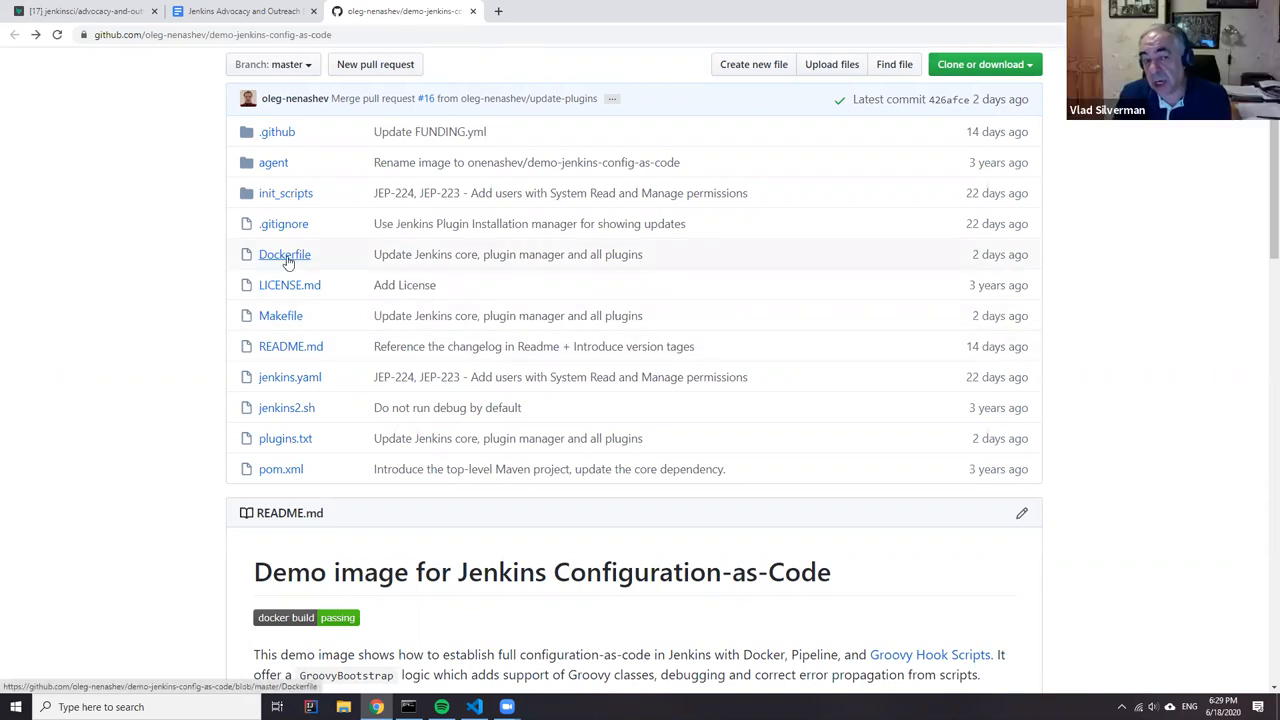
click(284, 254)
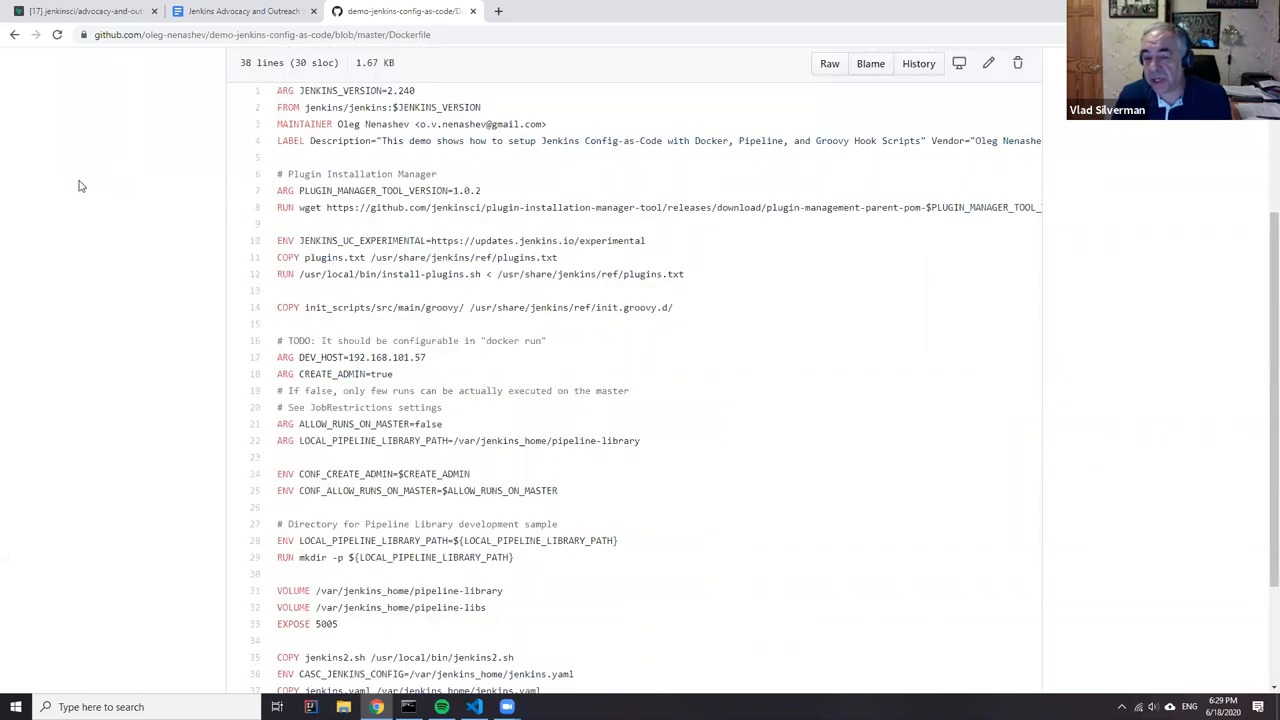
mouse_move(144, 226)
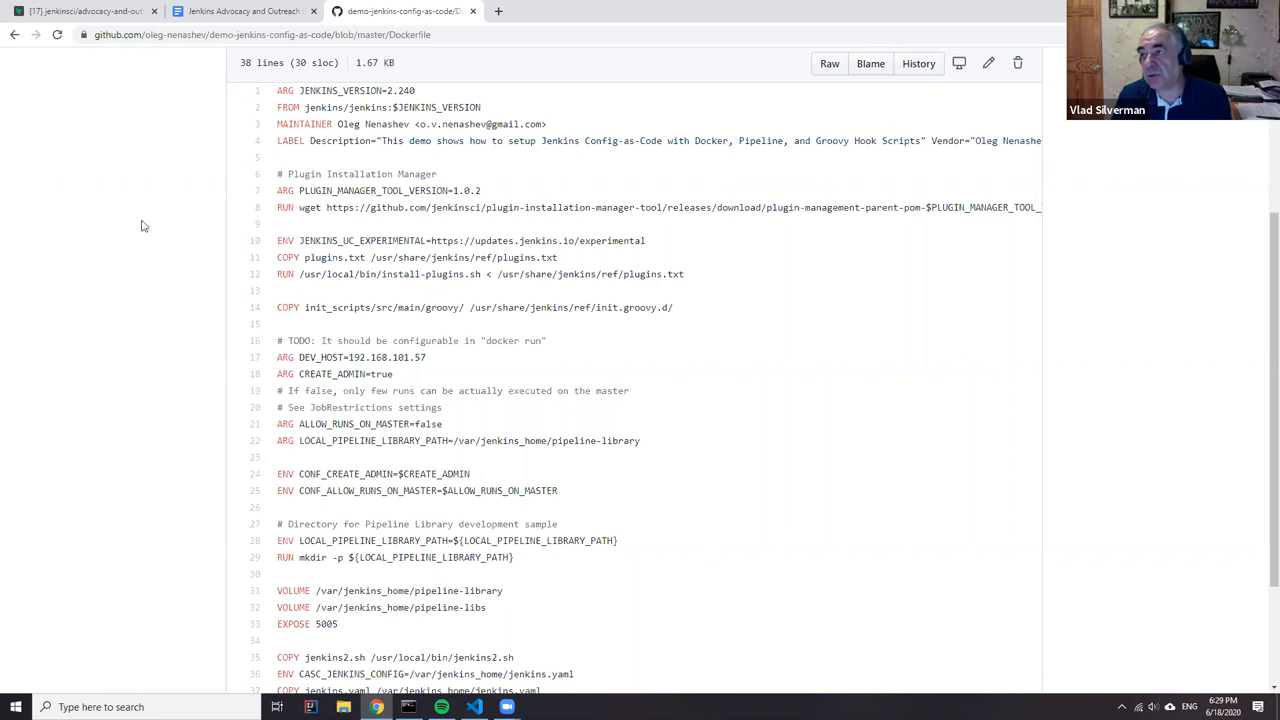
mouse_move(124, 214)
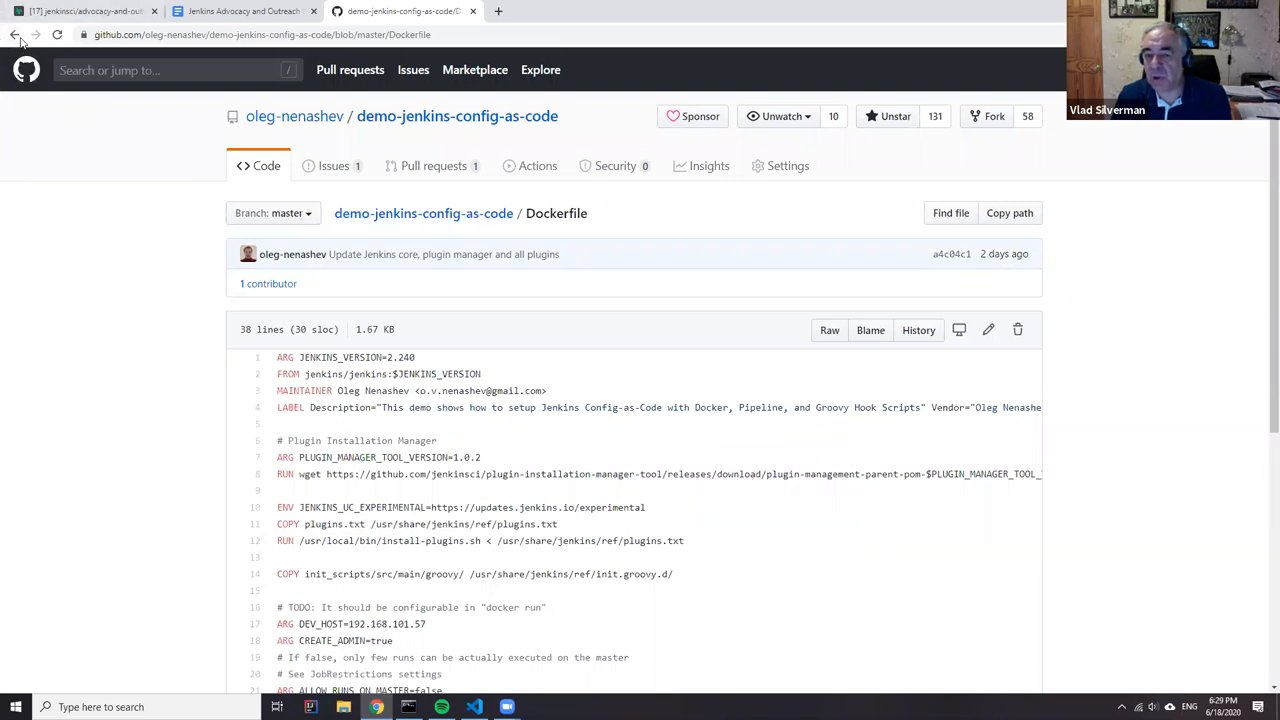
click(14, 34)
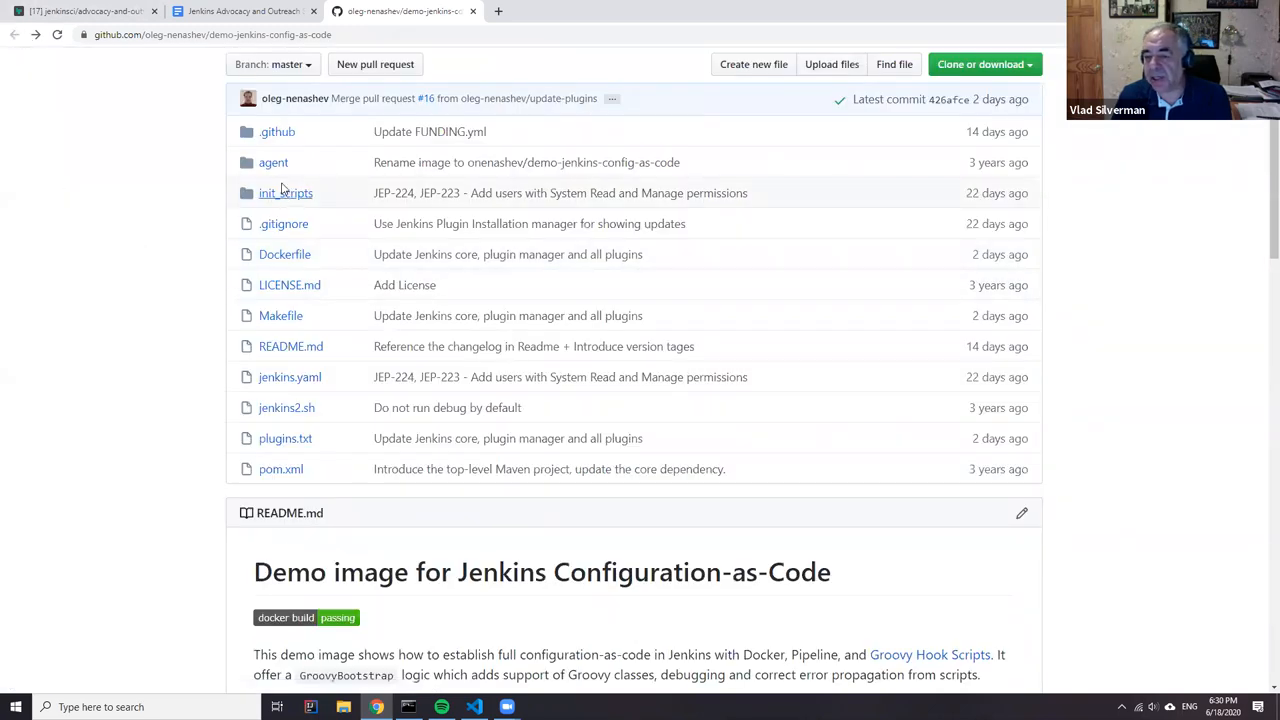
mouse_move(110, 160)
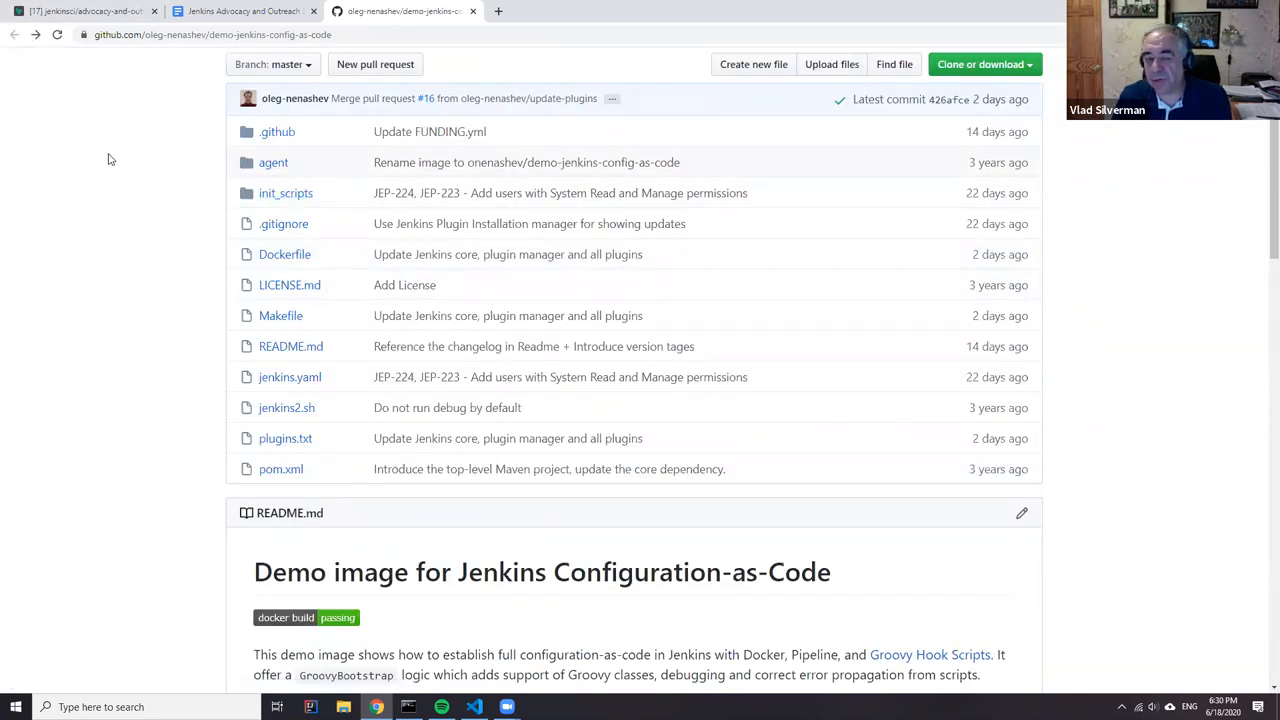
mouse_move(332, 184)
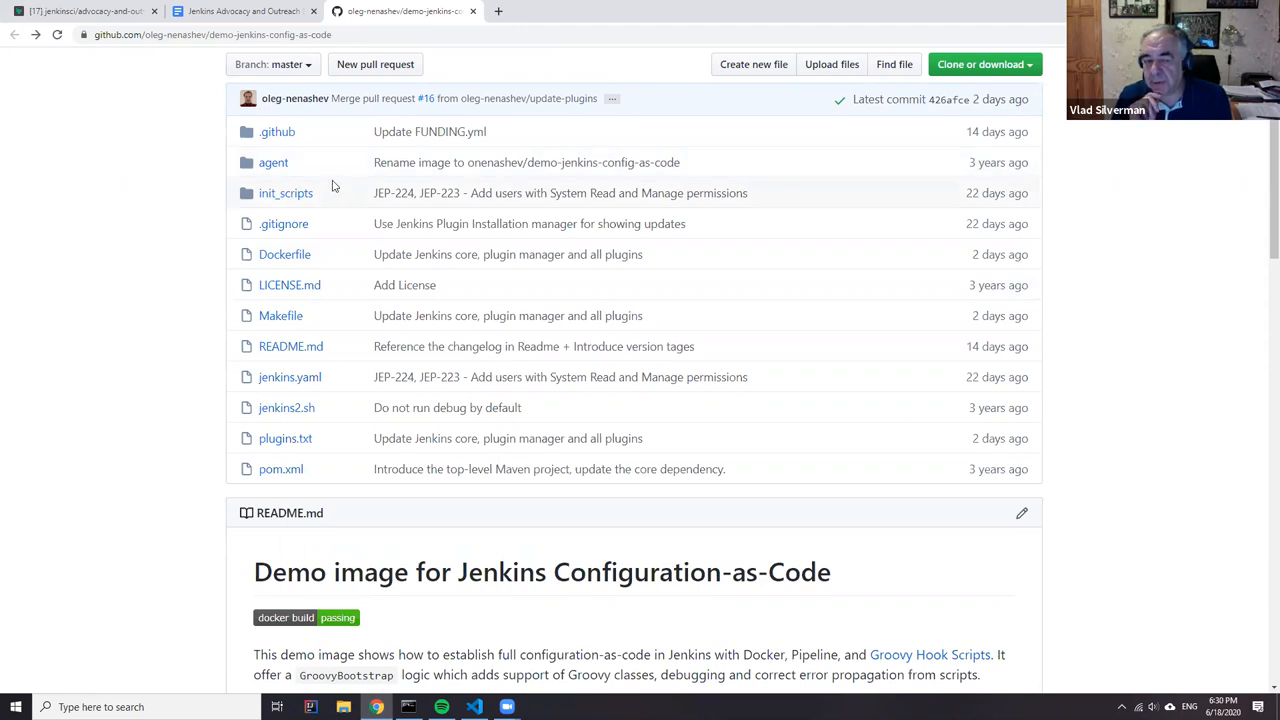
mouse_move(262, 198)
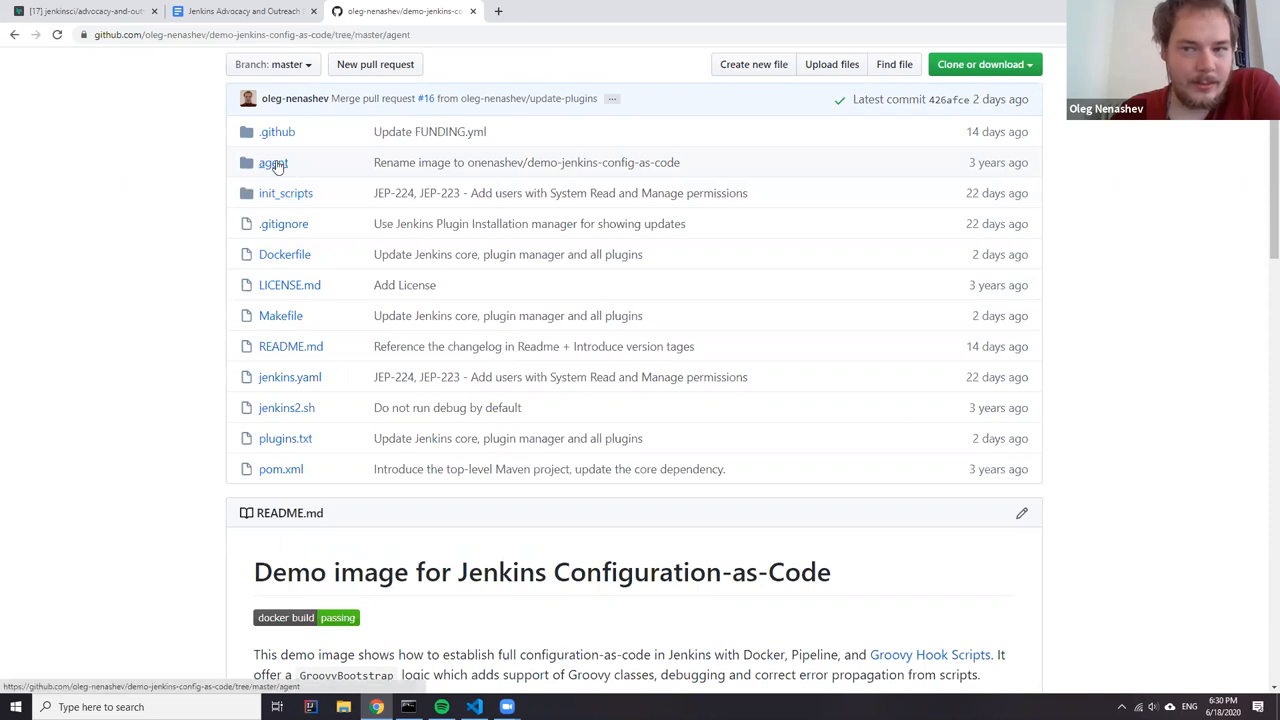
Step: Glance at the agent folder's Dockerfile, then scan the repository's main page
click(272, 162)
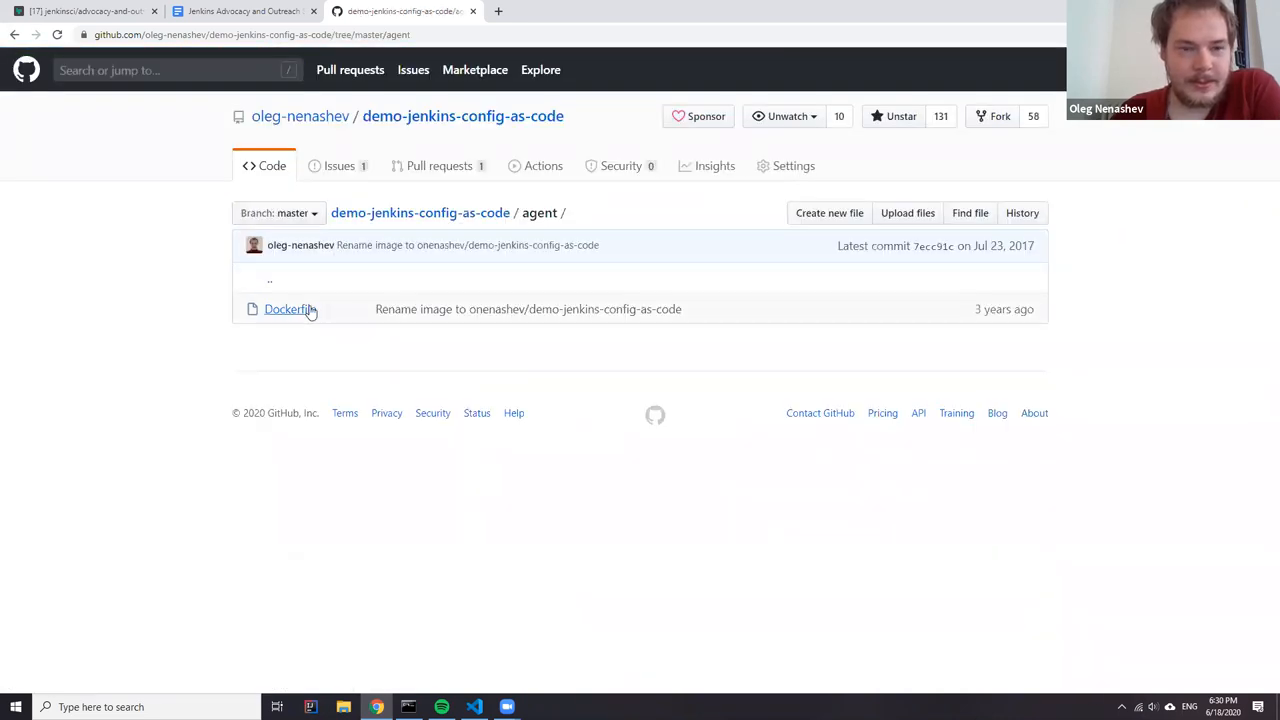
click(288, 308)
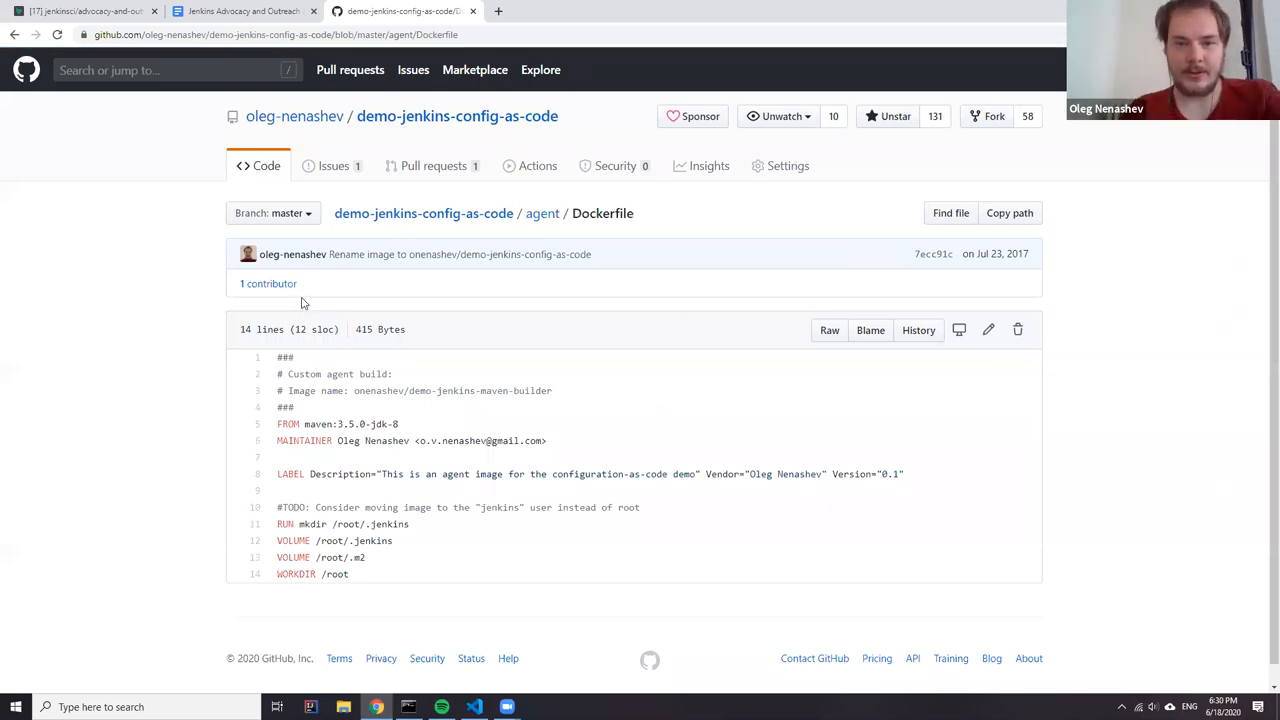
mouse_move(124, 148)
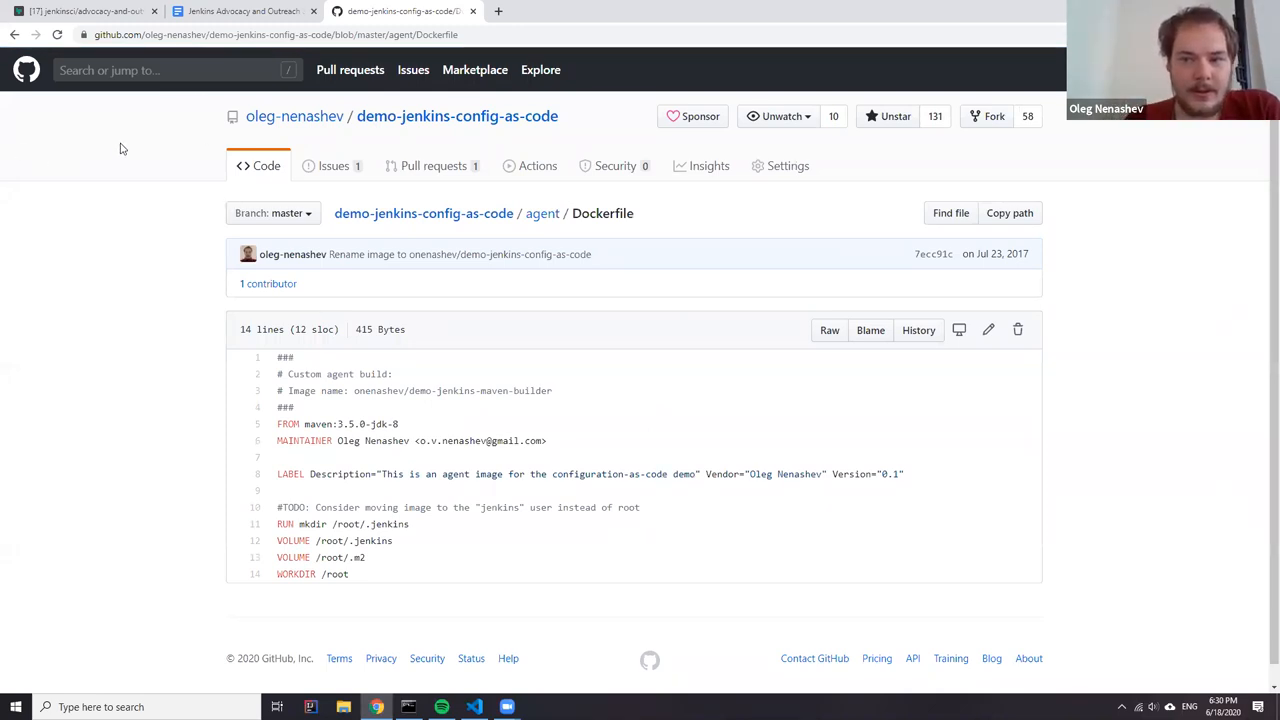
click(12, 34)
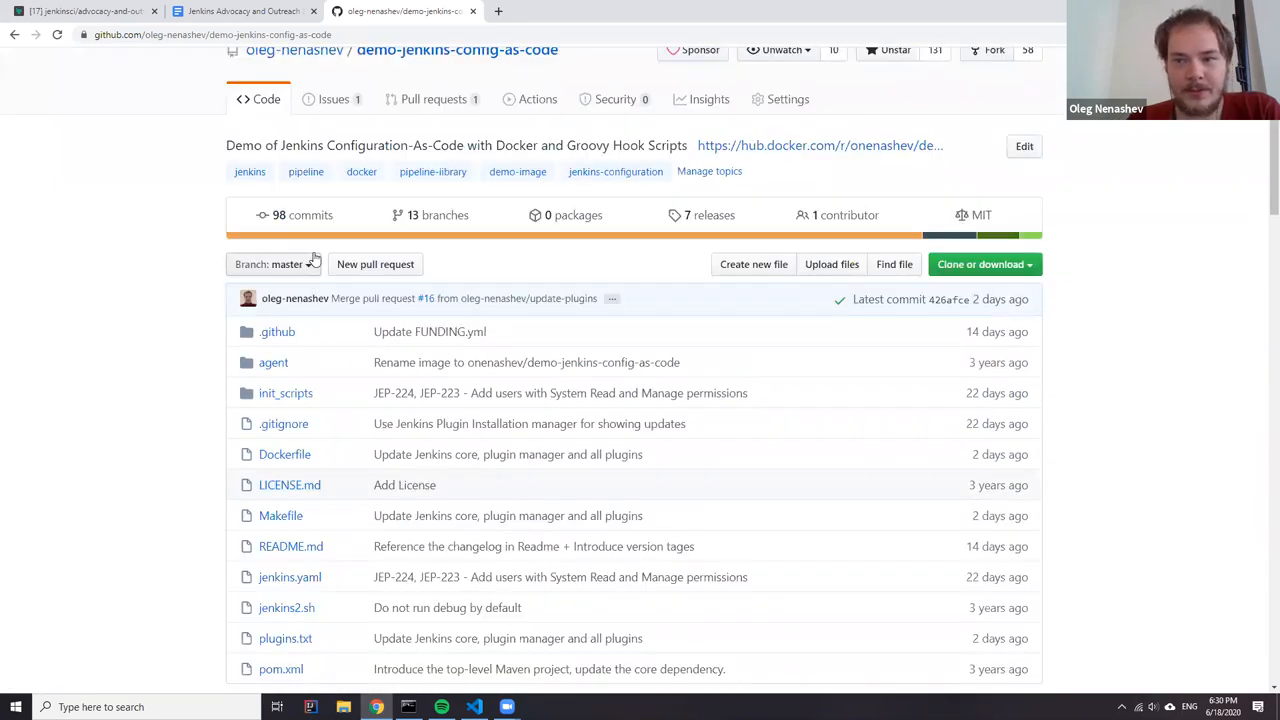
mouse_move(184, 288)
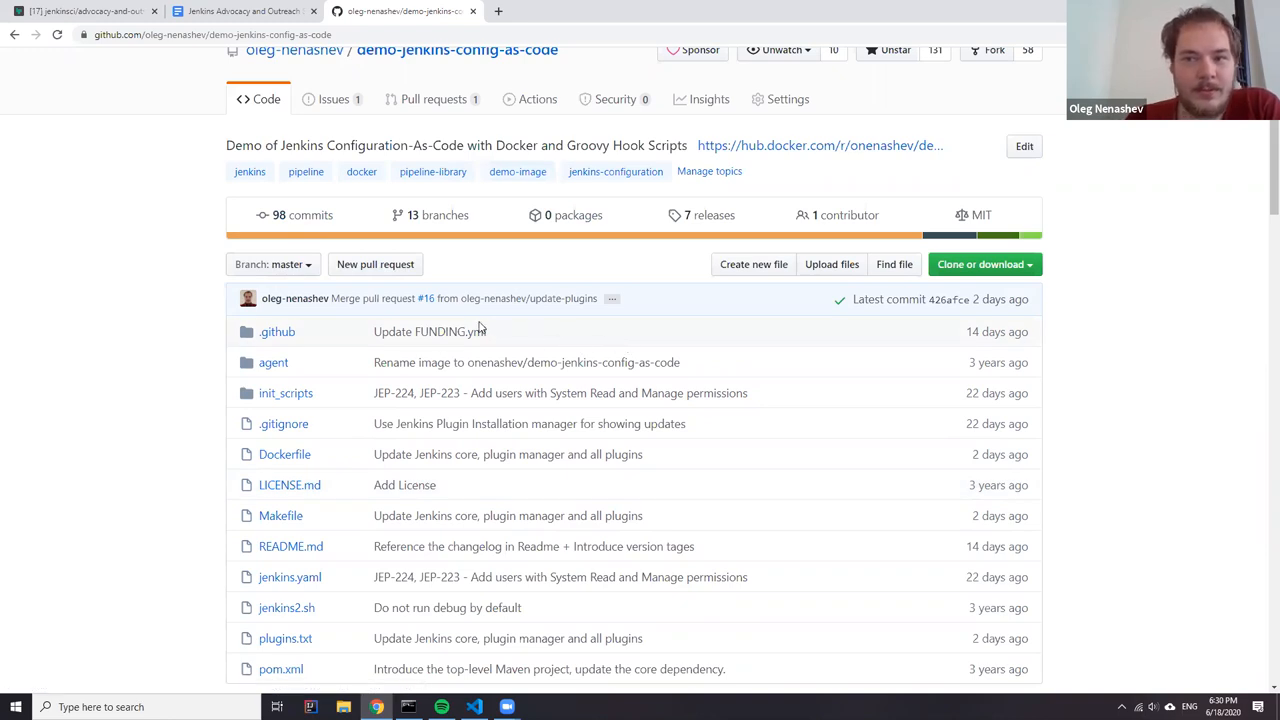
mouse_move(394, 320)
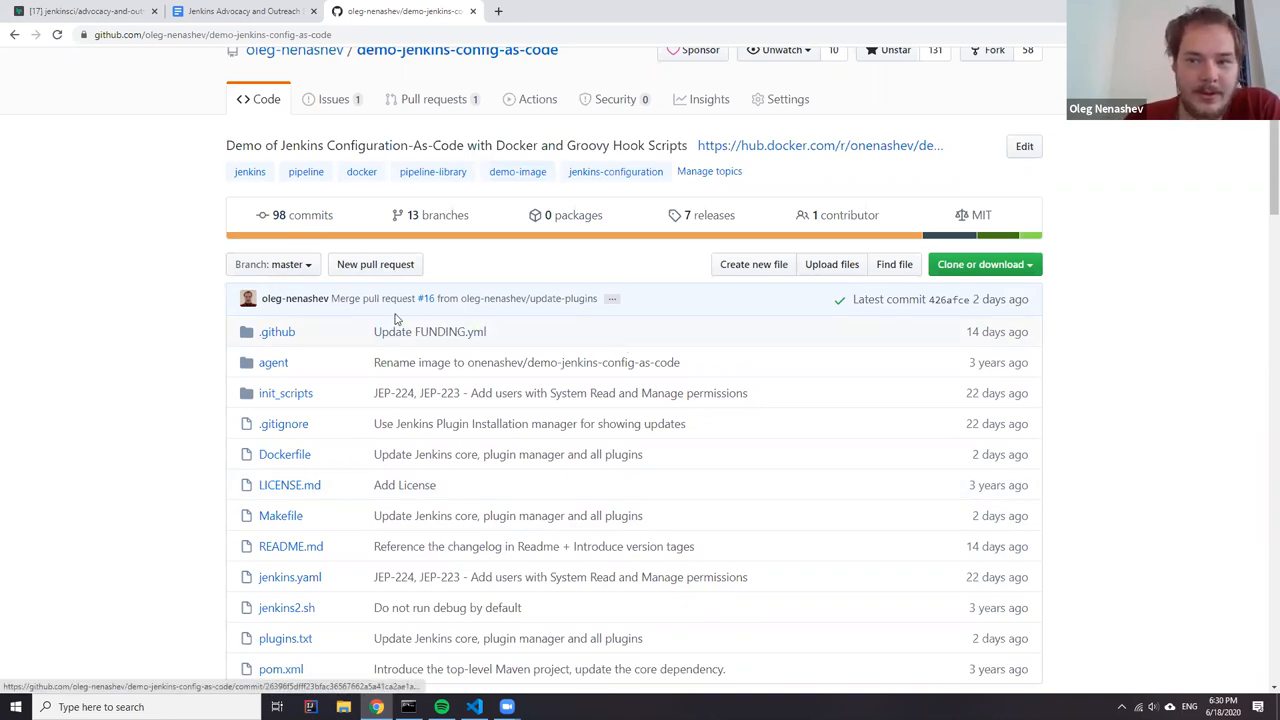
scroll(down, 3)
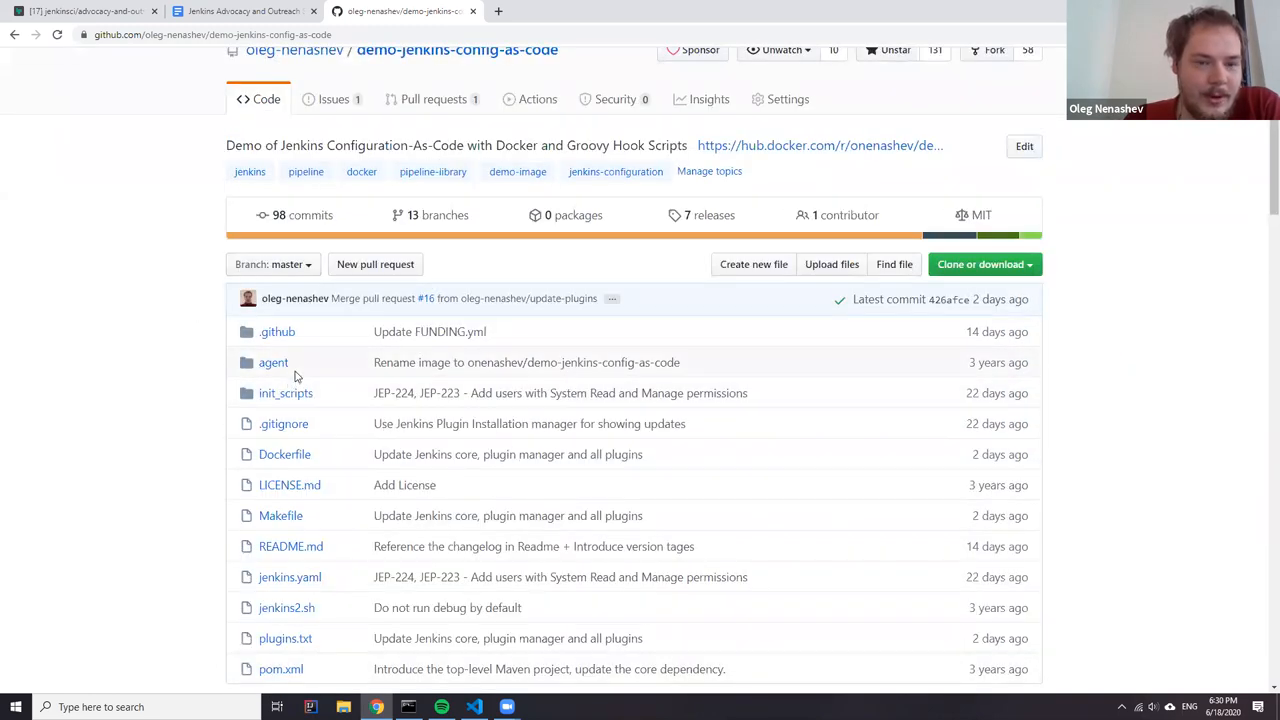
scroll(down, 3)
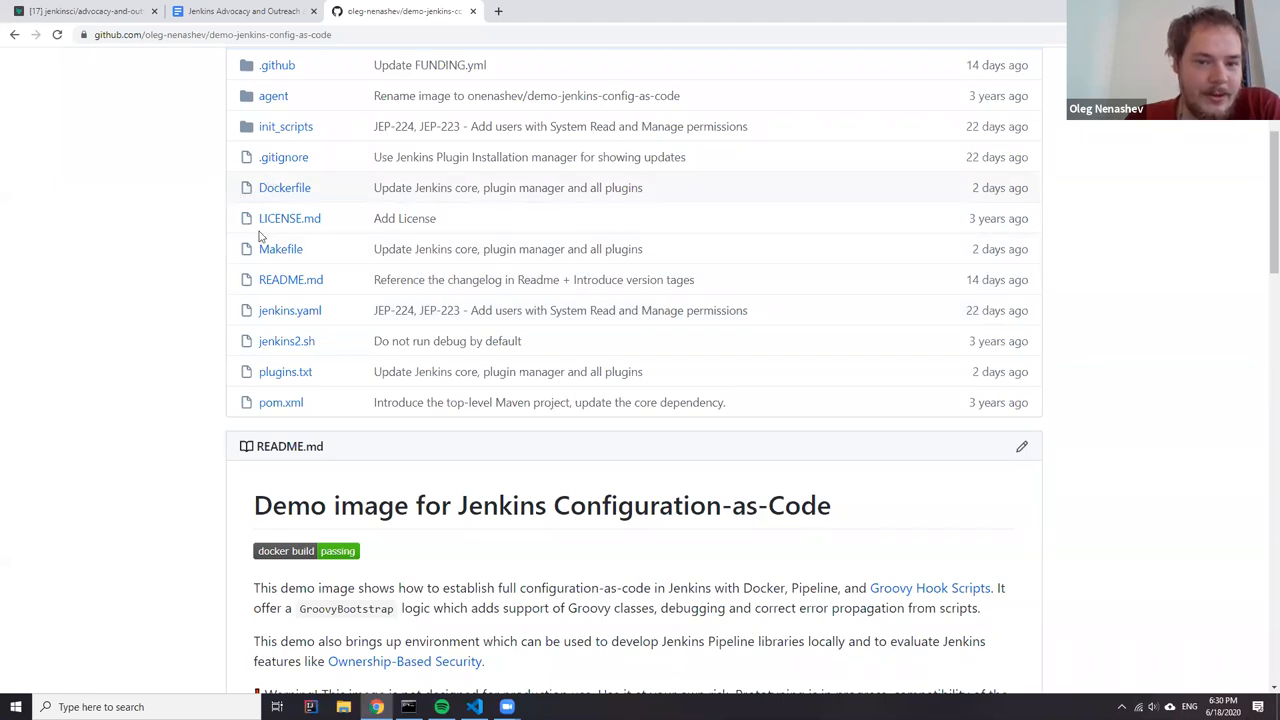
mouse_move(172, 204)
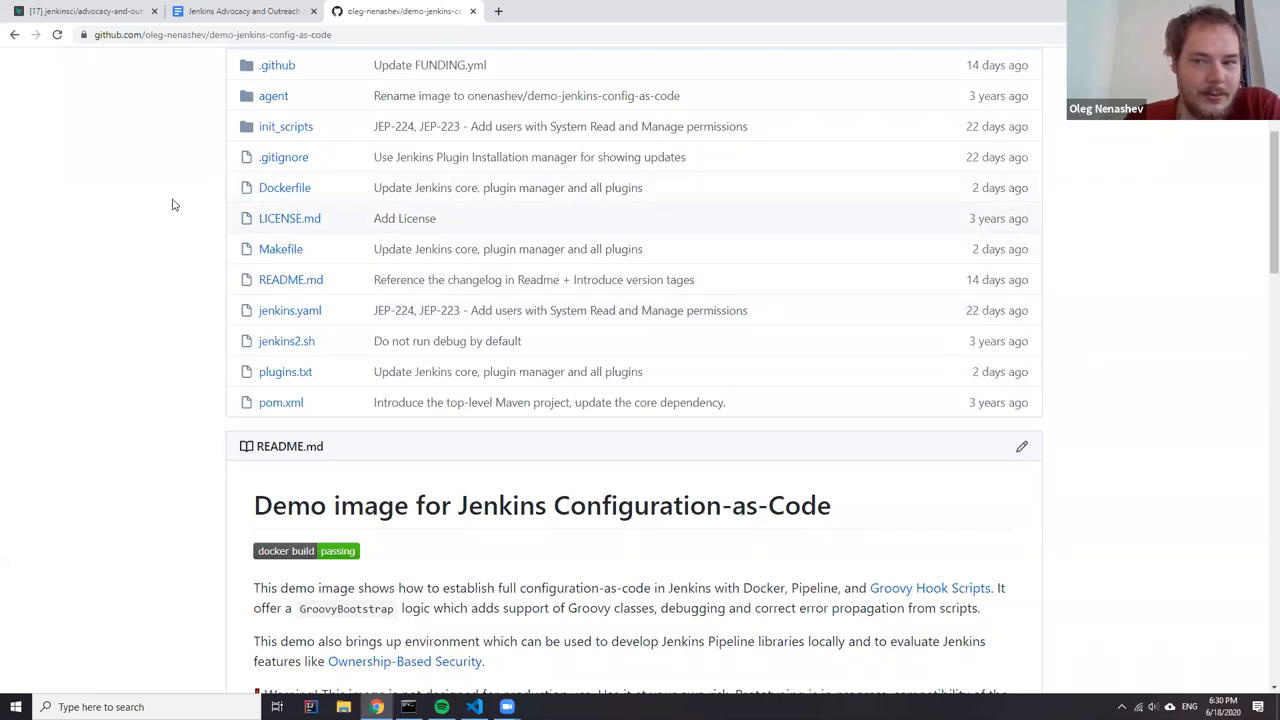
scroll(up, 3)
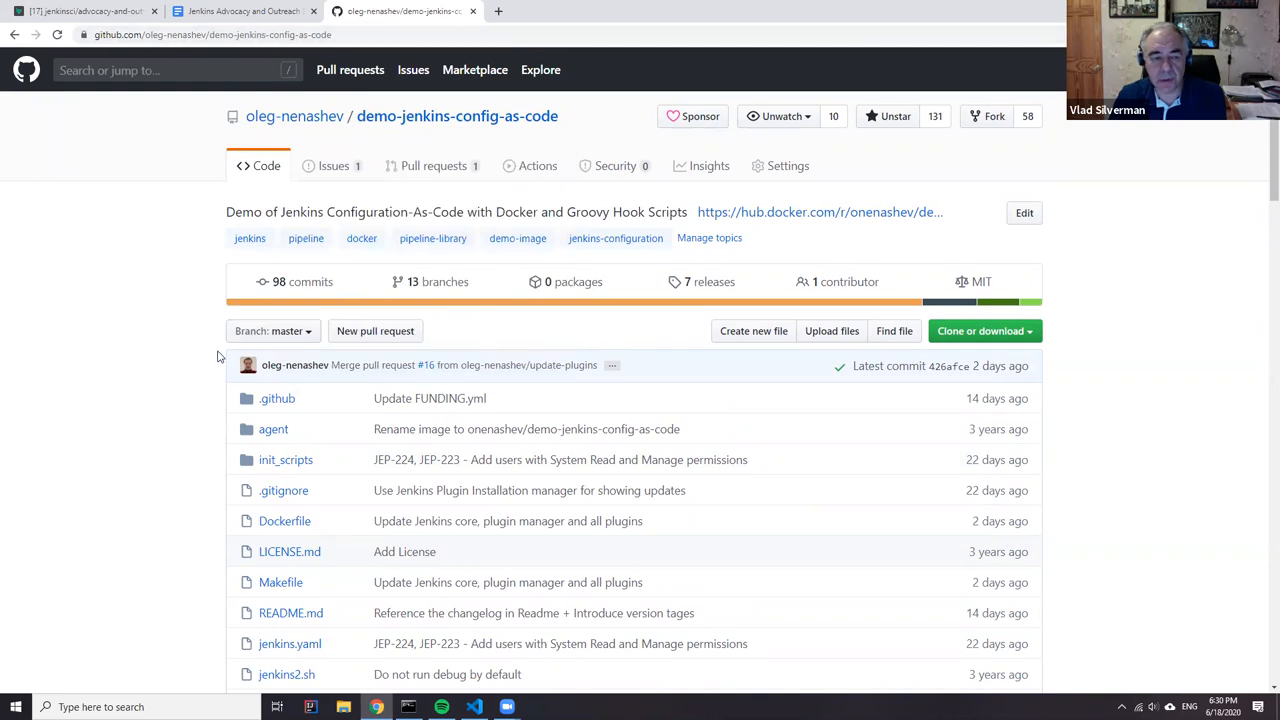
scroll(down, 3)
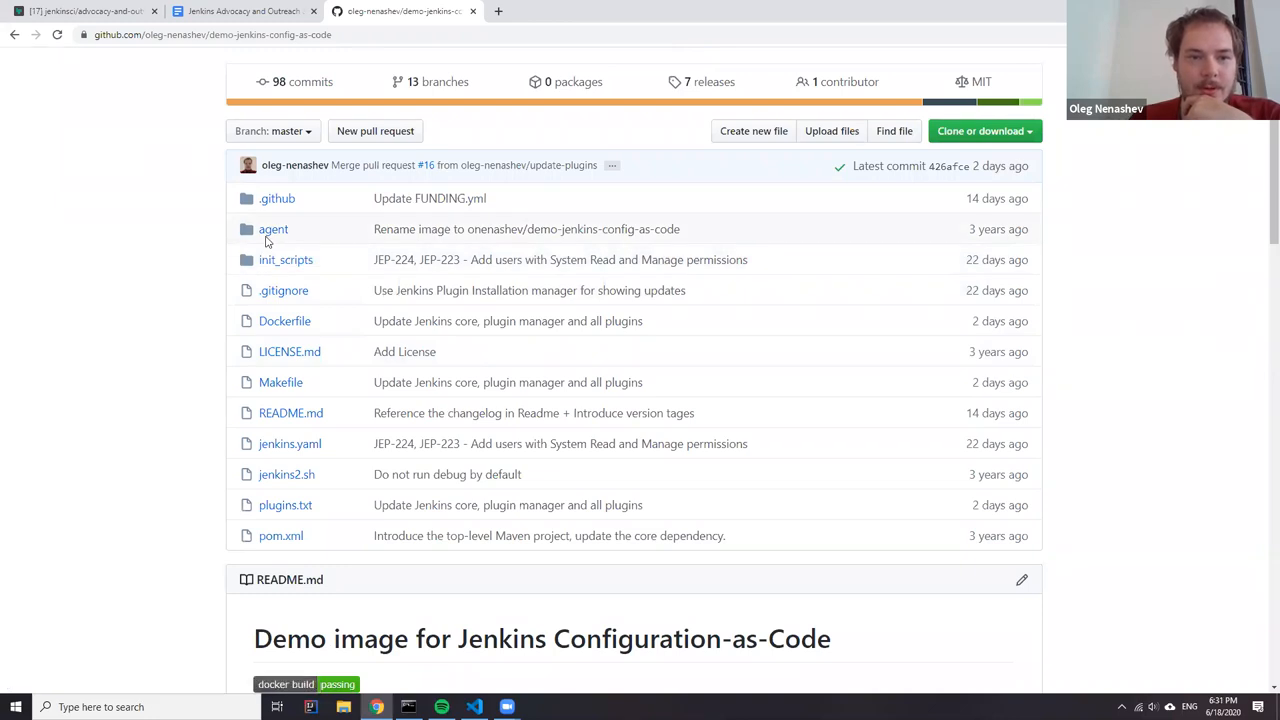
Step: Reopen the agent Dockerfile and highlight part of its Maven-based build contents
click(272, 228)
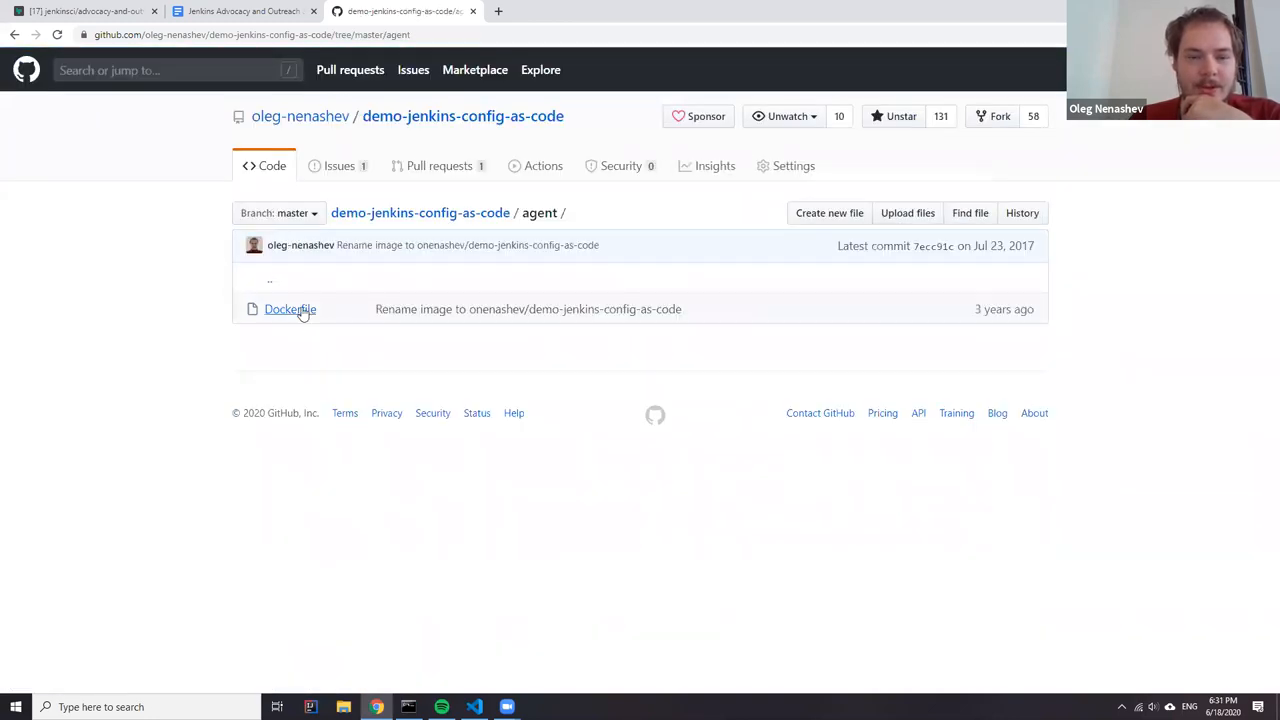
click(290, 308)
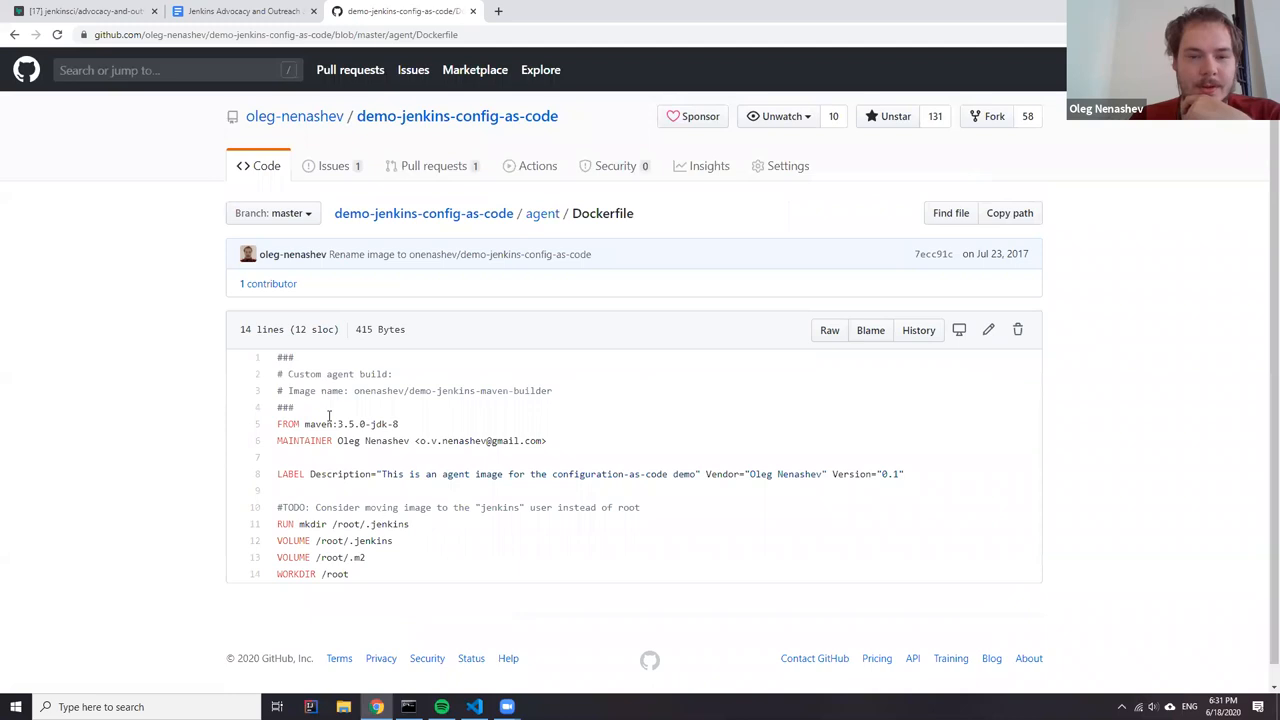
drag(356, 540, 348, 572)
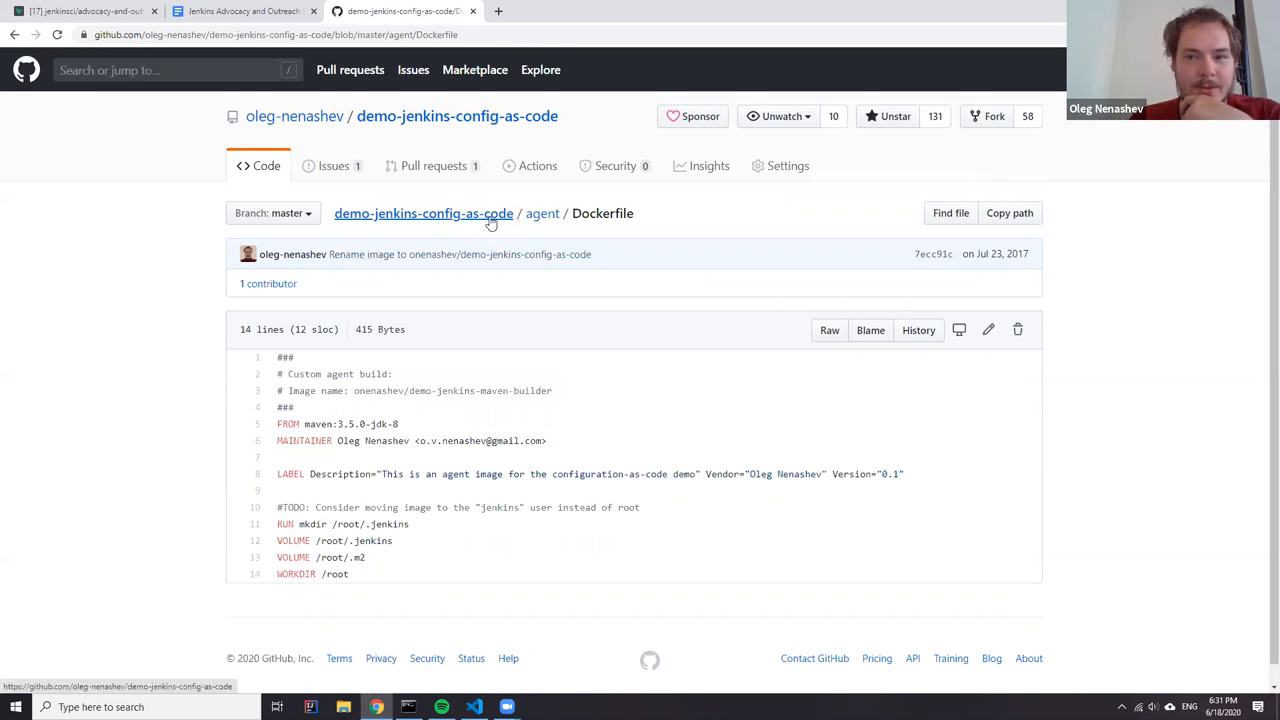
Step: Visit the LibreCores organization, briefly checking the ci-docker-image repository
click(424, 212)
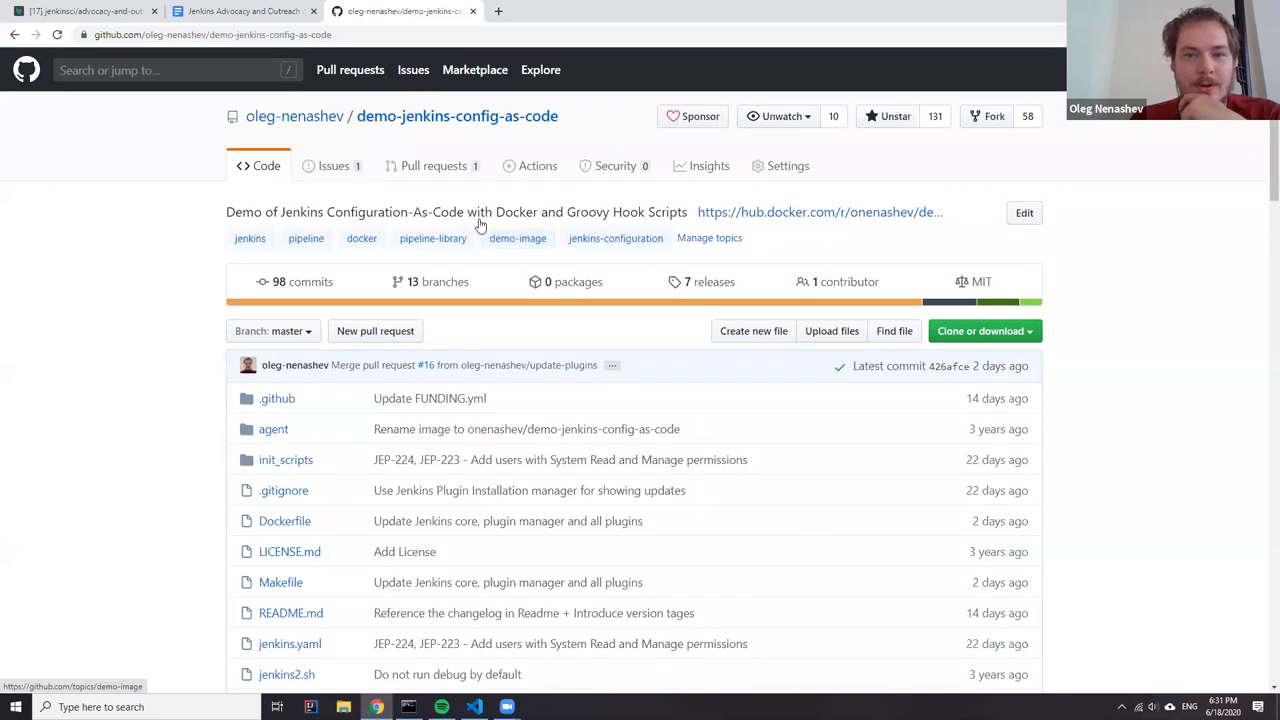
mouse_move(294, 116)
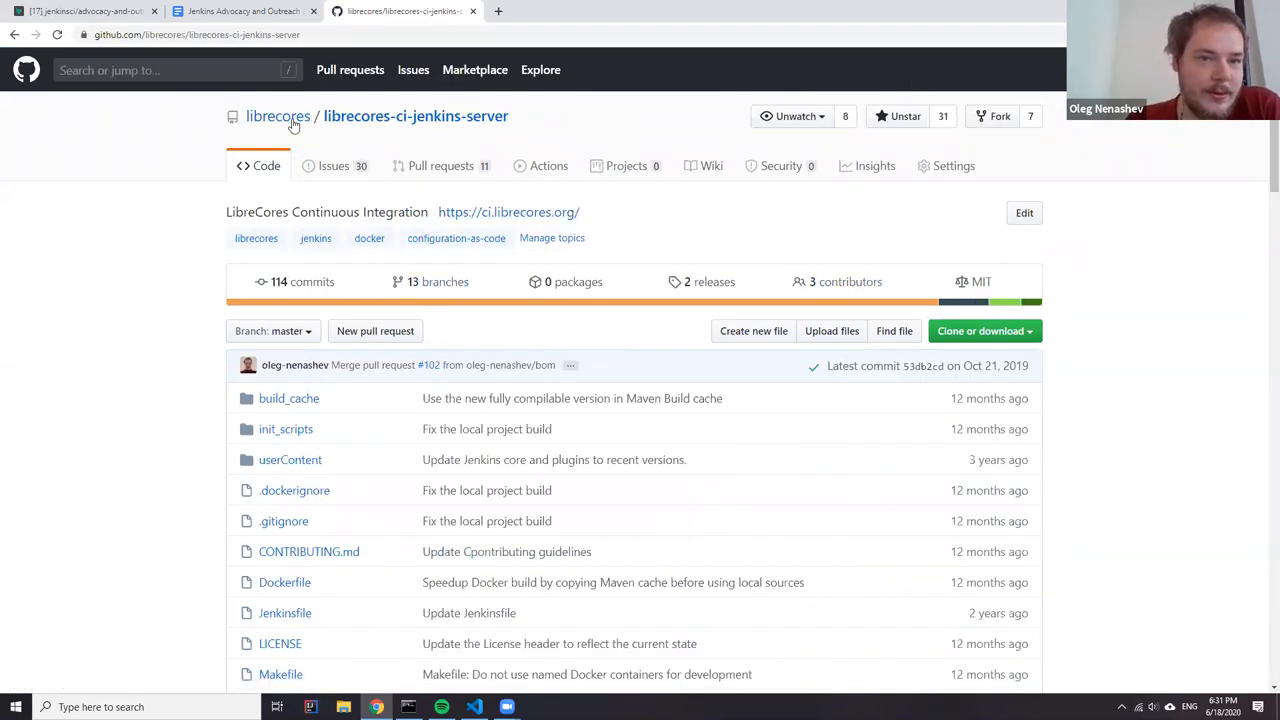
click(276, 114)
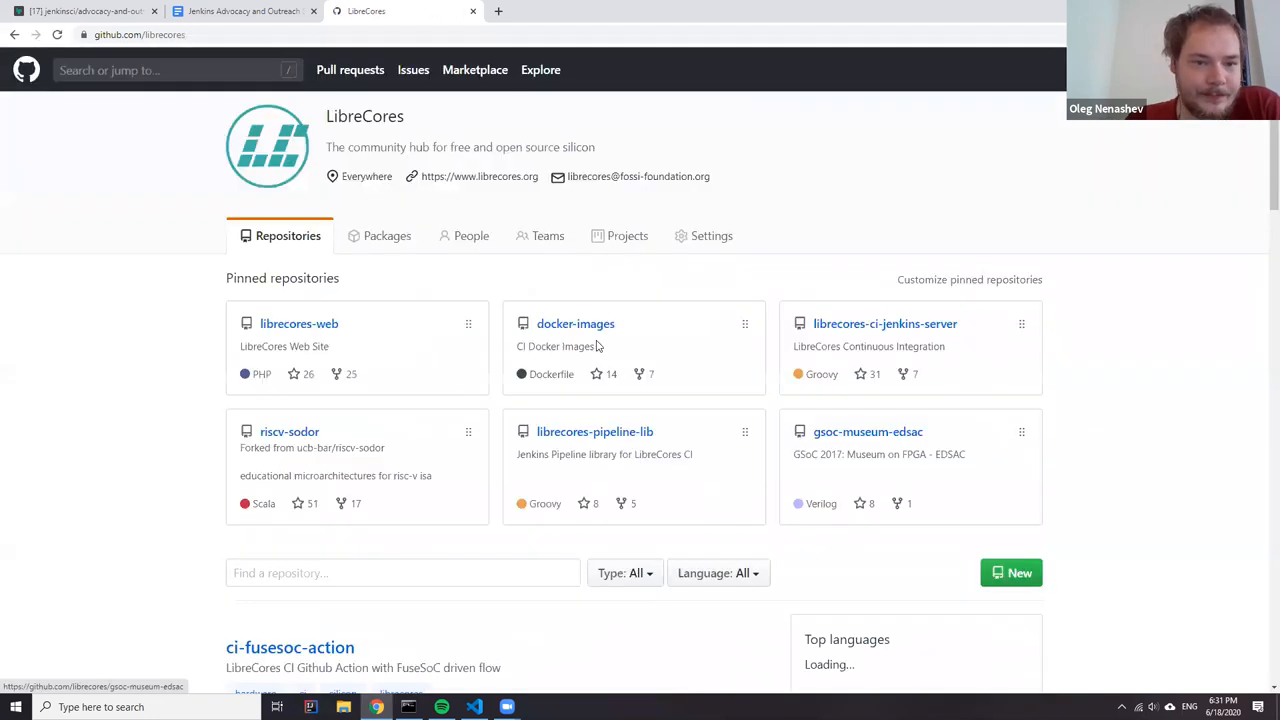
scroll(down, 3)
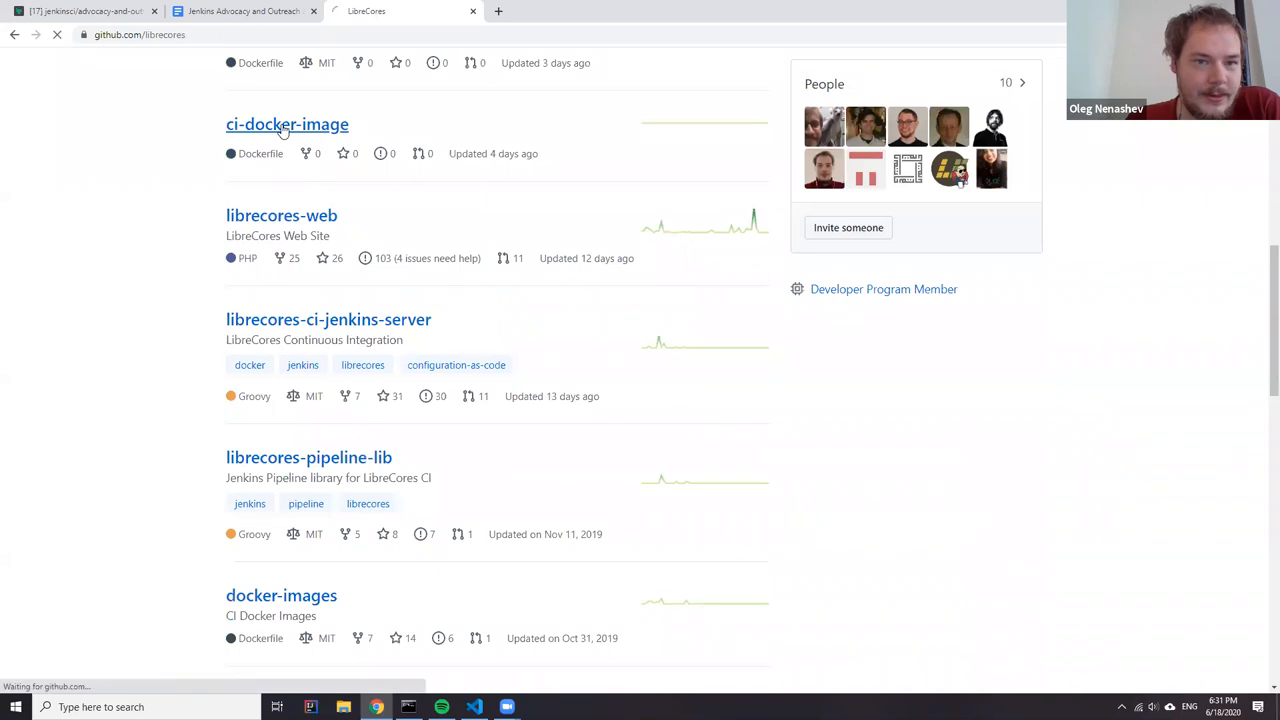
click(288, 124)
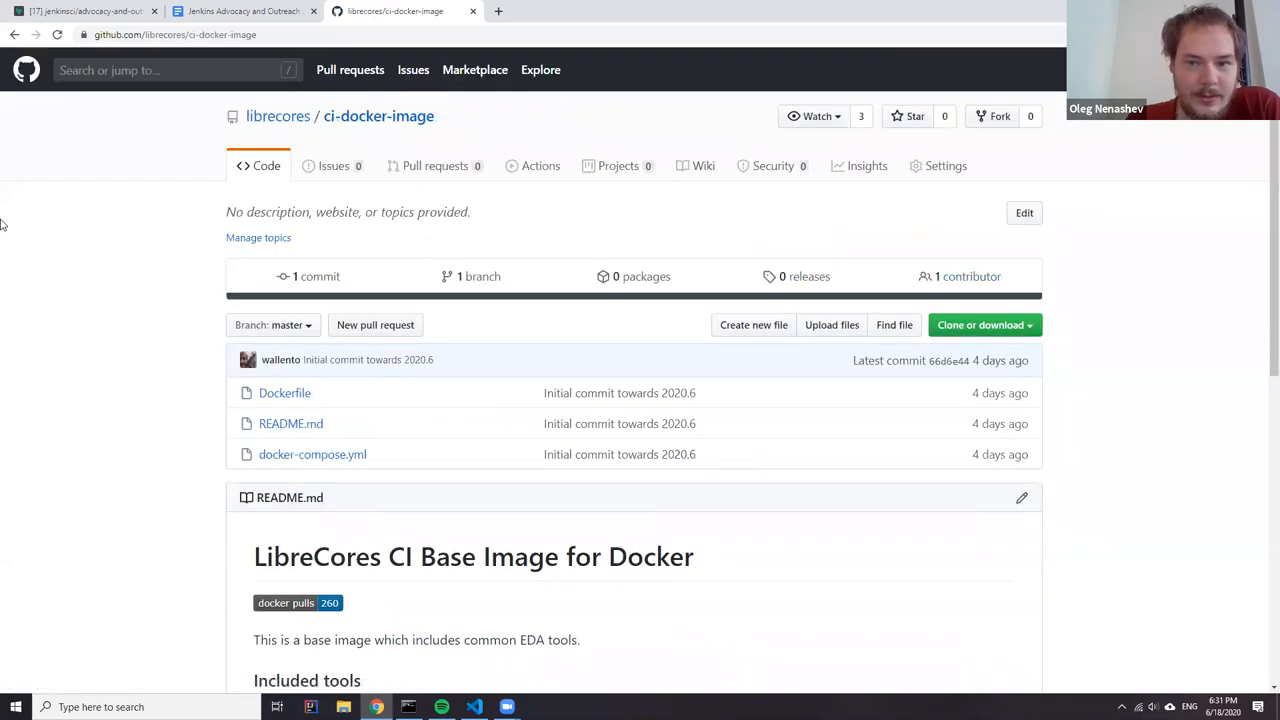
click(14, 34)
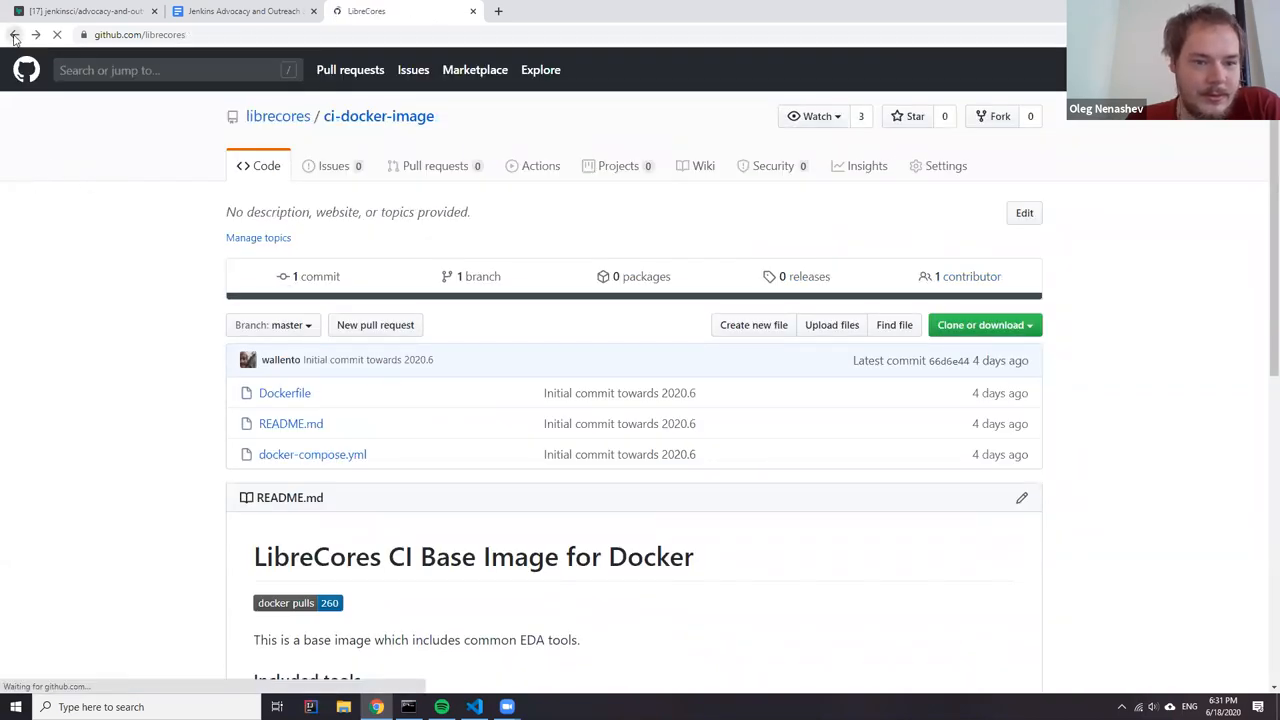
click(14, 34)
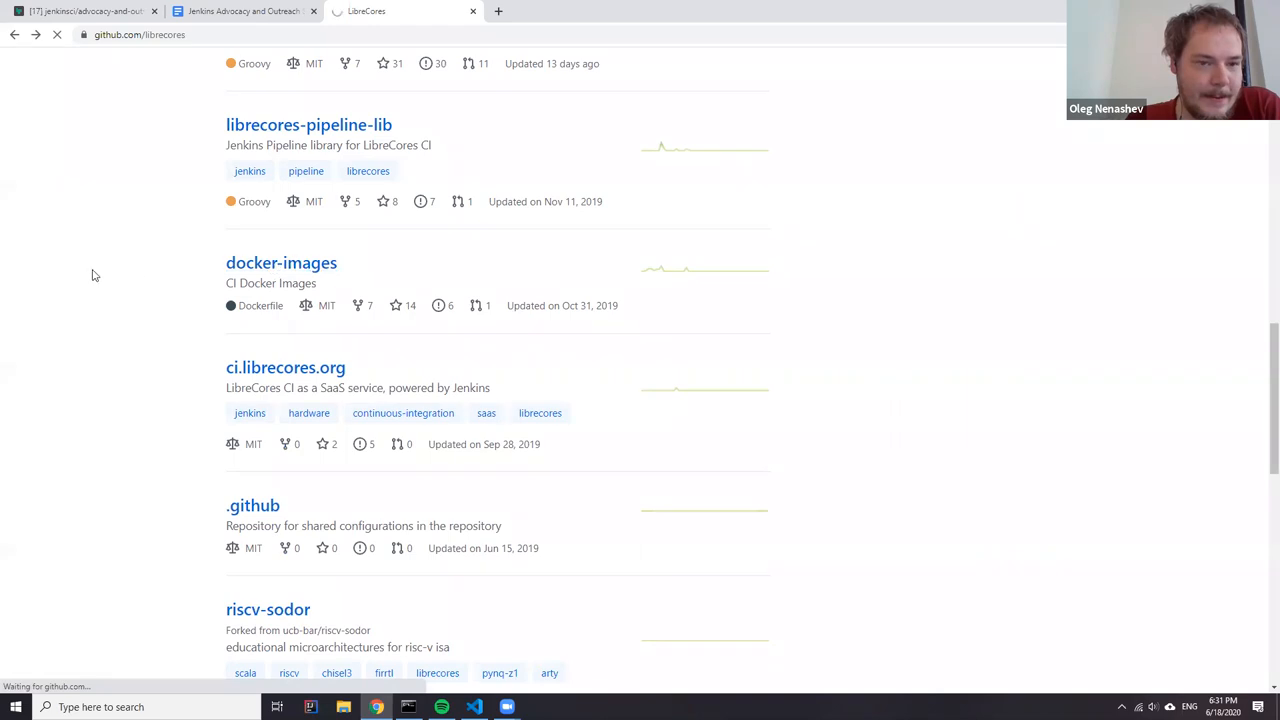
Step: View the librecores-ci Dockerfile inside the docker-images repository
click(280, 262)
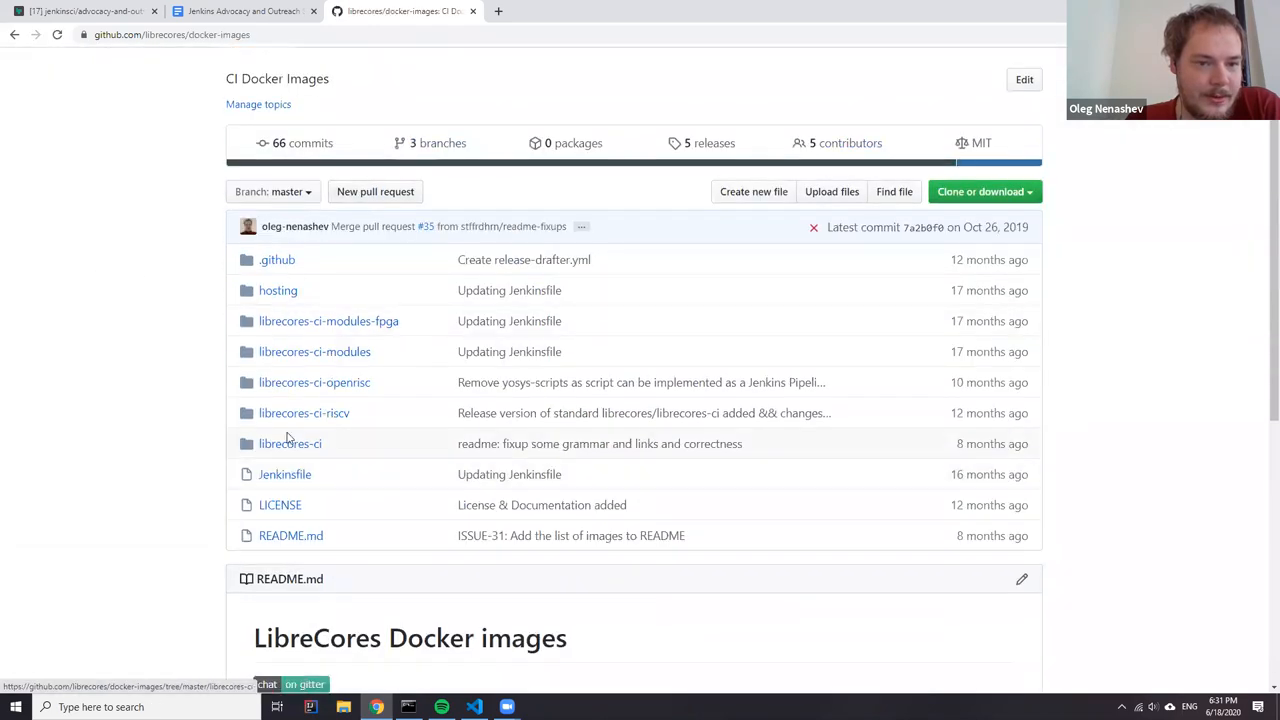
click(290, 444)
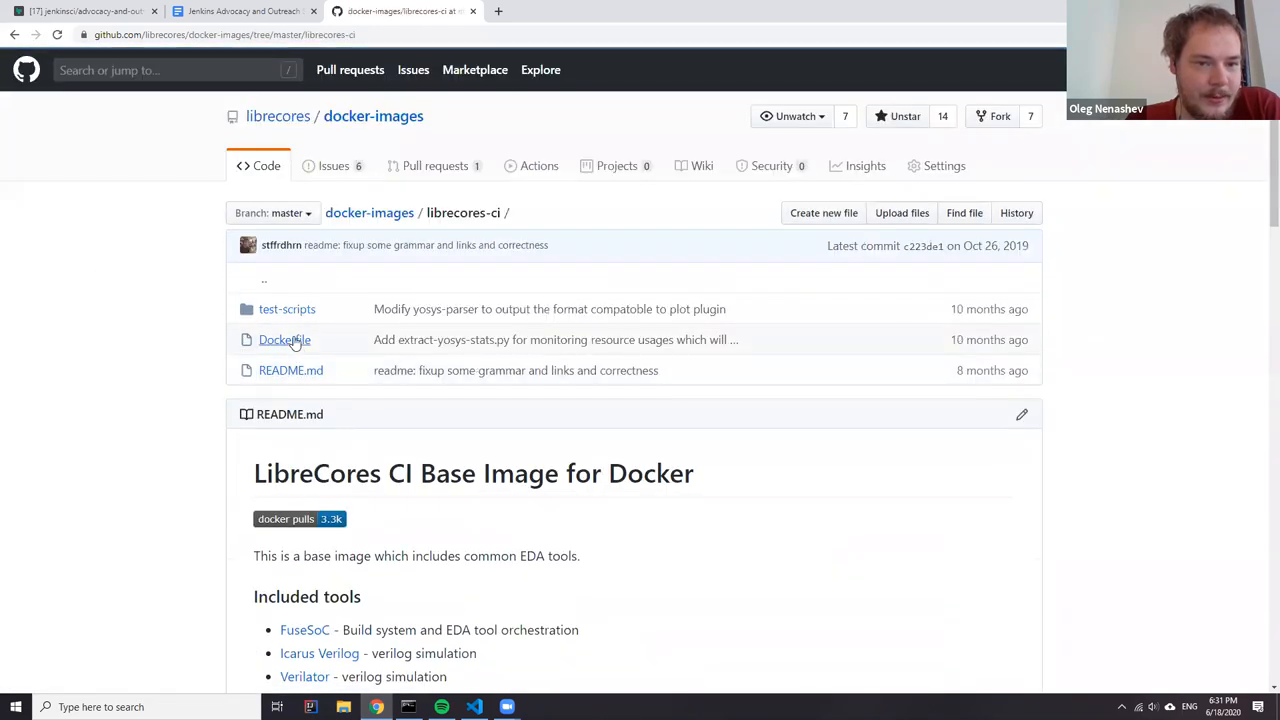
click(284, 340)
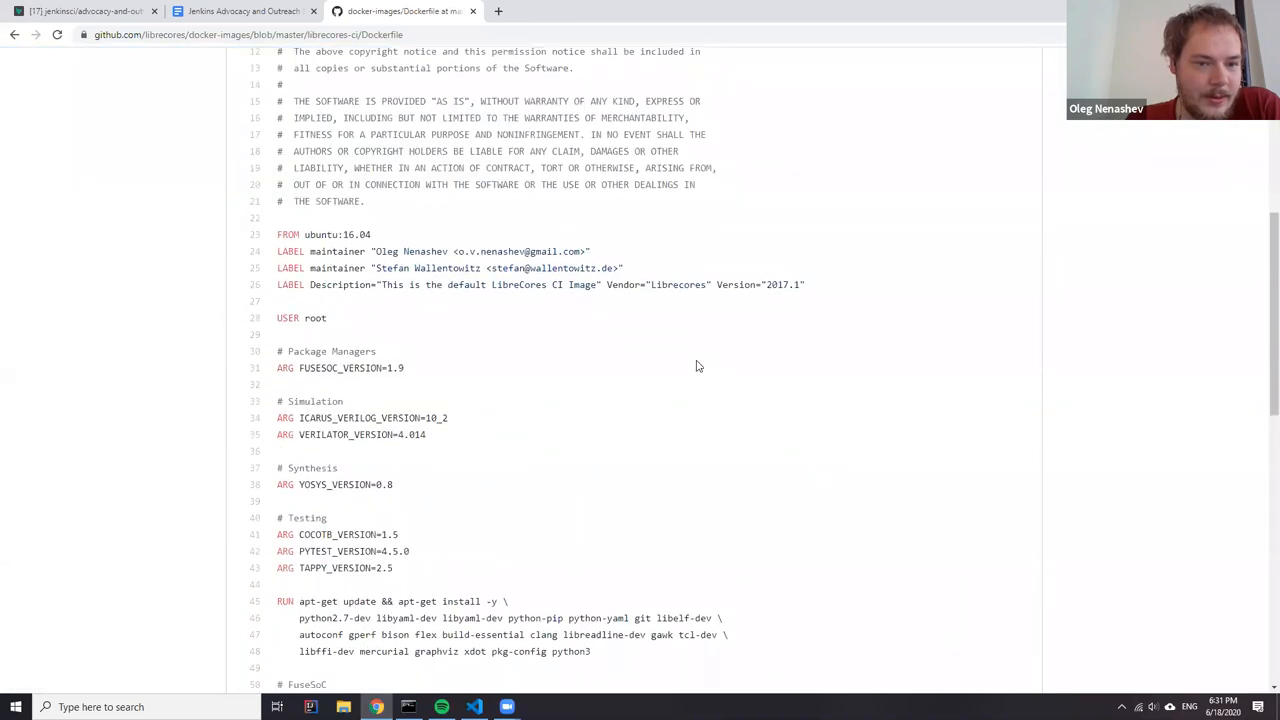
scroll(down, 3)
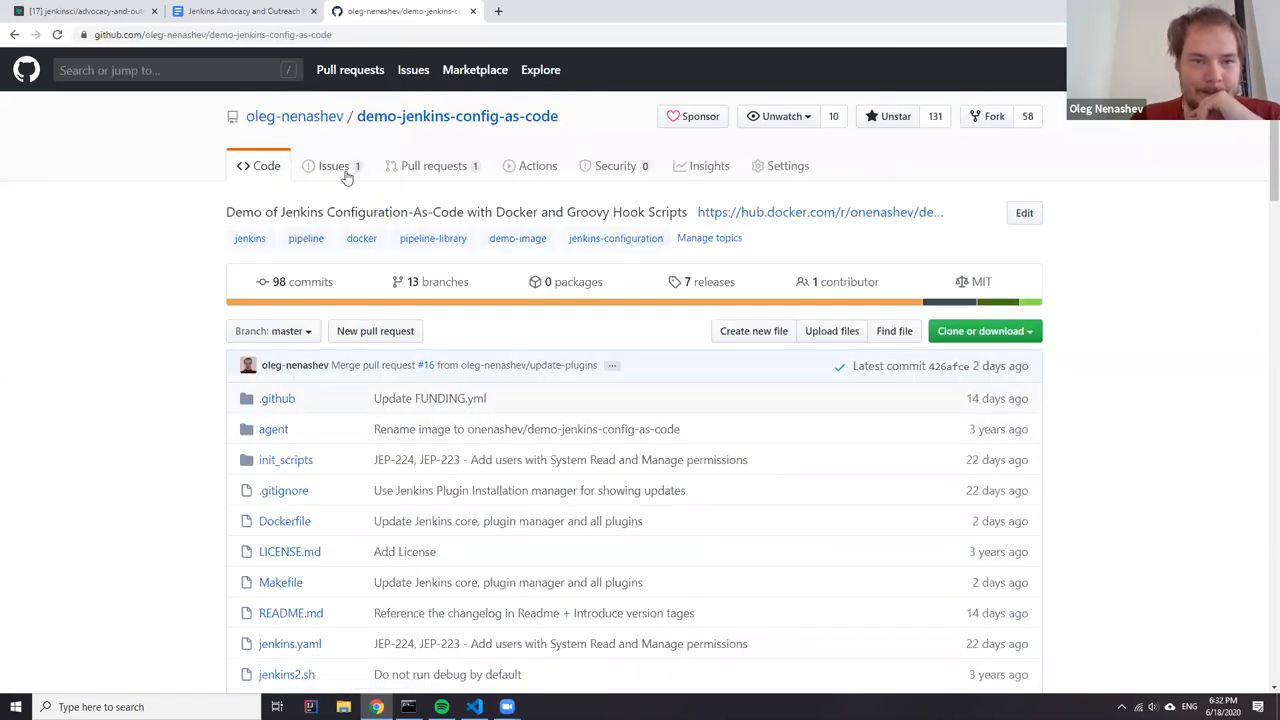
scroll(down, 3)
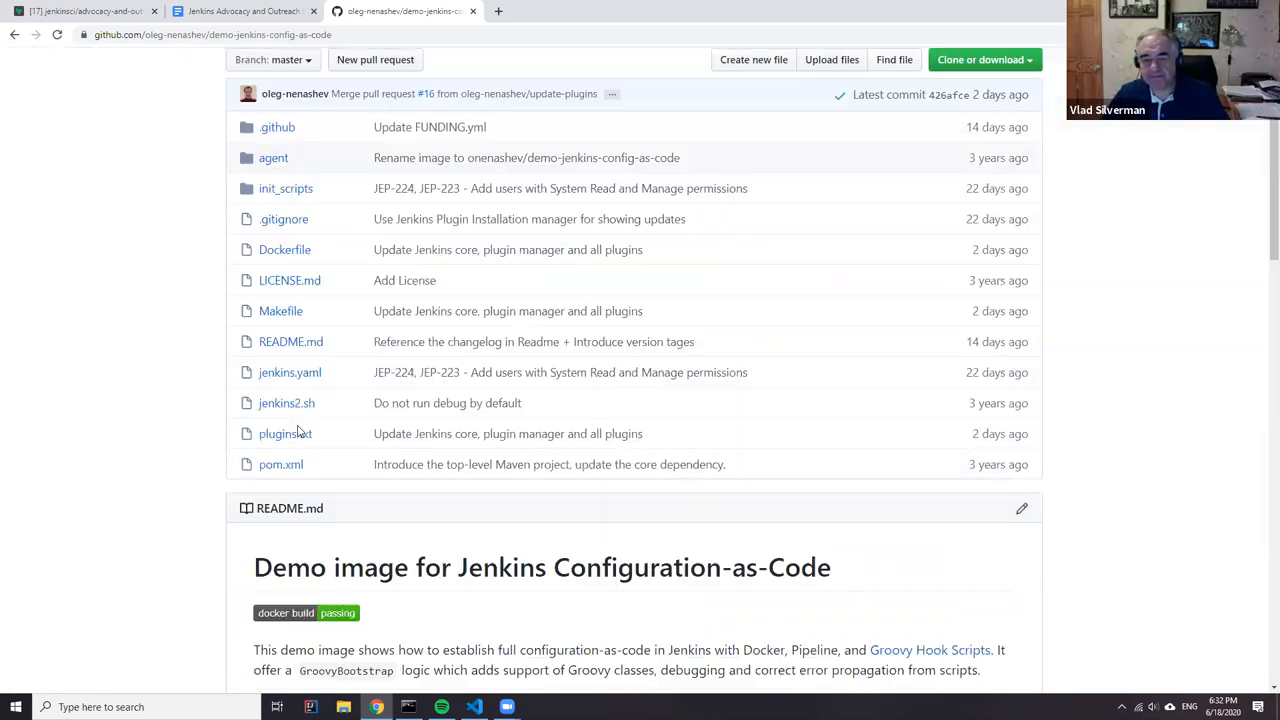
scroll(down, 3)
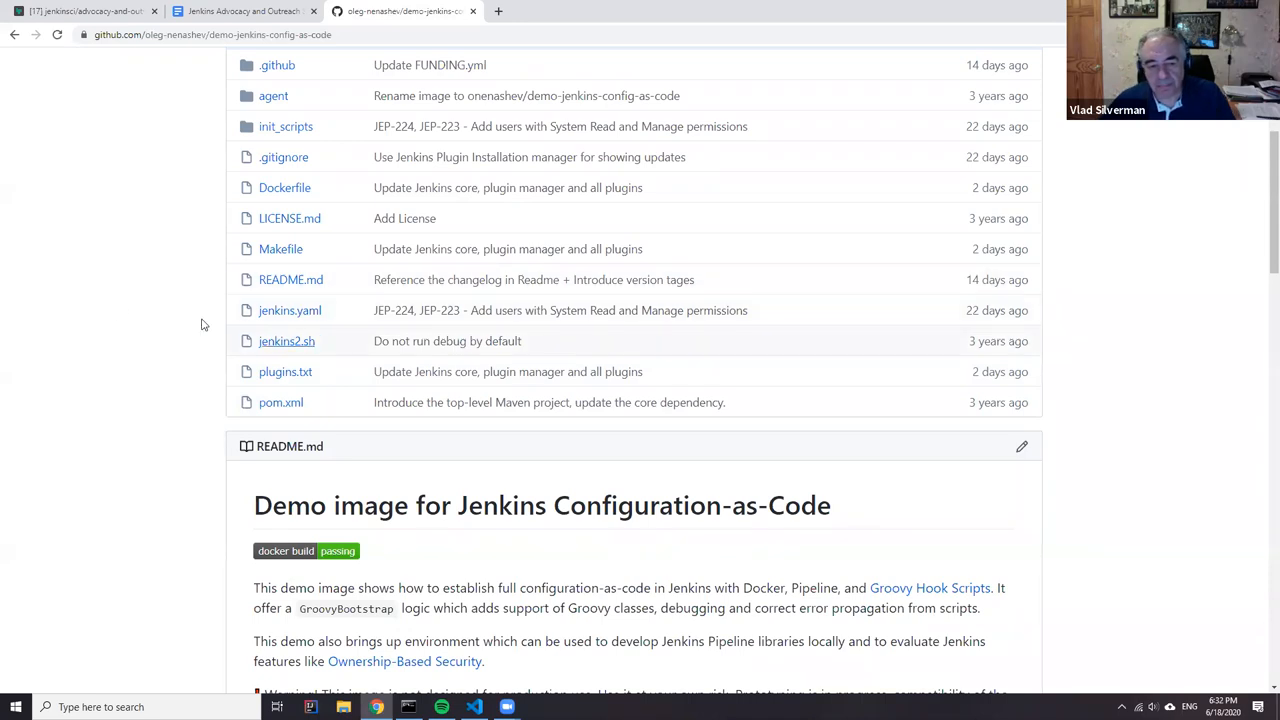
scroll(up, 3)
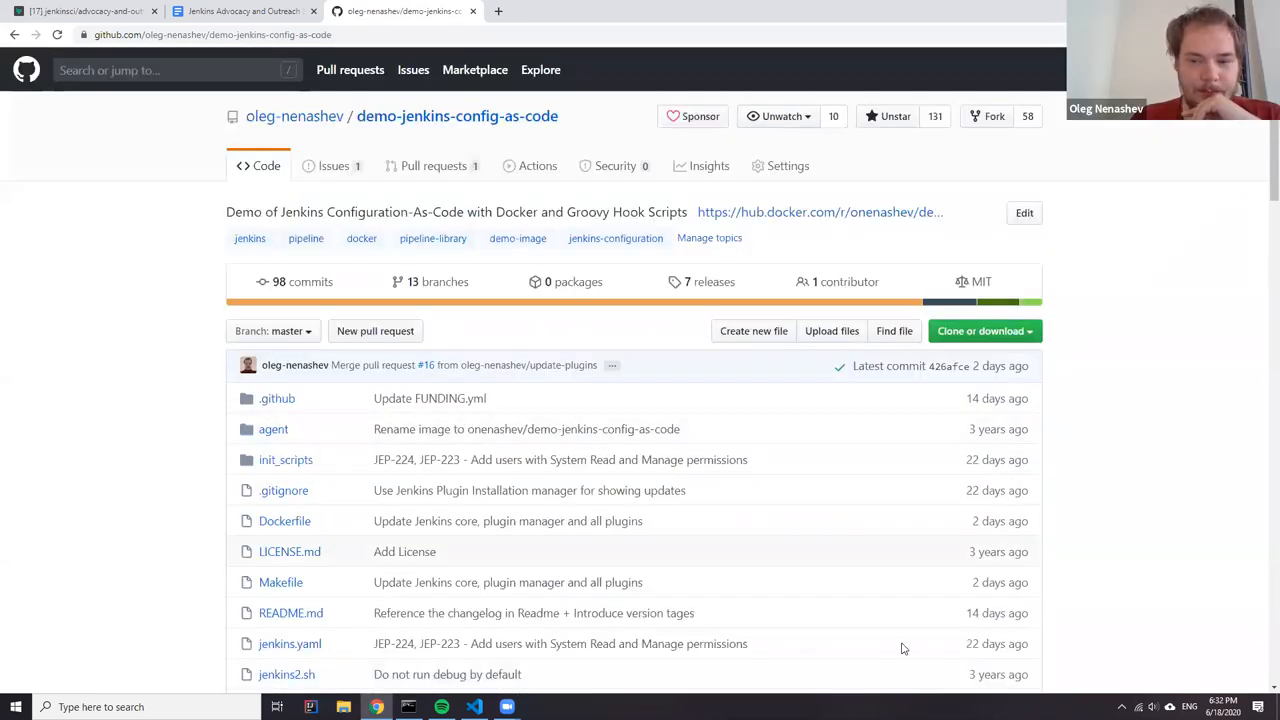
mouse_move(290, 252)
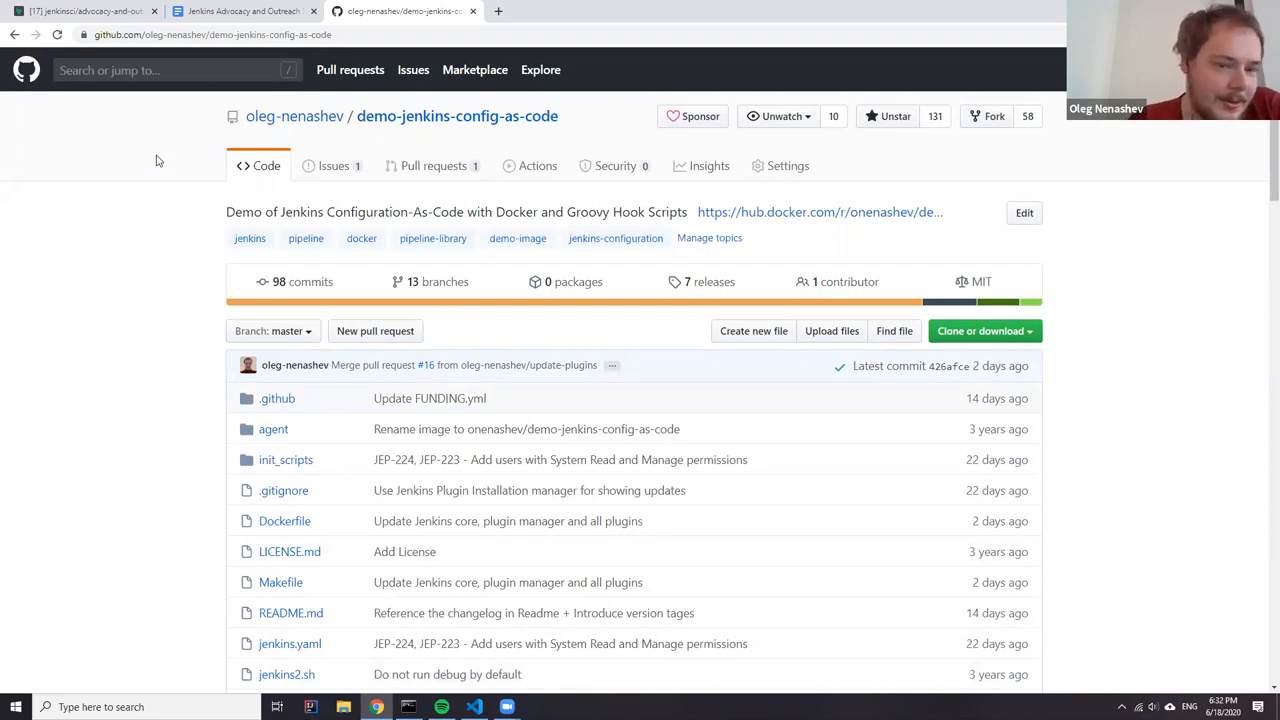
scroll(down, 3)
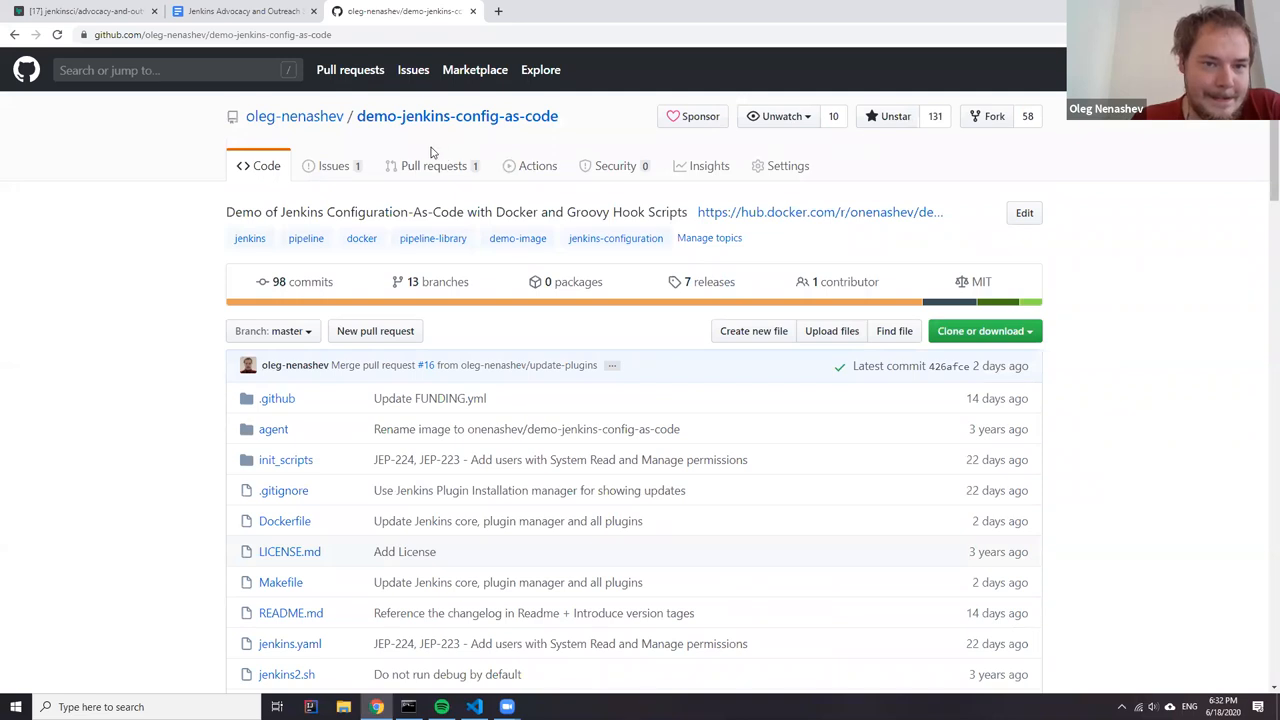
mouse_move(384, 148)
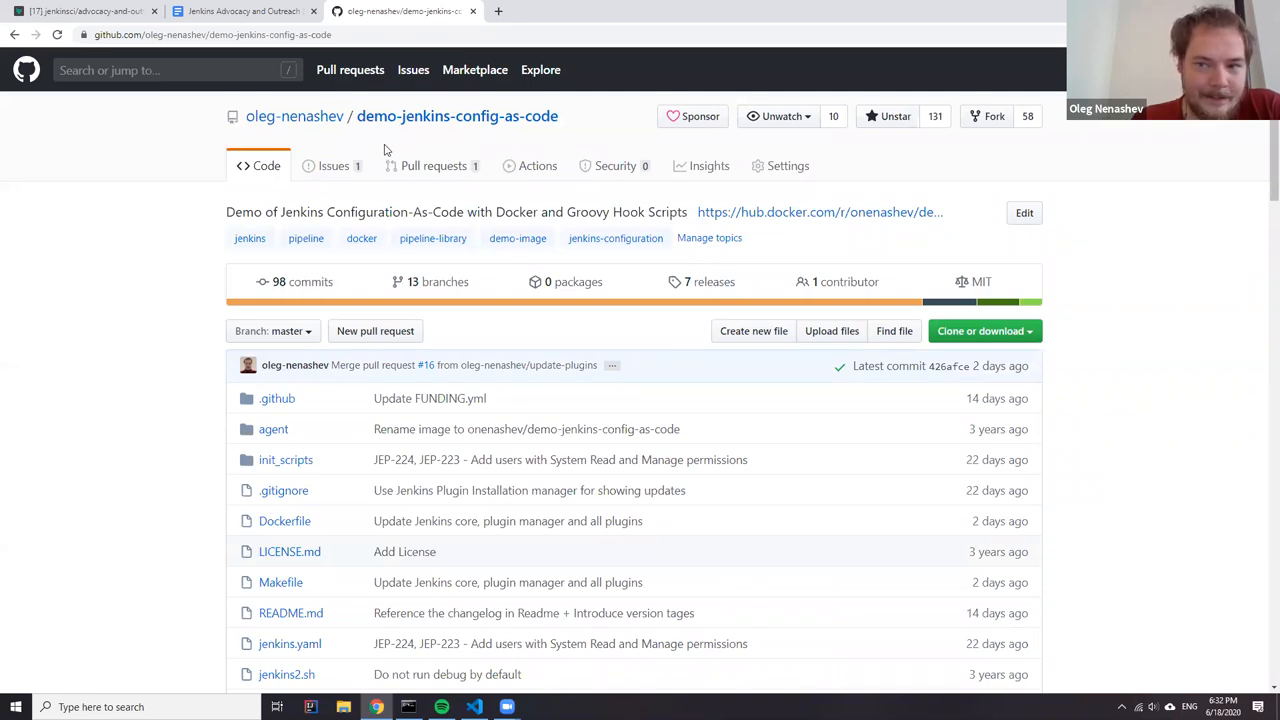
scroll(down, 3)
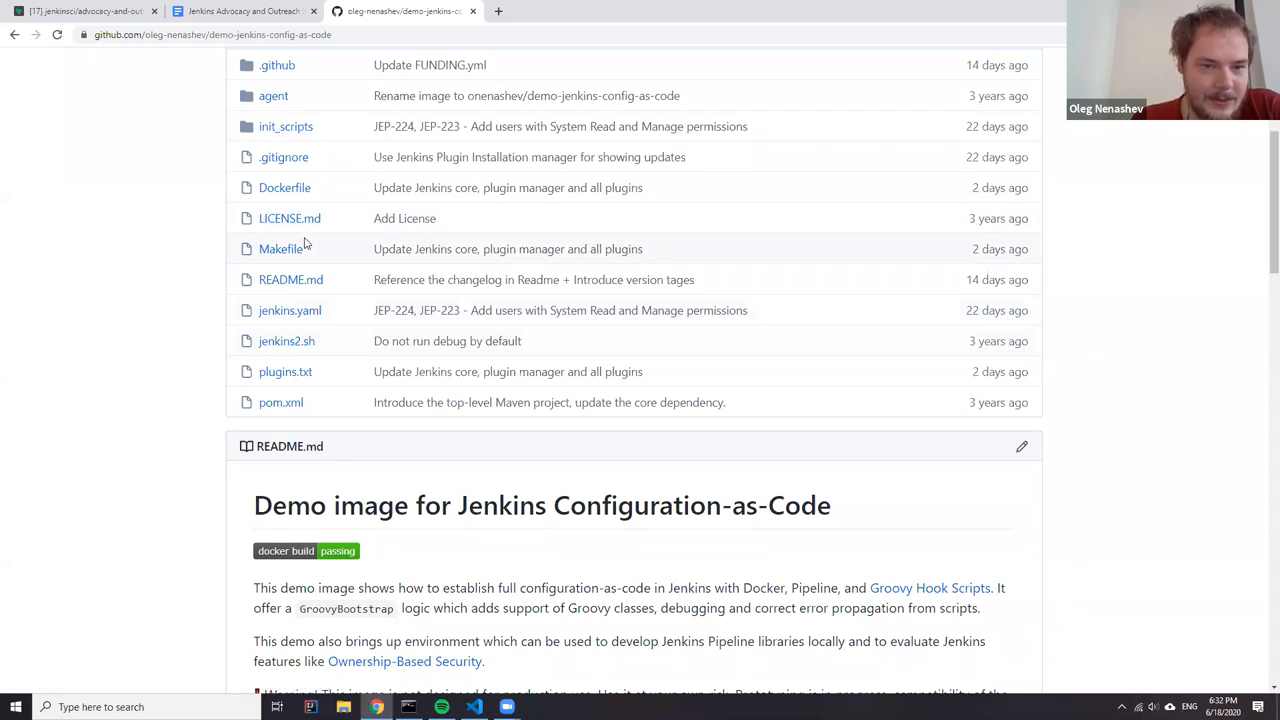
mouse_move(96, 258)
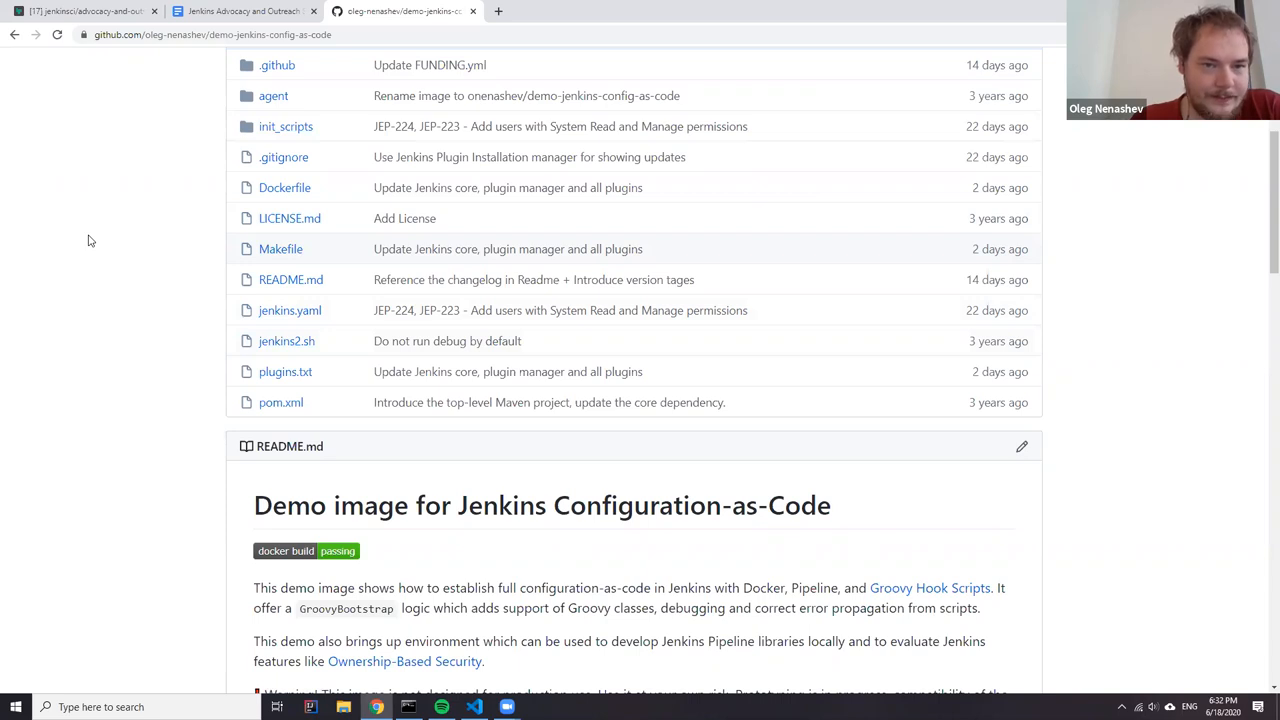
scroll(down, 3)
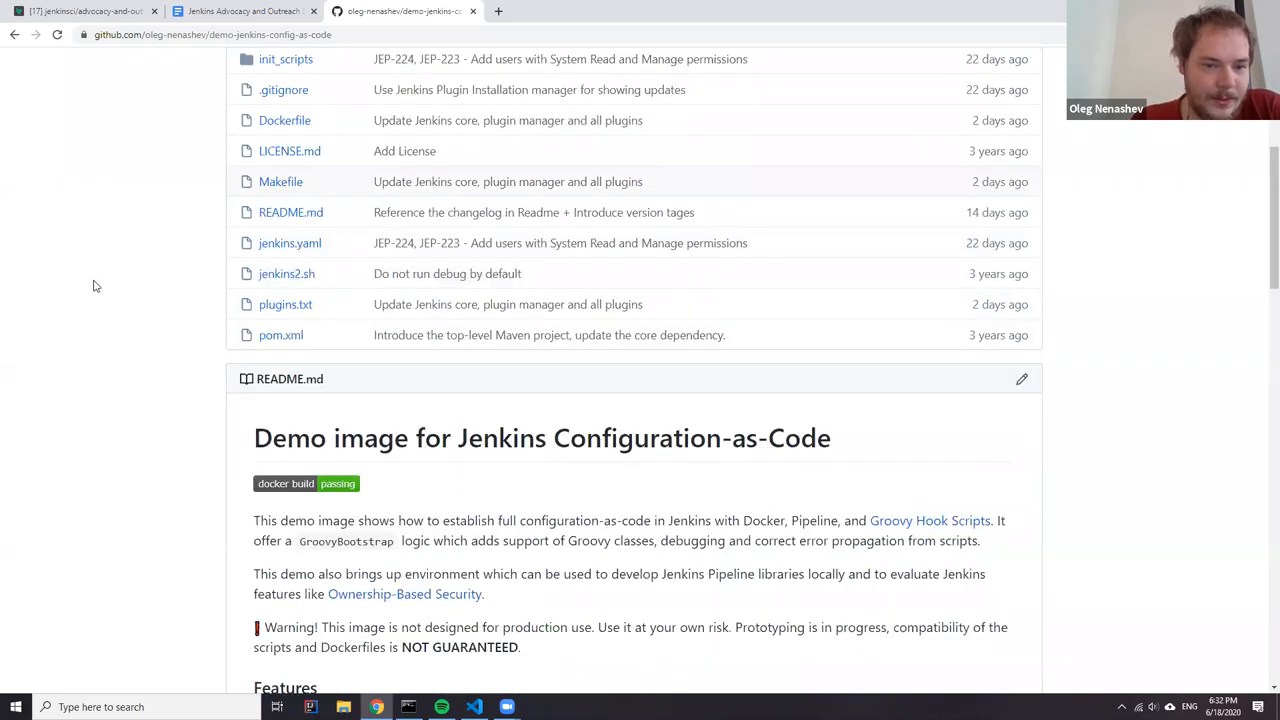
scroll(down, 3)
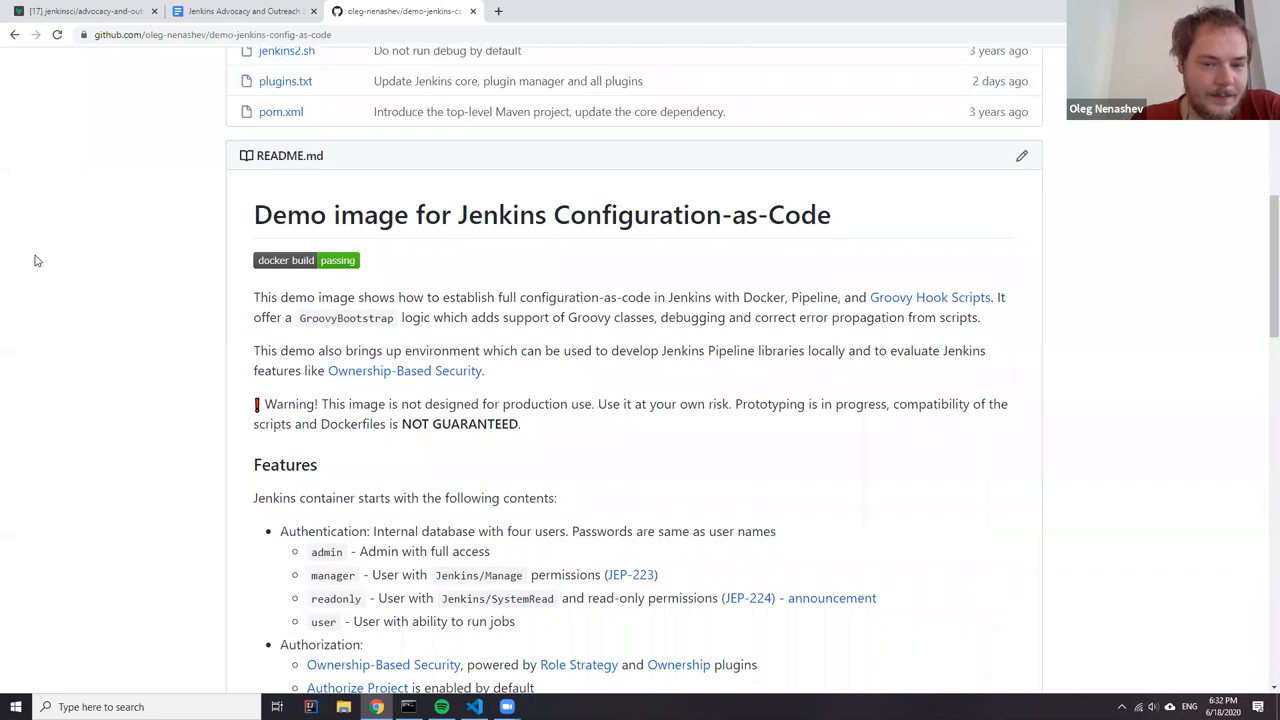
scroll(down, 3)
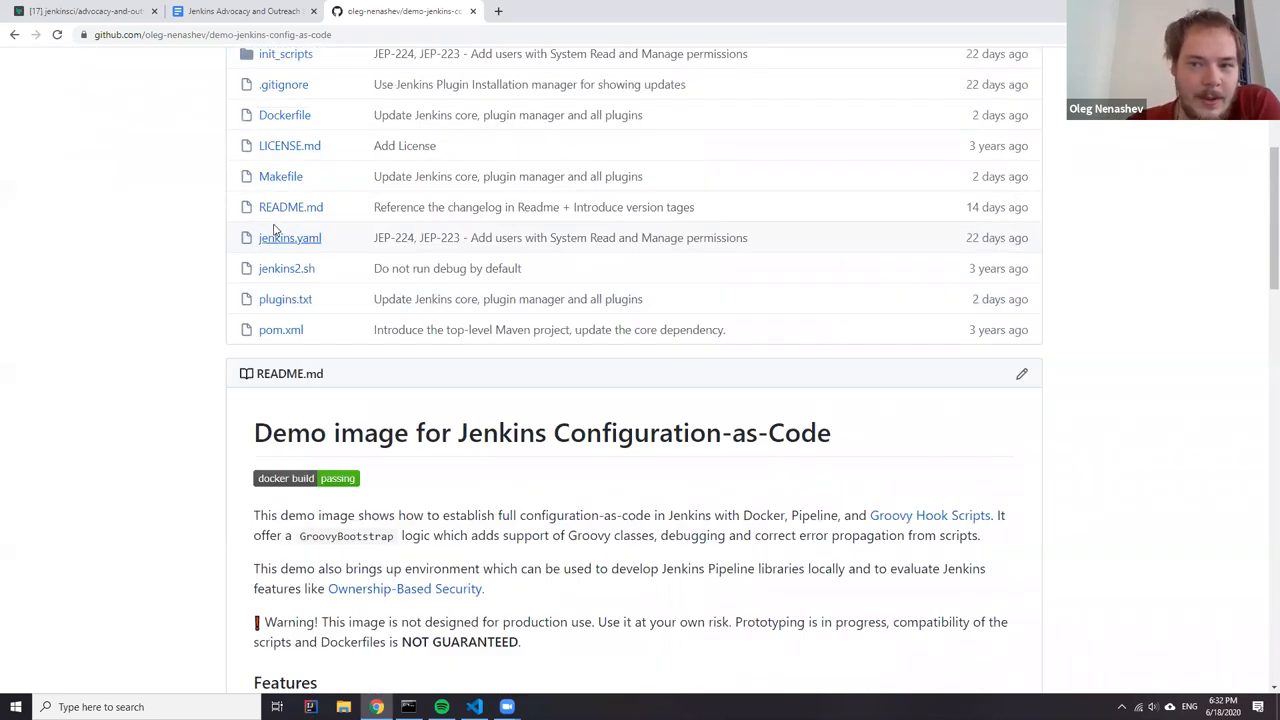
scroll(up, 3)
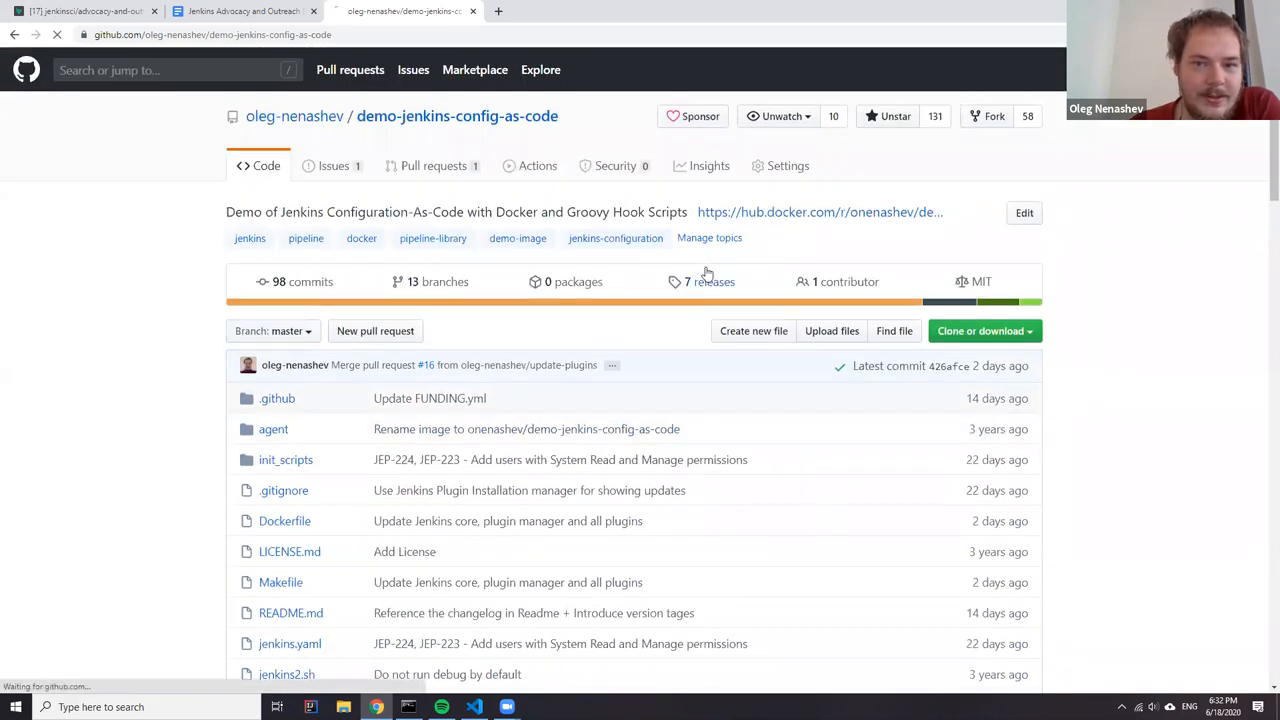
click(712, 280)
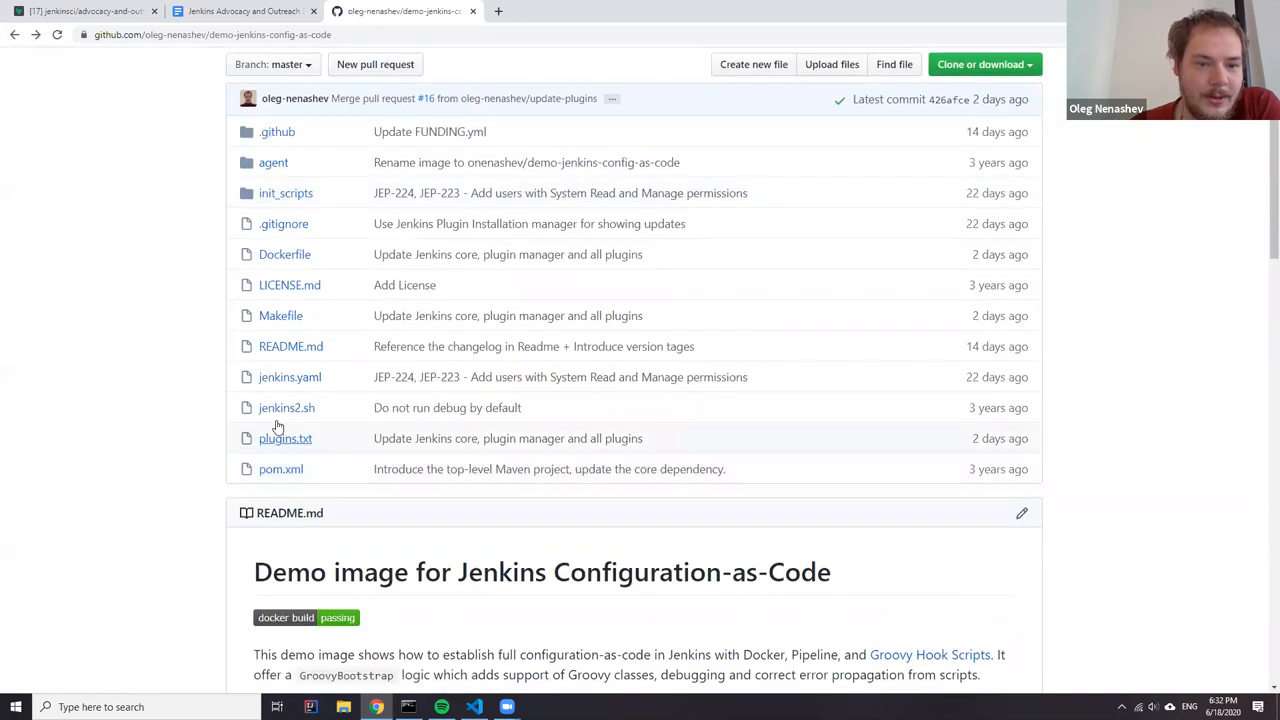
Step: View jenkins.yaml from demo-jenkins-config-as-code and read through its role-based permissions
click(288, 376)
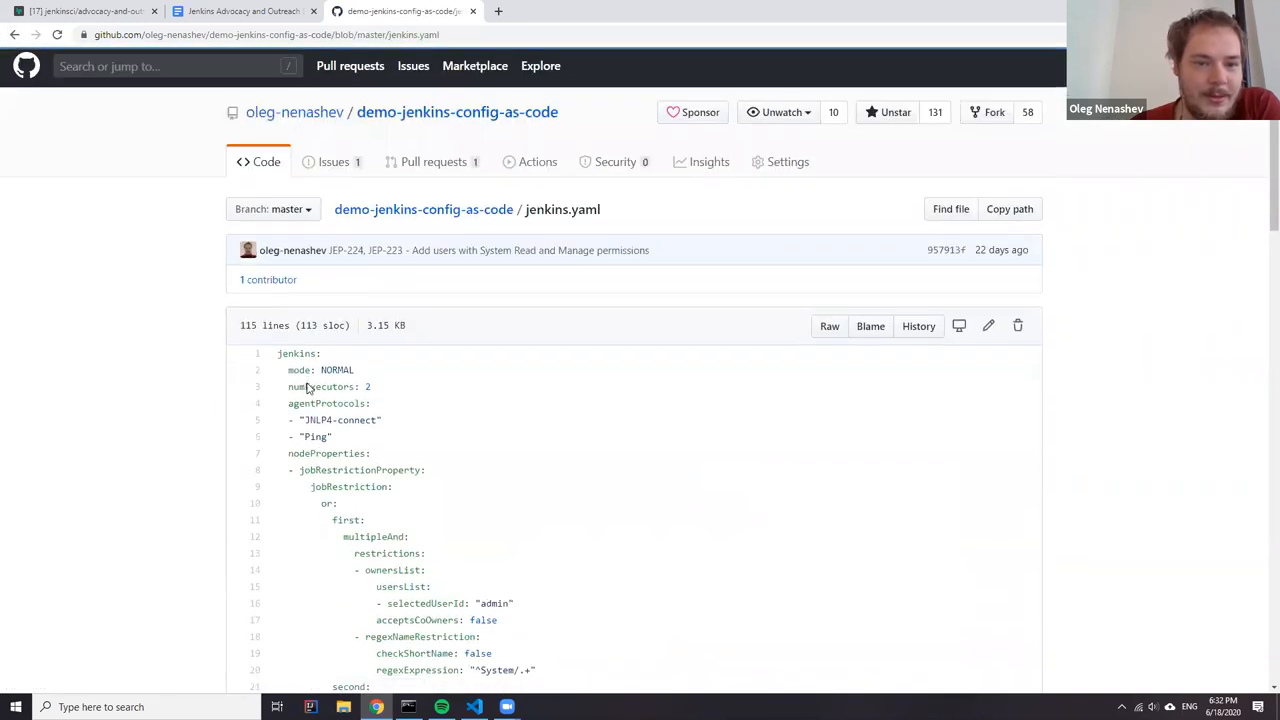
scroll(down, 3)
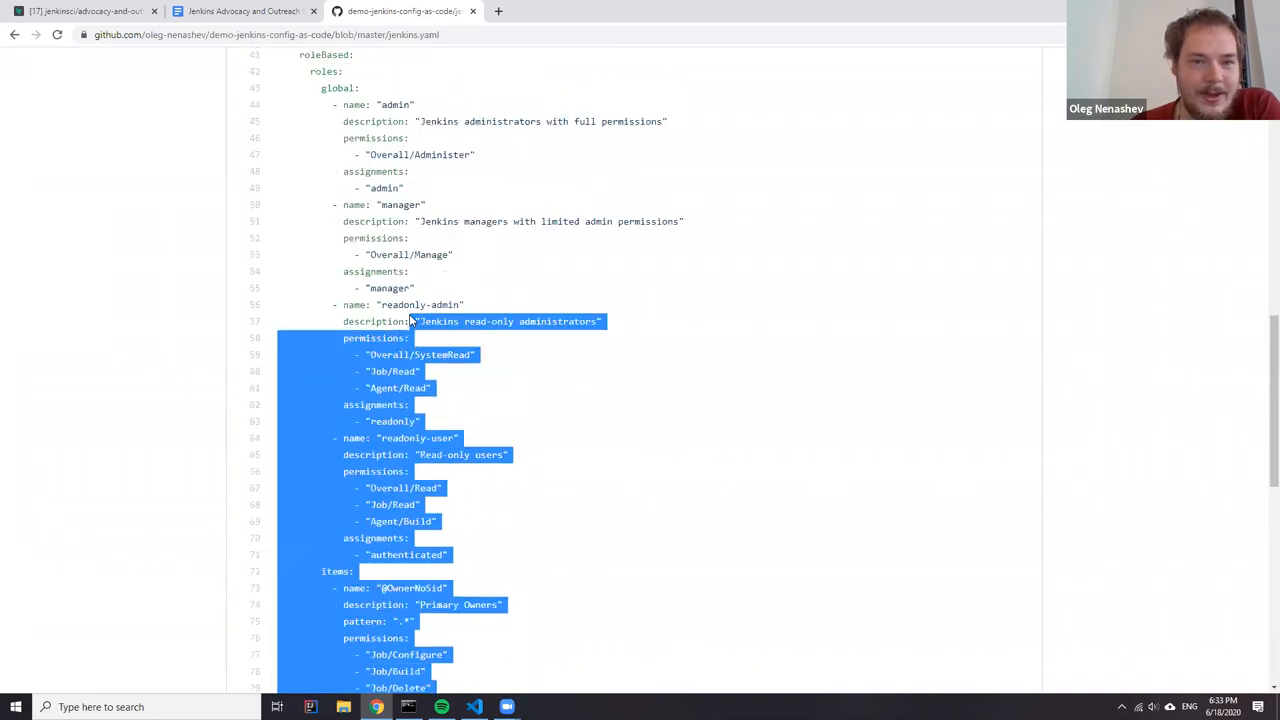
scroll(up, 3)
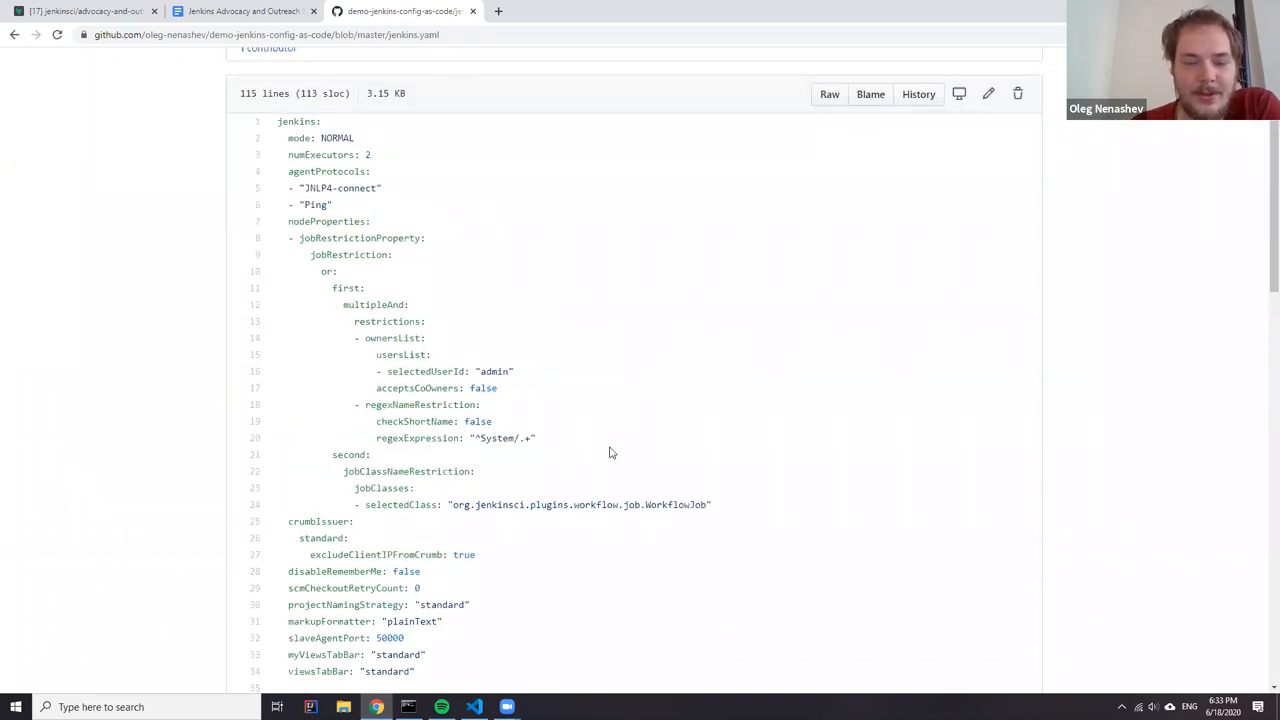
mouse_move(586, 420)
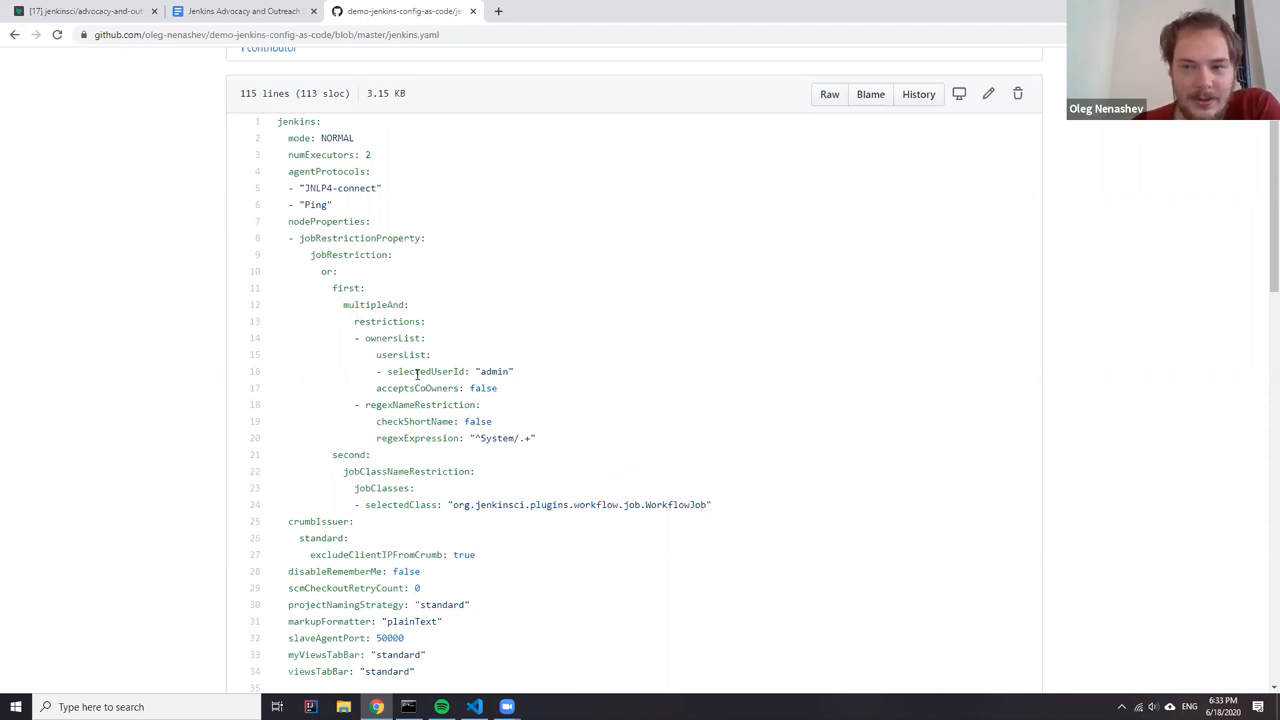
mouse_move(472, 344)
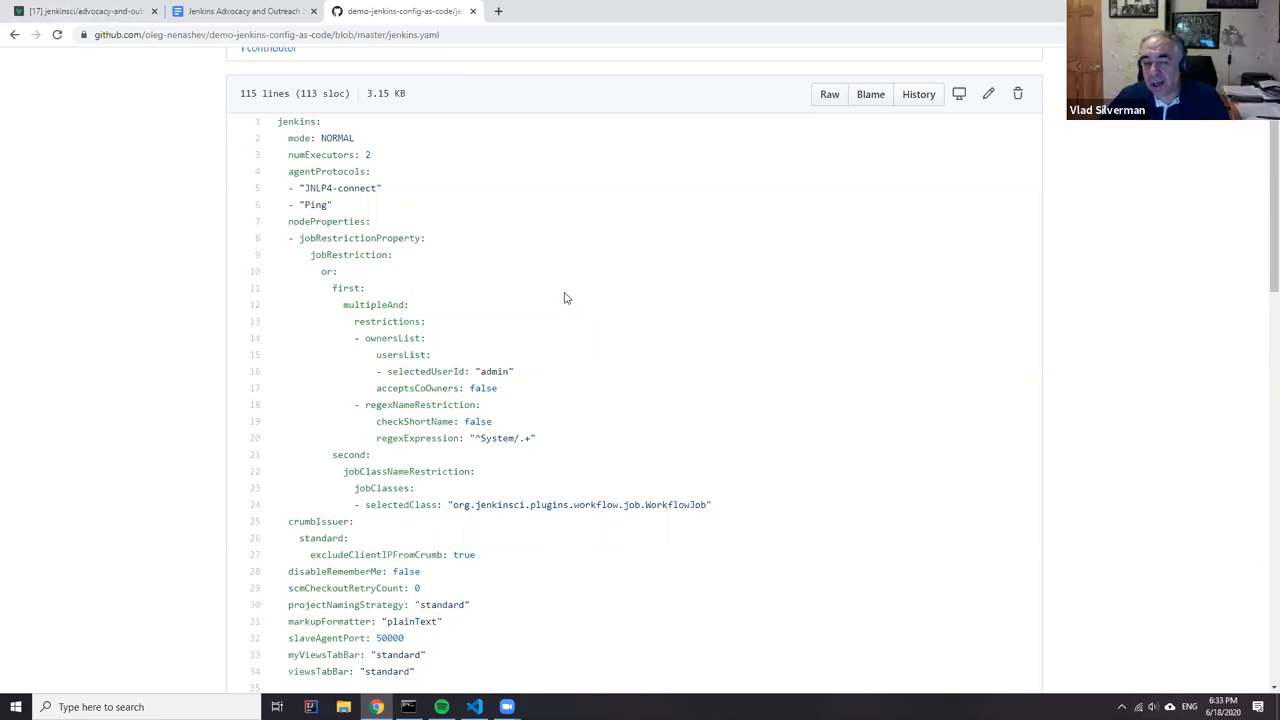
mouse_move(544, 280)
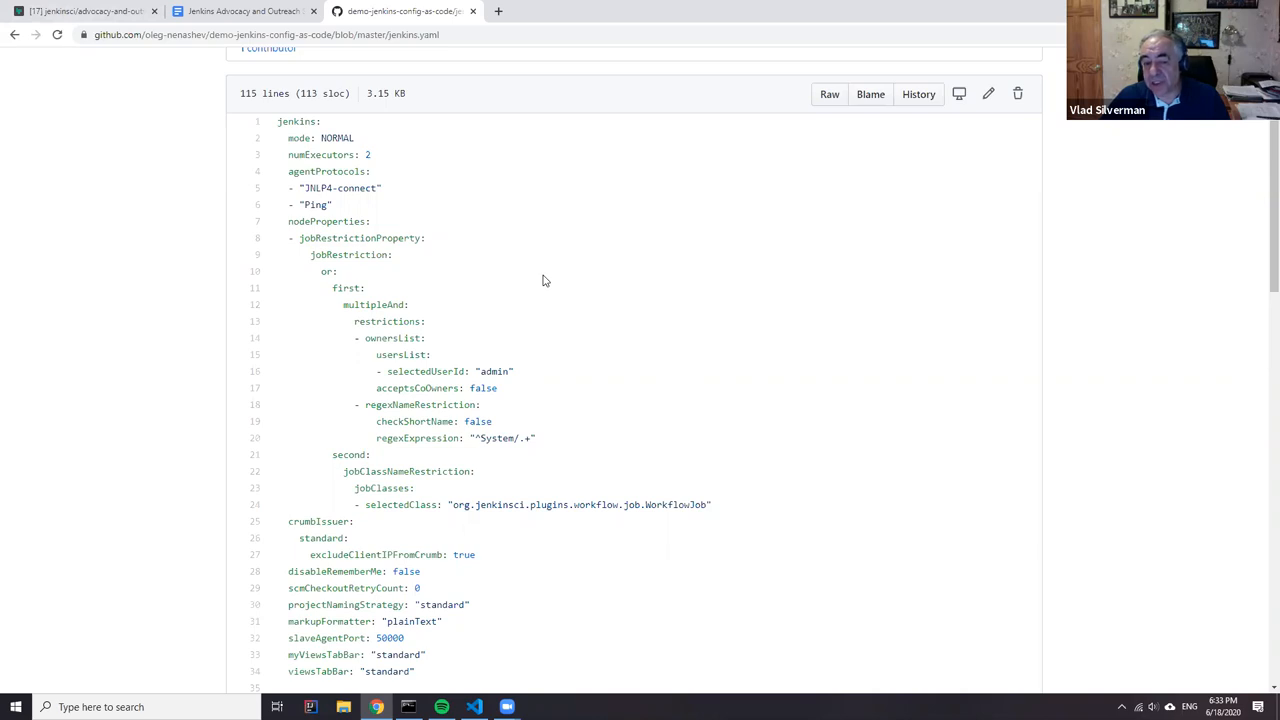
mouse_move(540, 278)
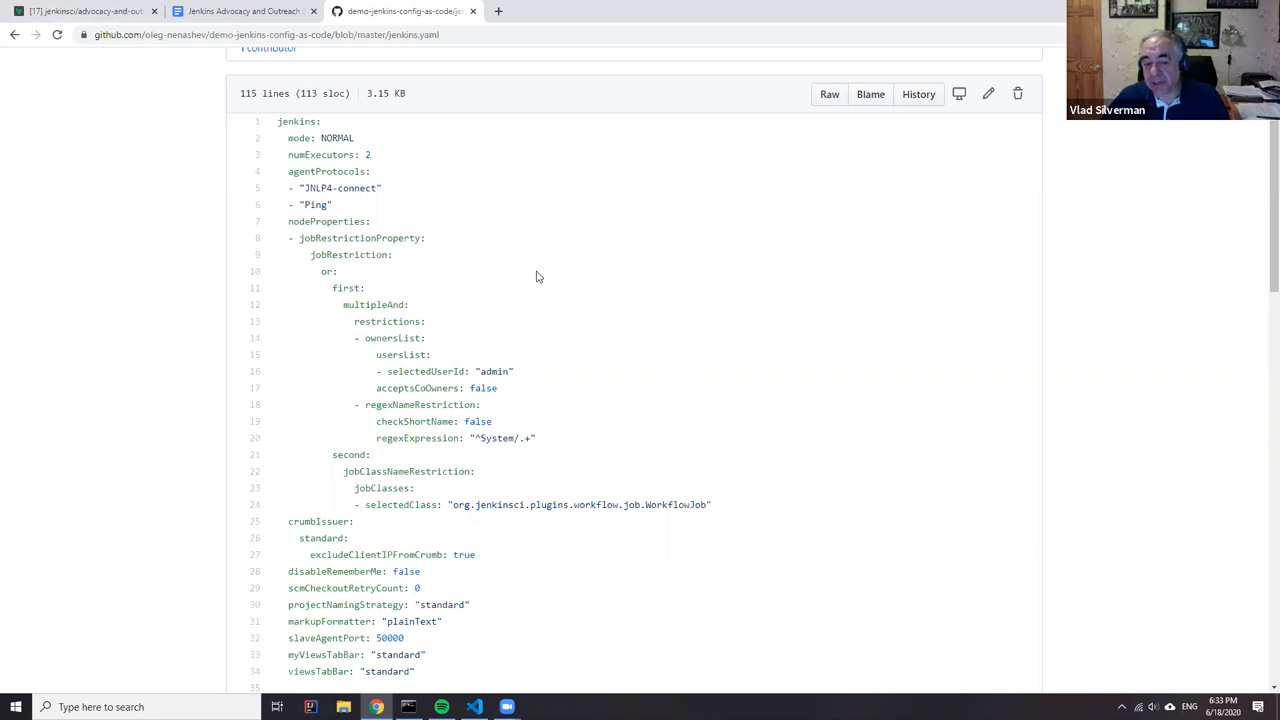
mouse_move(410, 308)
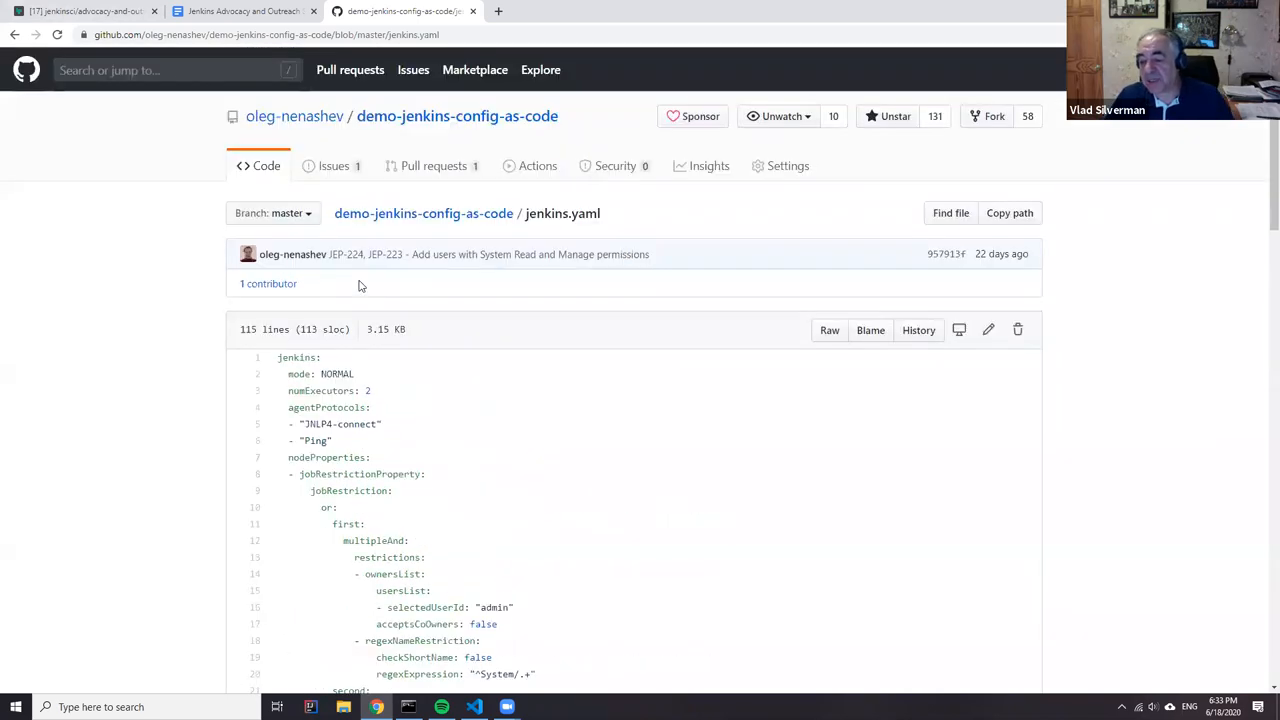
mouse_move(424, 212)
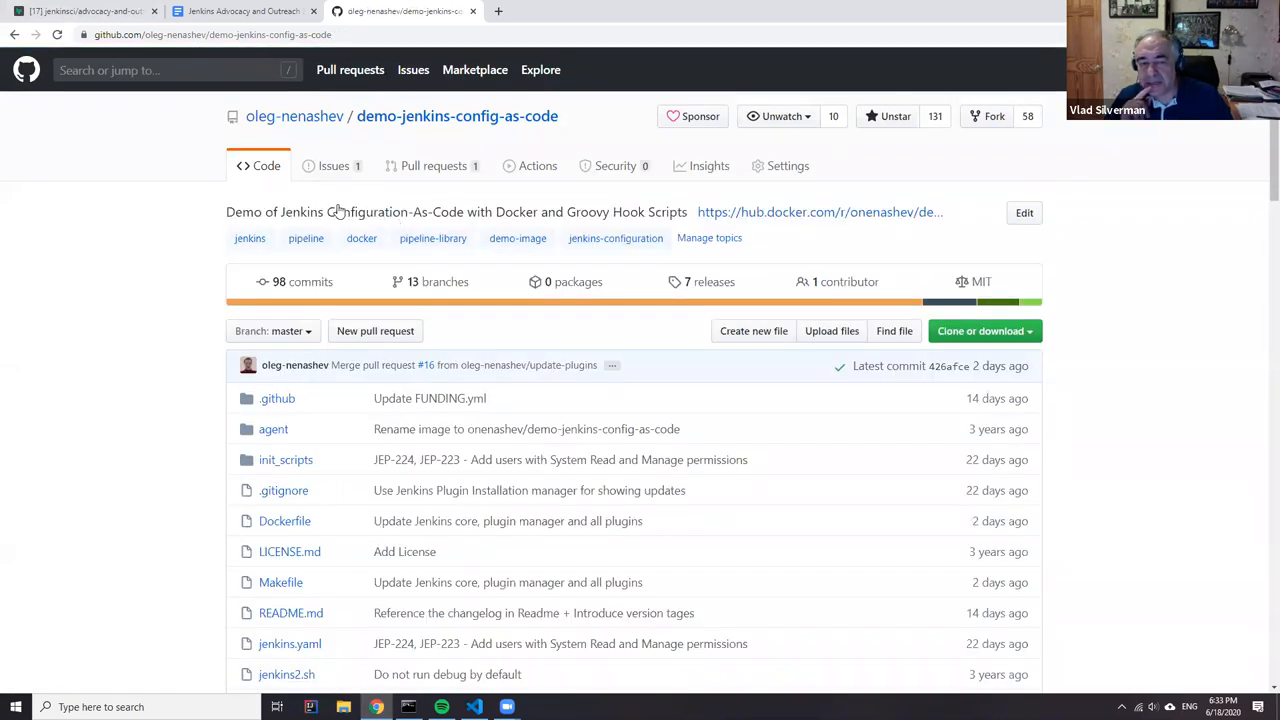
Step: Scroll the repository root page down to its file list and README heading
scroll(down, 3)
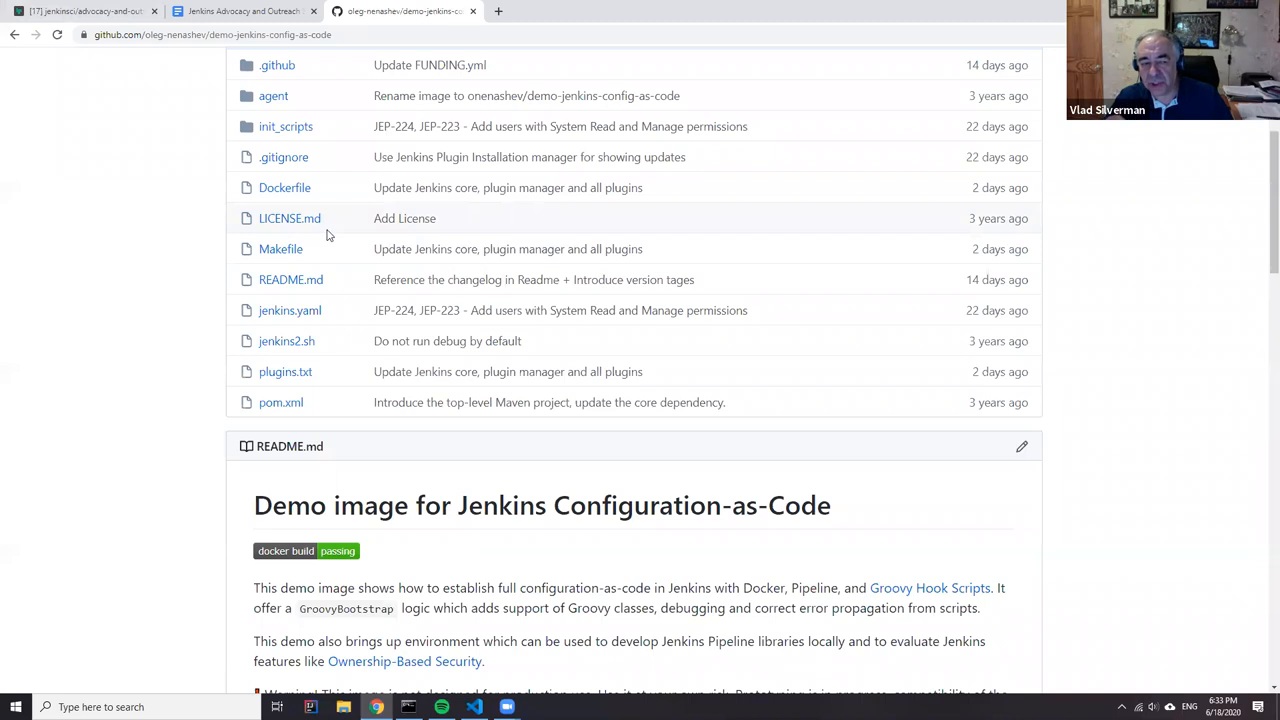
mouse_move(292, 232)
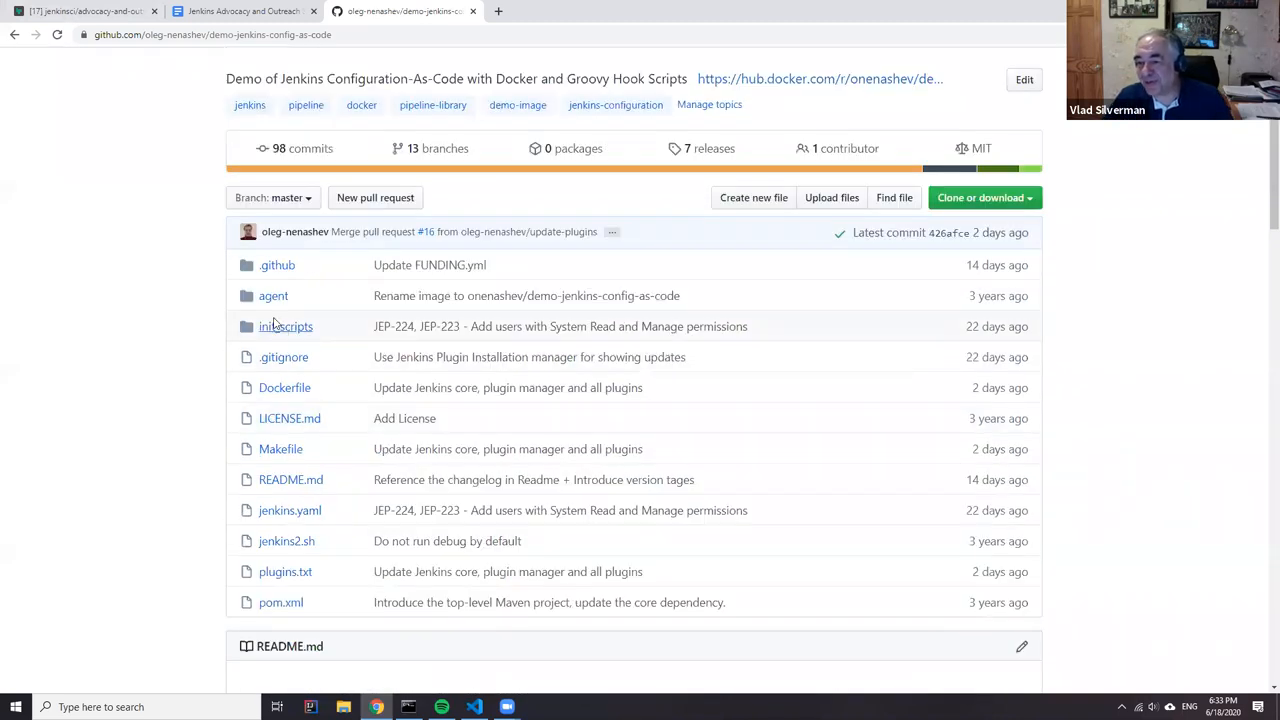
mouse_move(272, 296)
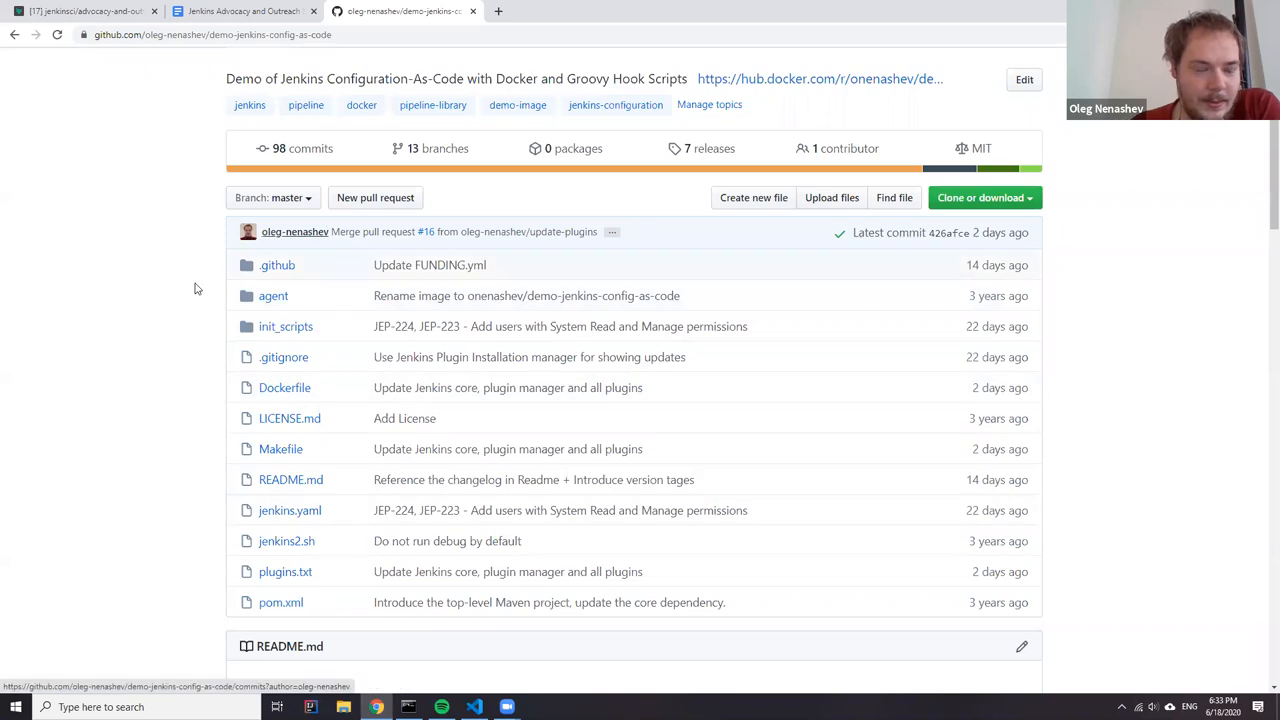
mouse_move(172, 328)
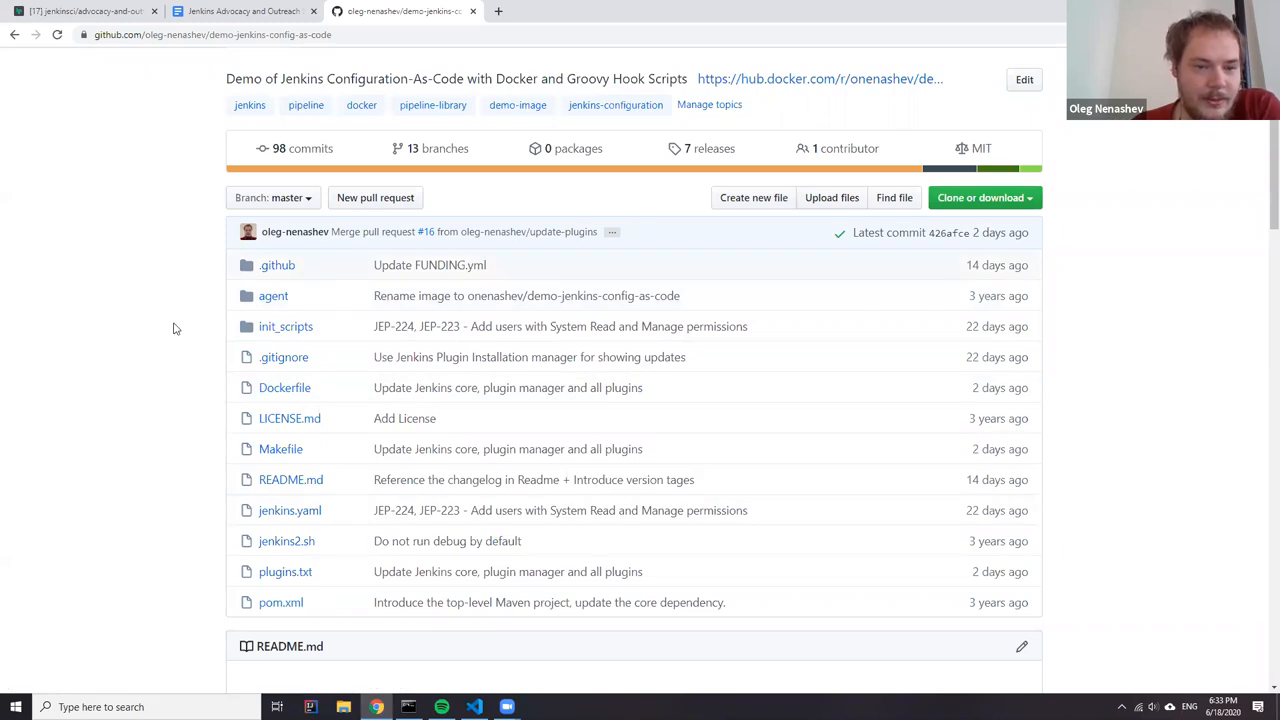
mouse_move(272, 296)
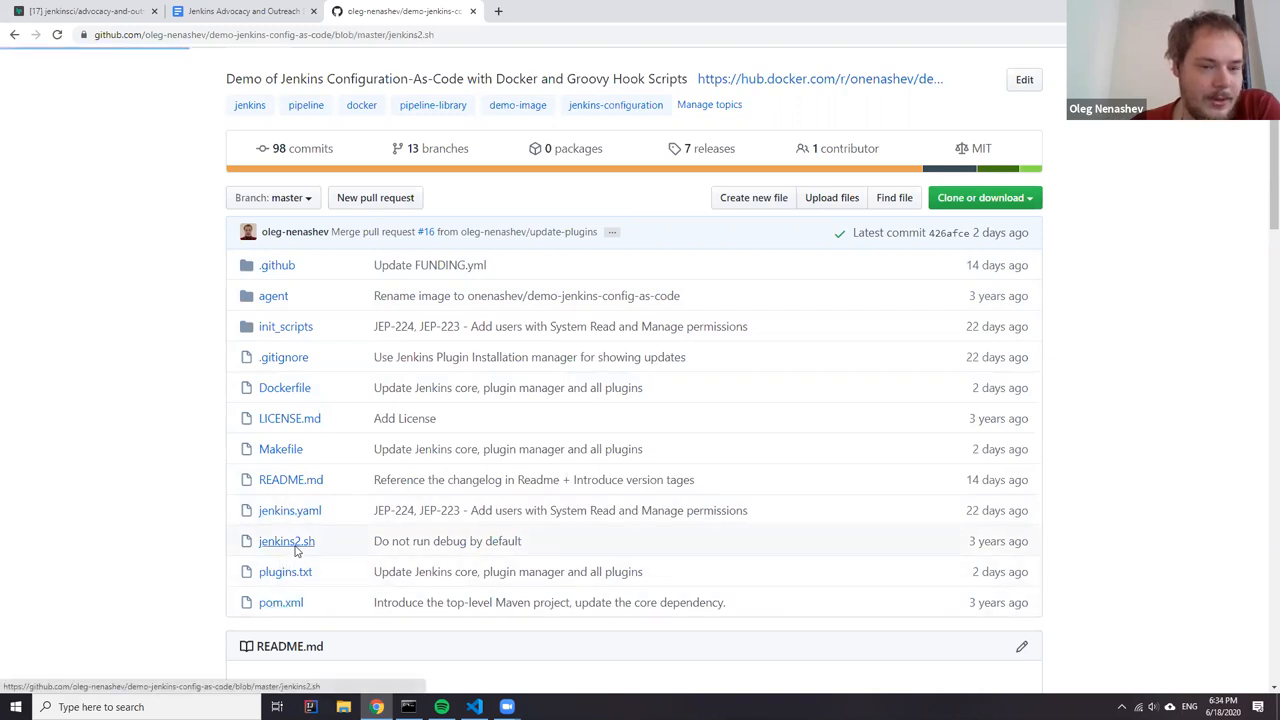
Step: View the jenkins2.sh script with its extra Java options
click(288, 540)
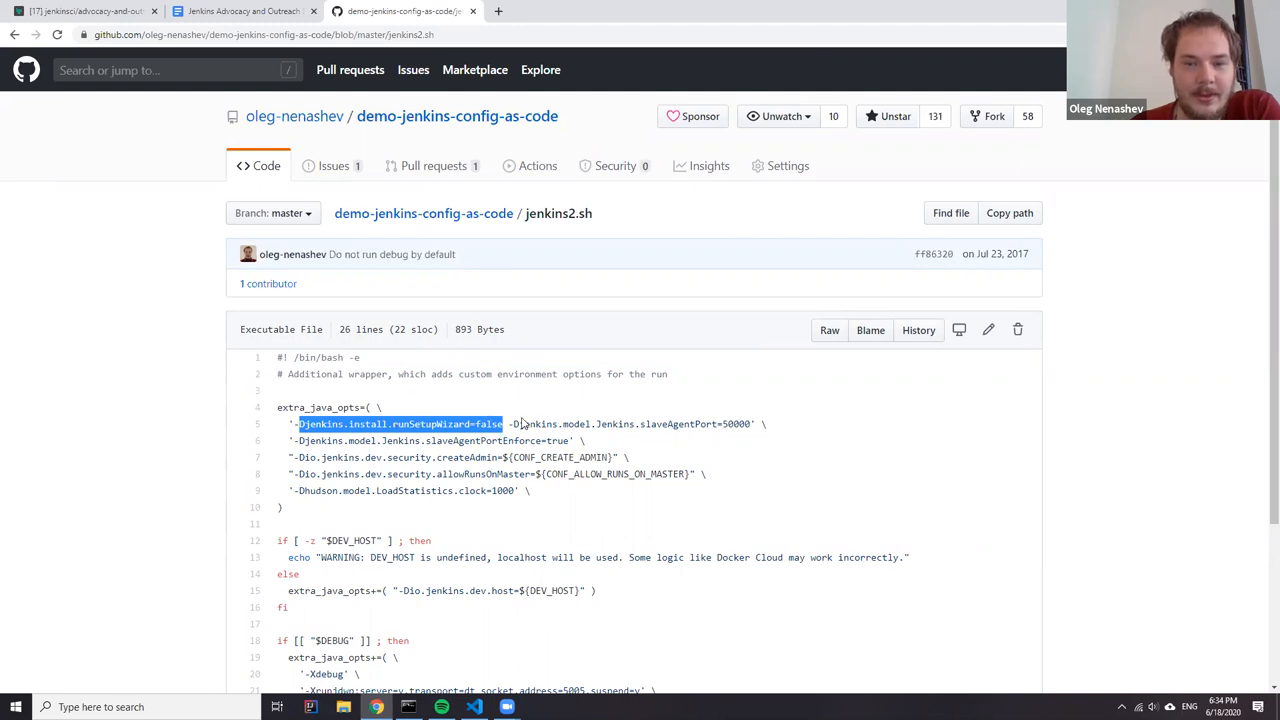
mouse_move(450, 482)
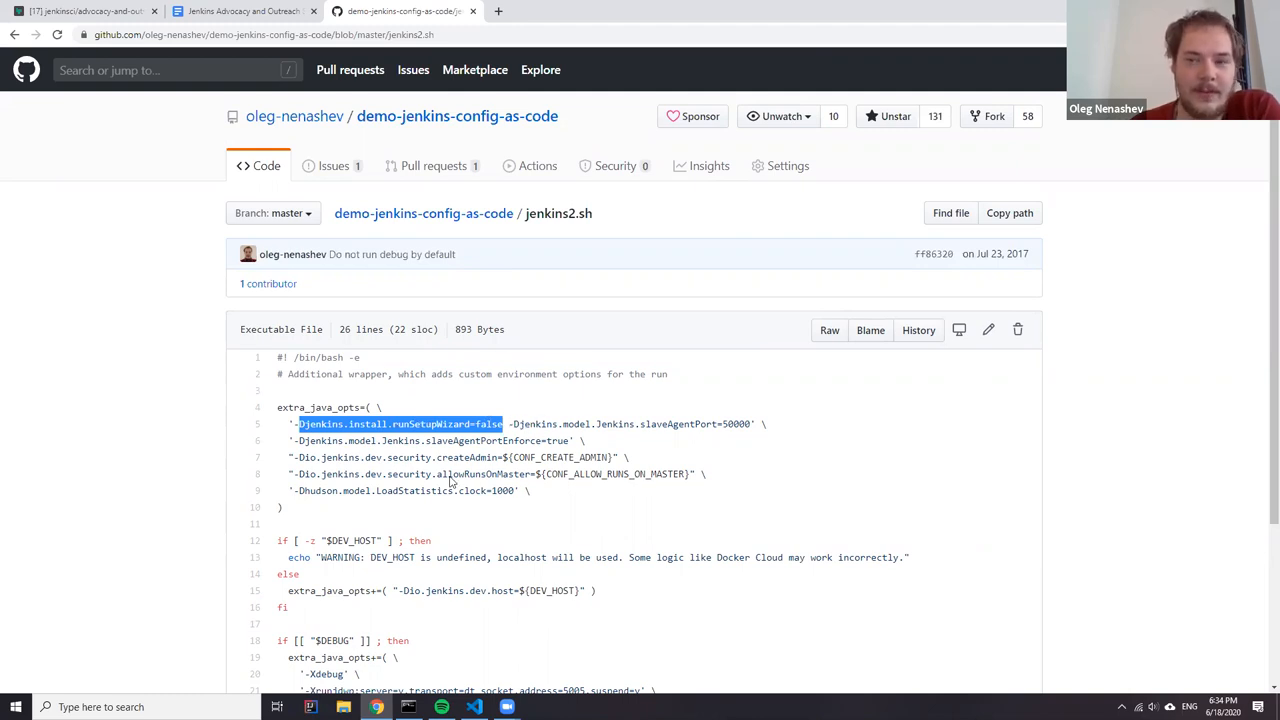
mouse_move(468, 470)
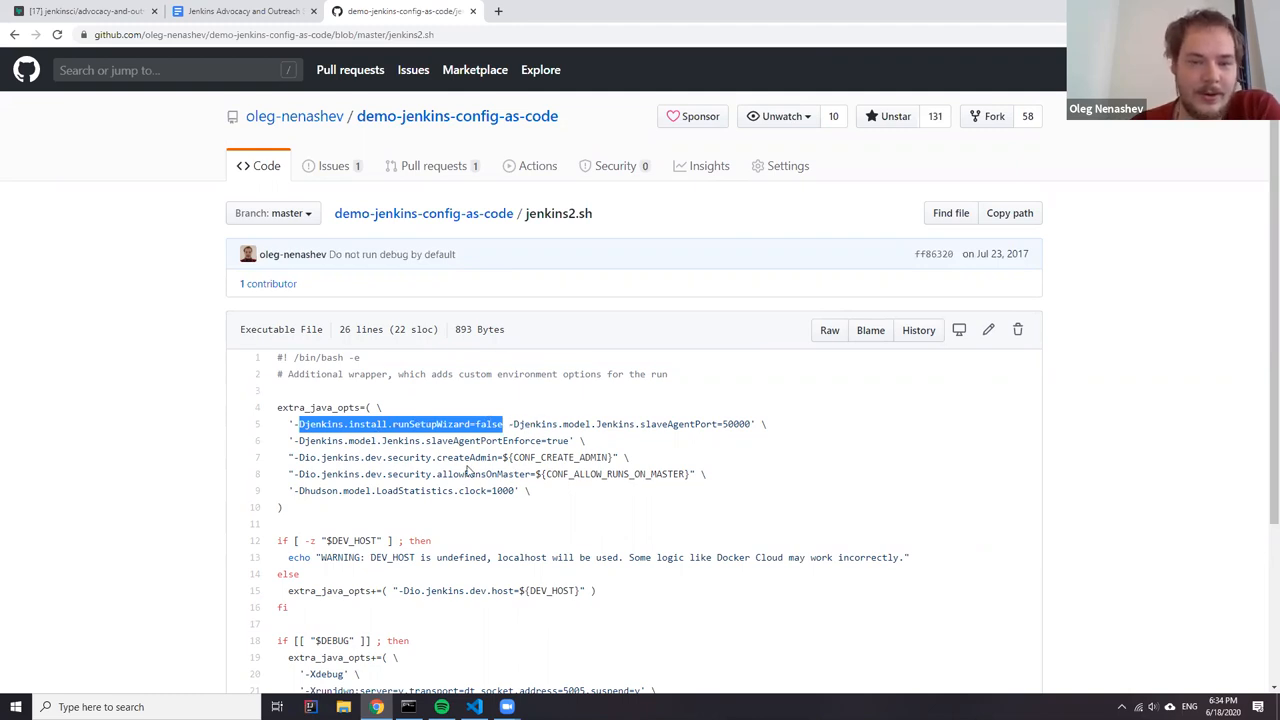
mouse_move(374, 500)
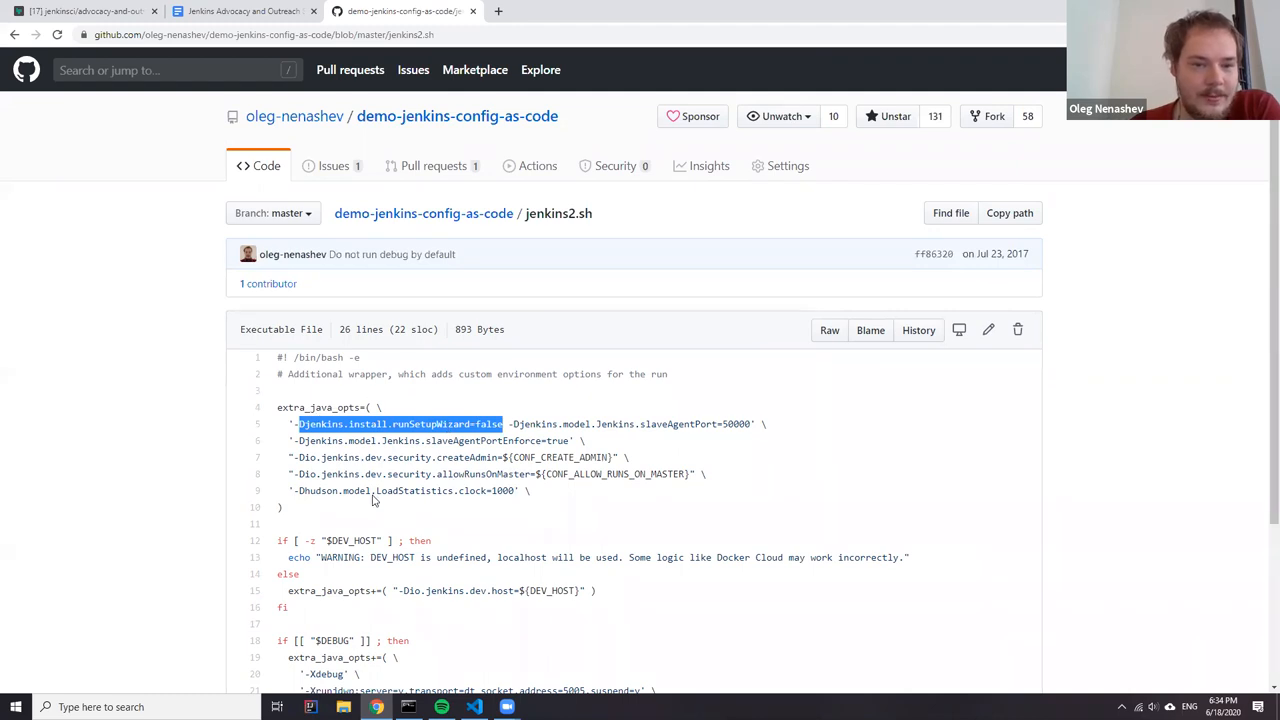
mouse_move(444, 212)
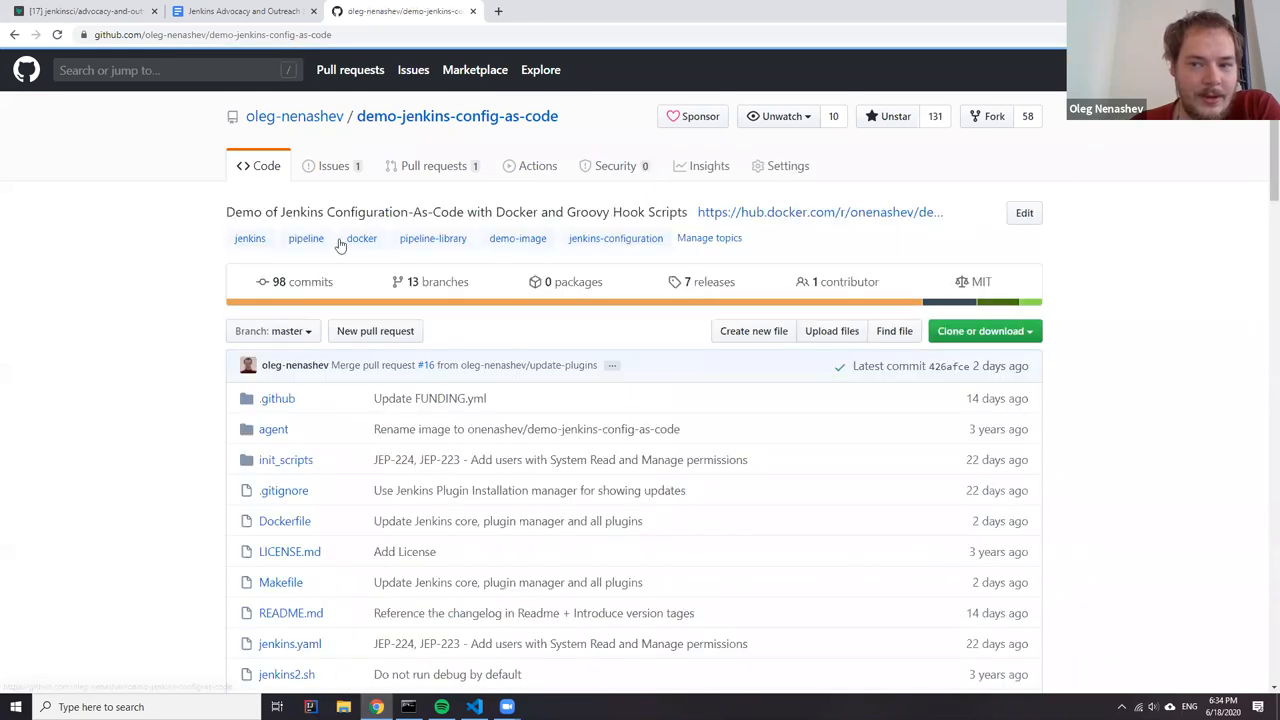
Step: Navigate into init_scripts/src/main/groovy/scripts listing Auth.groovy and other Groovy scripts
scroll(down, 3)
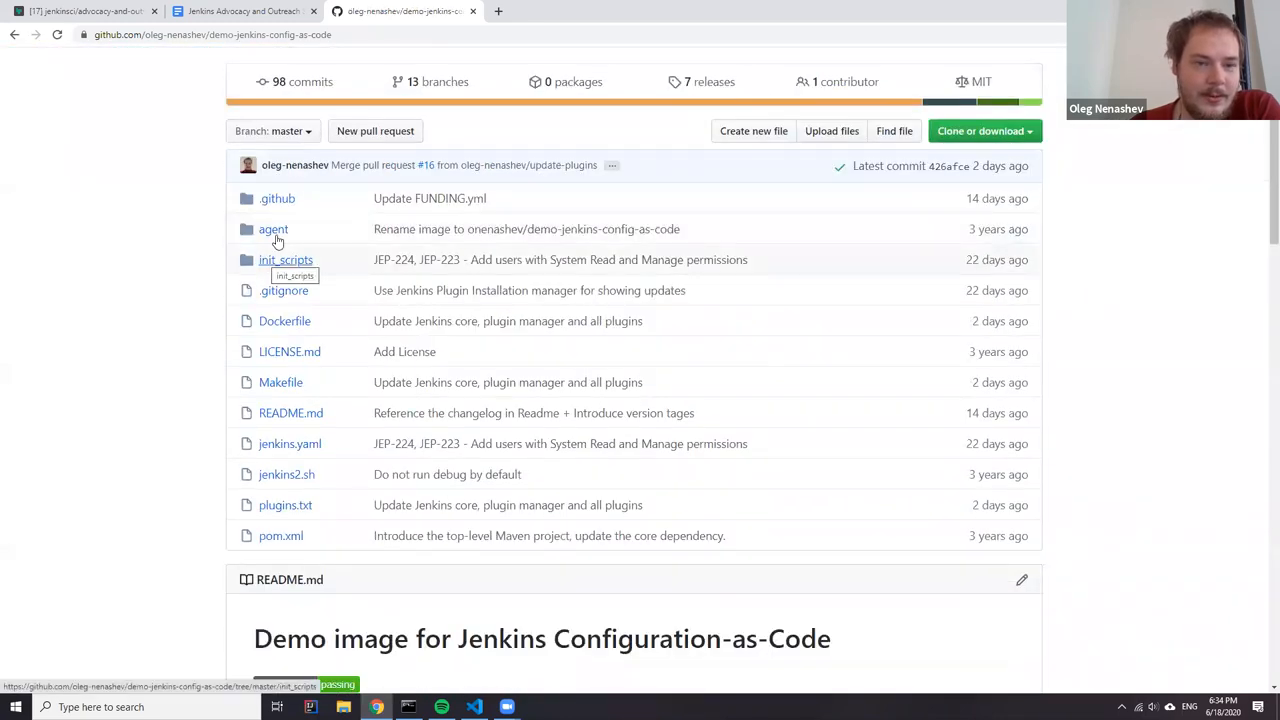
click(286, 260)
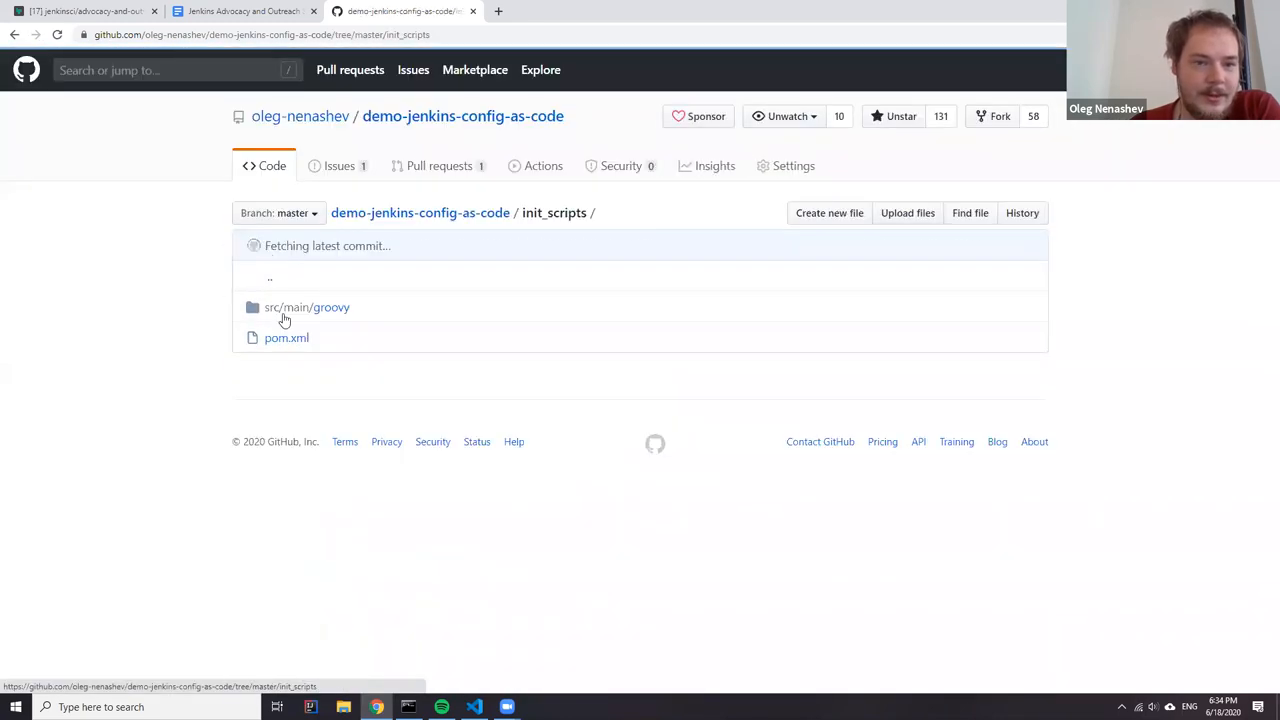
click(308, 308)
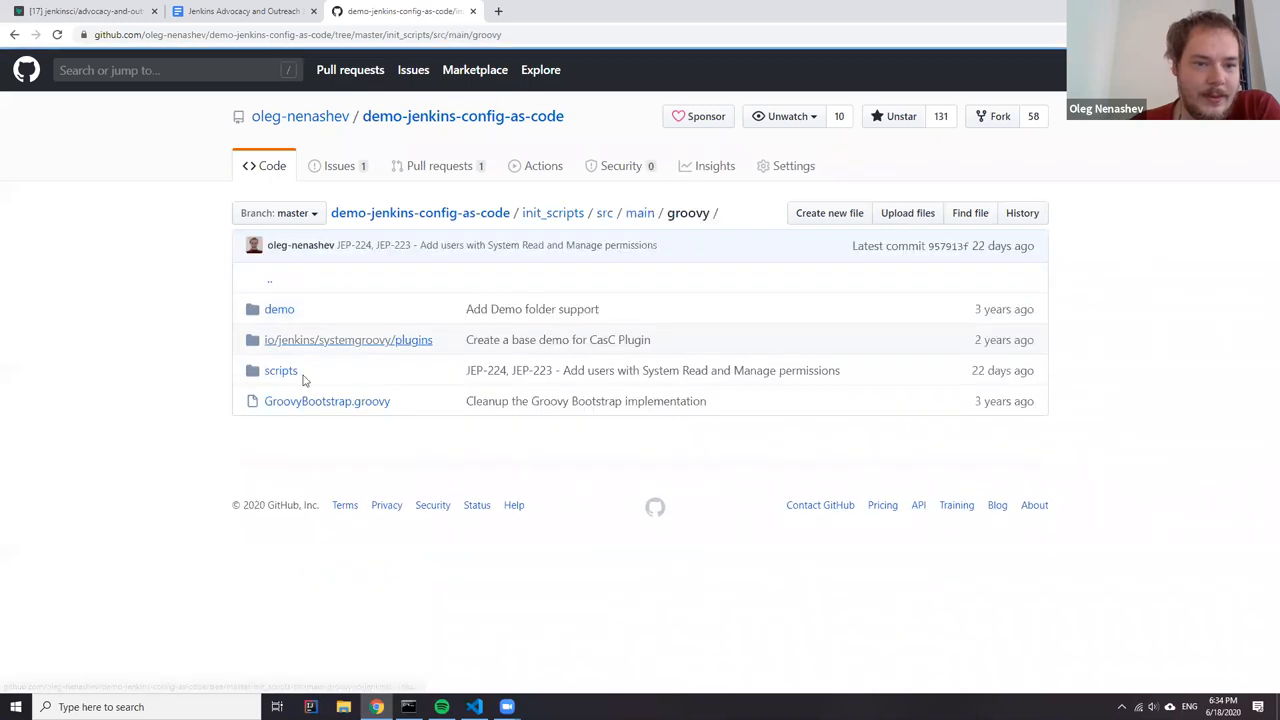
click(280, 370)
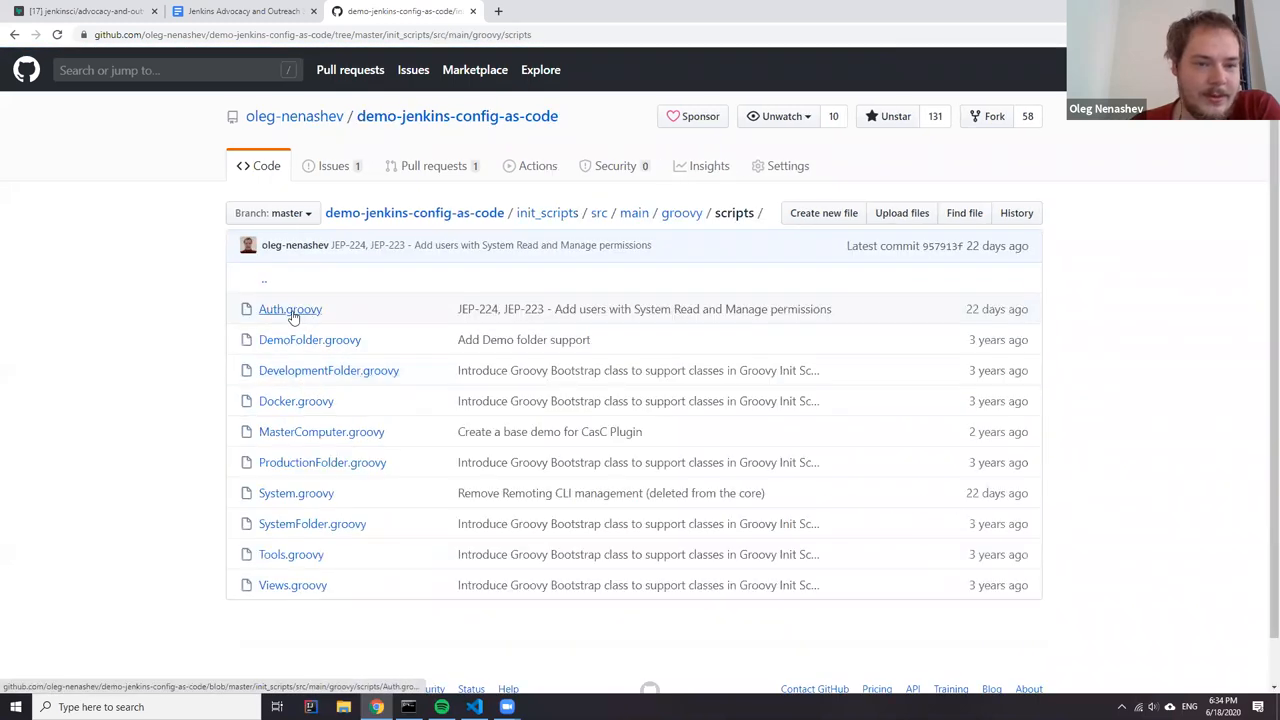
Step: Read Auth.groovy, highlighting its user account creation and authorize-project configuration blocks
click(290, 308)
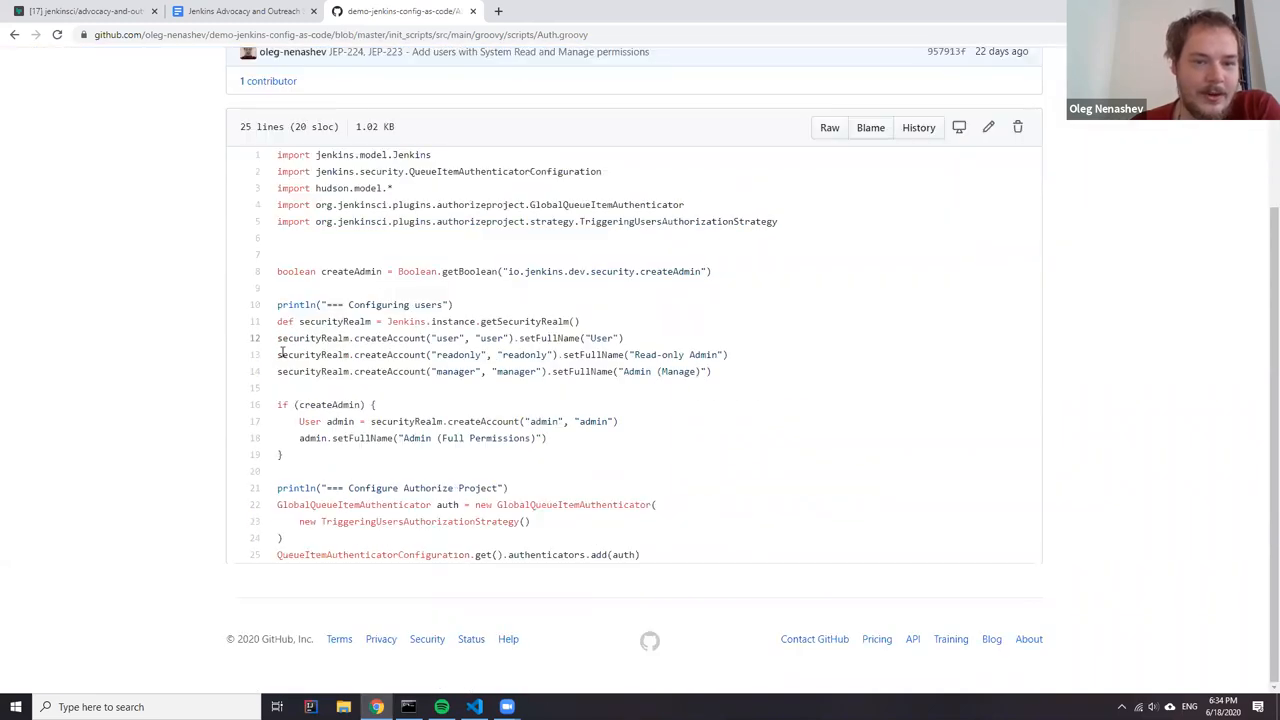
triple_click(450, 338)
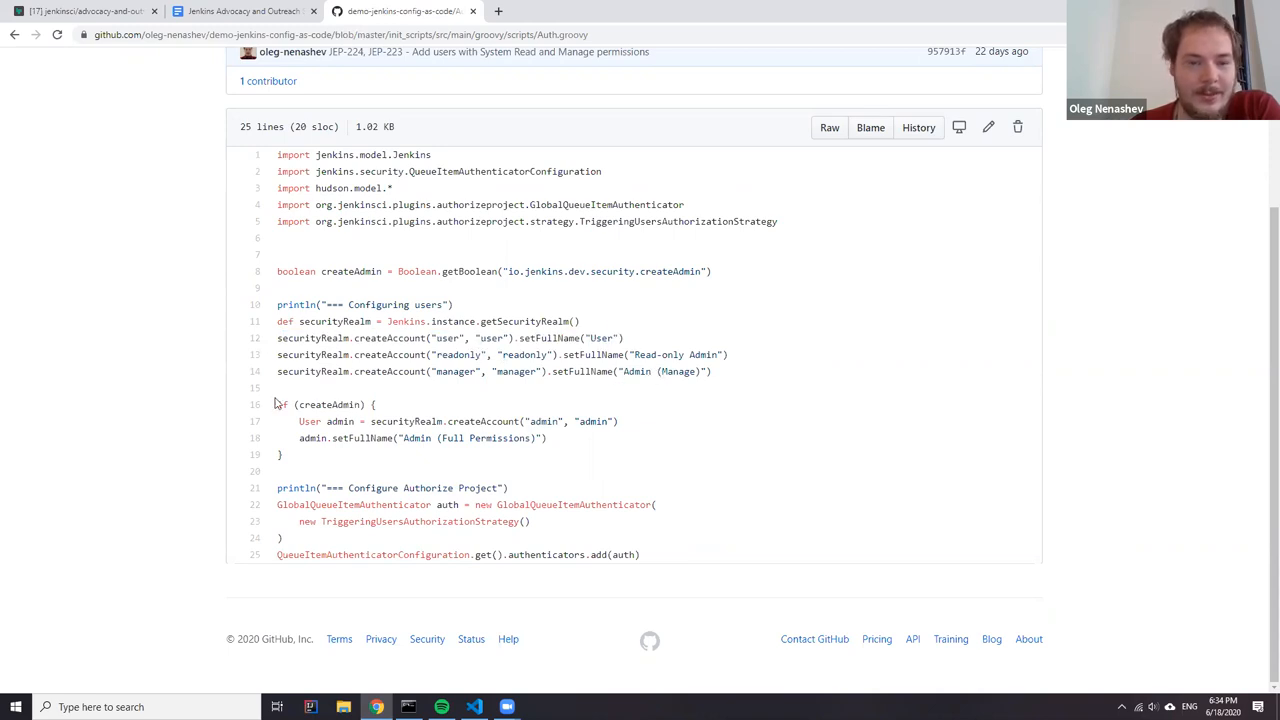
drag(284, 404, 284, 456)
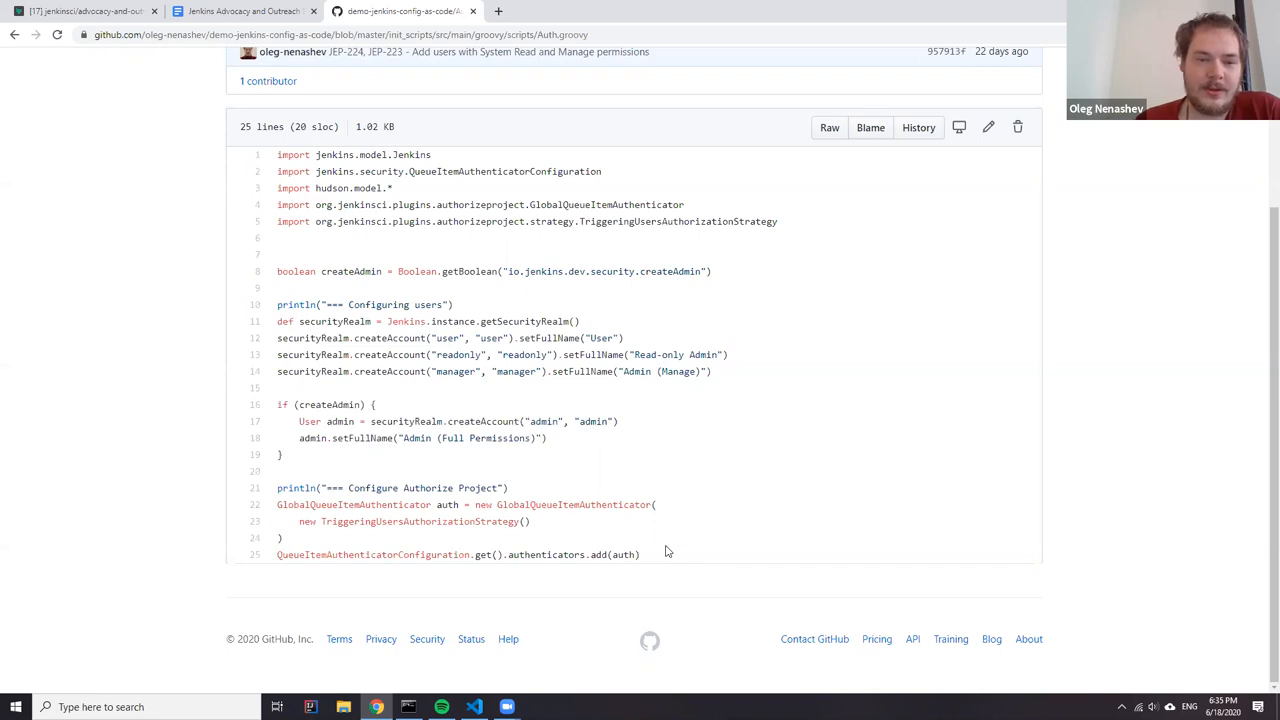
drag(276, 488, 640, 556)
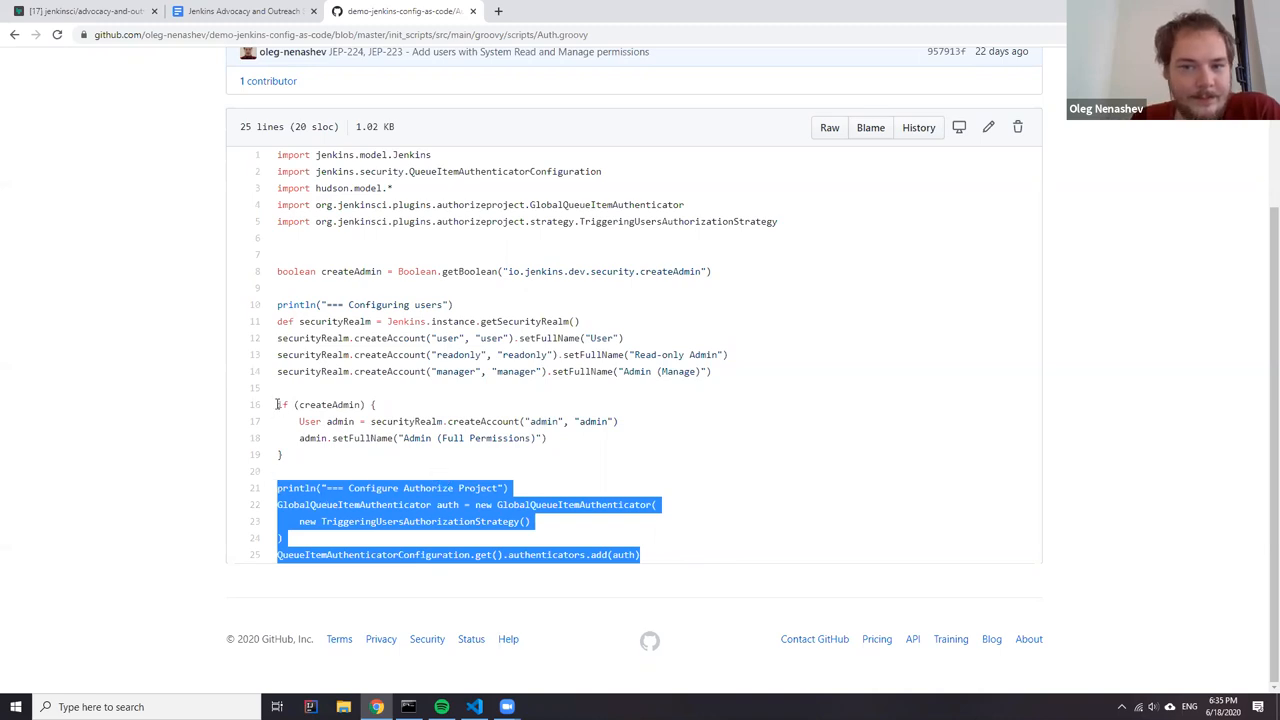
click(556, 310)
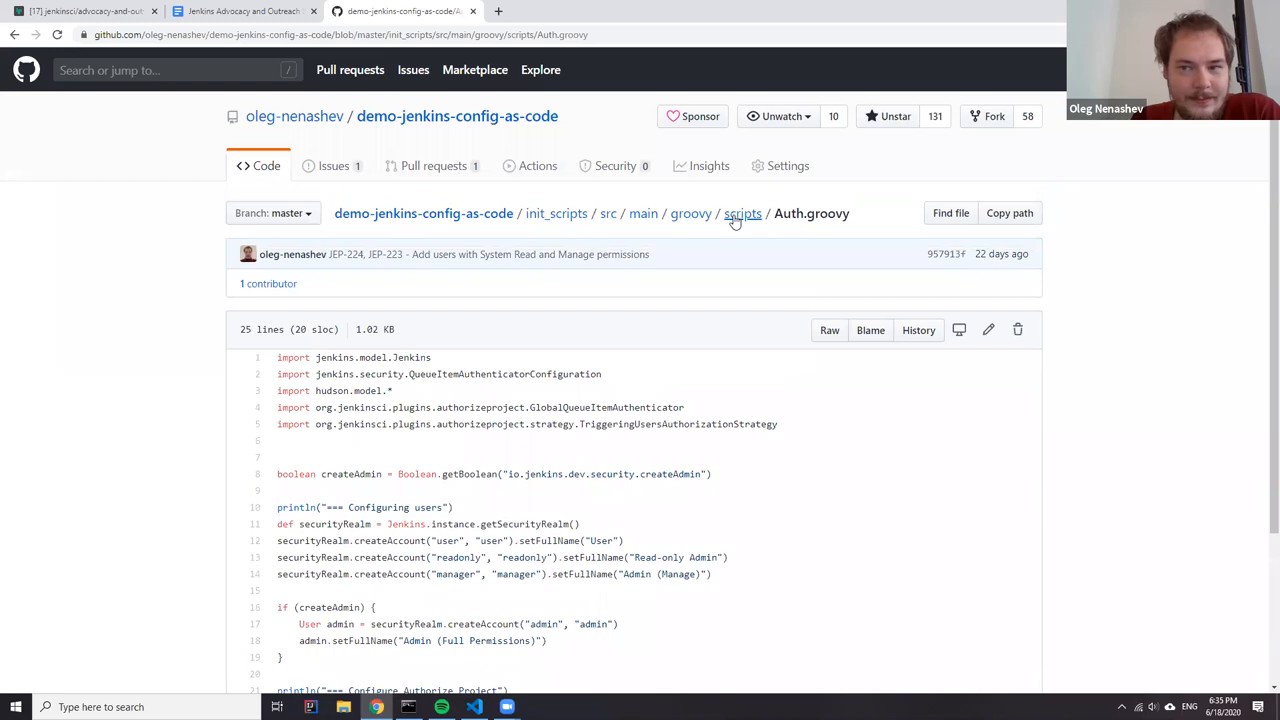
Step: Go back to the scripts folder listing via the breadcrumb
click(742, 212)
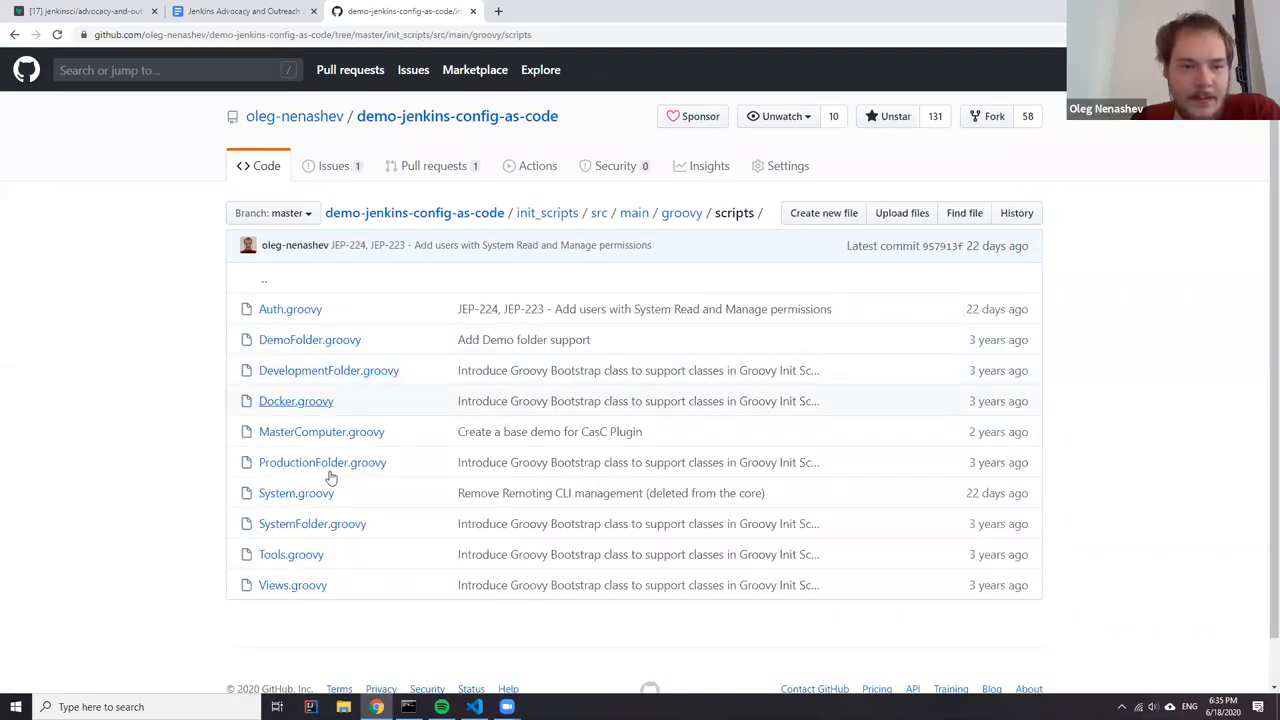
mouse_move(308, 340)
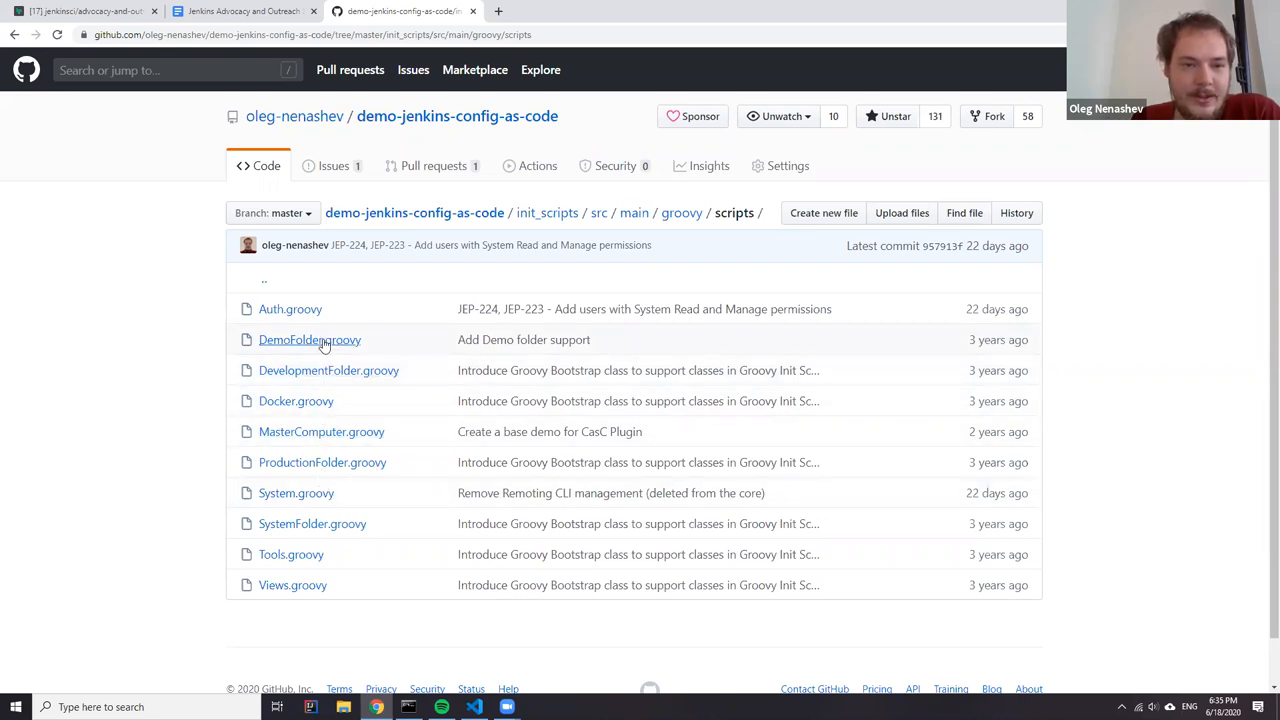
mouse_move(328, 370)
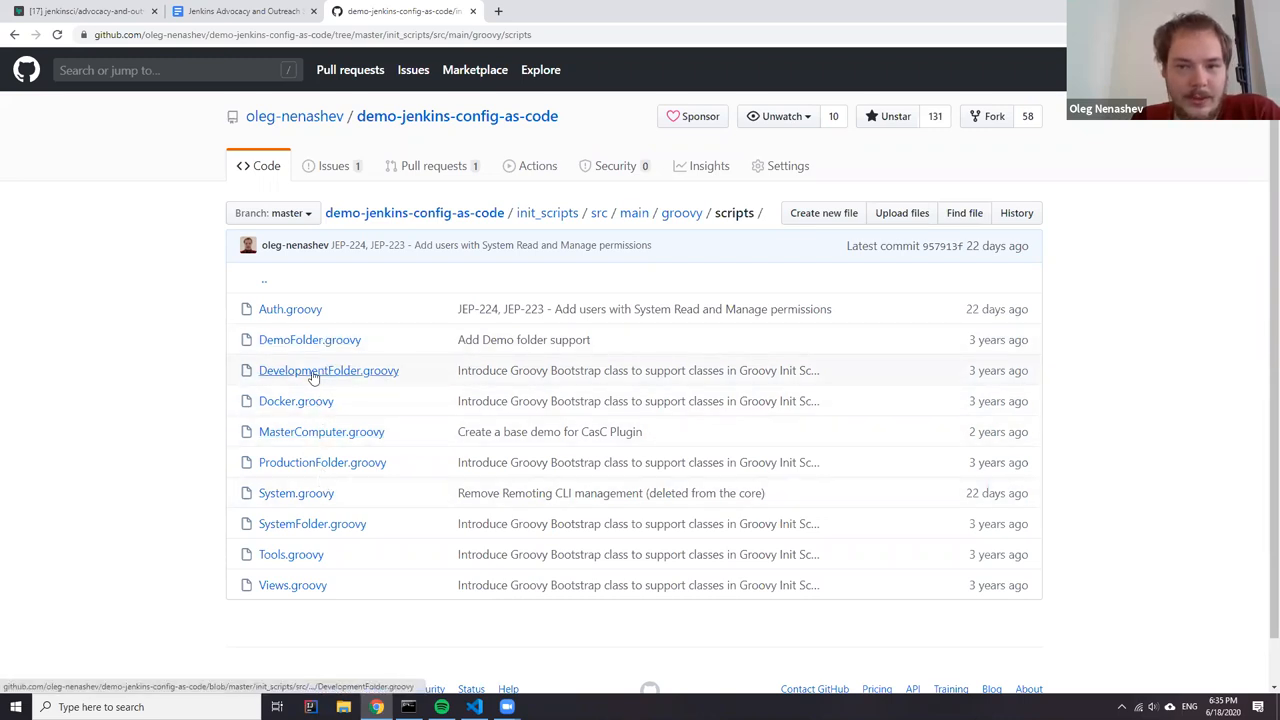
Step: Read DevelopmentFolder.groovy's Development folder and pipeline library setup code
click(328, 370)
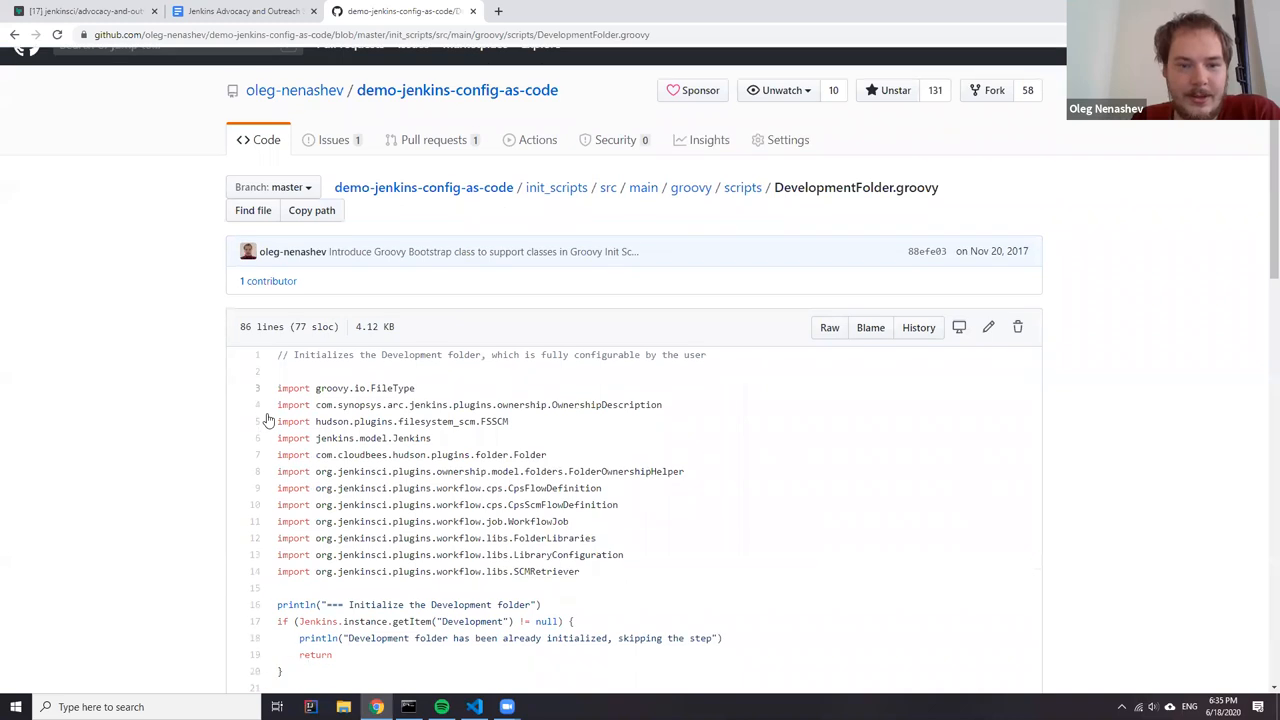
scroll(down, 3)
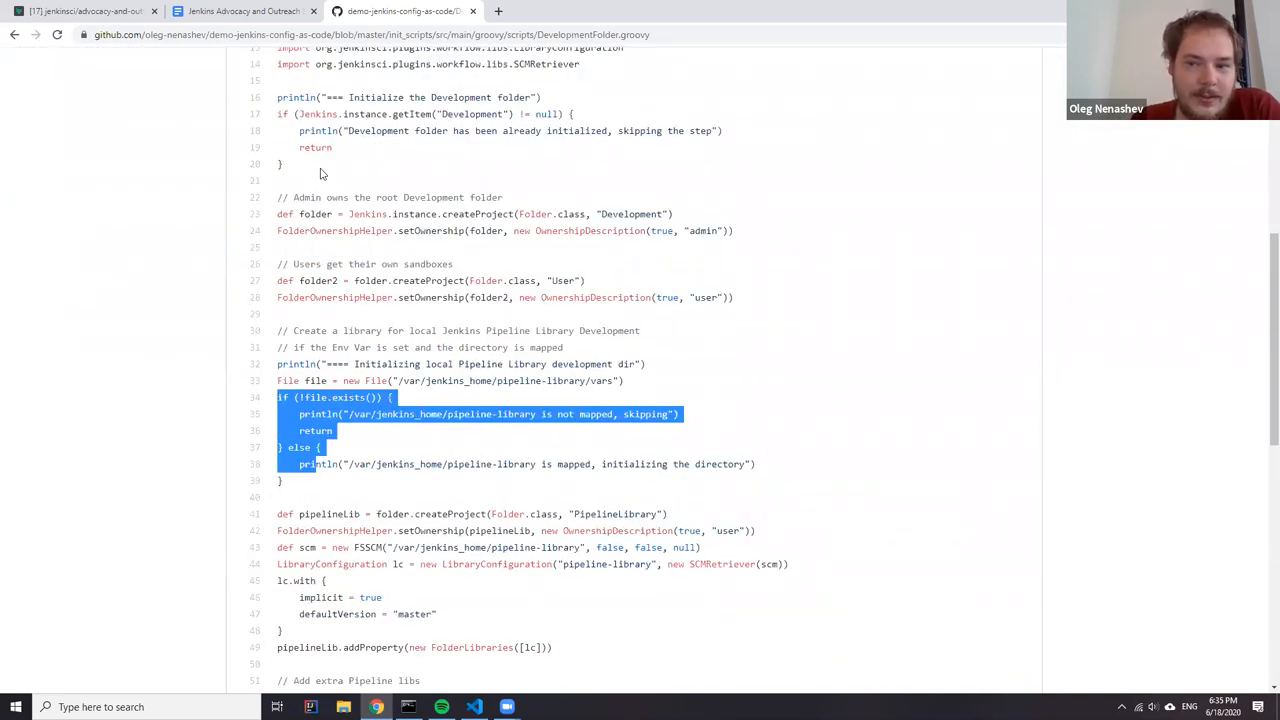
scroll(down, 3)
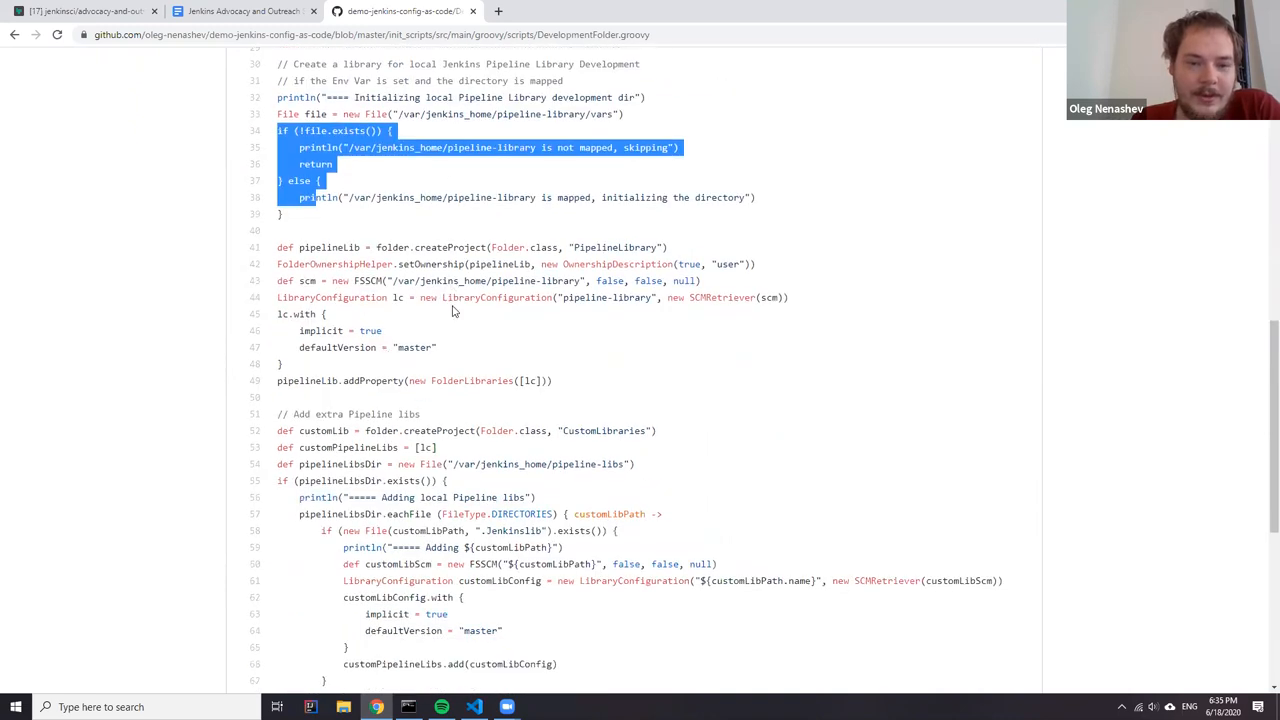
scroll(down, 3)
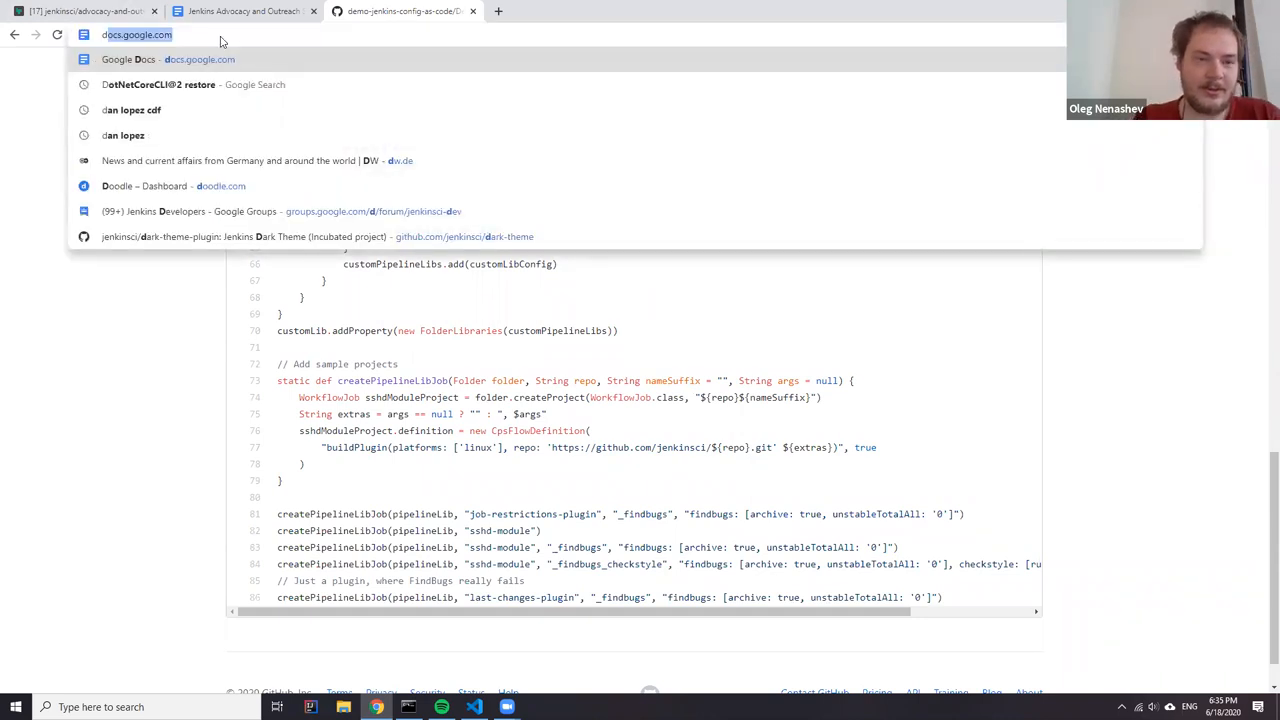
Step: Go to the jenkinsci dark-theme-plugin repository and enter its demo folder
text(olevezinho.github.io)
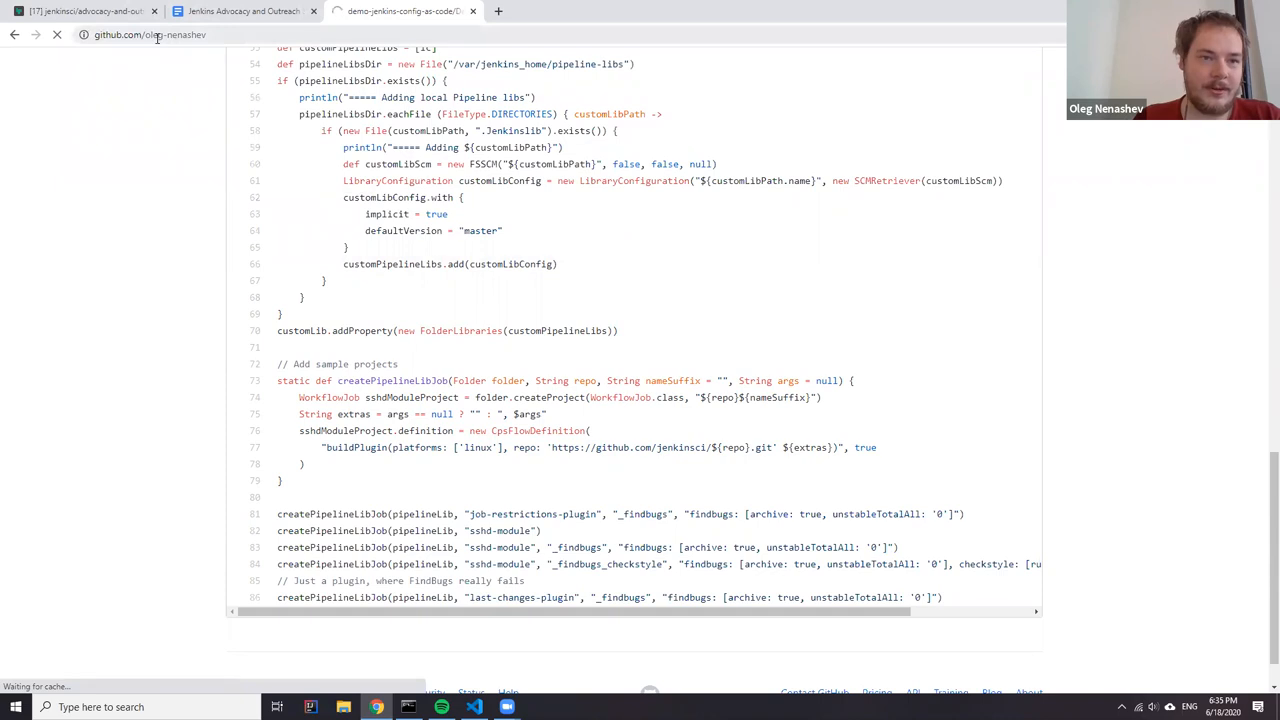
text(dark-theme-plugin)
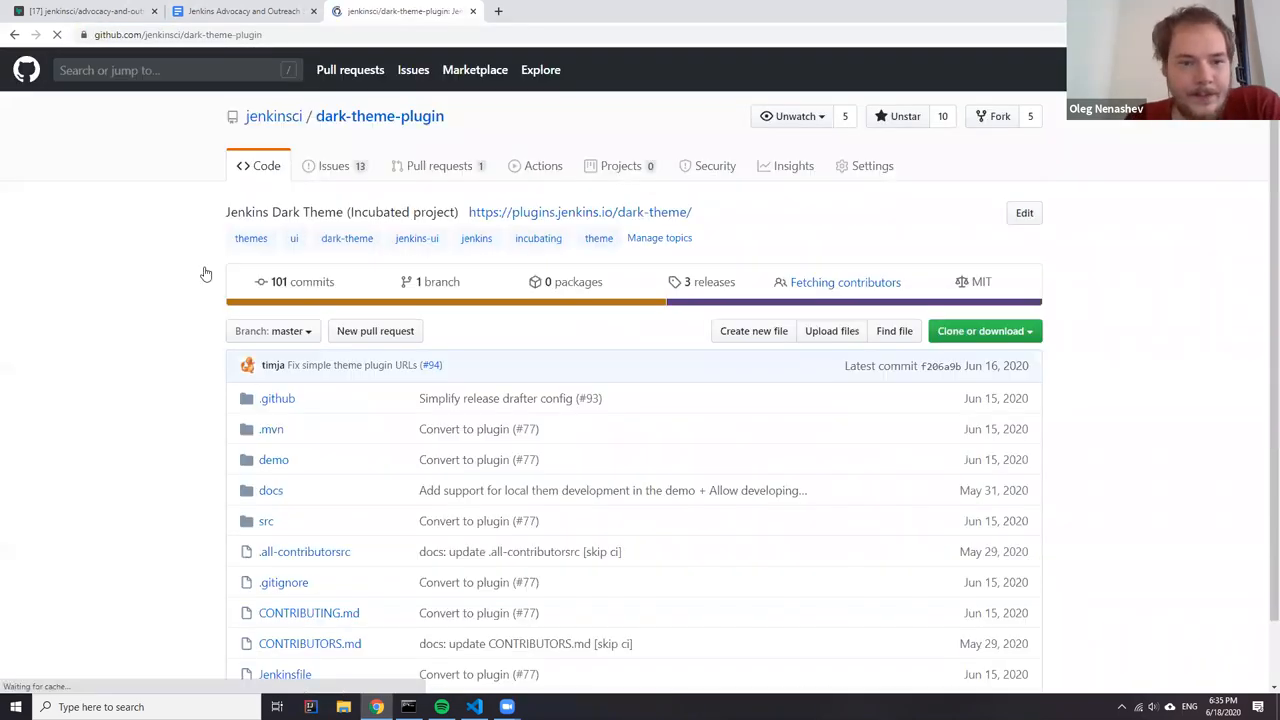
click(272, 458)
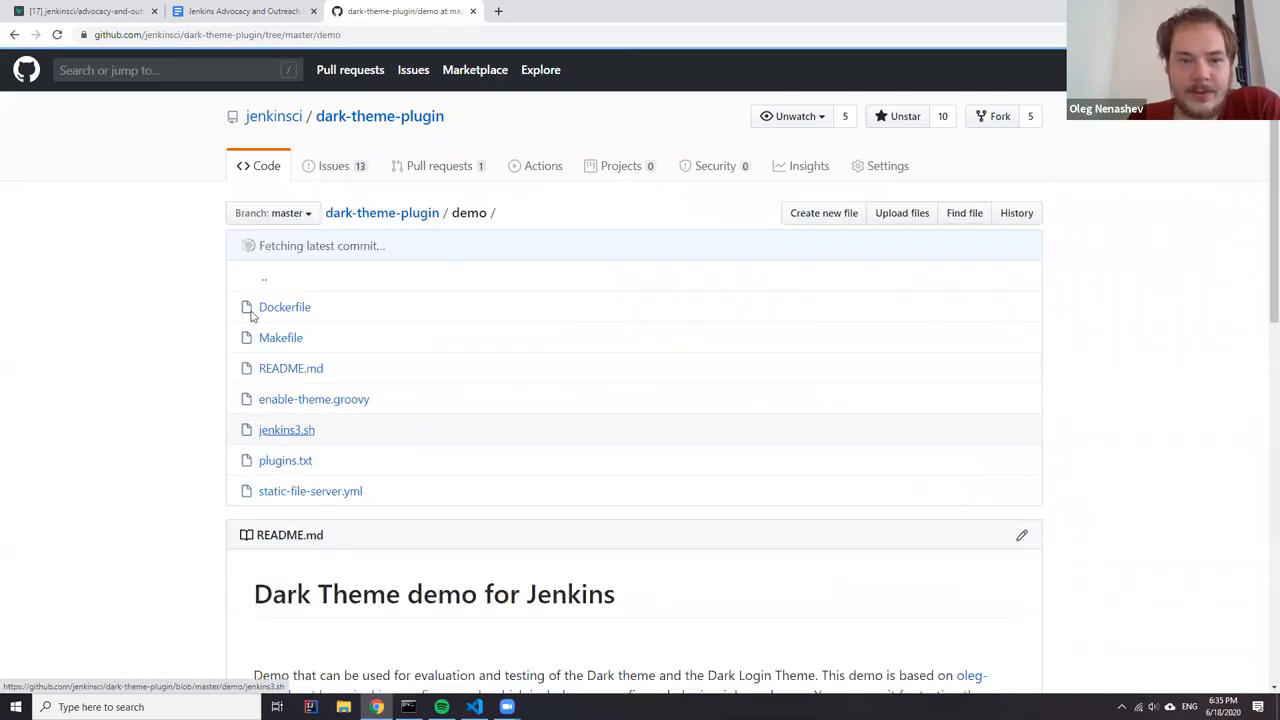
click(284, 308)
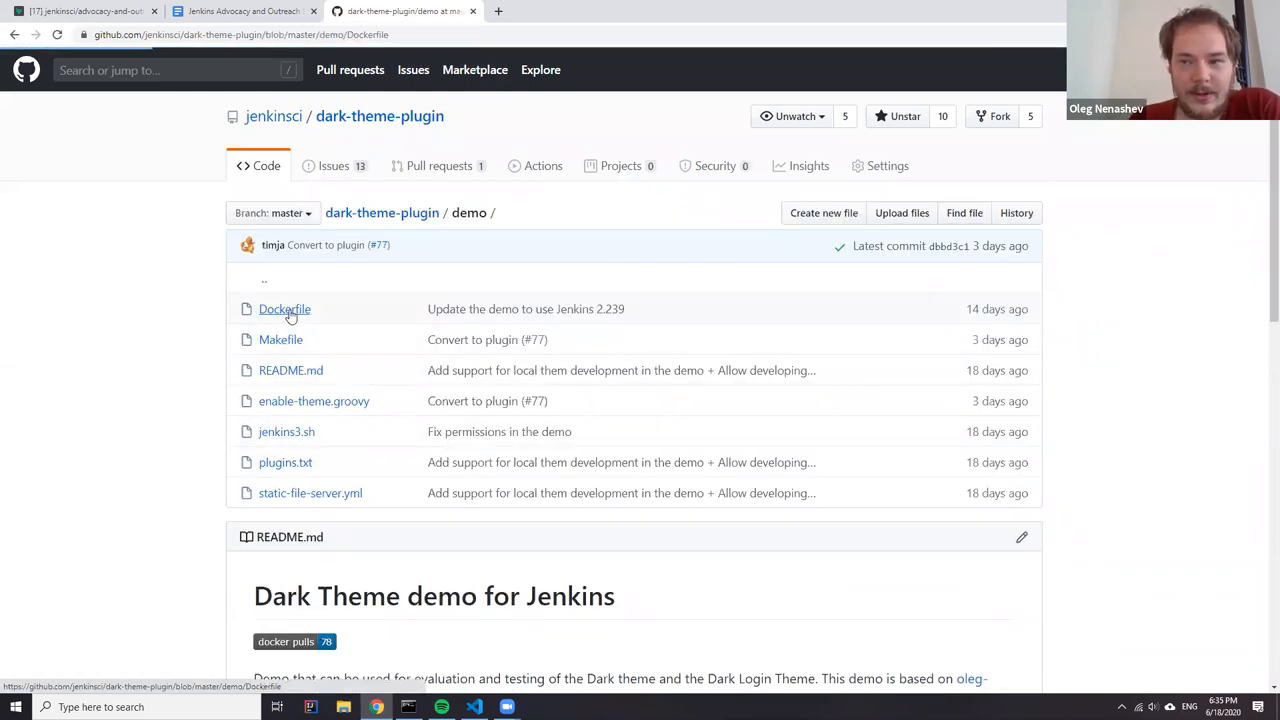
click(284, 308)
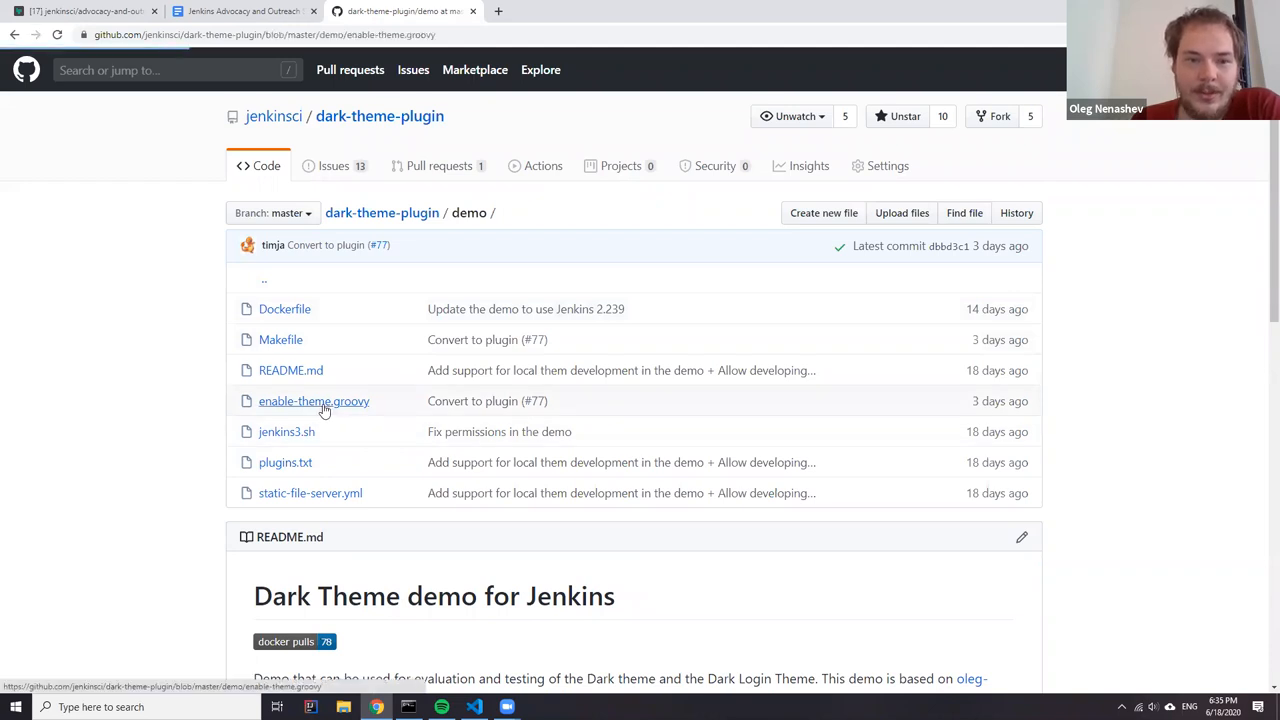
Step: Review the enable-theme.groovy script and return to the demo file list
click(312, 400)
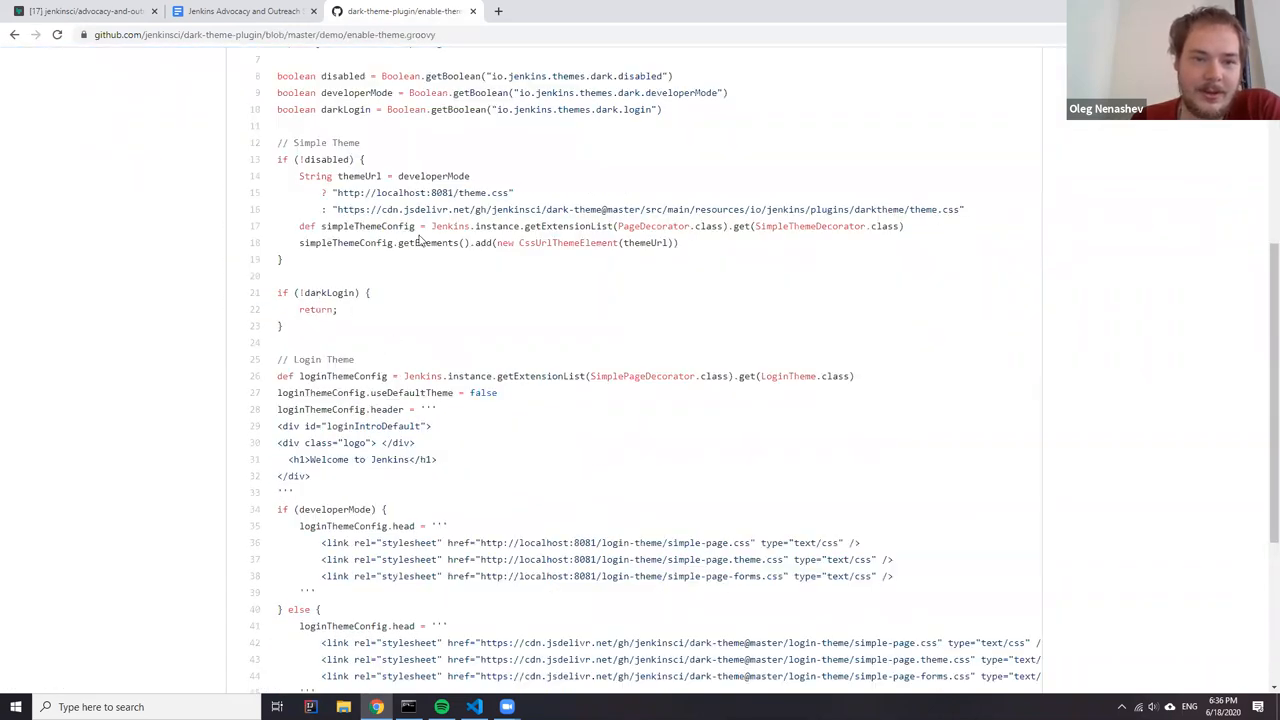
scroll(down, 3)
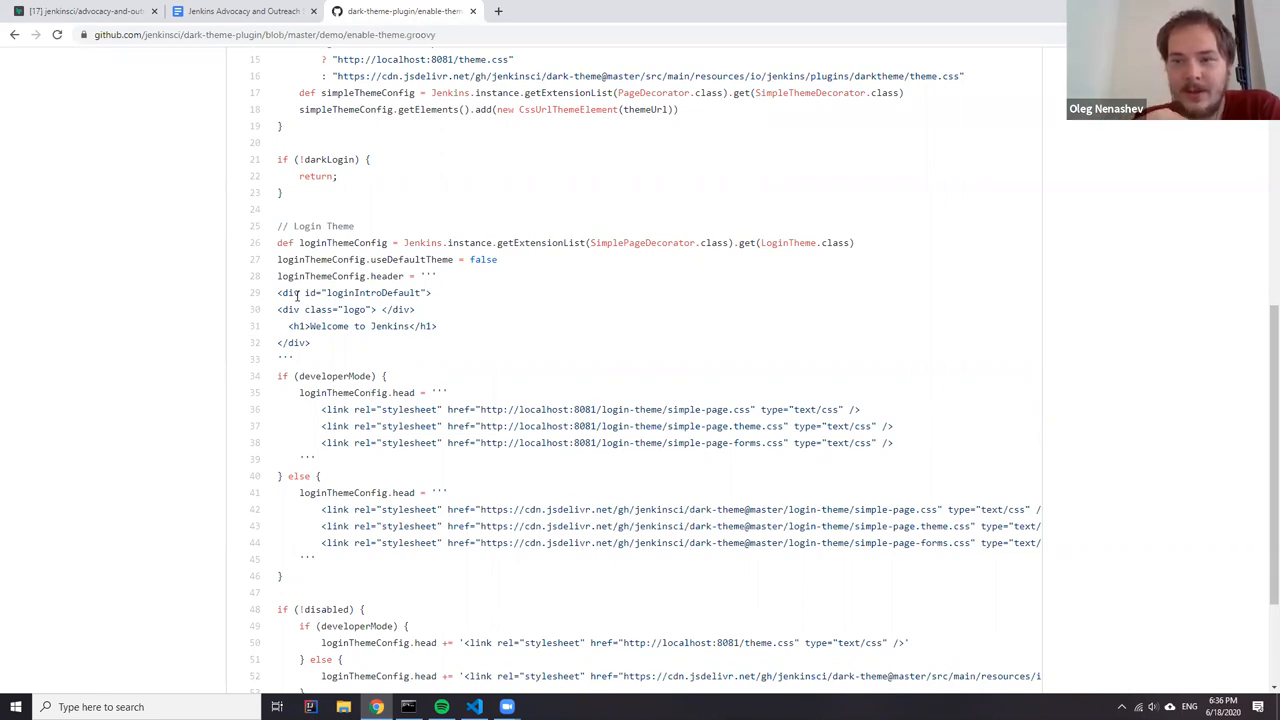
mouse_move(410, 228)
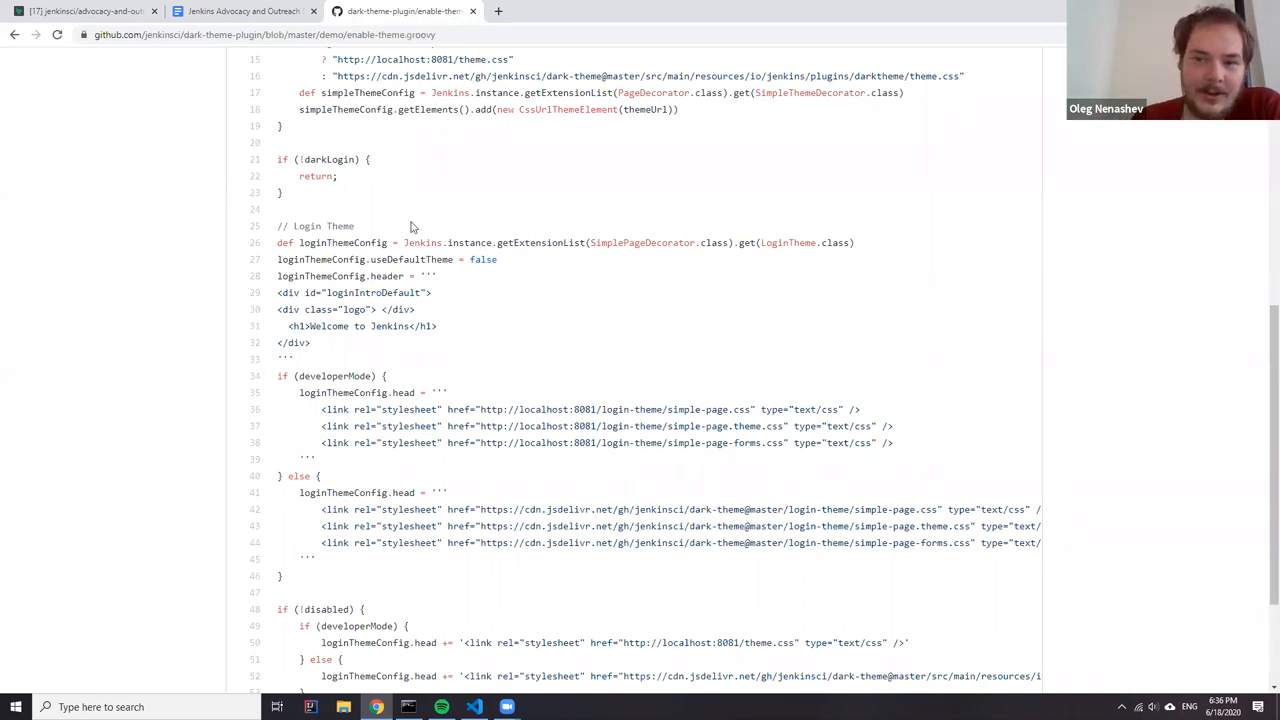
scroll(up, 3)
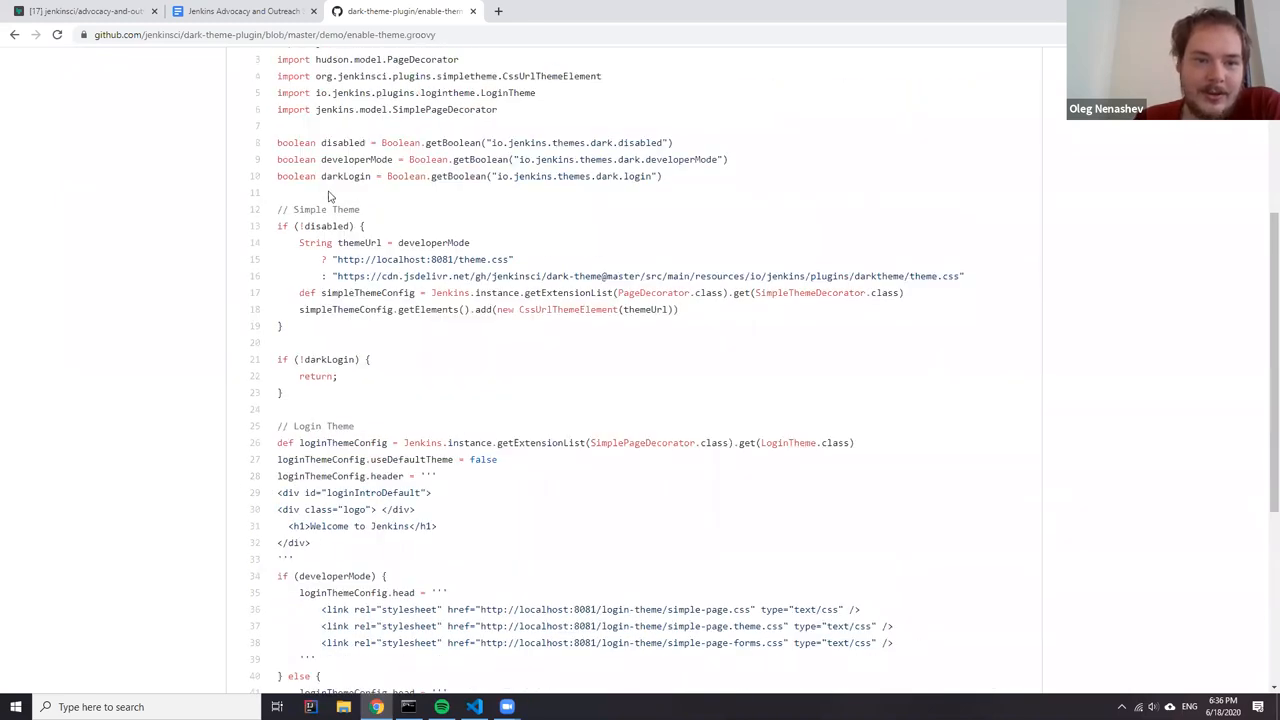
drag(410, 160, 660, 176)
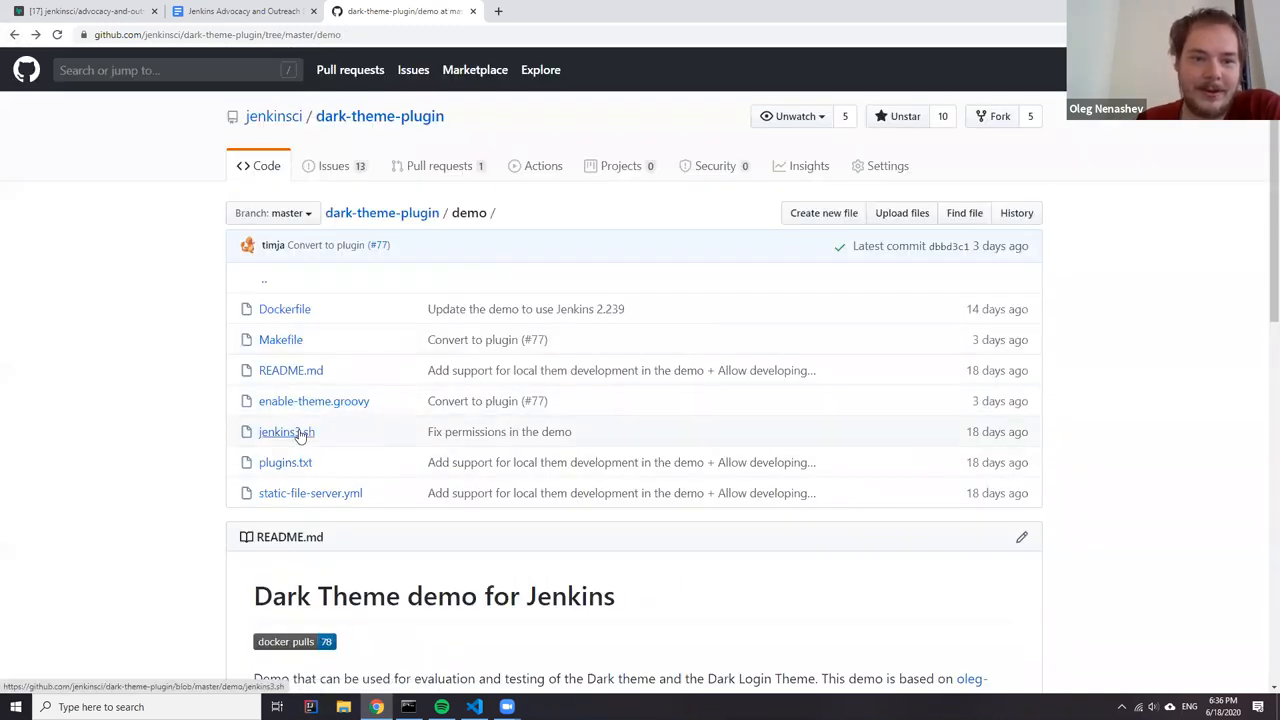
click(286, 432)
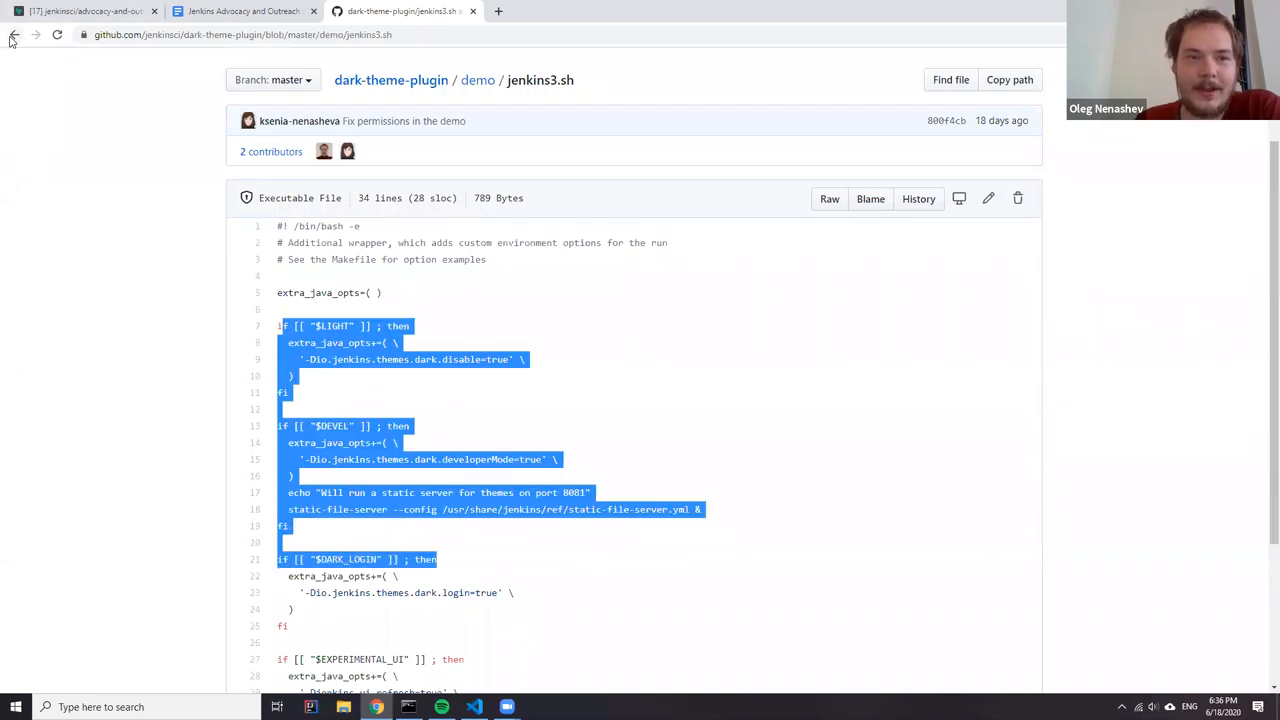
click(14, 34)
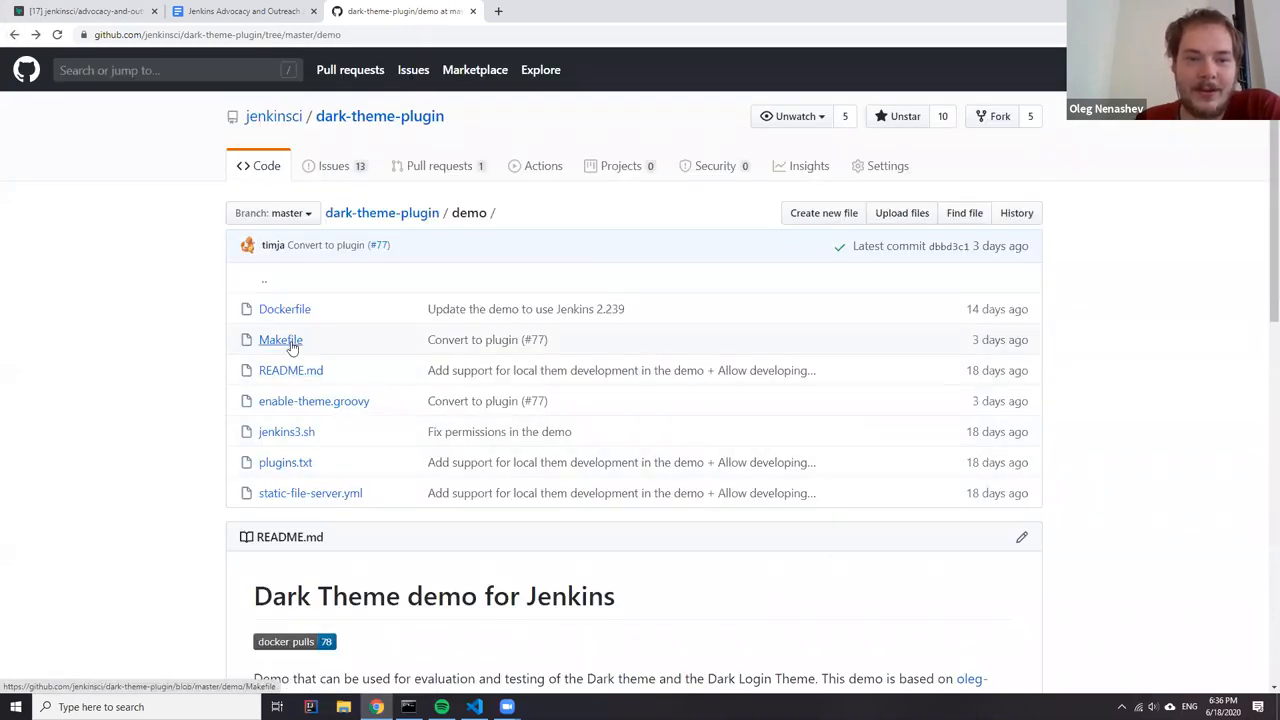
click(280, 340)
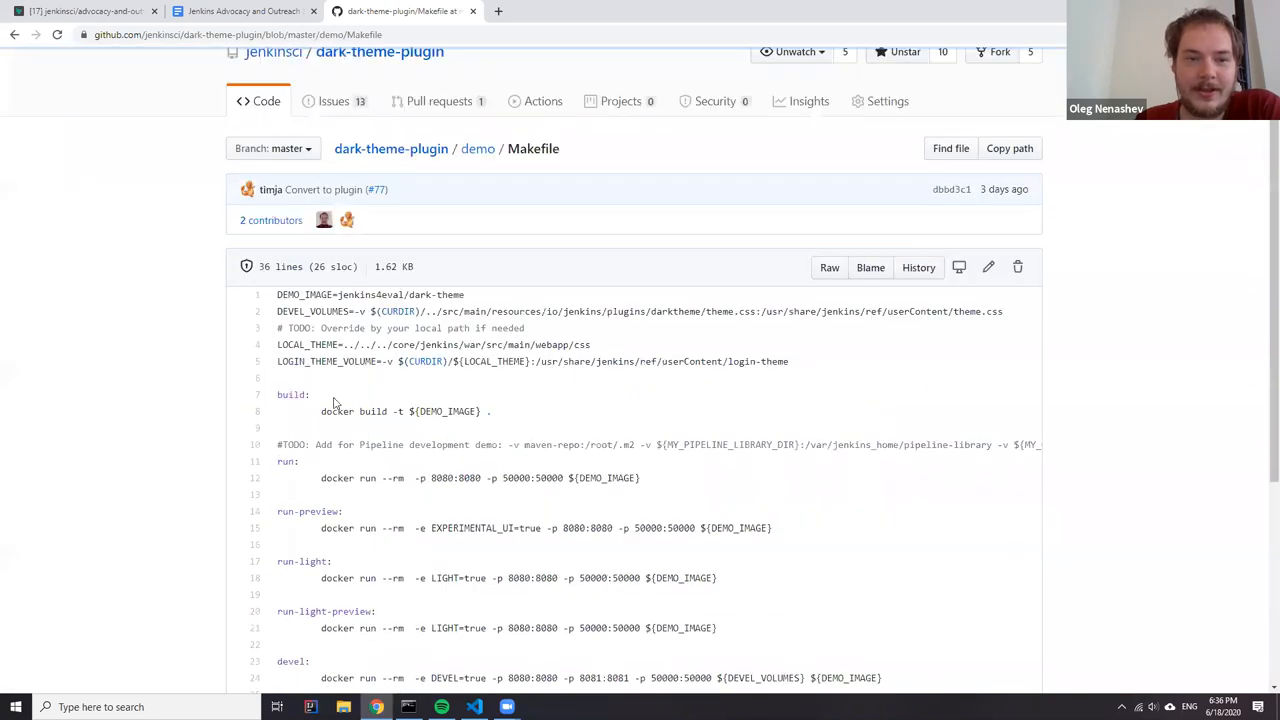
scroll(down, 3)
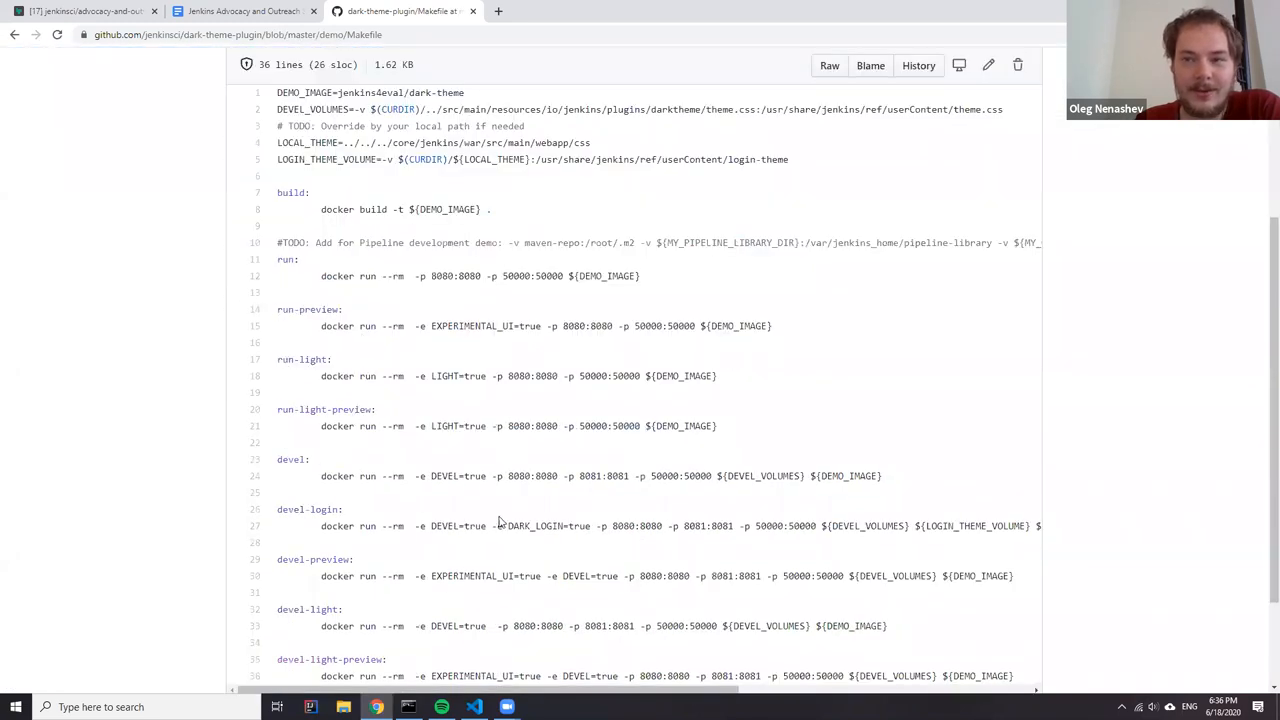
mouse_move(450, 488)
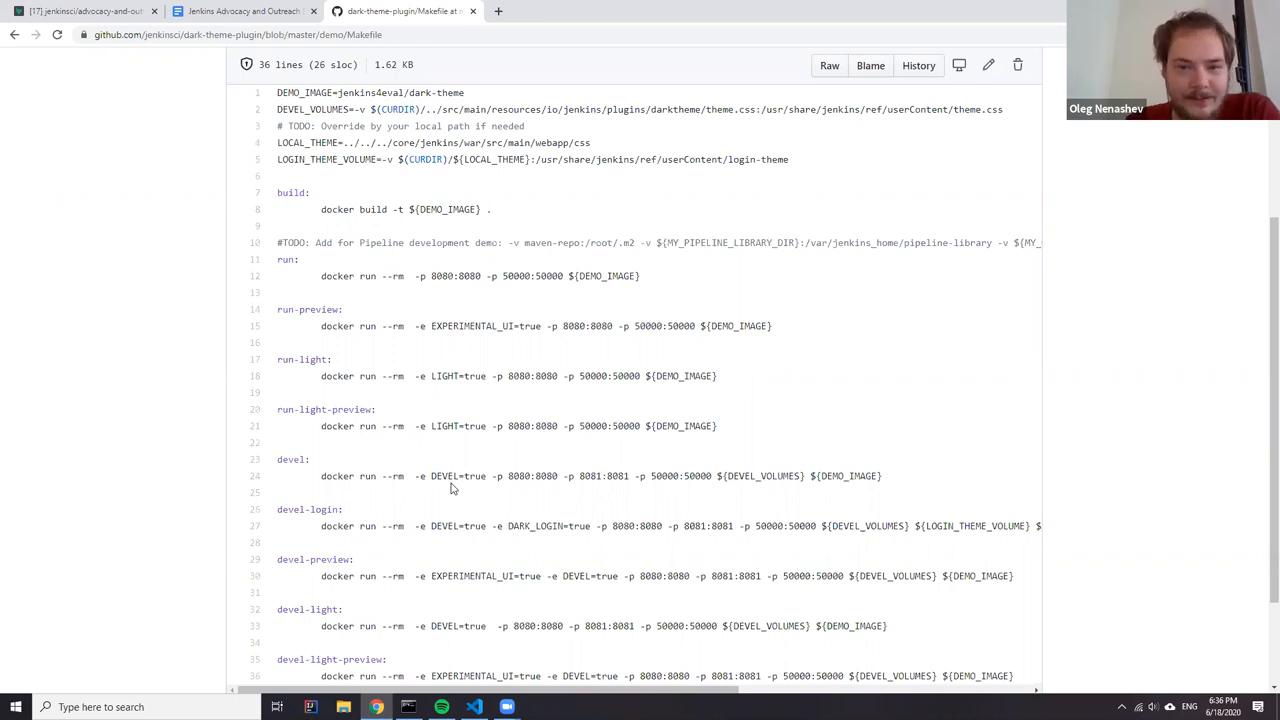
mouse_move(322, 204)
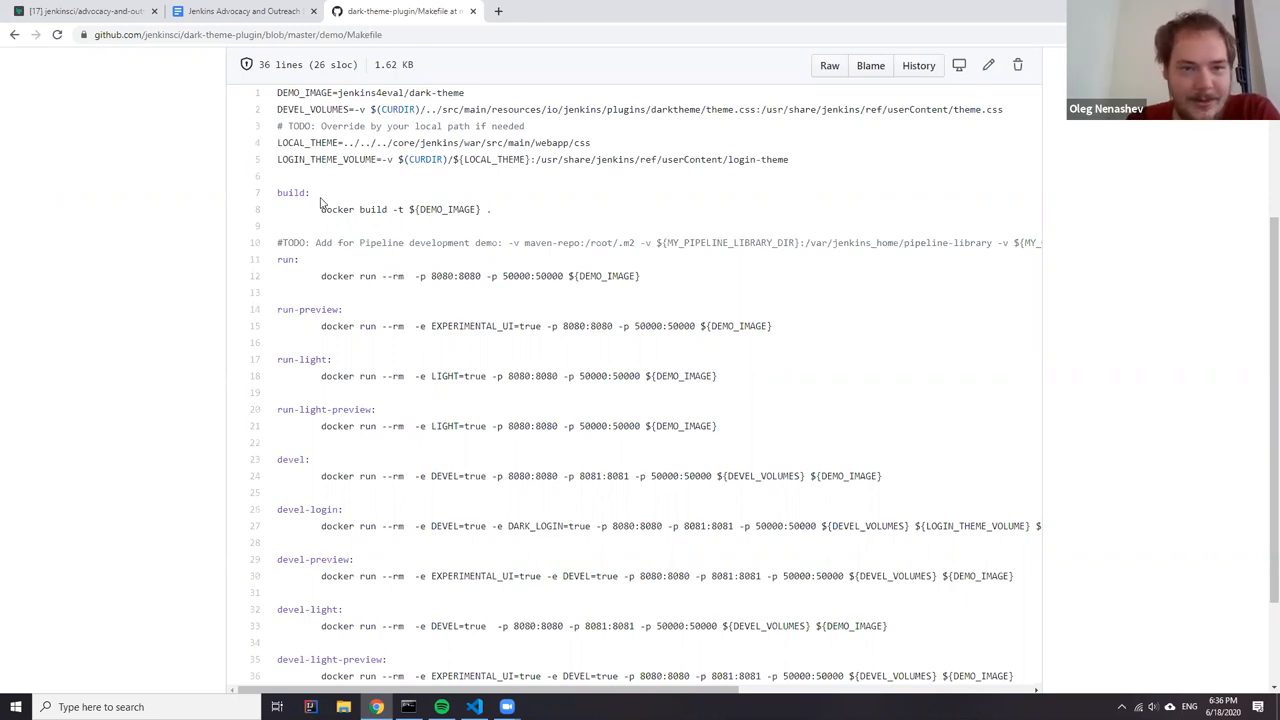
scroll(down, 3)
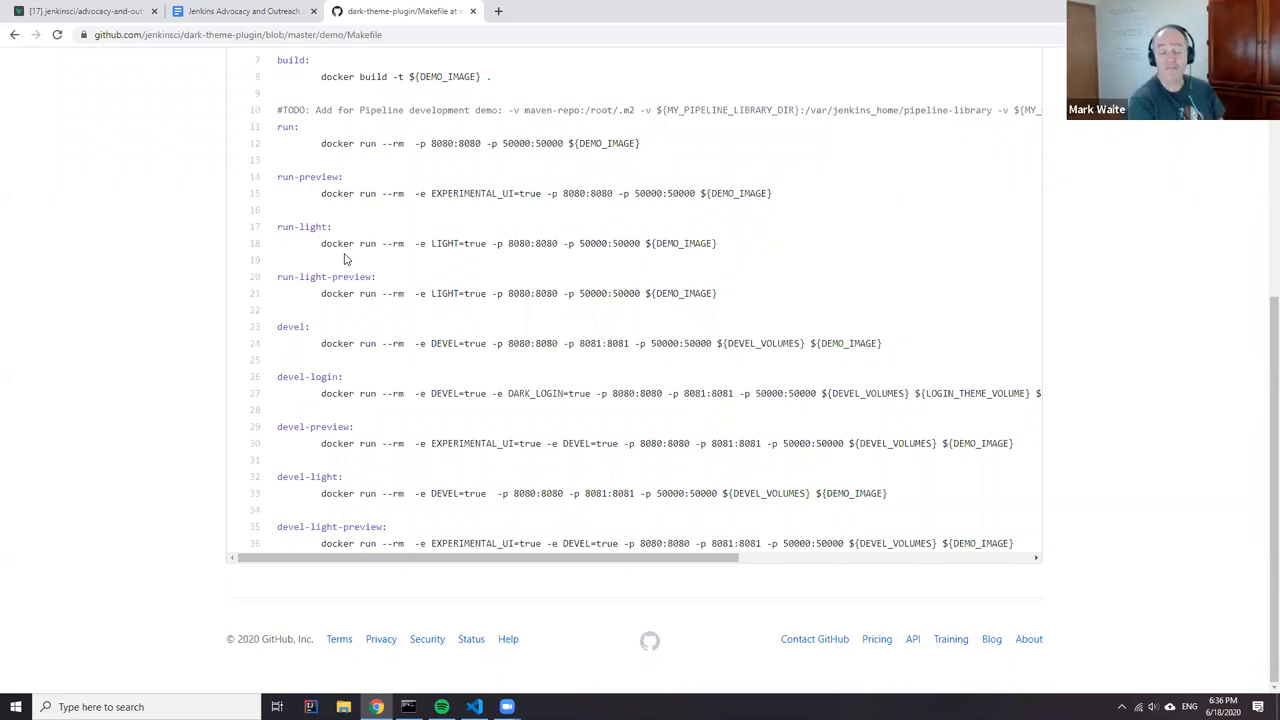
mouse_move(408, 156)
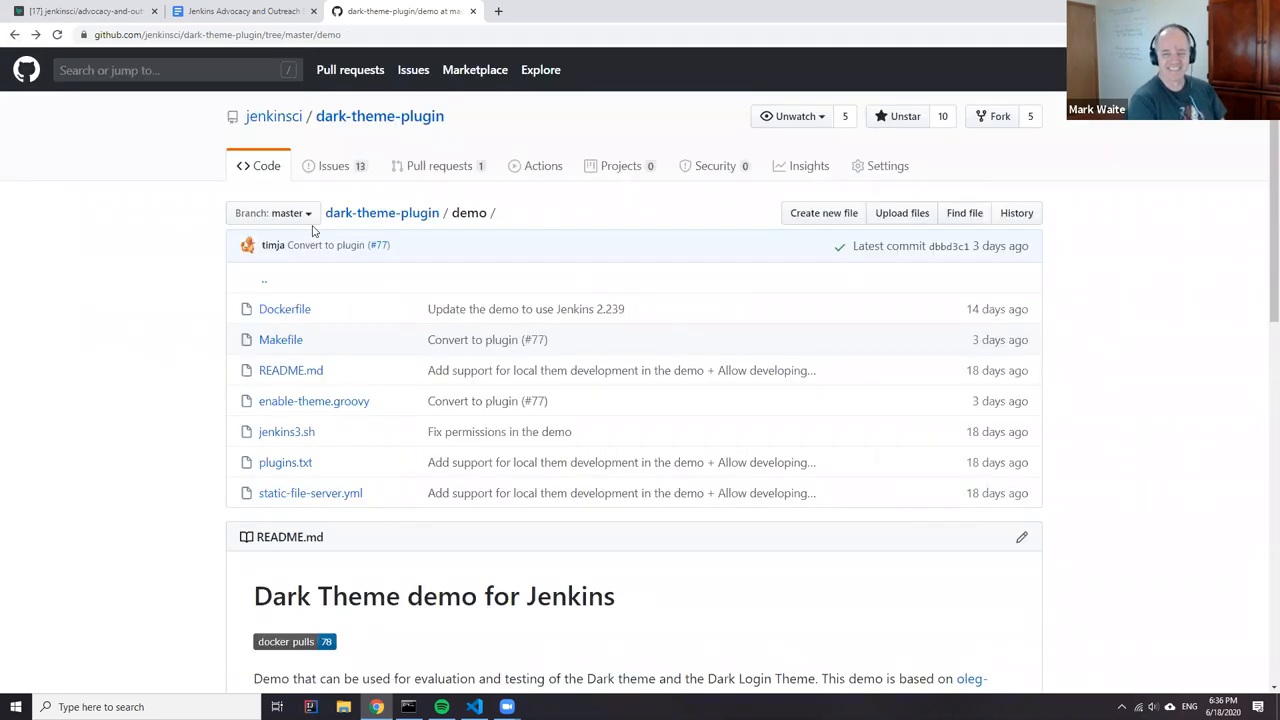
mouse_move(352, 258)
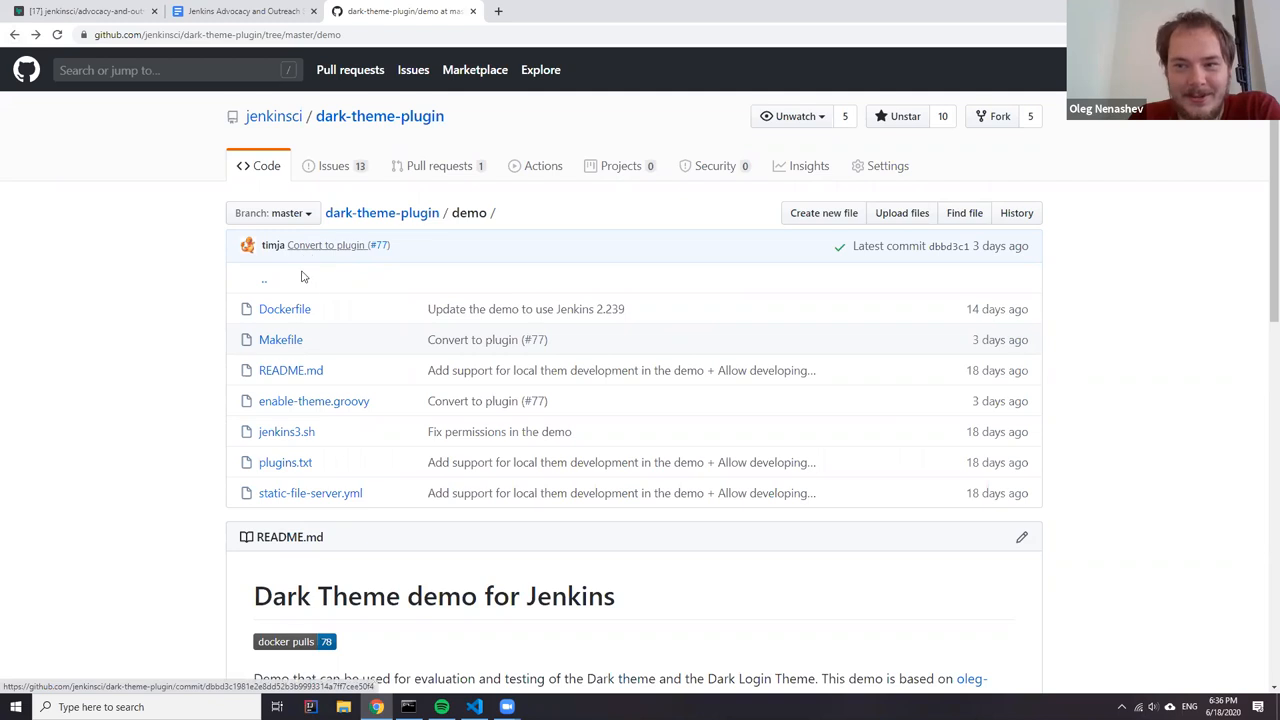
mouse_move(276, 384)
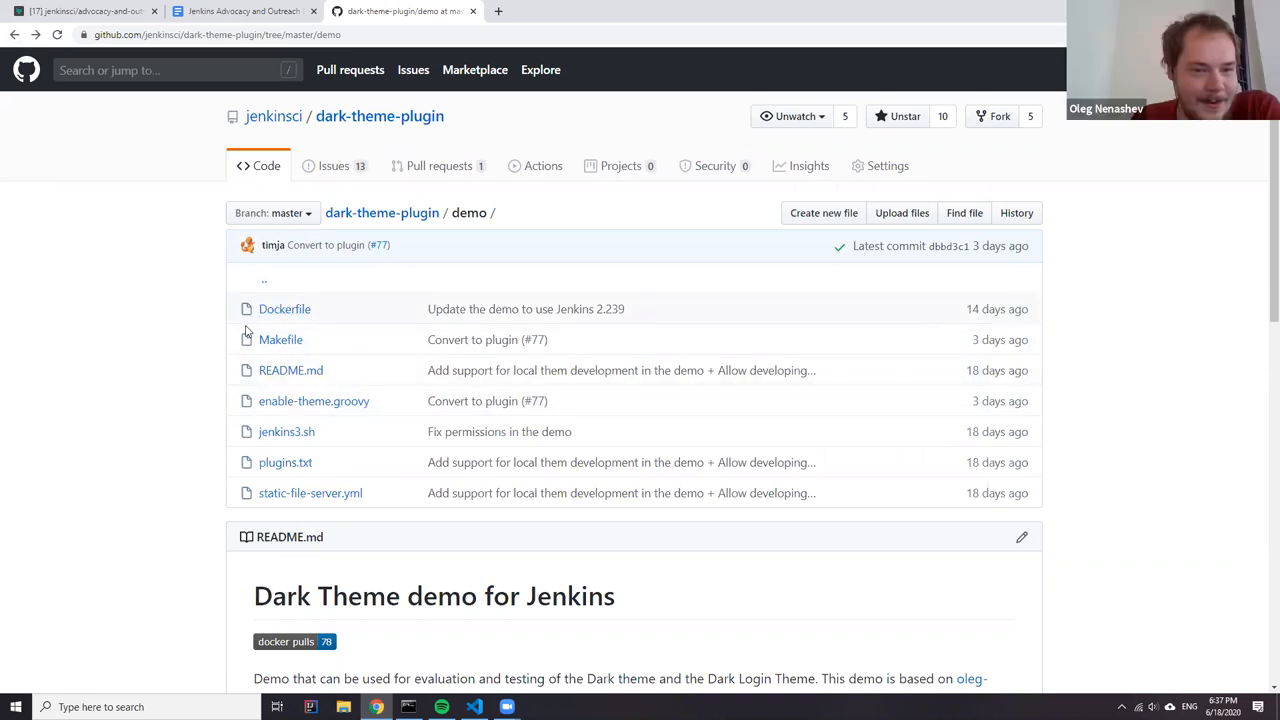
mouse_move(404, 332)
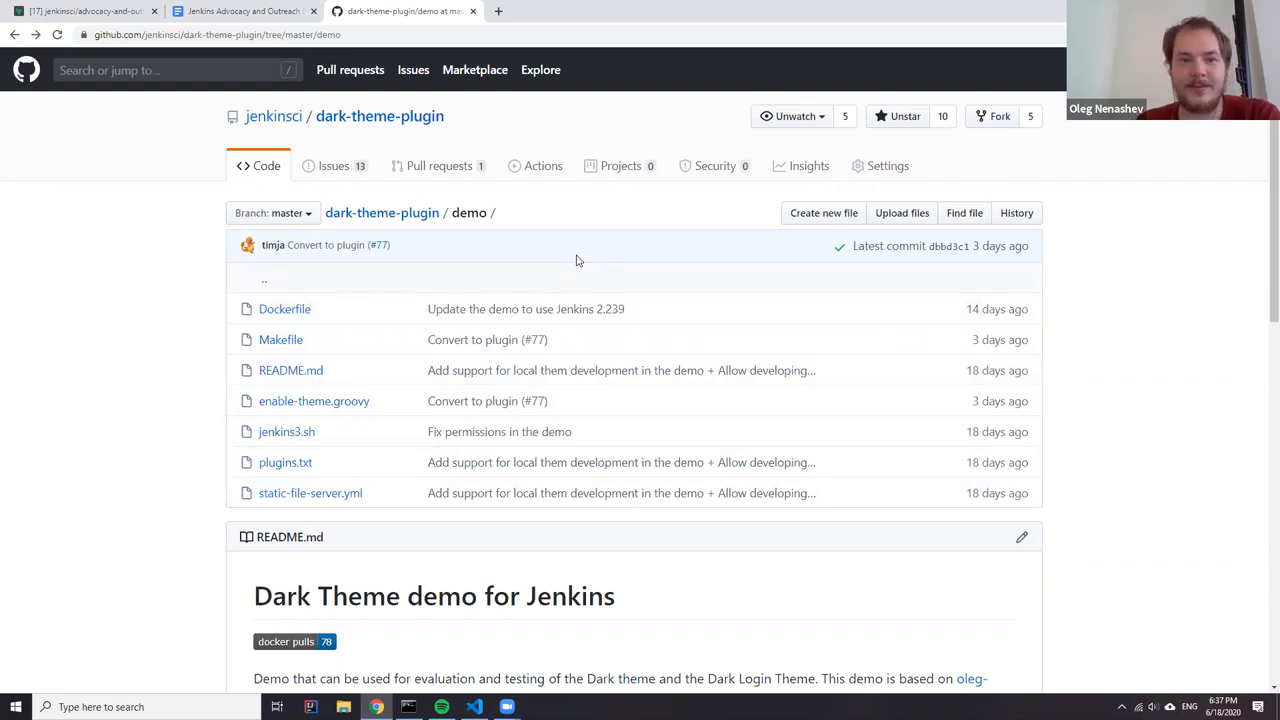
mouse_move(532, 256)
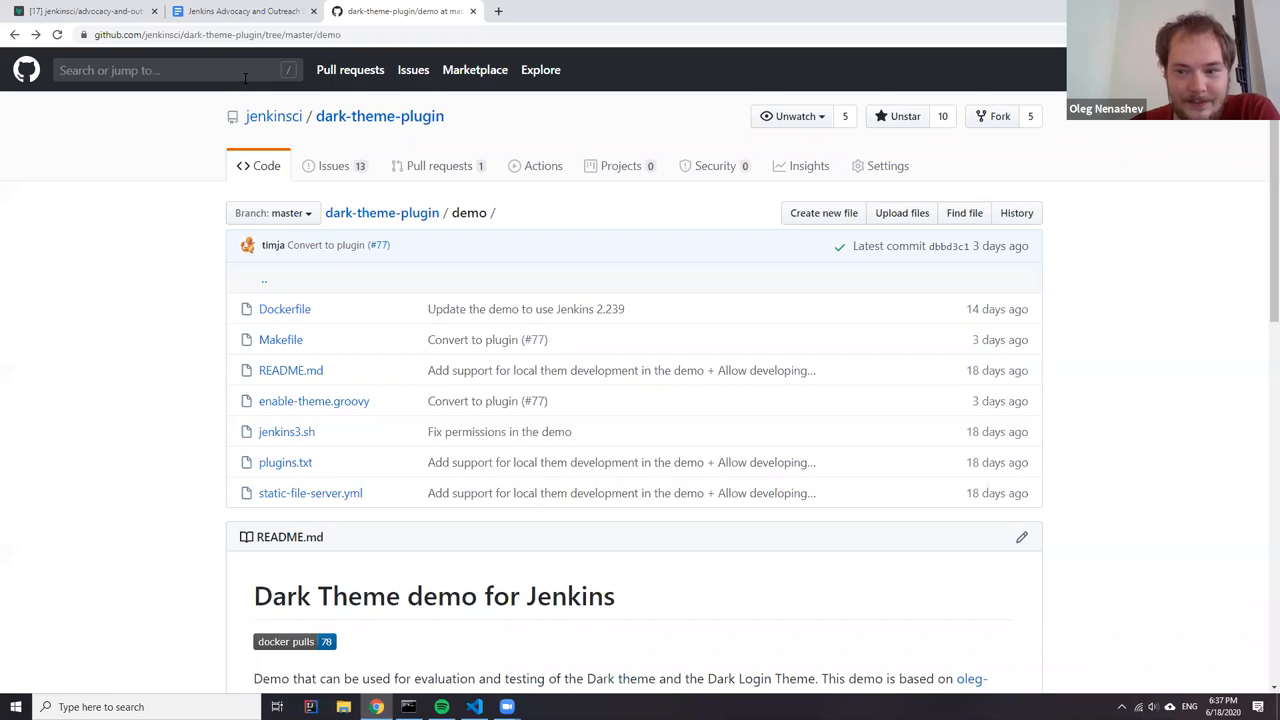
mouse_move(408, 122)
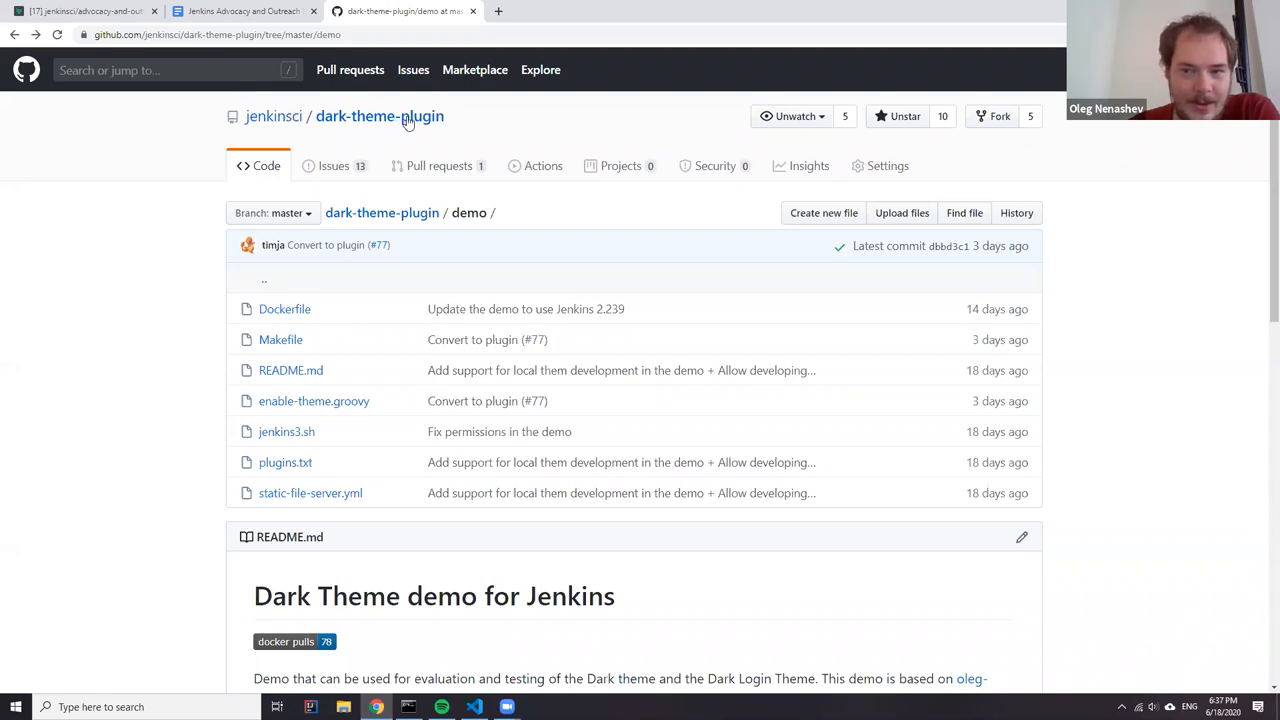
Step: Scroll through the UI/UX 2020 hackfest retrospective doc's outline and sections
click(240, 12)
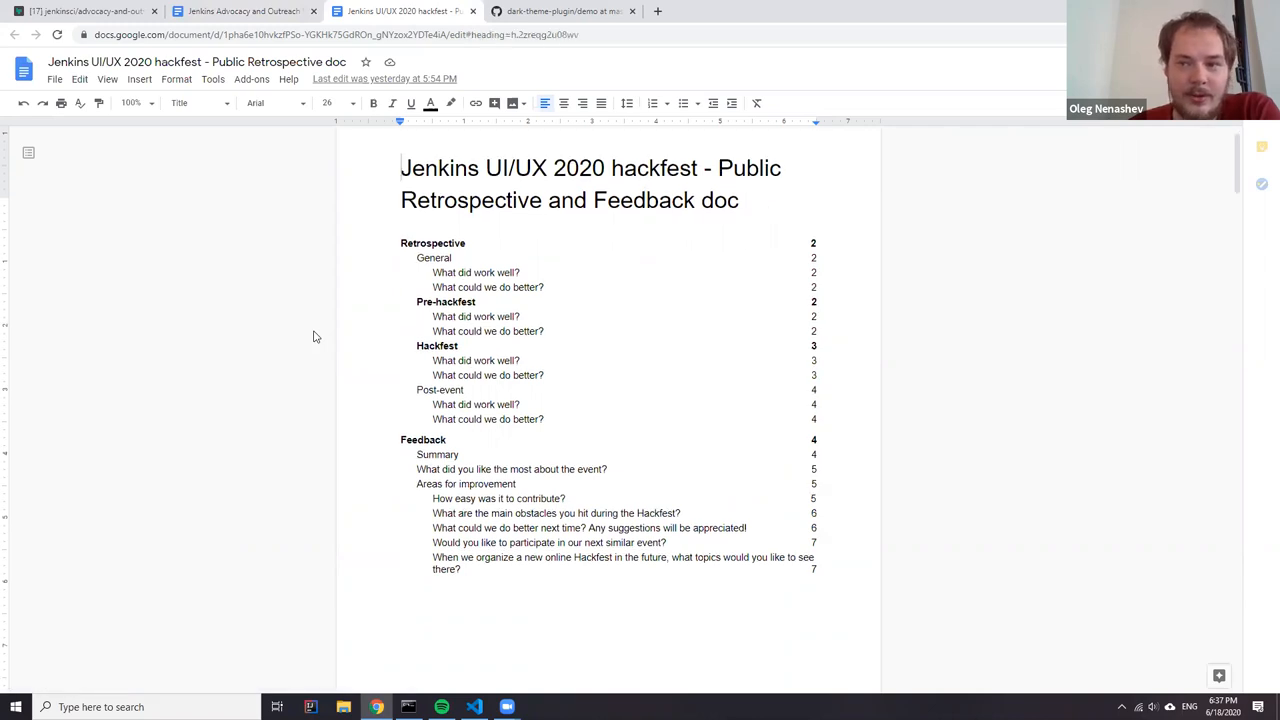
scroll(down, 3)
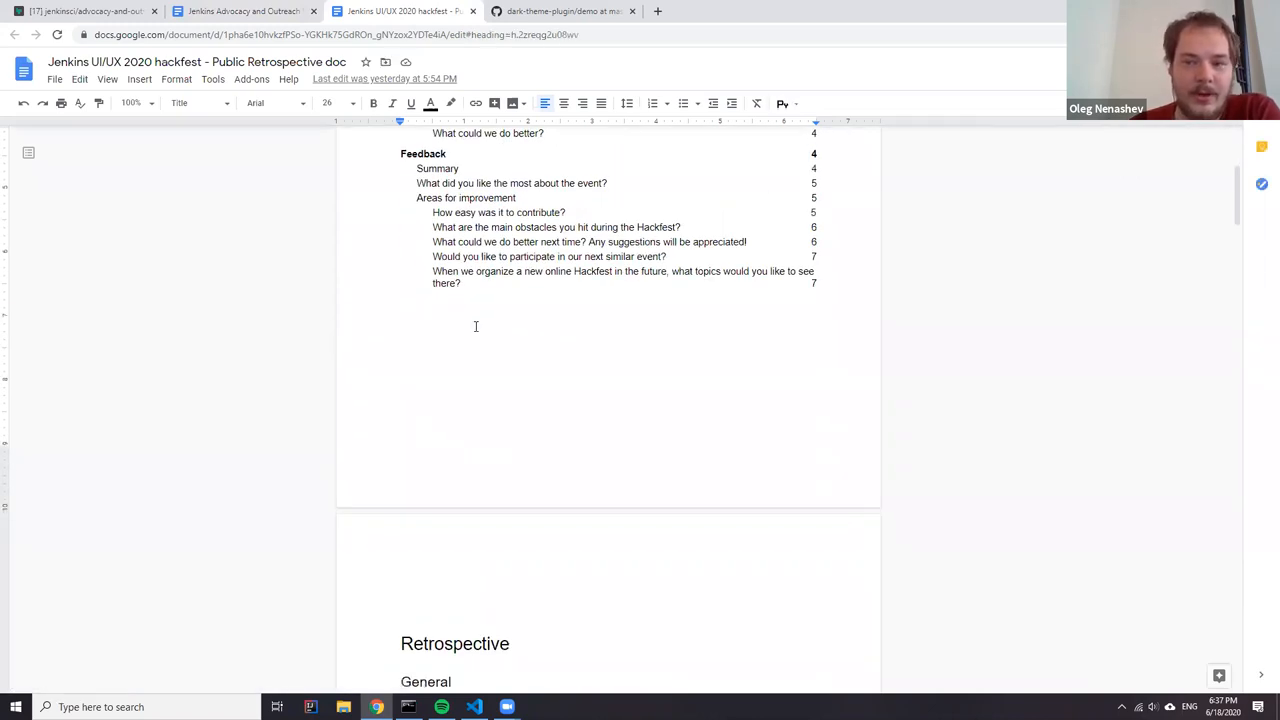
scroll(down, 3)
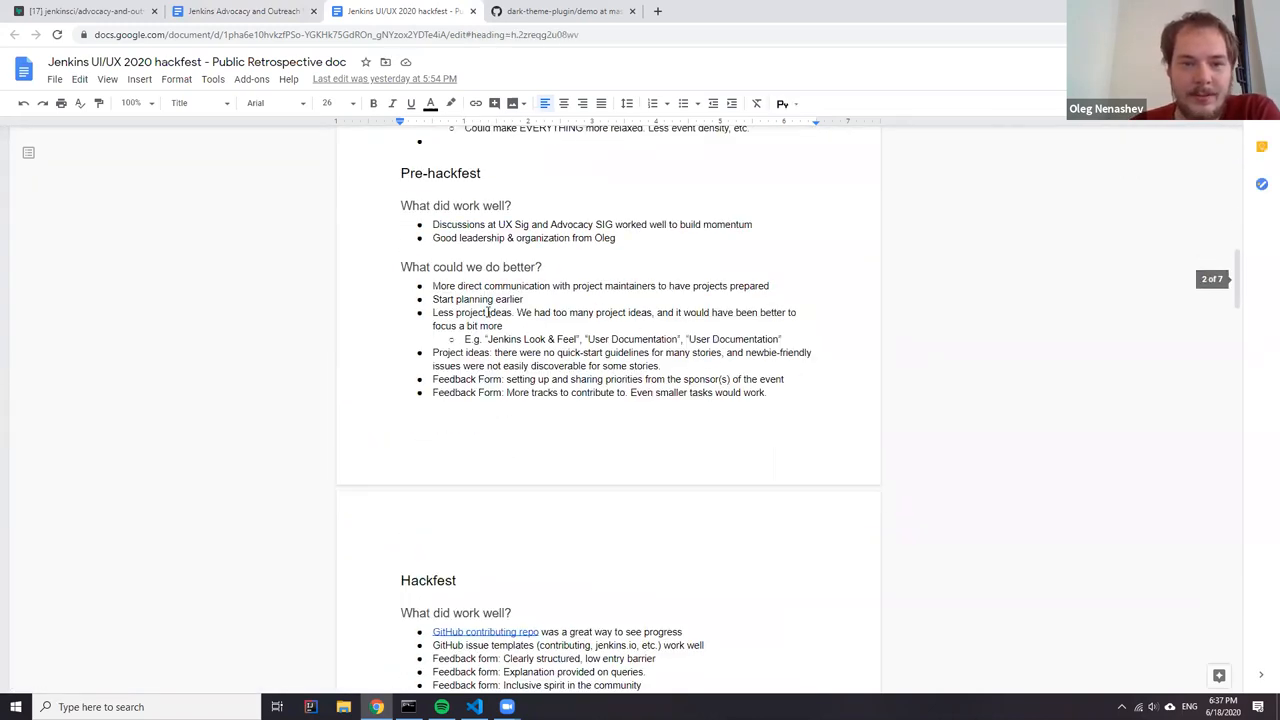
scroll(down, 3)
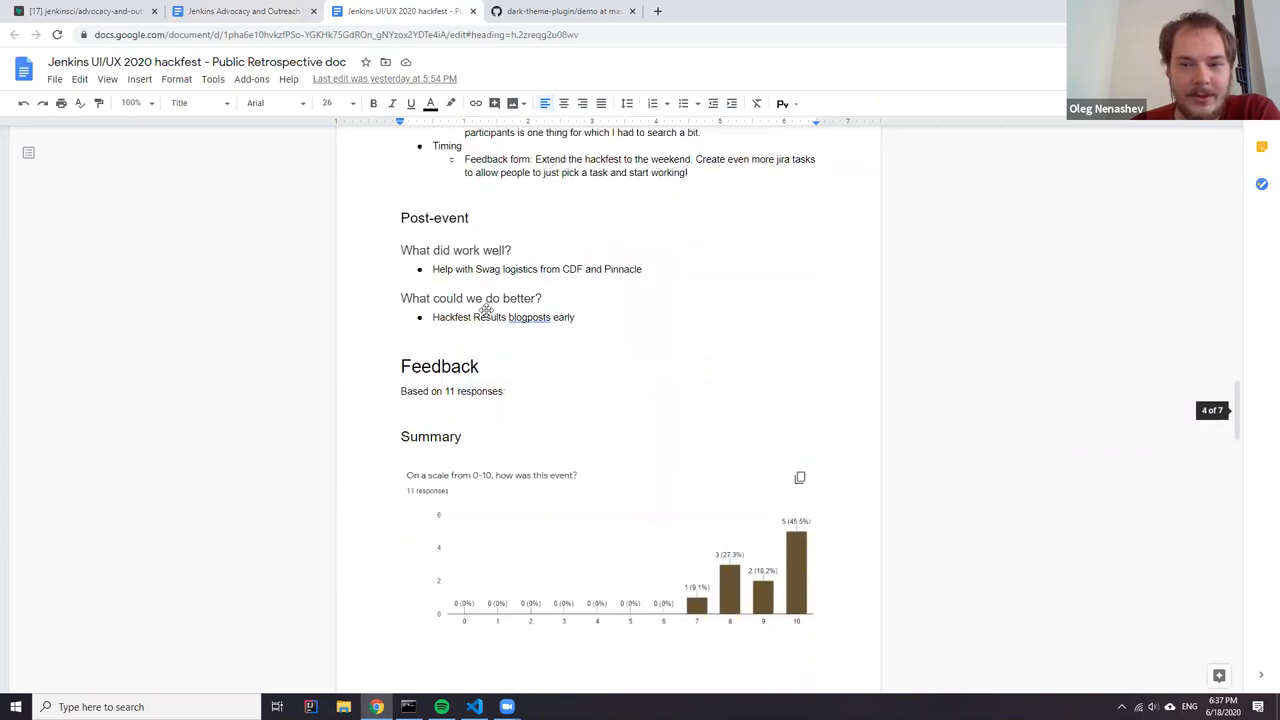
scroll(down, 3)
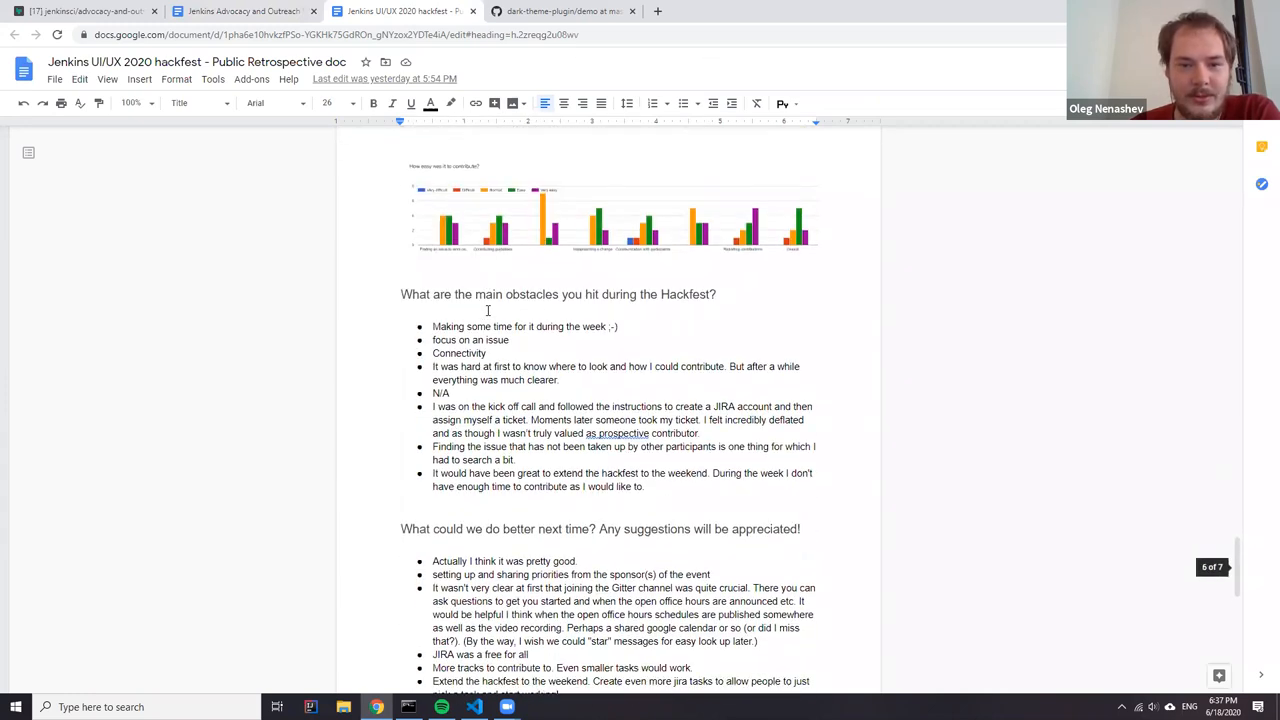
scroll(down, 3)
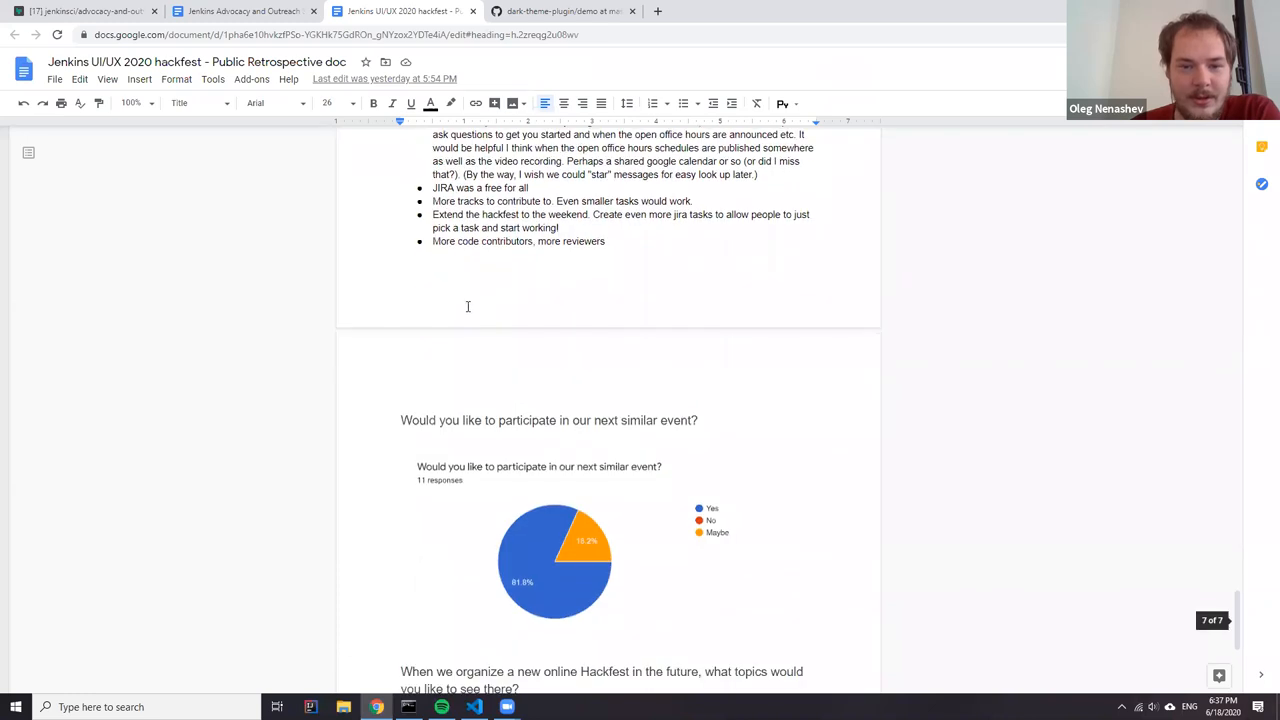
scroll(down, 3)
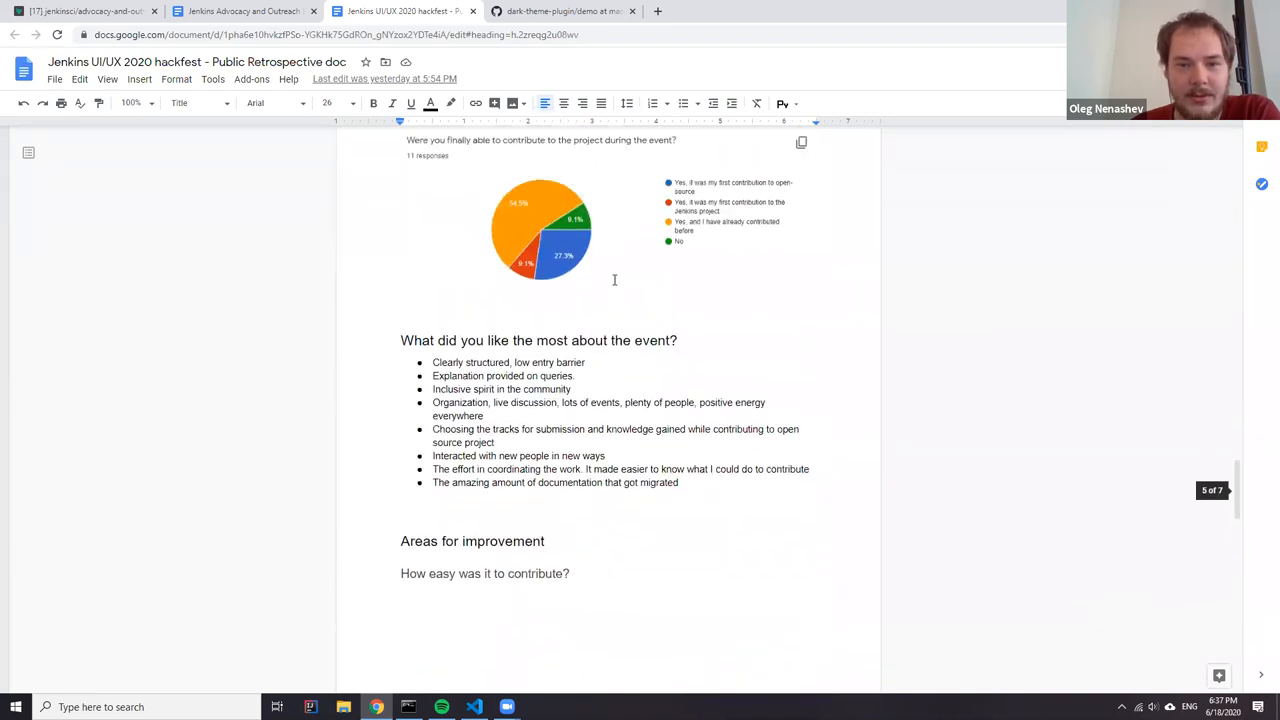
scroll(up, 3)
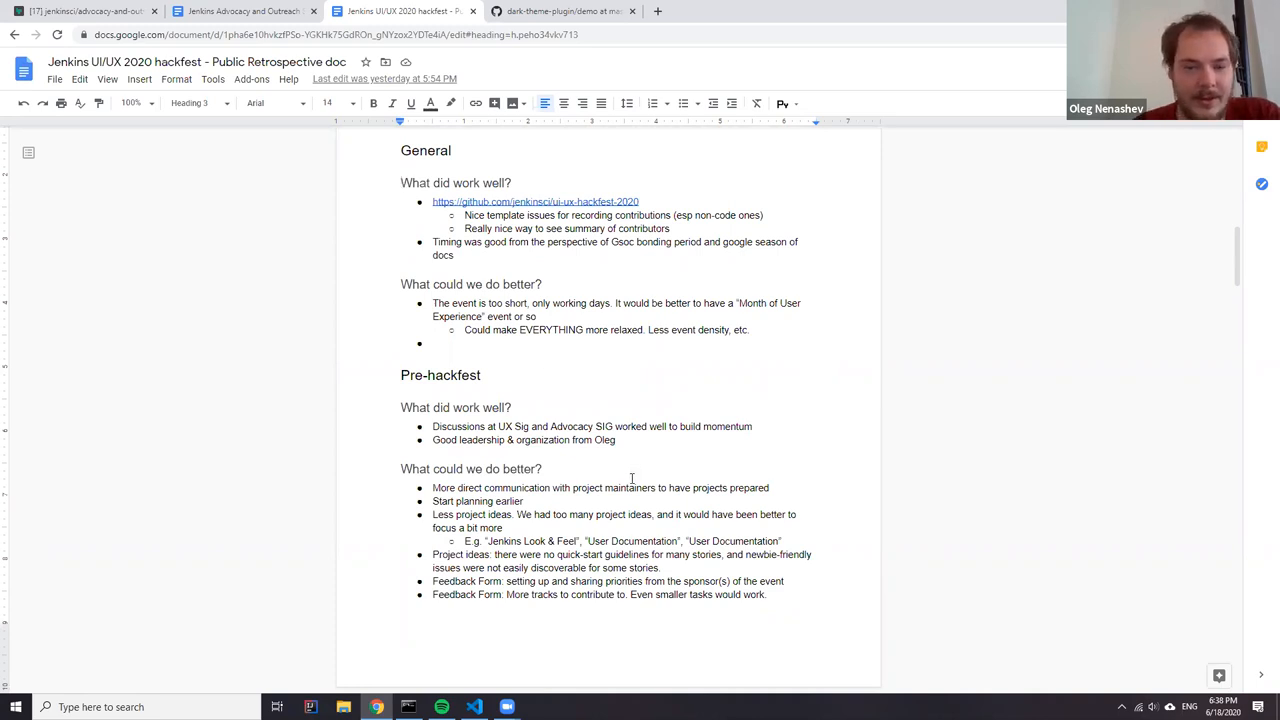
scroll(down, 3)
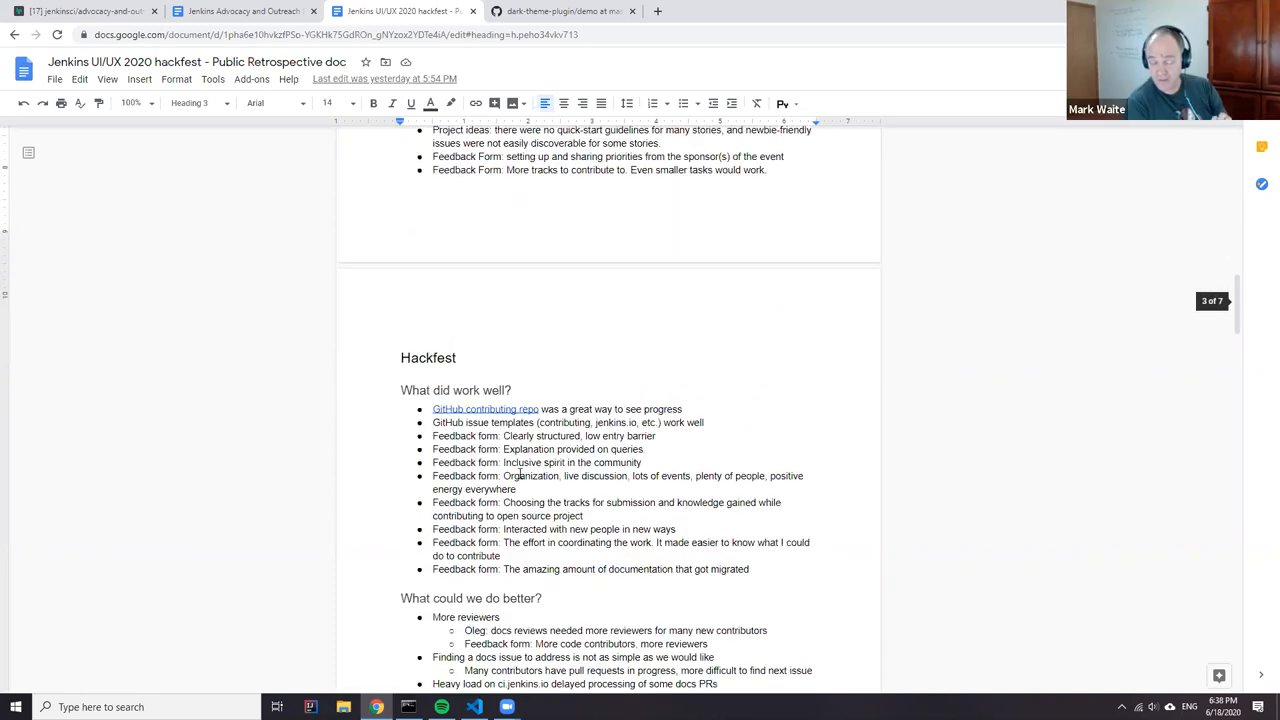
scroll(down, 3)
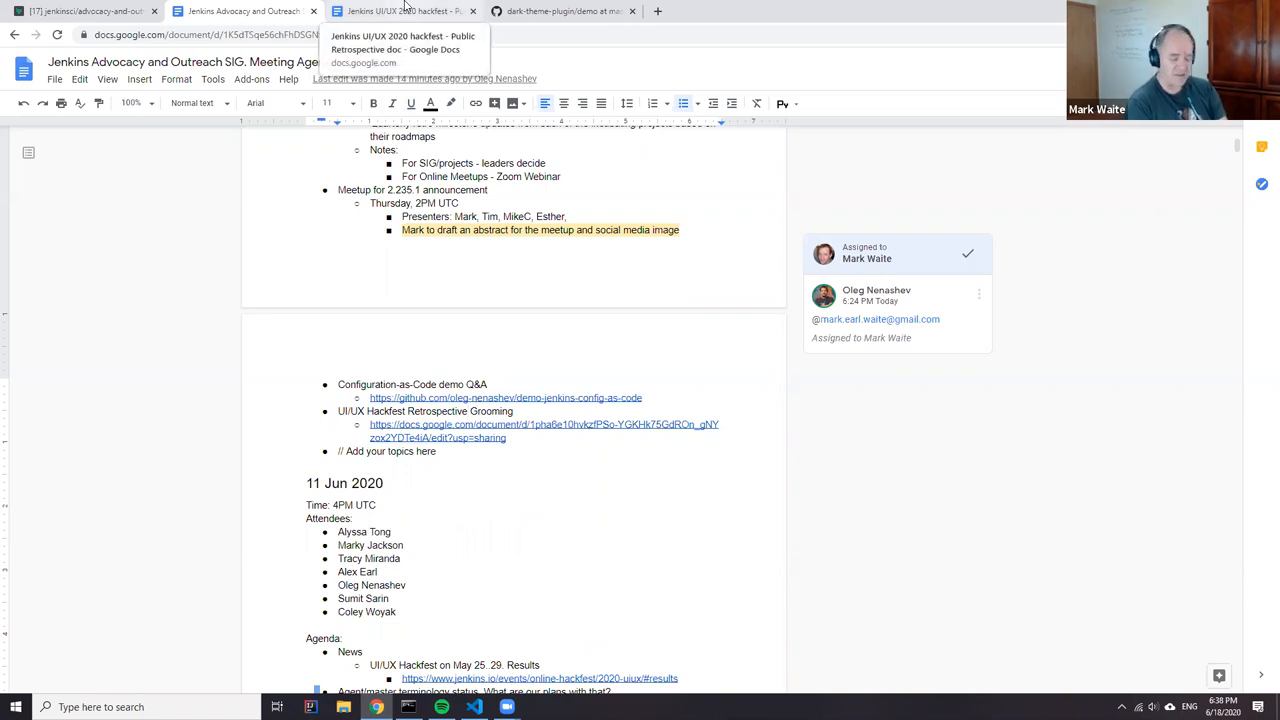
Step: Read the retrospective's Hackfest 'What could we do better?' notes on Finding tasks and Timing
click(400, 12)
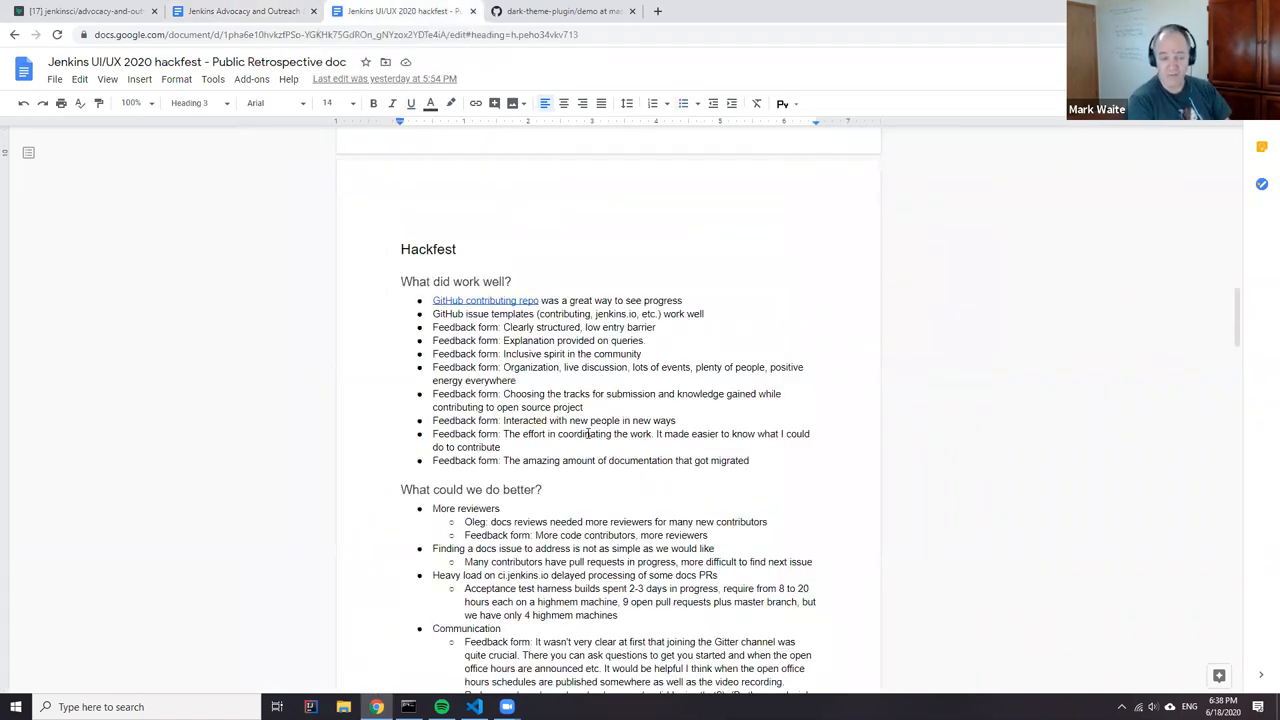
scroll(down, 3)
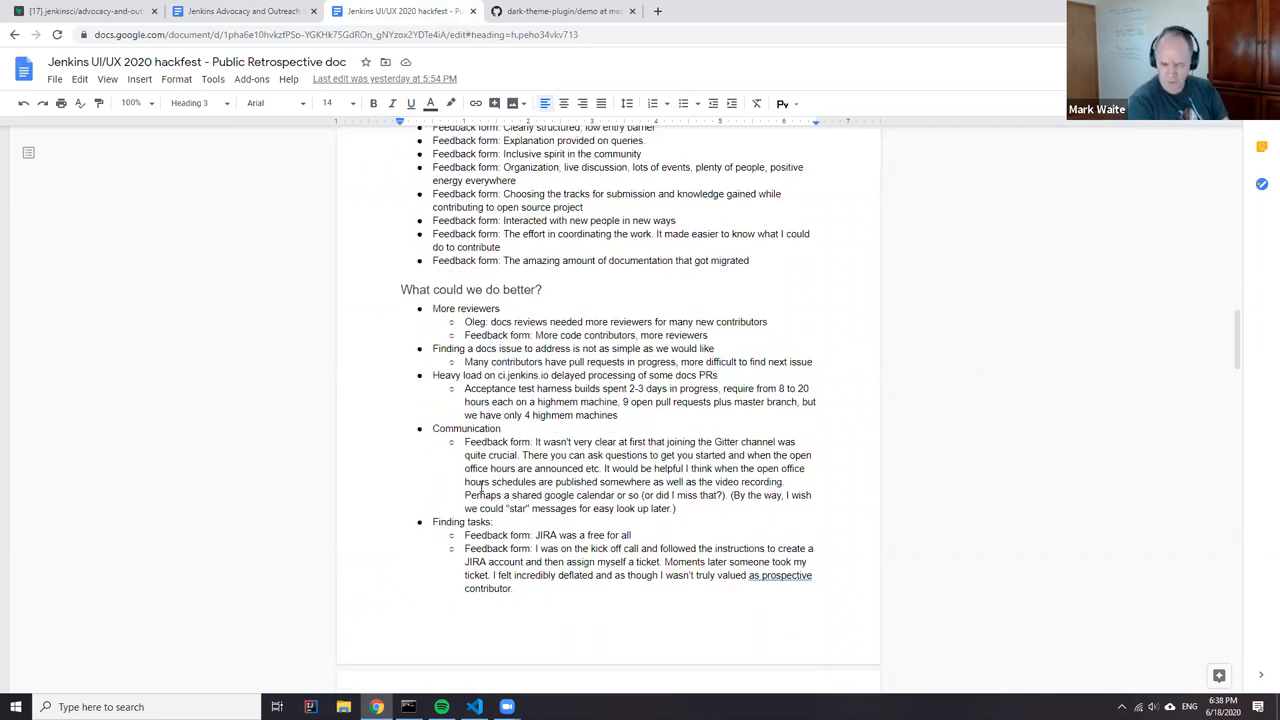
scroll(down, 3)
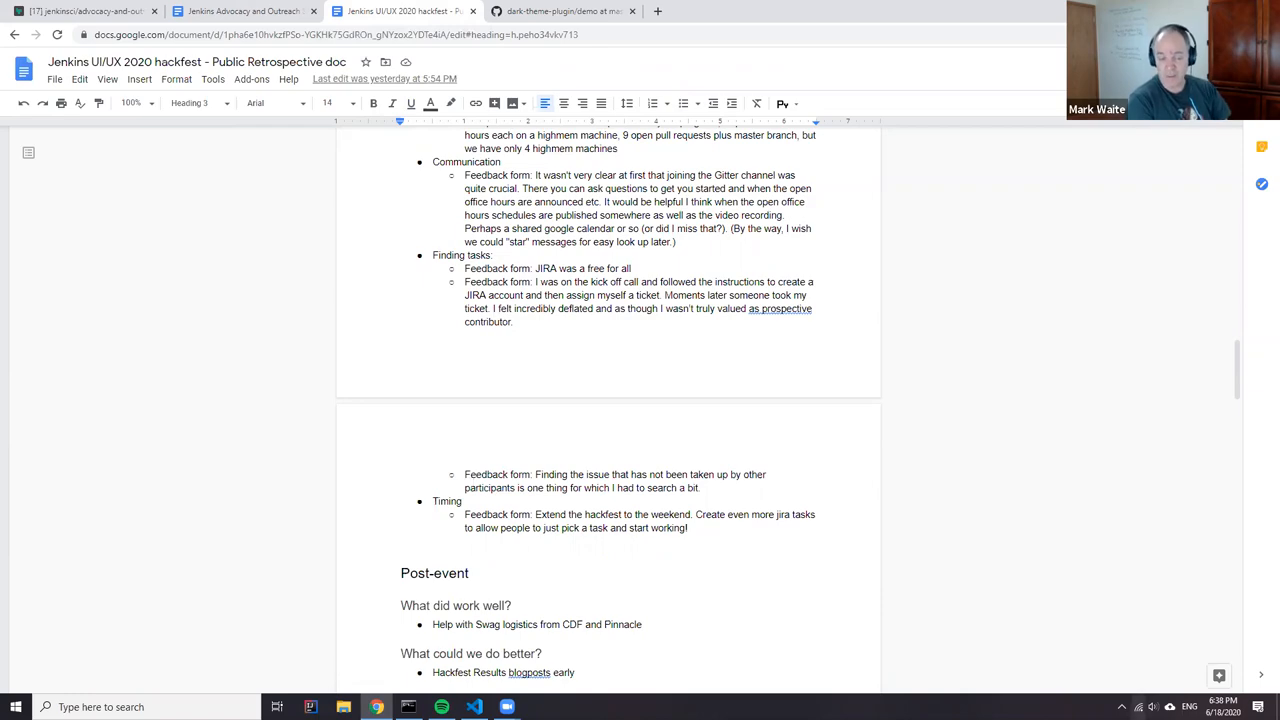
mouse_move(244, 12)
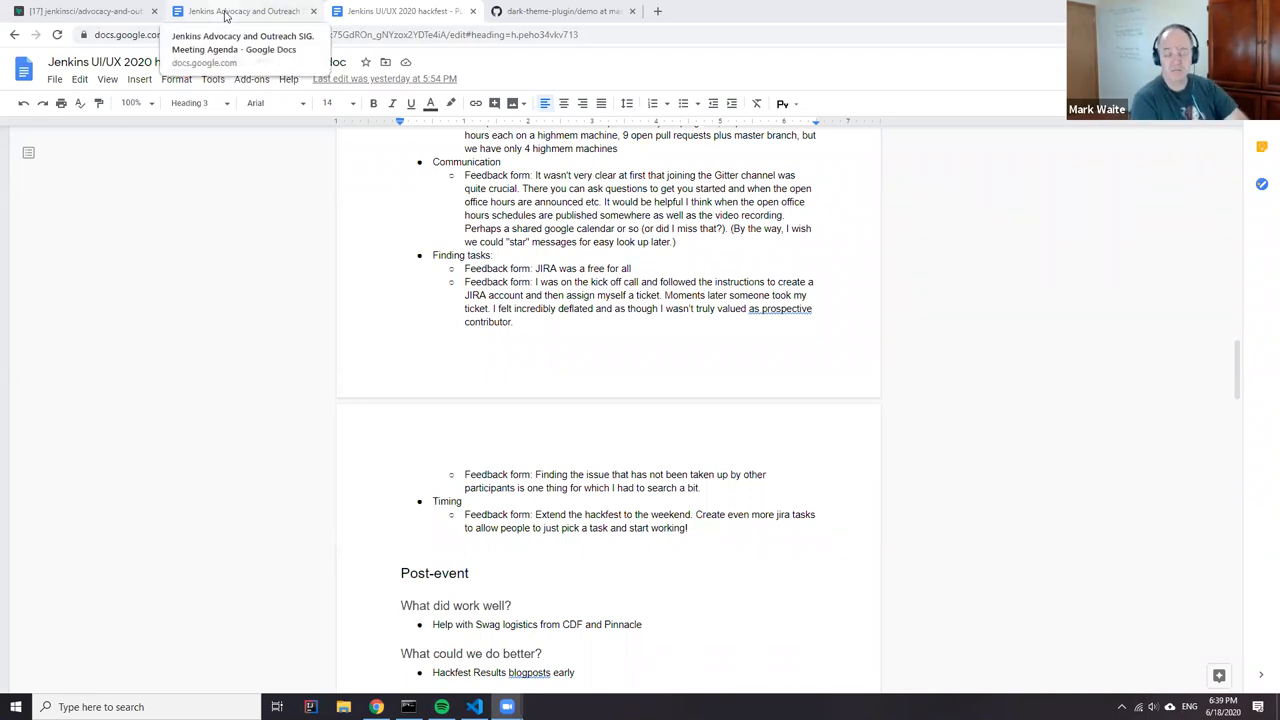
Step: Return to the Advocacy and Outreach SIG 18 Jun 2020 meeting agenda in Google Docs
click(84, 12)
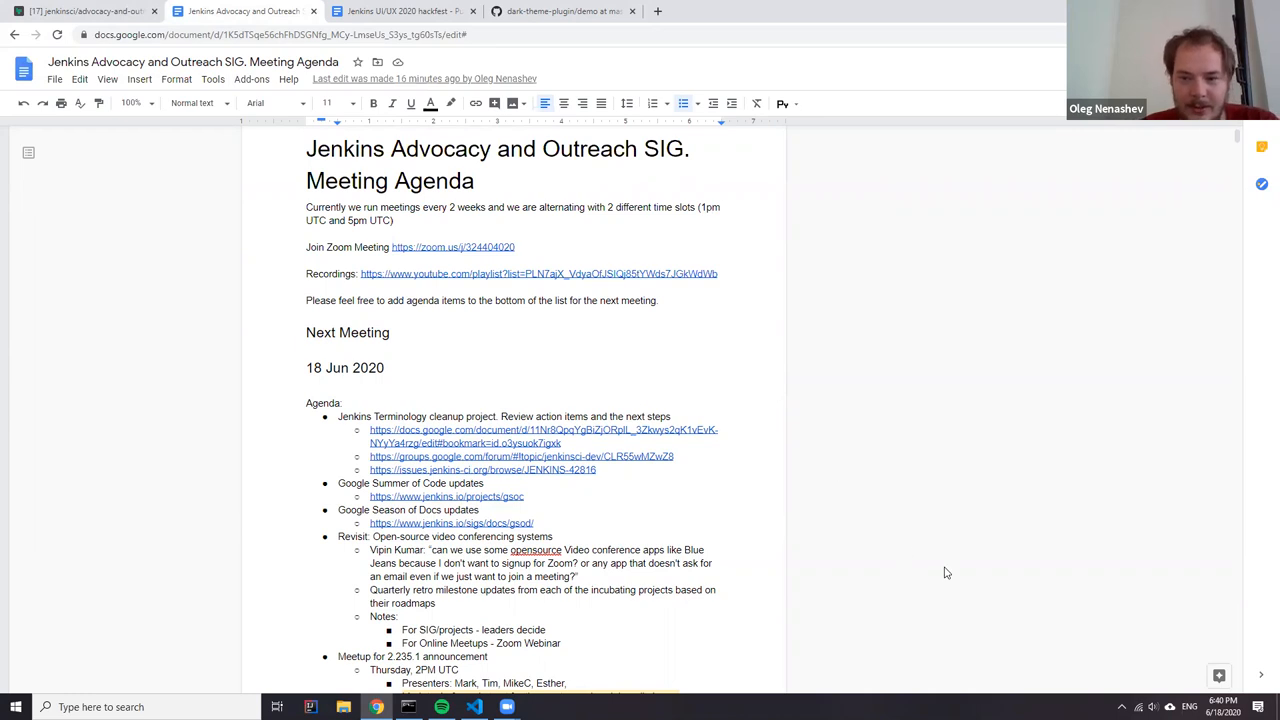
mouse_move(1064, 600)
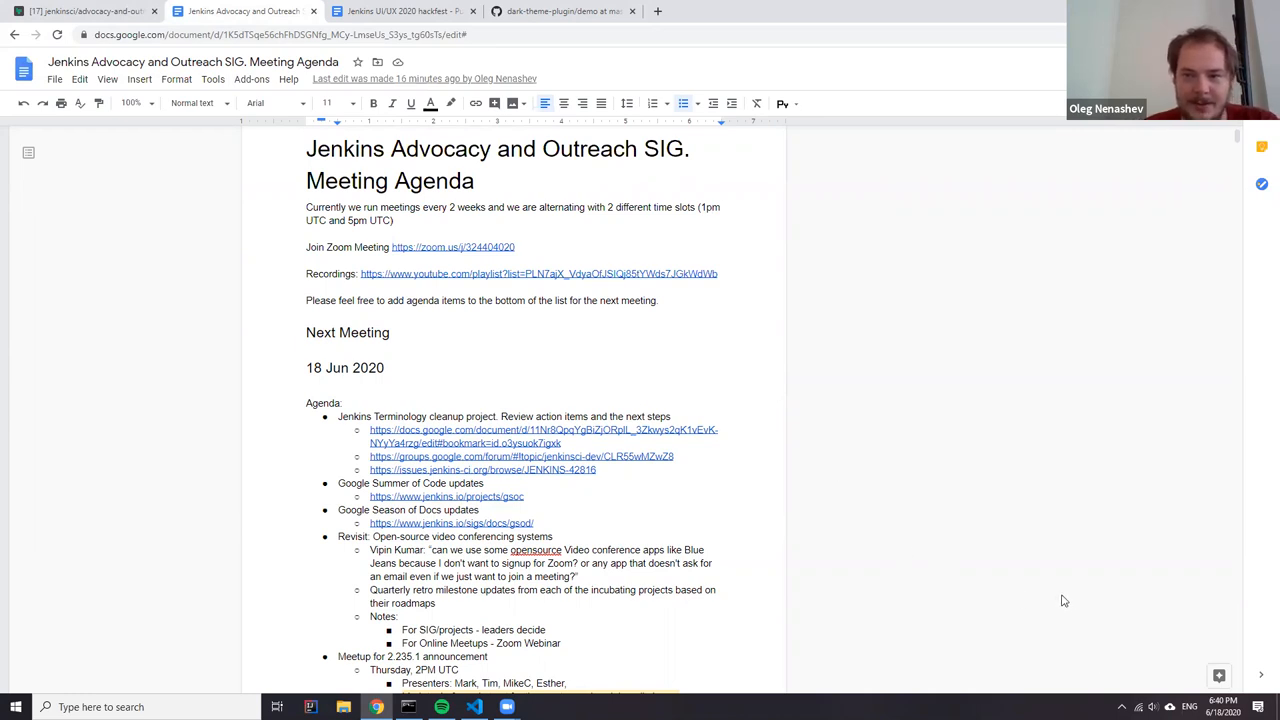
mouse_move(1008, 590)
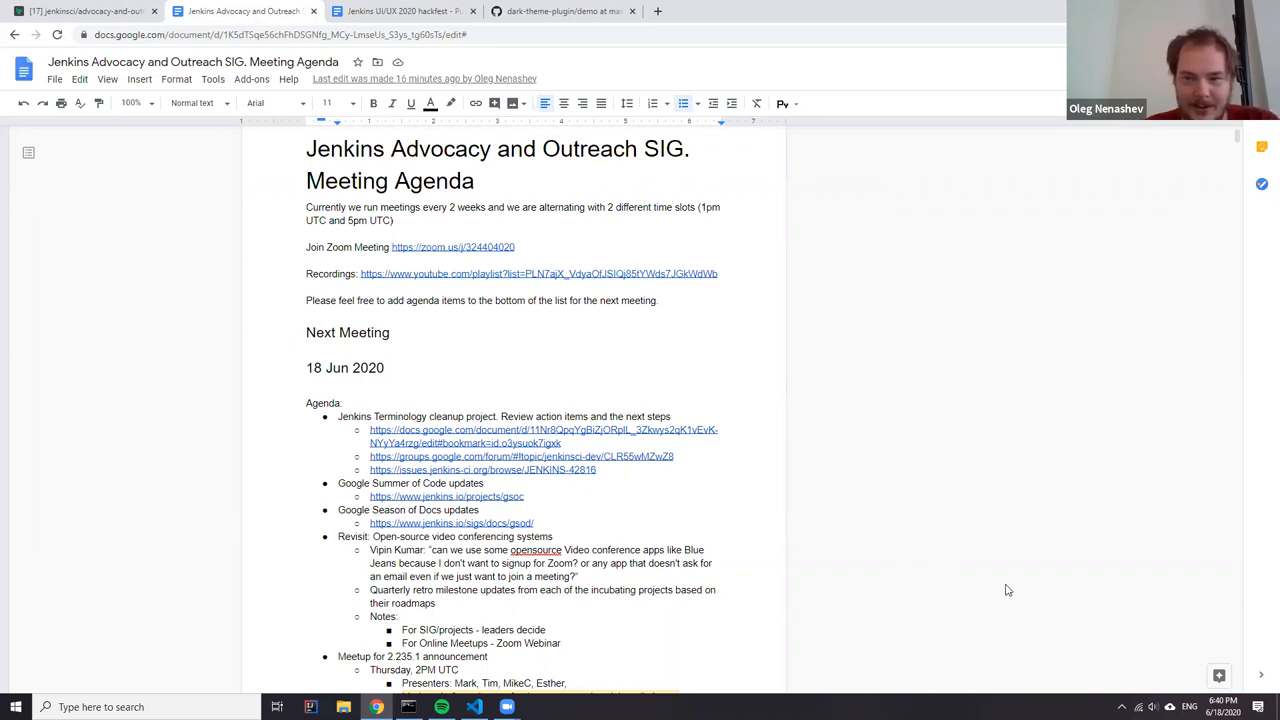